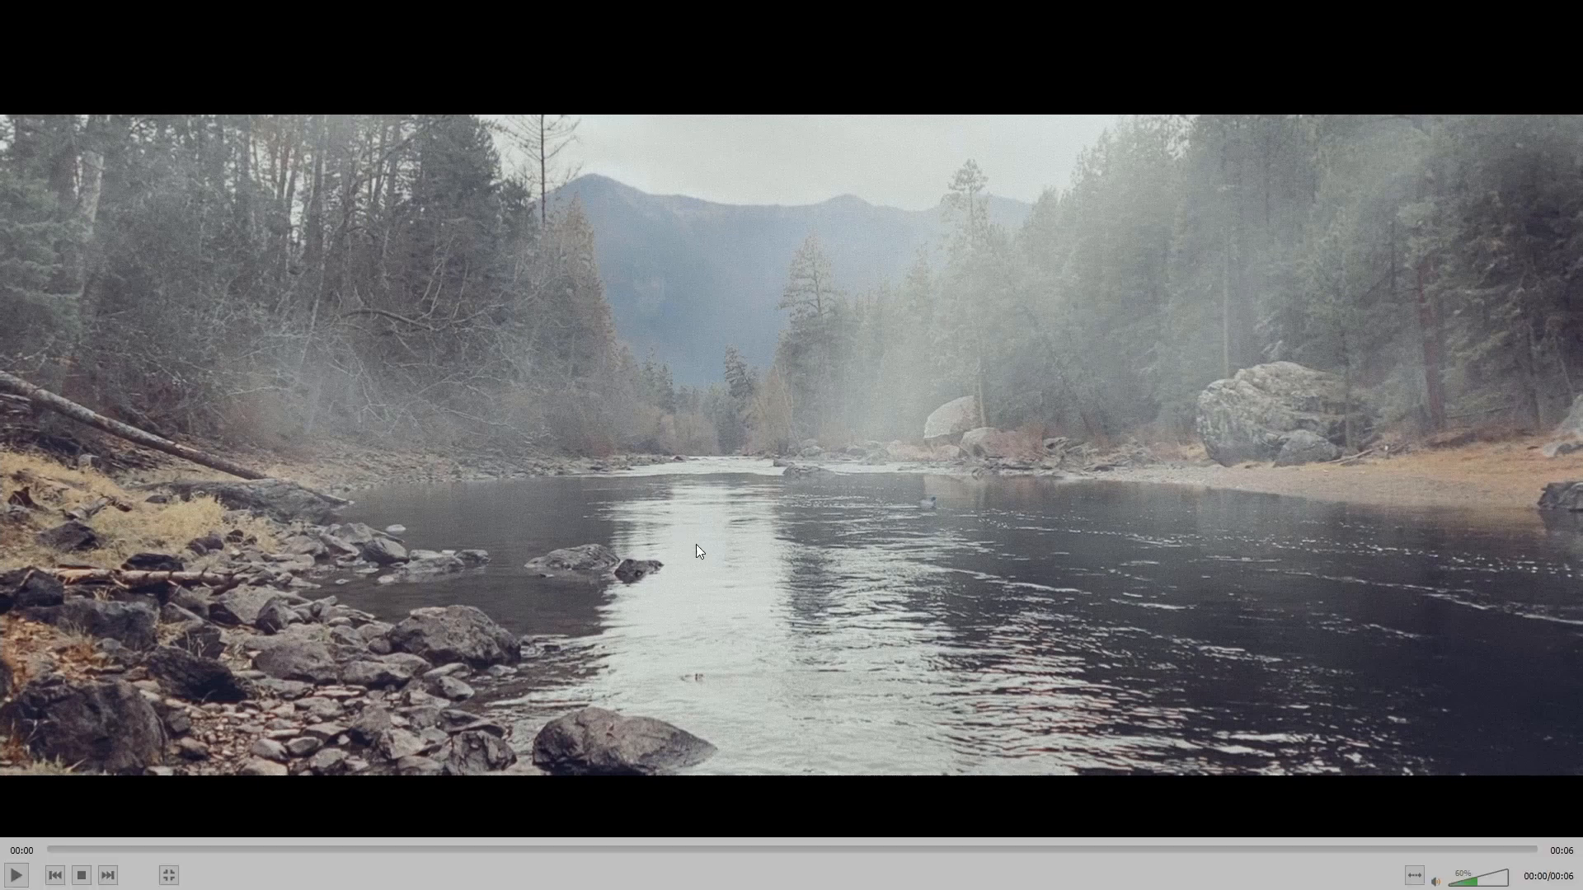
{"action": "mouse_move", "coordinate": [819, 558]}
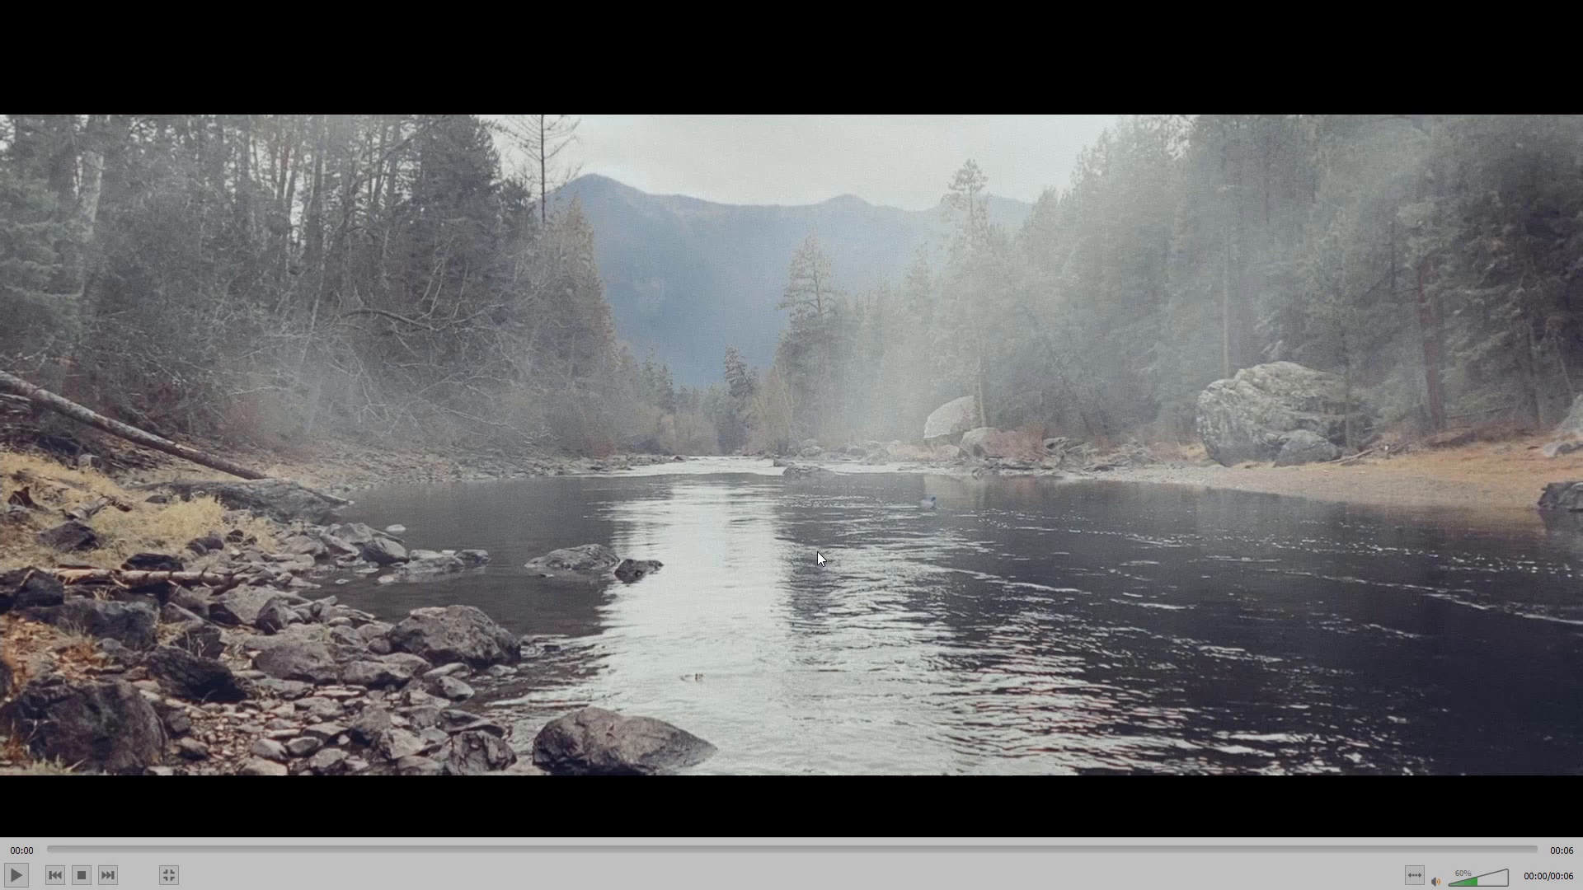
{"action": "mouse_move", "coordinate": [758, 233]}
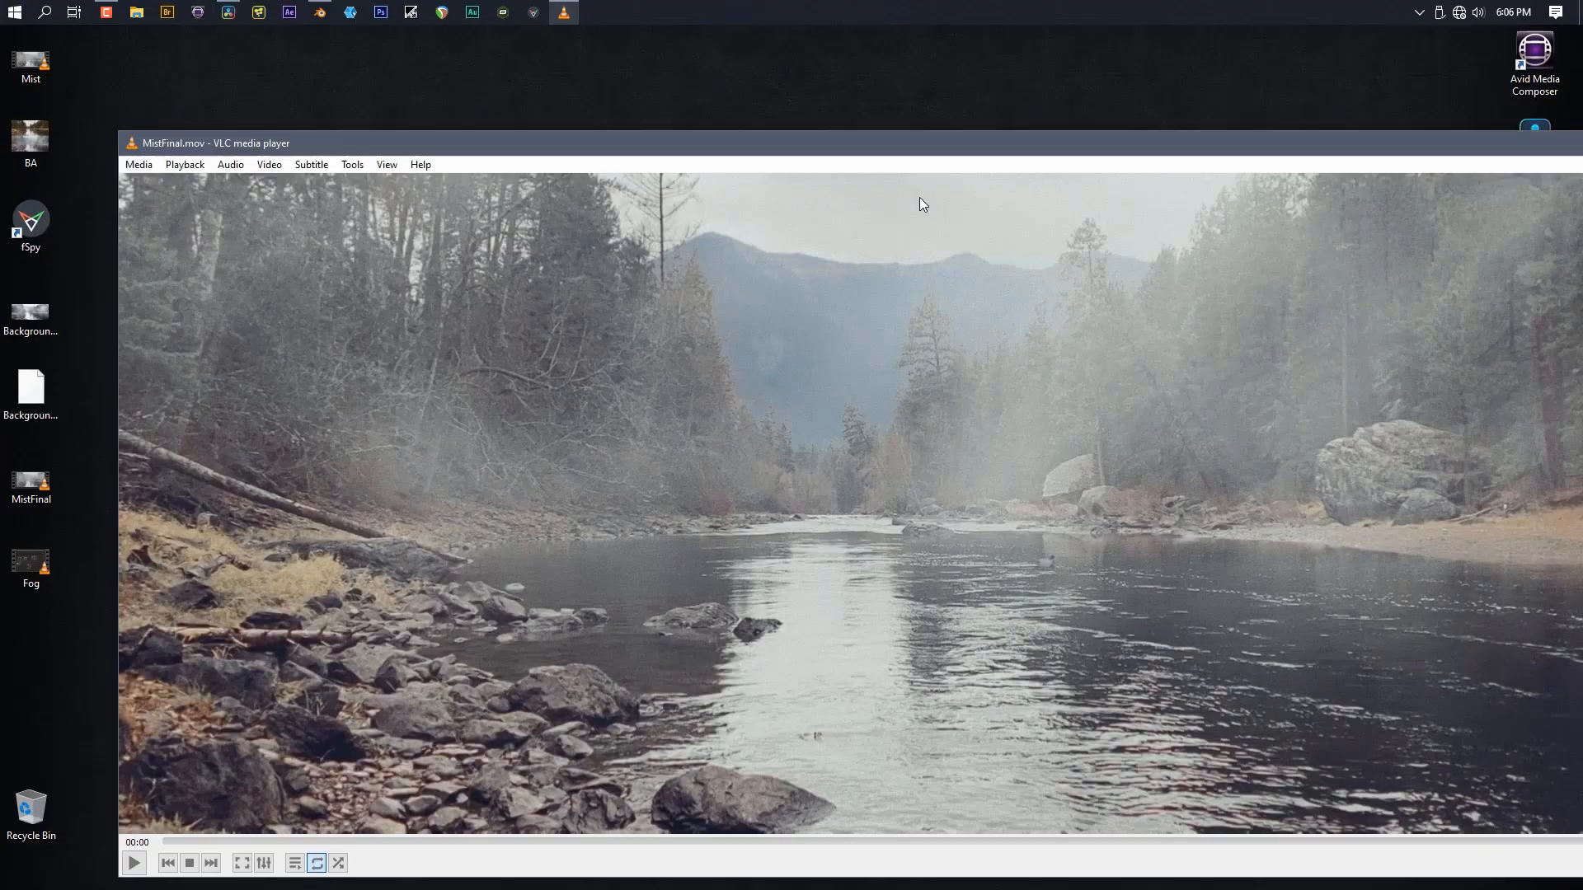
{"action": "mouse_move", "coordinate": [159, 209]}
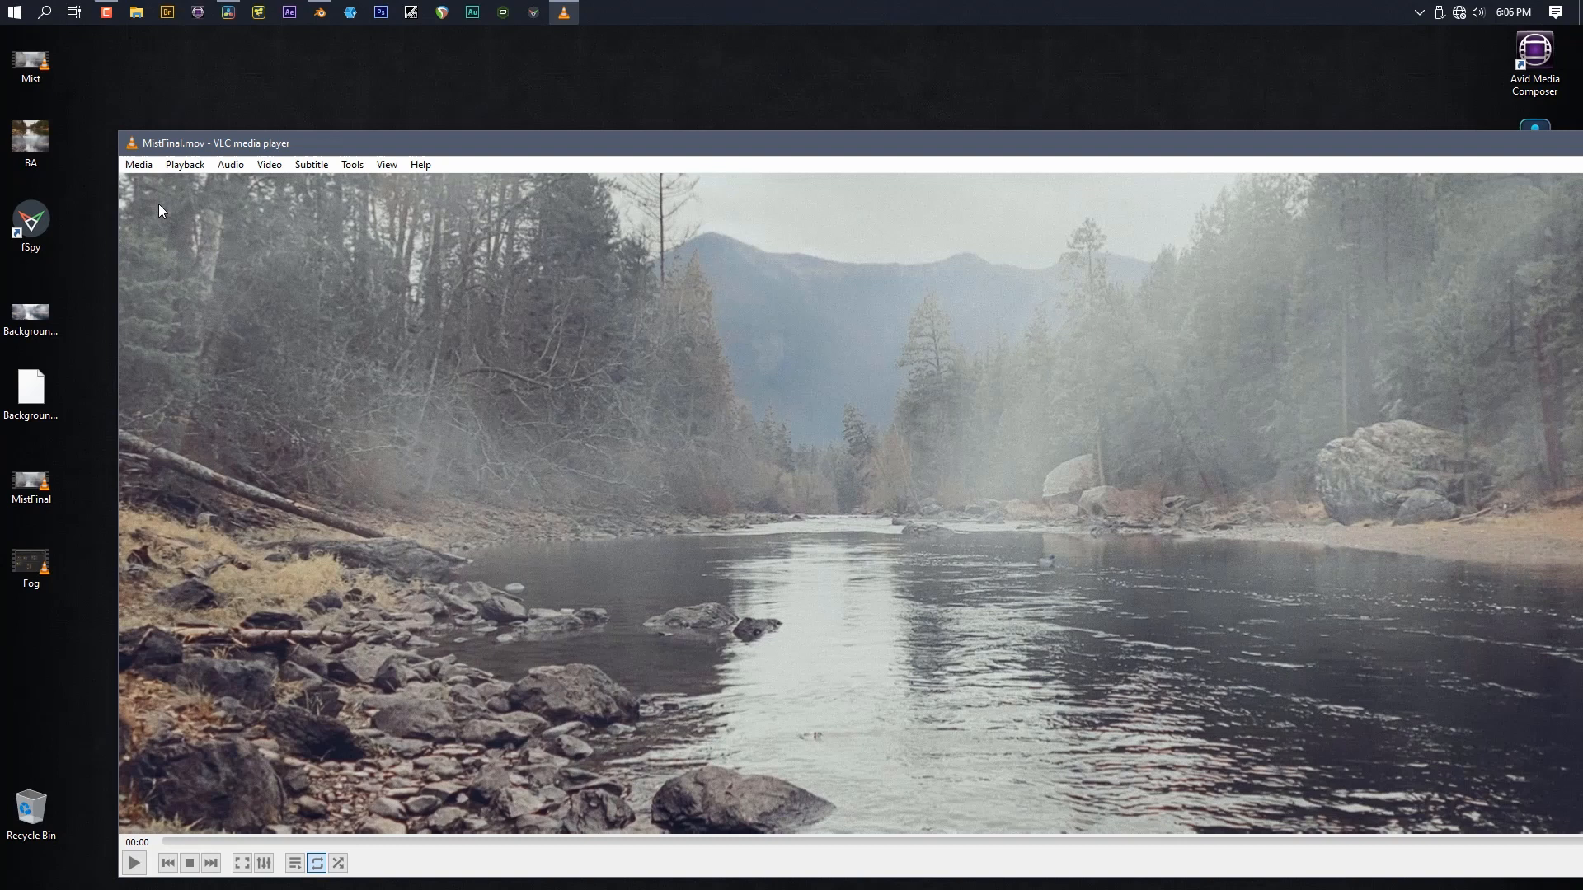
{"action": "mouse_move", "coordinate": [79, 202]}
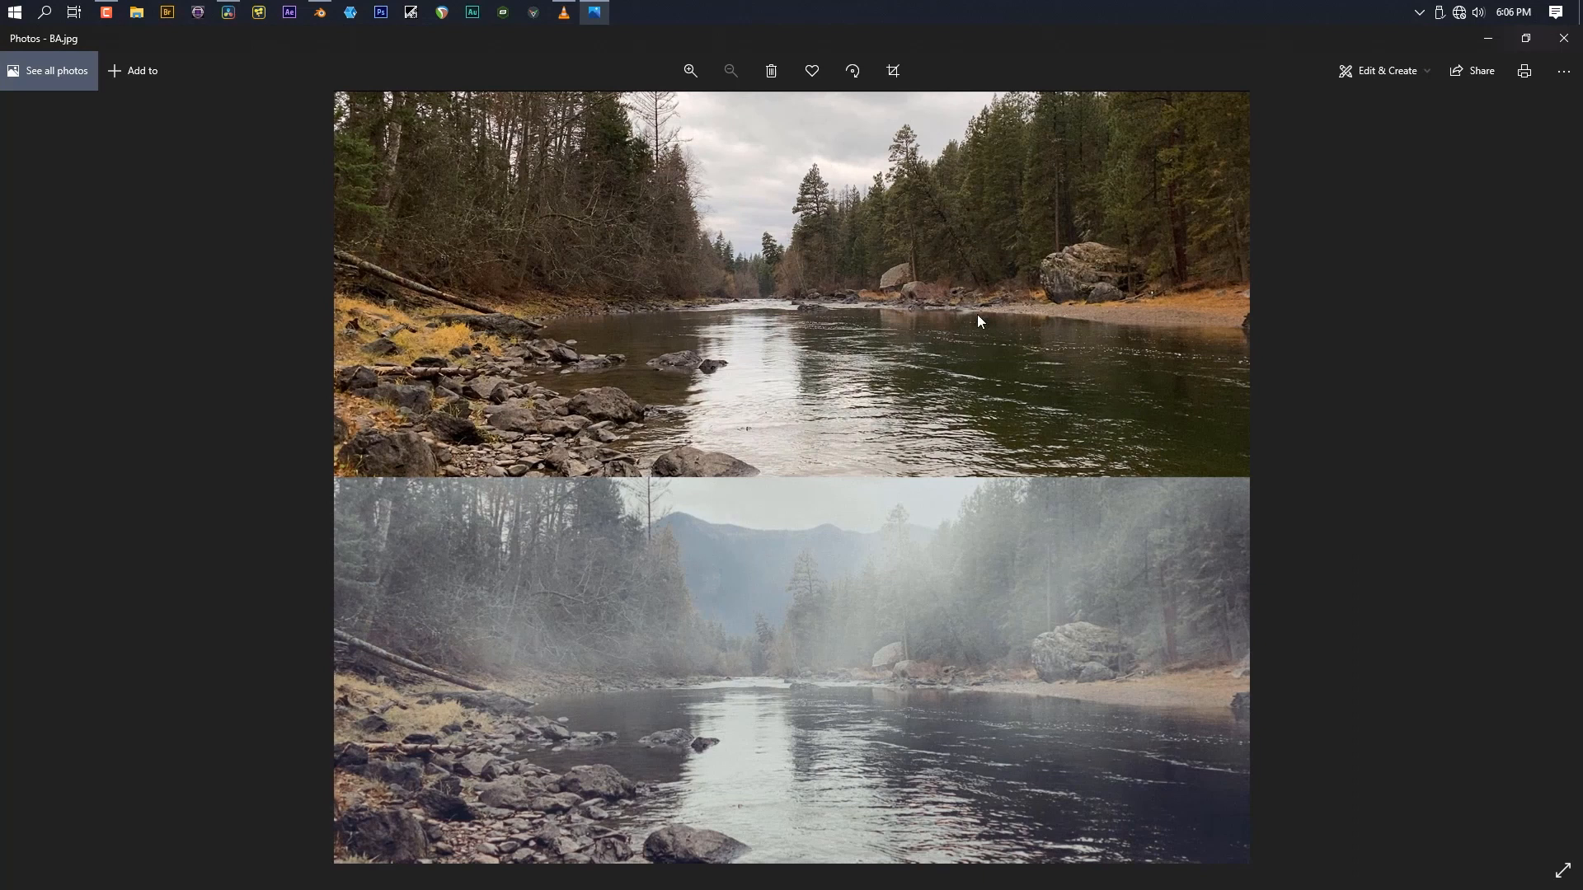
{"action": "mouse_move", "coordinate": [740, 685]}
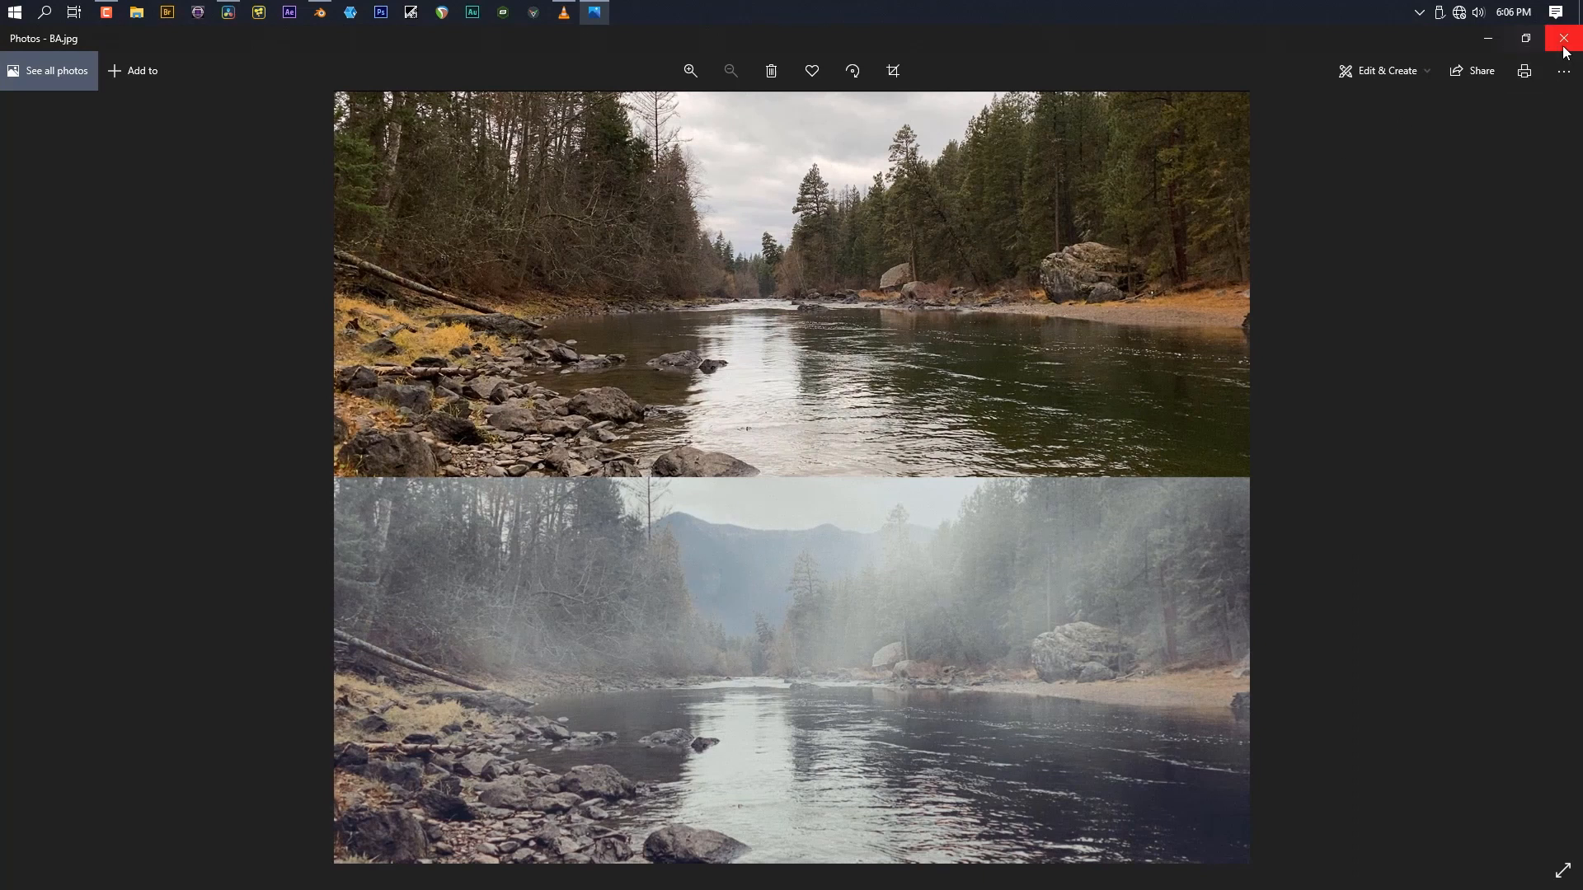
Close the BA.jpg comparison in Photos and return to the DaVinci Resolve project
{"action": "left_click", "coordinate": [1570, 39]}
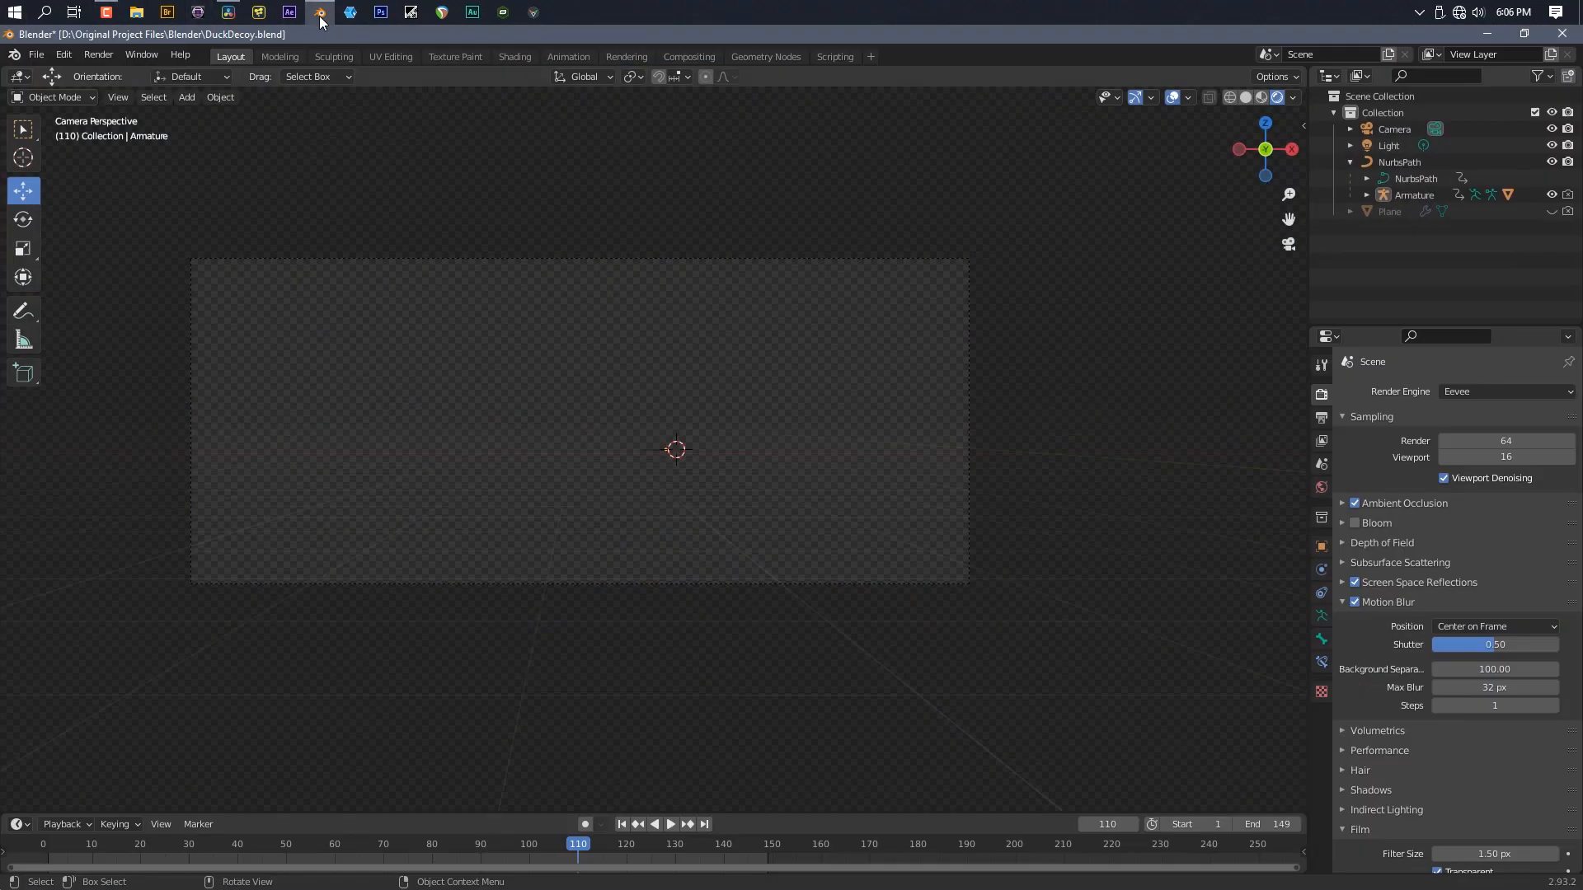
{"action": "left_click", "coordinate": [229, 12]}
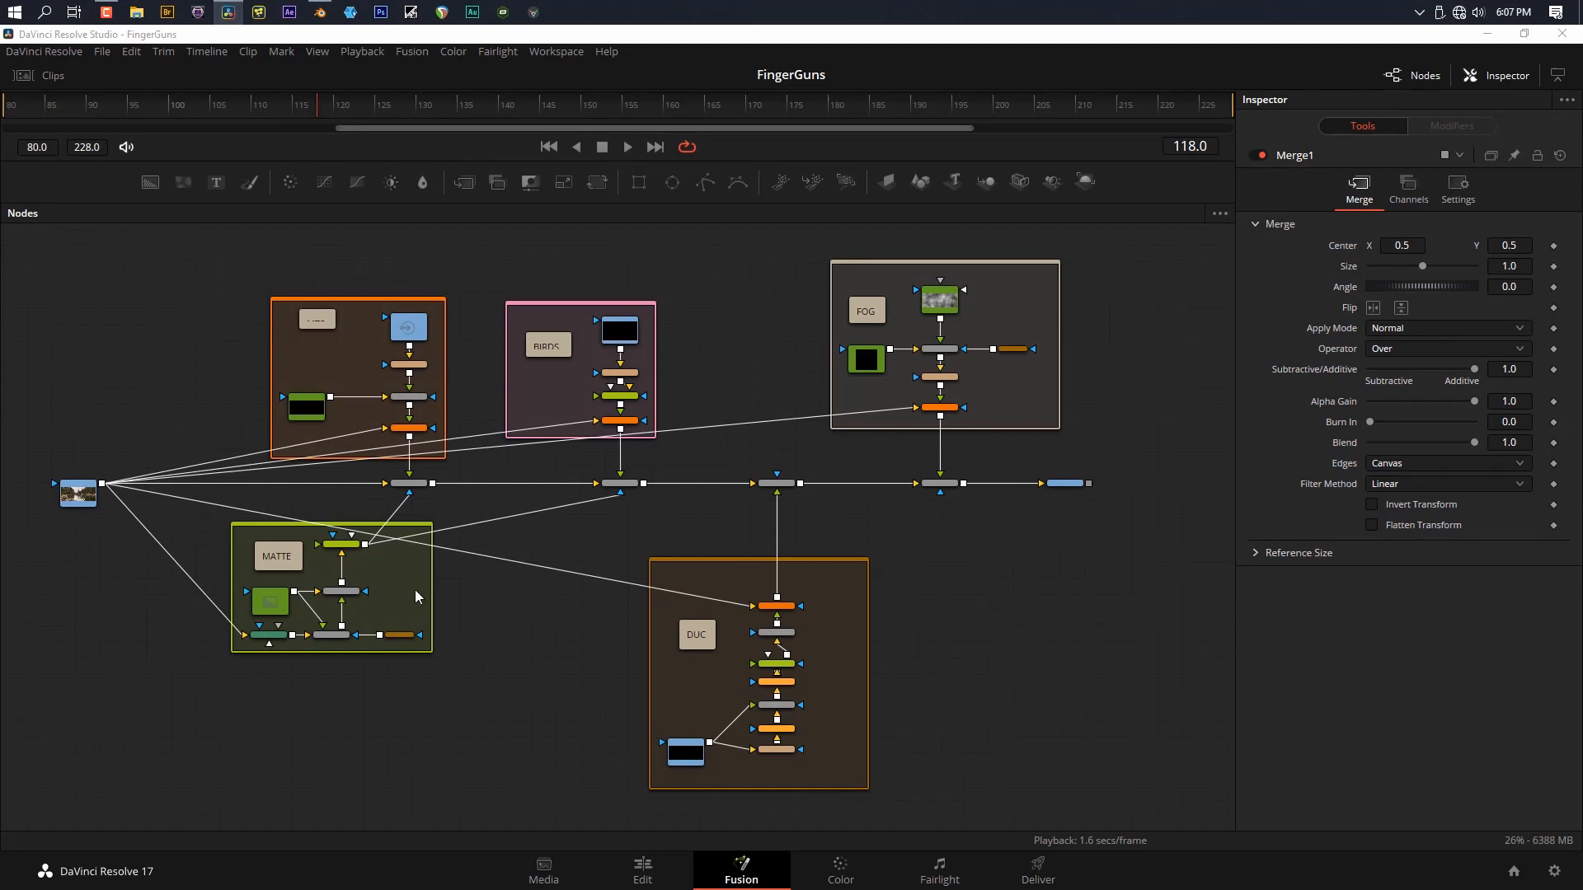
Load the MediaIn1 node into the Fusion viewer to show the original river footage
{"action": "left_click", "coordinate": [77, 494]}
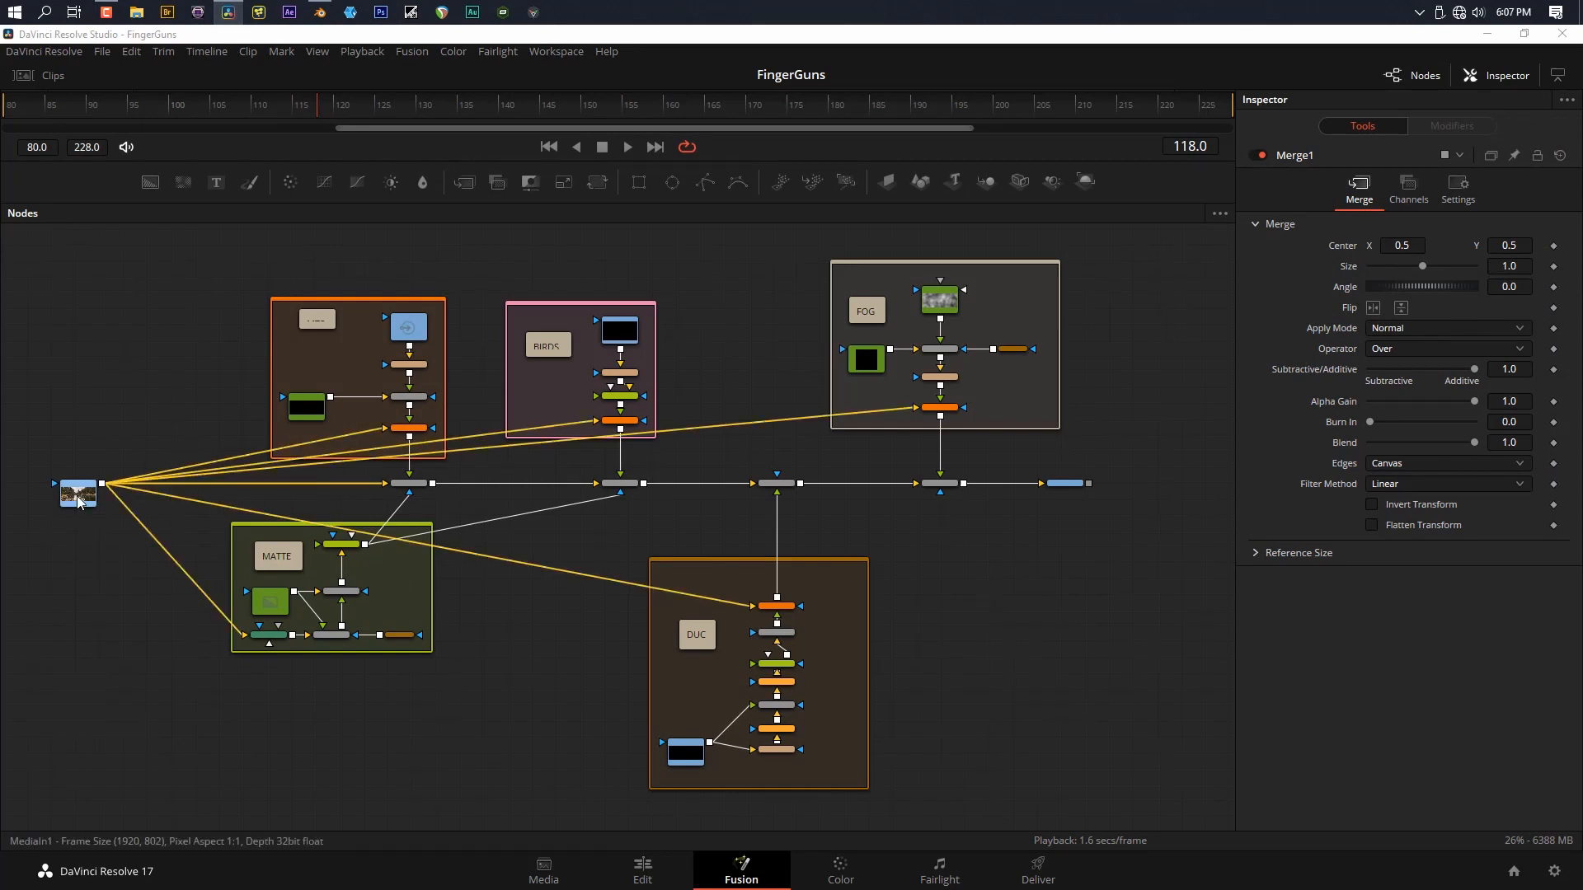
{"action": "left_click", "coordinate": [77, 494]}
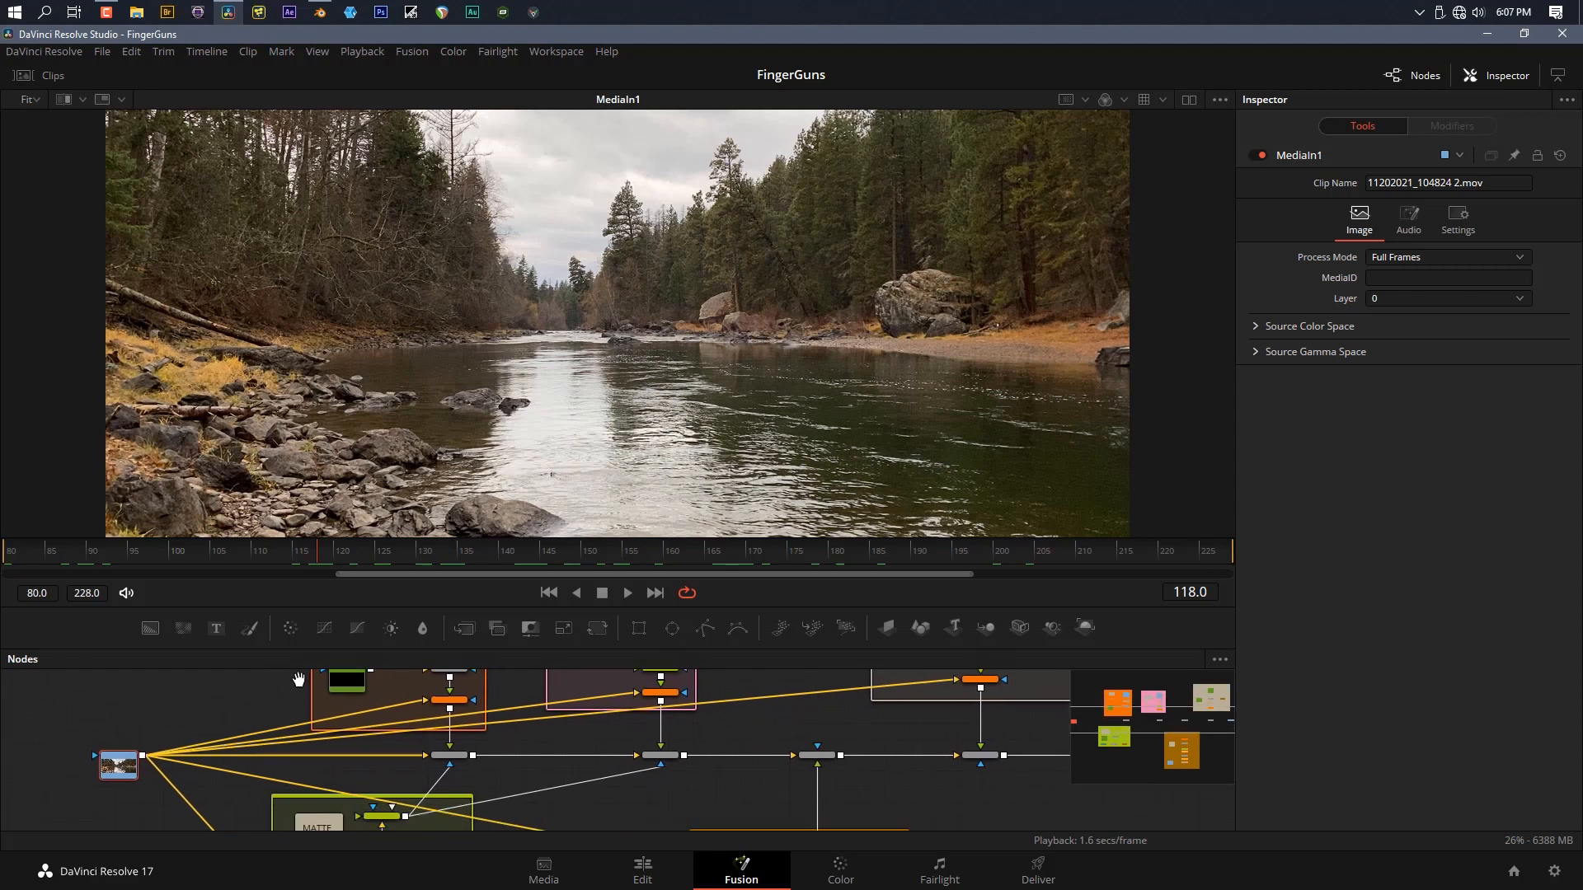
Toggle the viewer between MediaIn1 and Merge3, then load the MediaIn2 mountain plate
{"action": "left_click", "coordinate": [445, 755]}
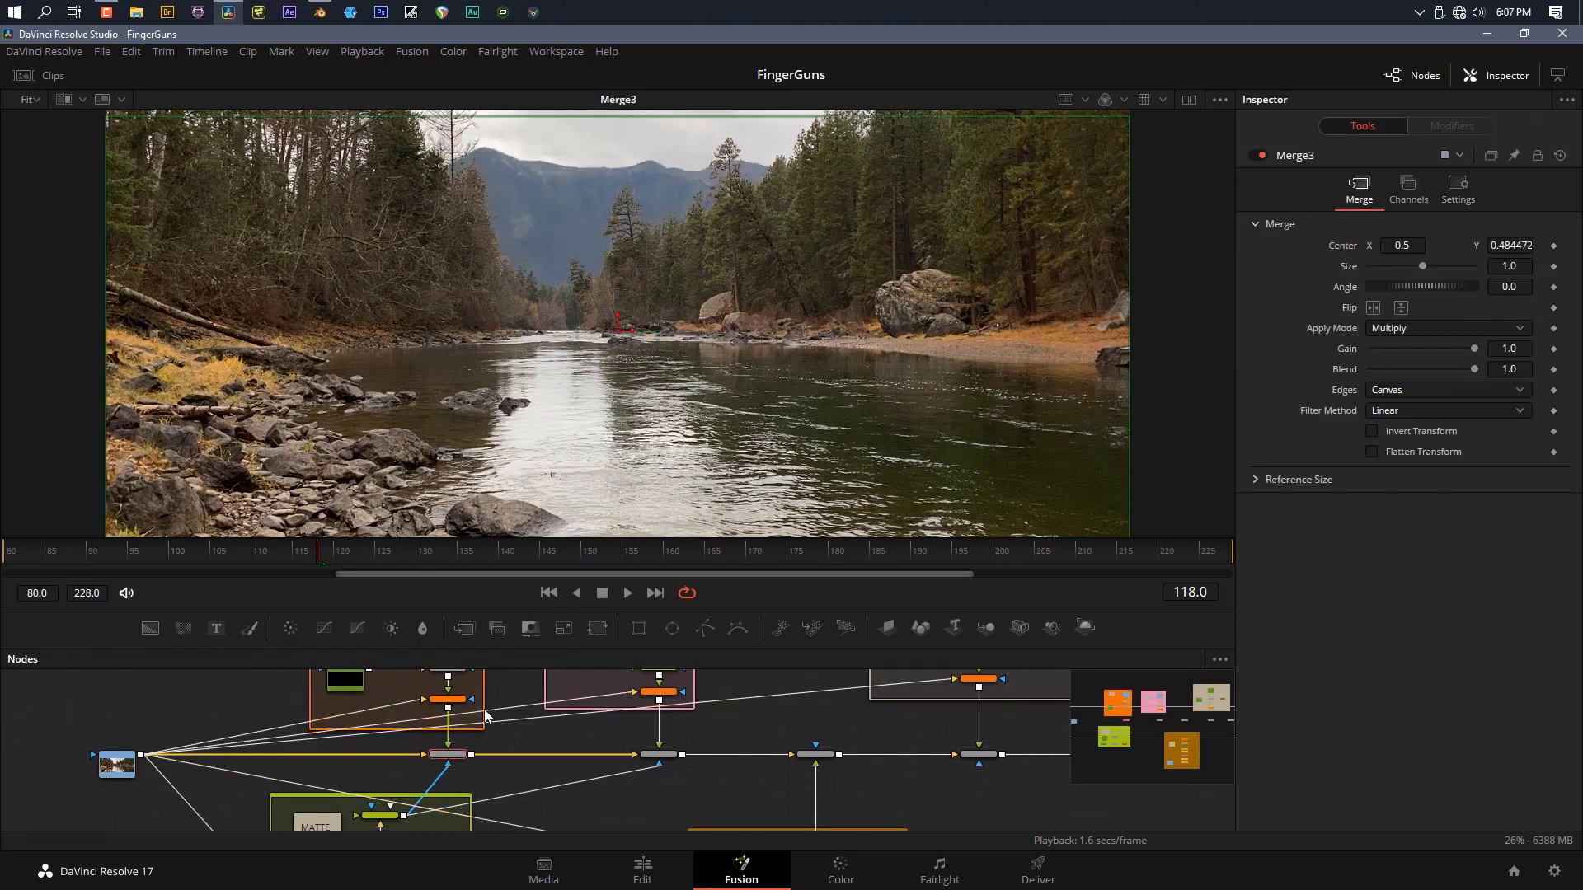
{"action": "left_click", "coordinate": [116, 764]}
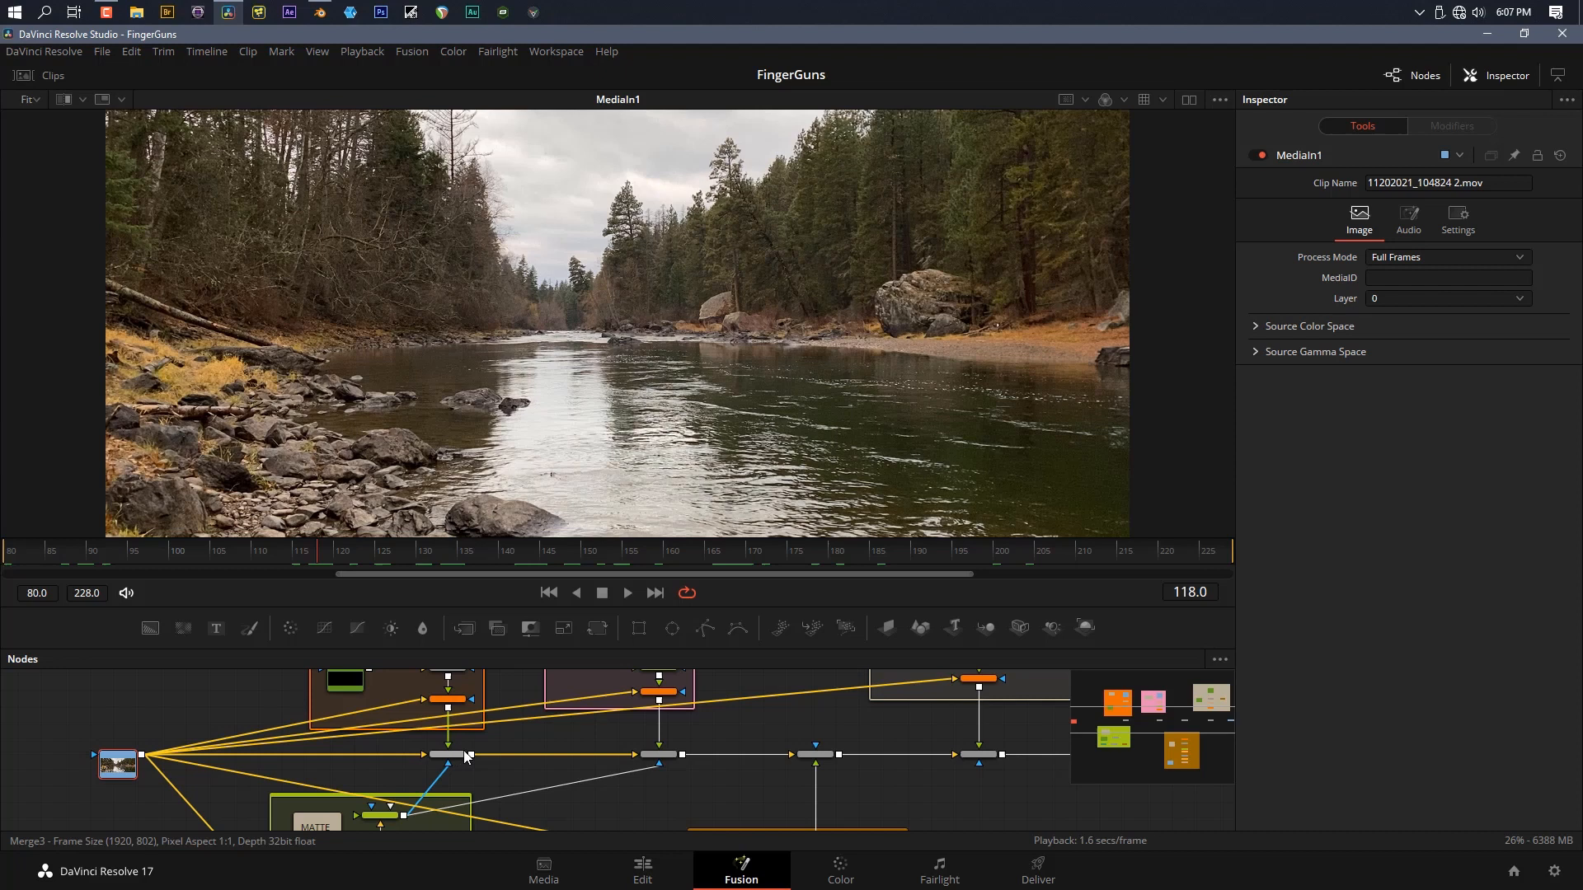
{"action": "left_click", "coordinate": [446, 755]}
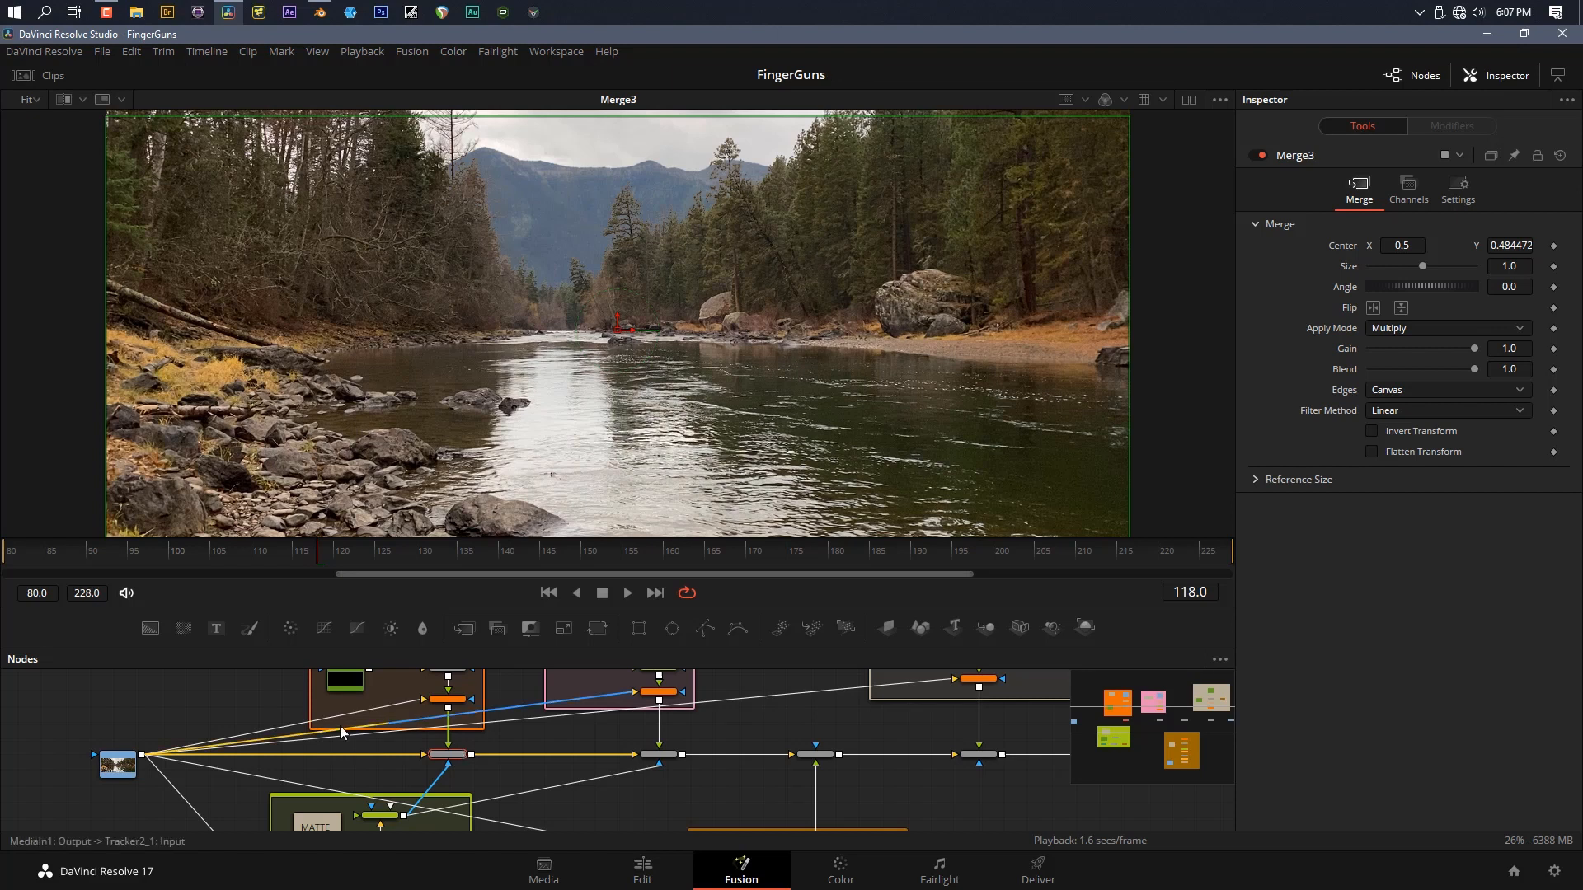
{"action": "left_click", "coordinate": [117, 764]}
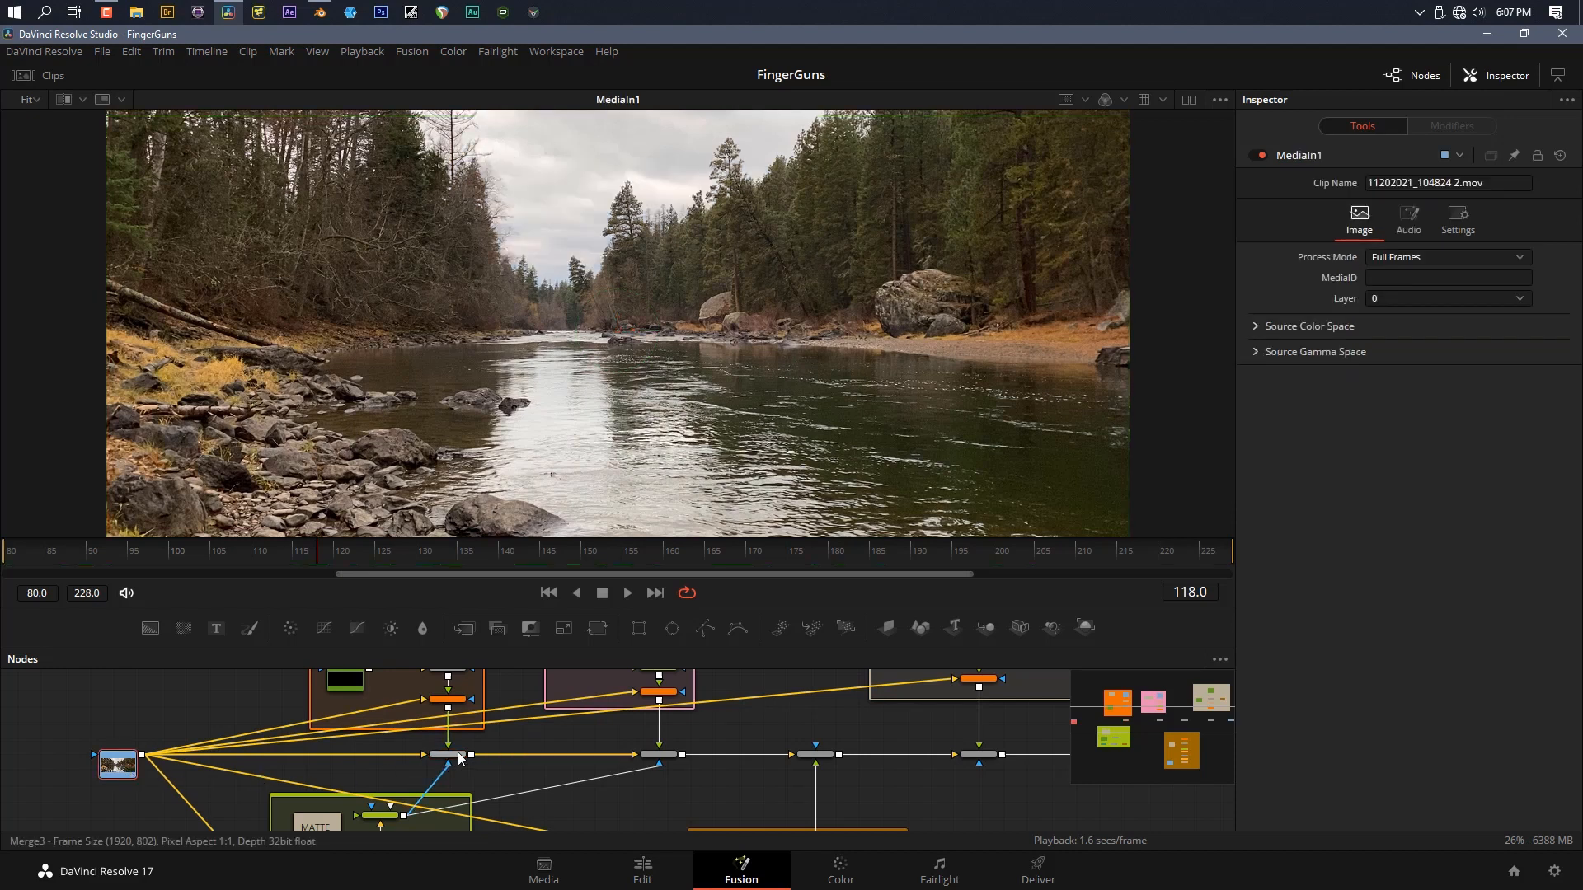
{"action": "left_click", "coordinate": [449, 755]}
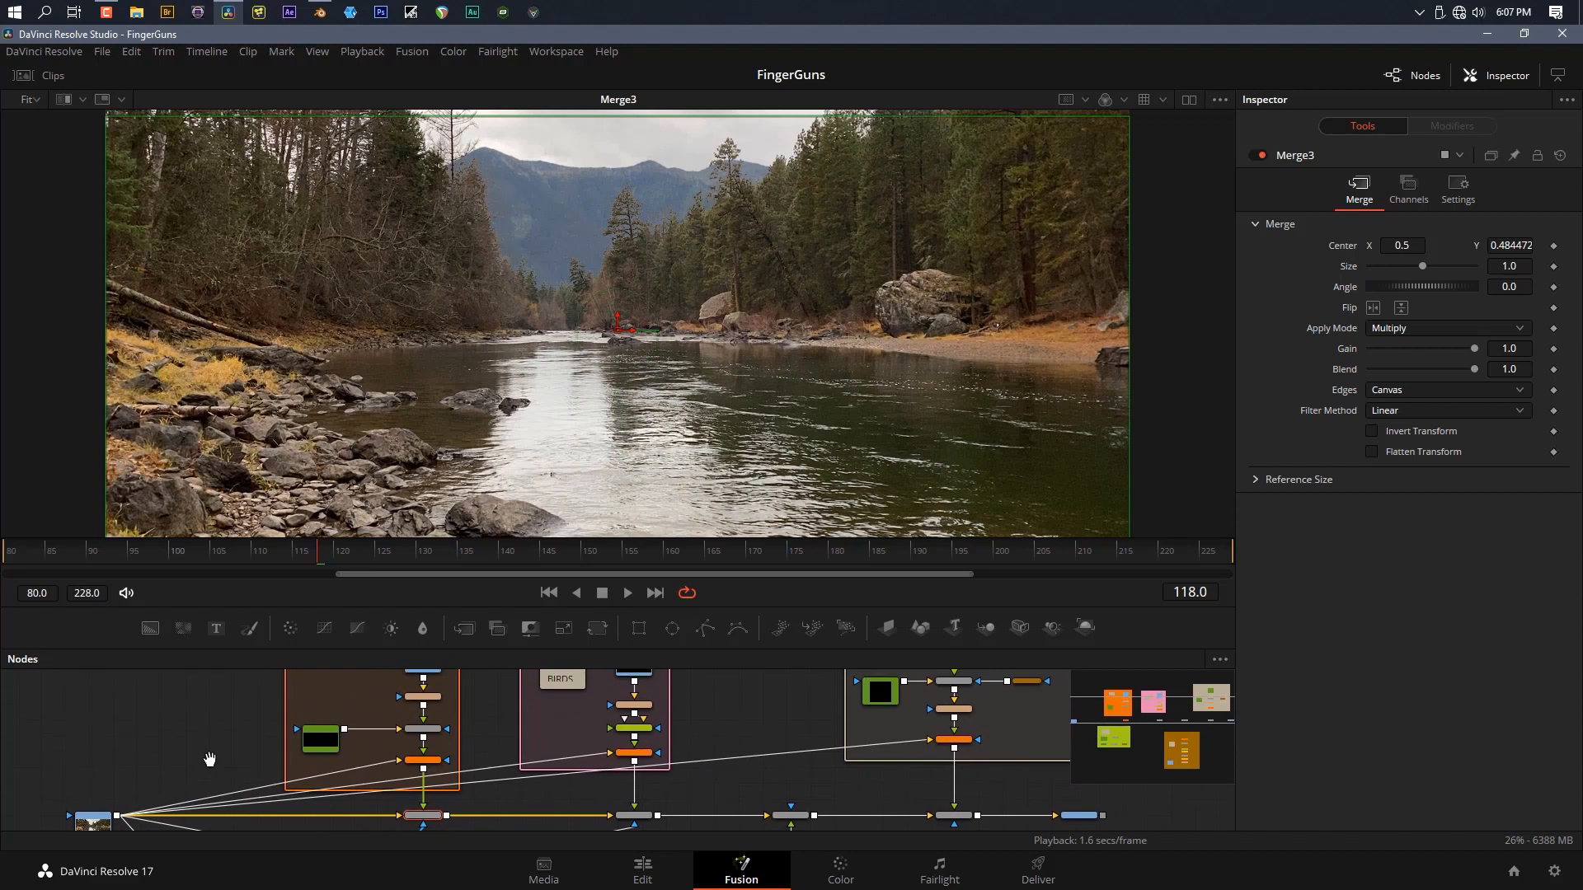
{"action": "mouse_move", "coordinate": [280, 760]}
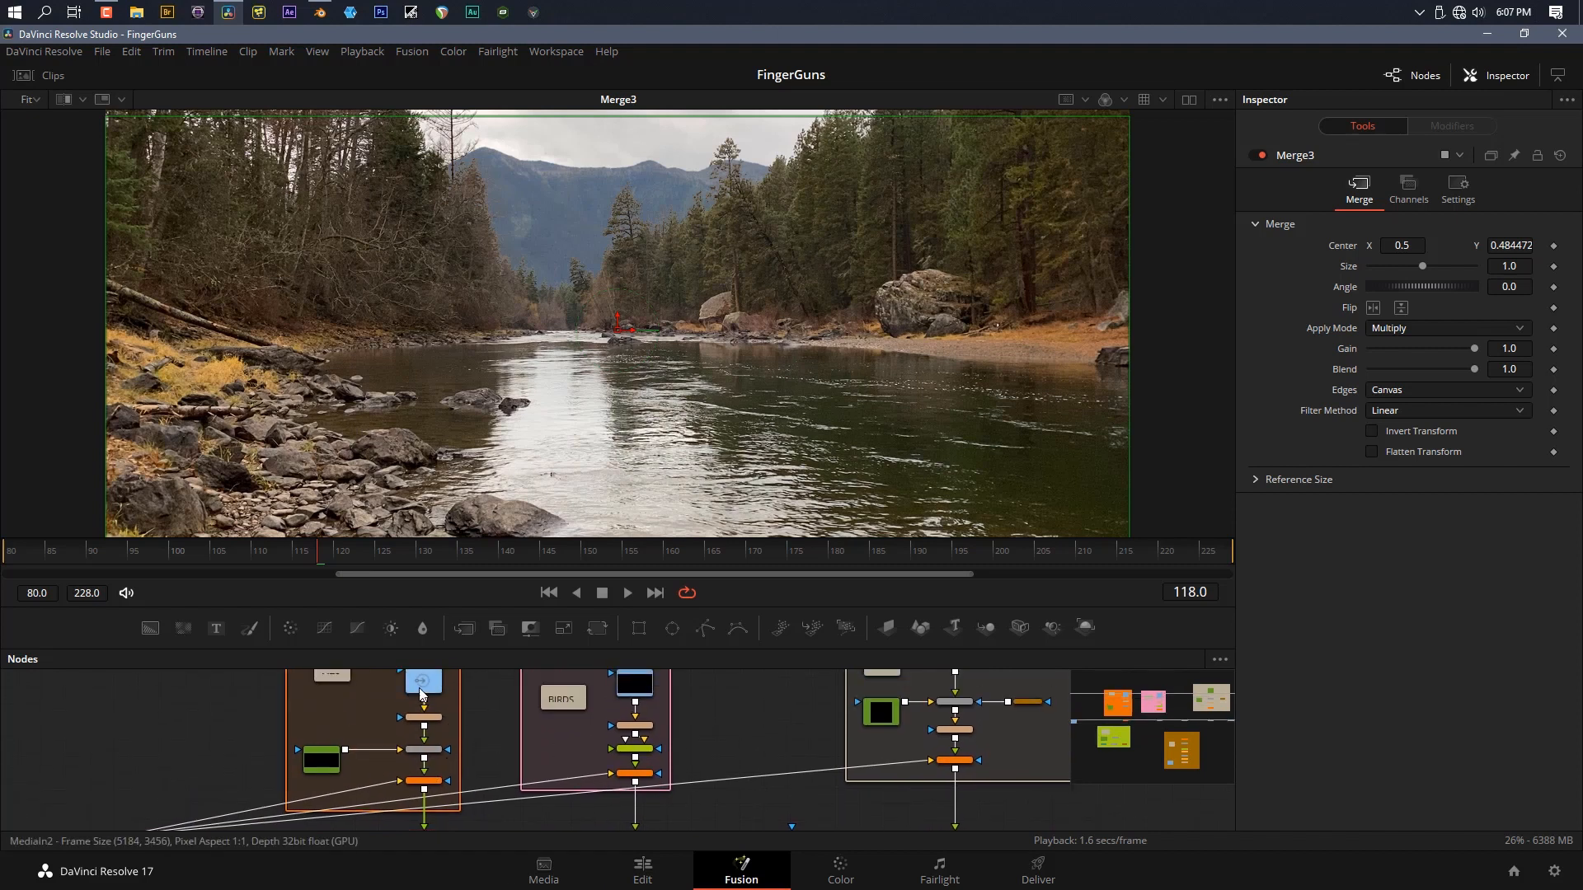
{"action": "left_click", "coordinate": [422, 710]}
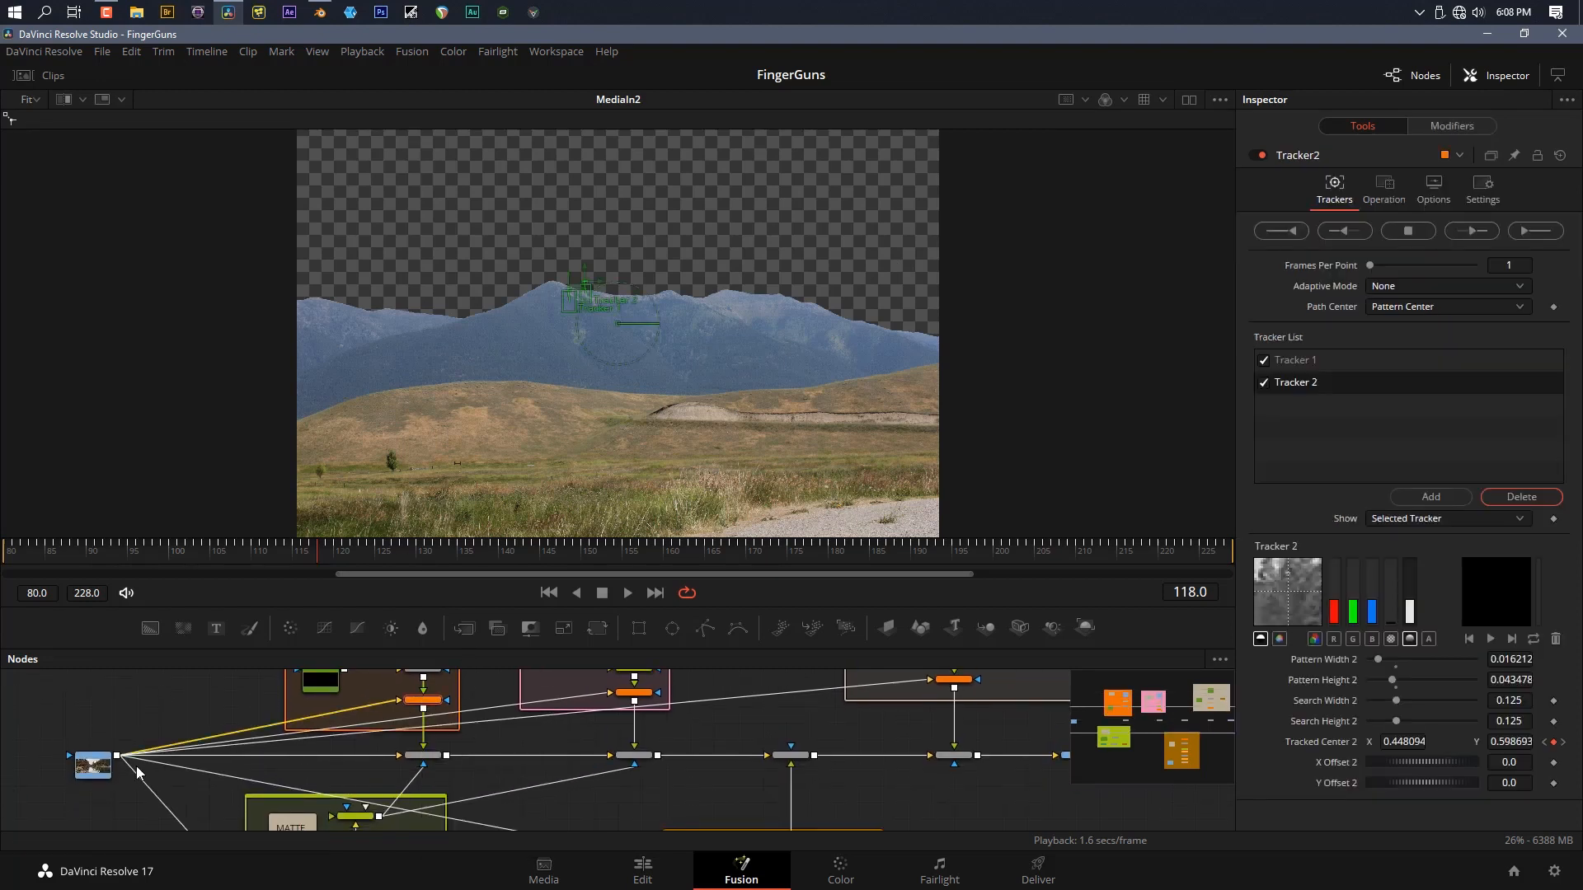
Show MediaIn1 with Tracker2's path scaled to fit, then return to the composite preview
{"action": "left_click", "coordinate": [91, 764]}
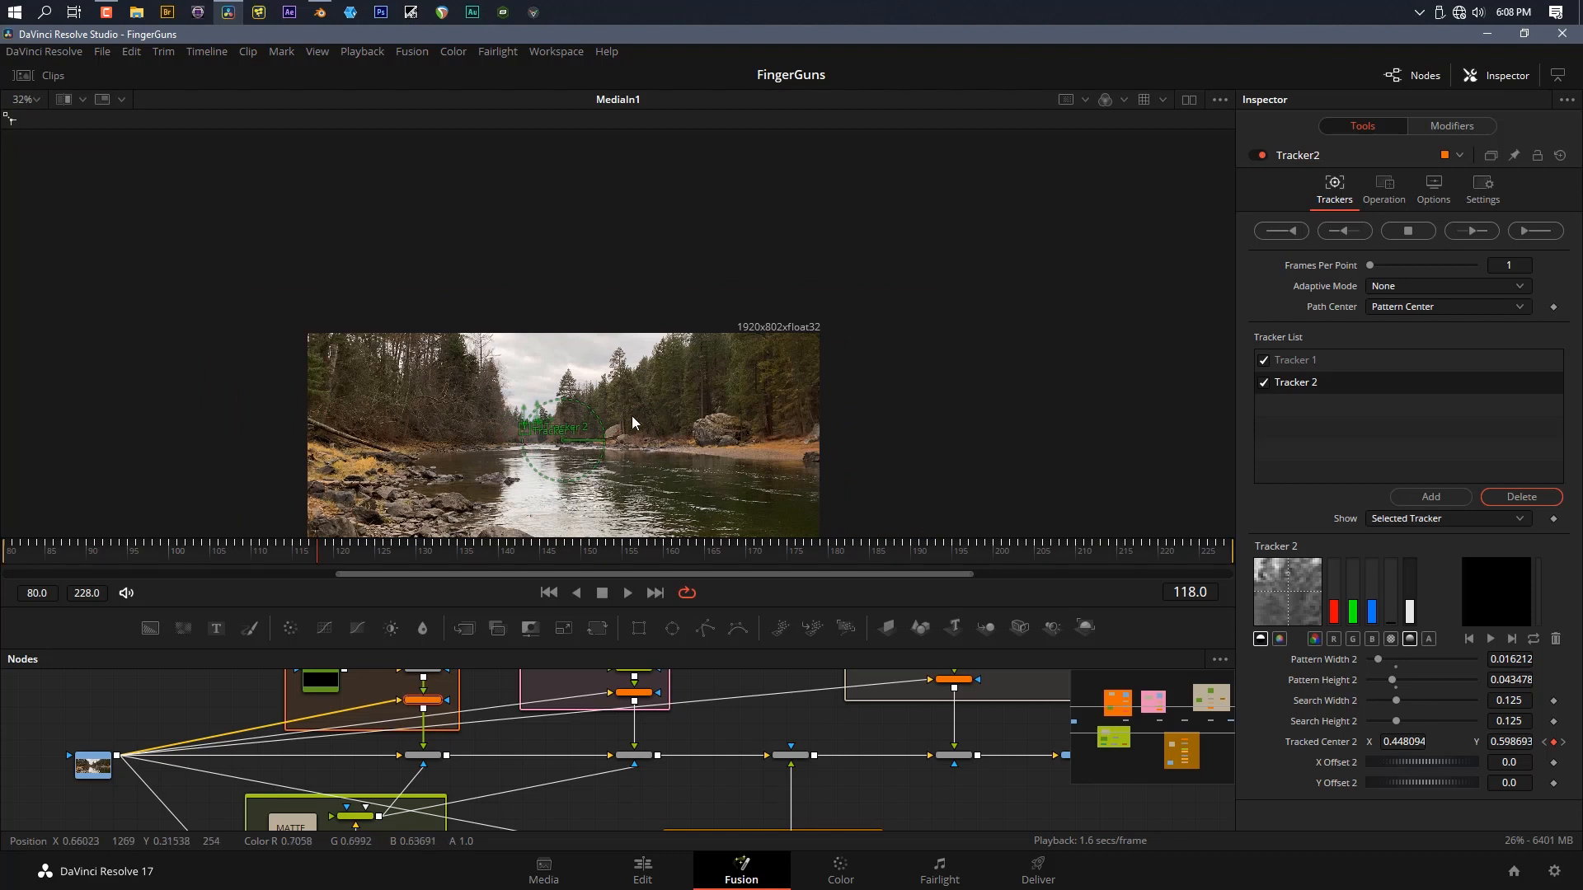
{"action": "right_click", "coordinate": [631, 422]}
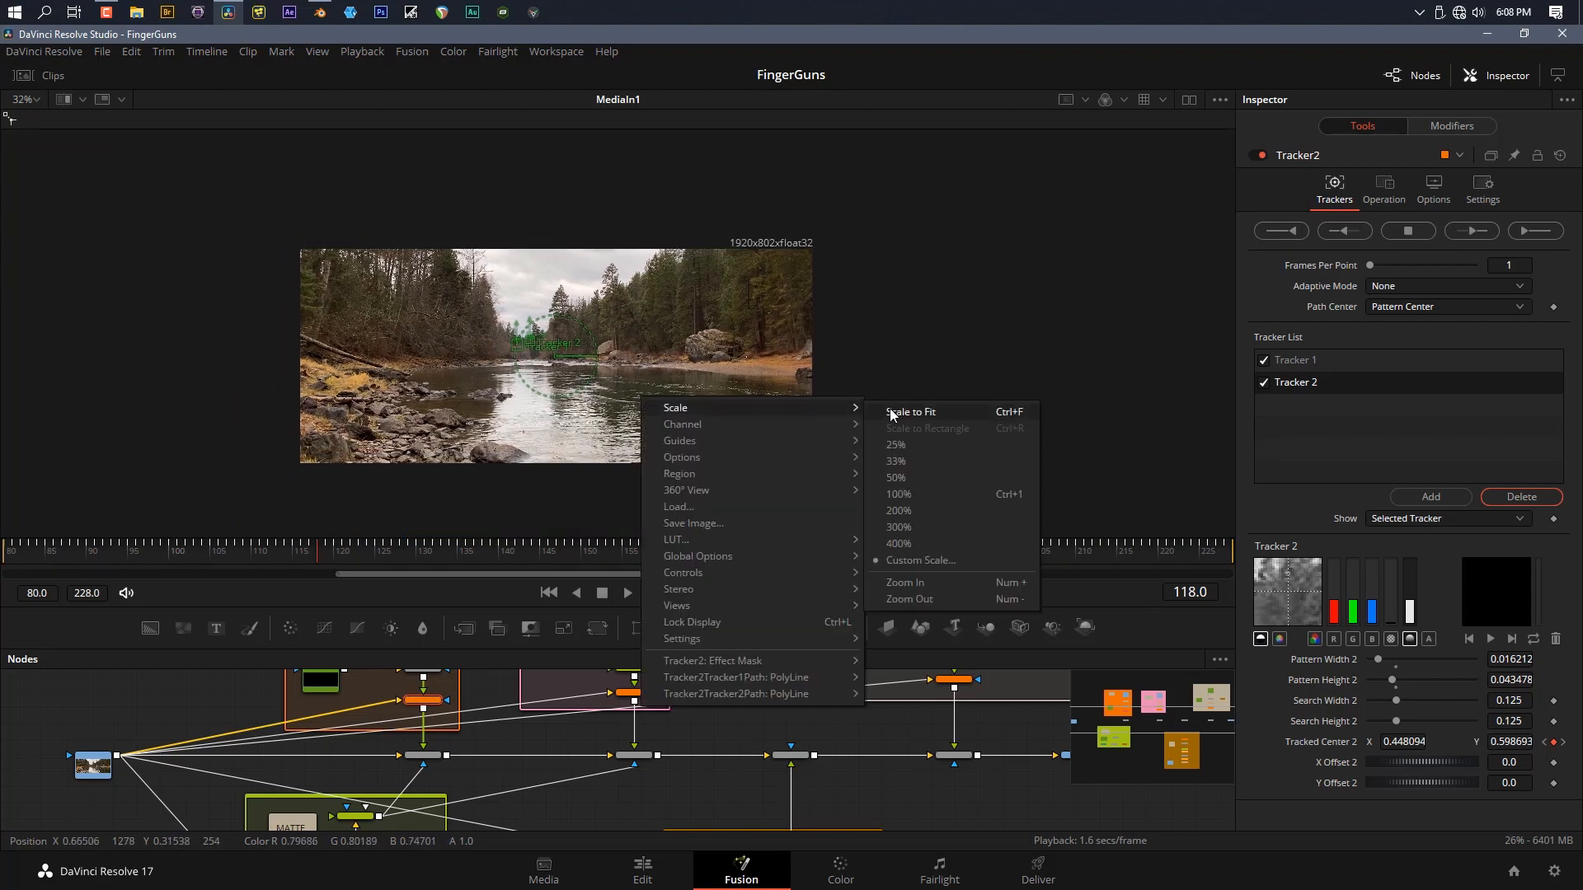
{"action": "left_click", "coordinate": [909, 412]}
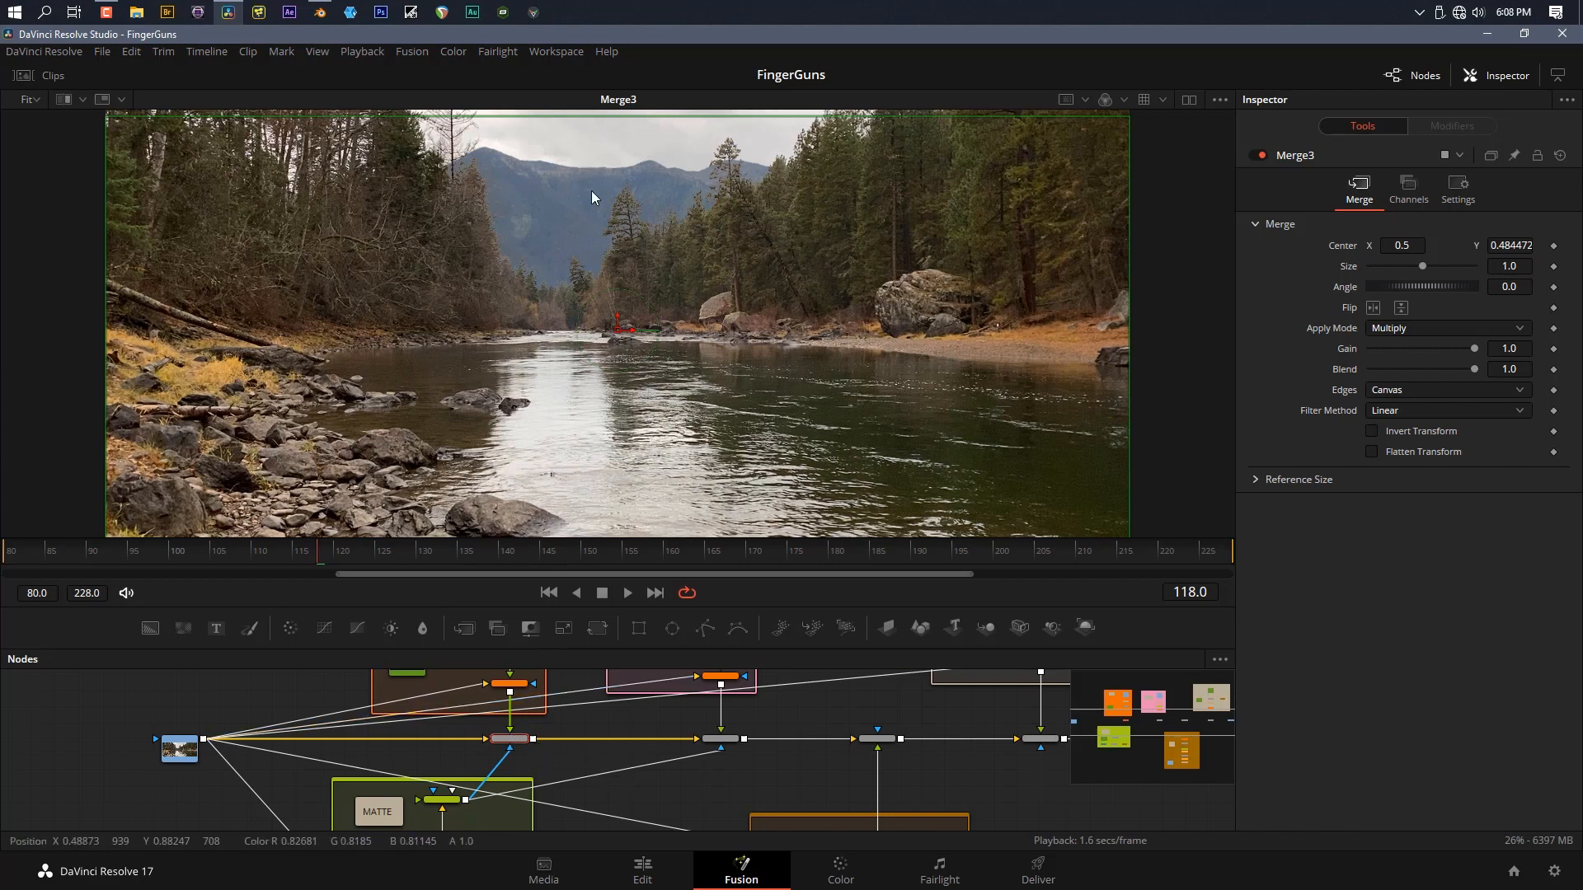
{"action": "mouse_move", "coordinate": [567, 205]}
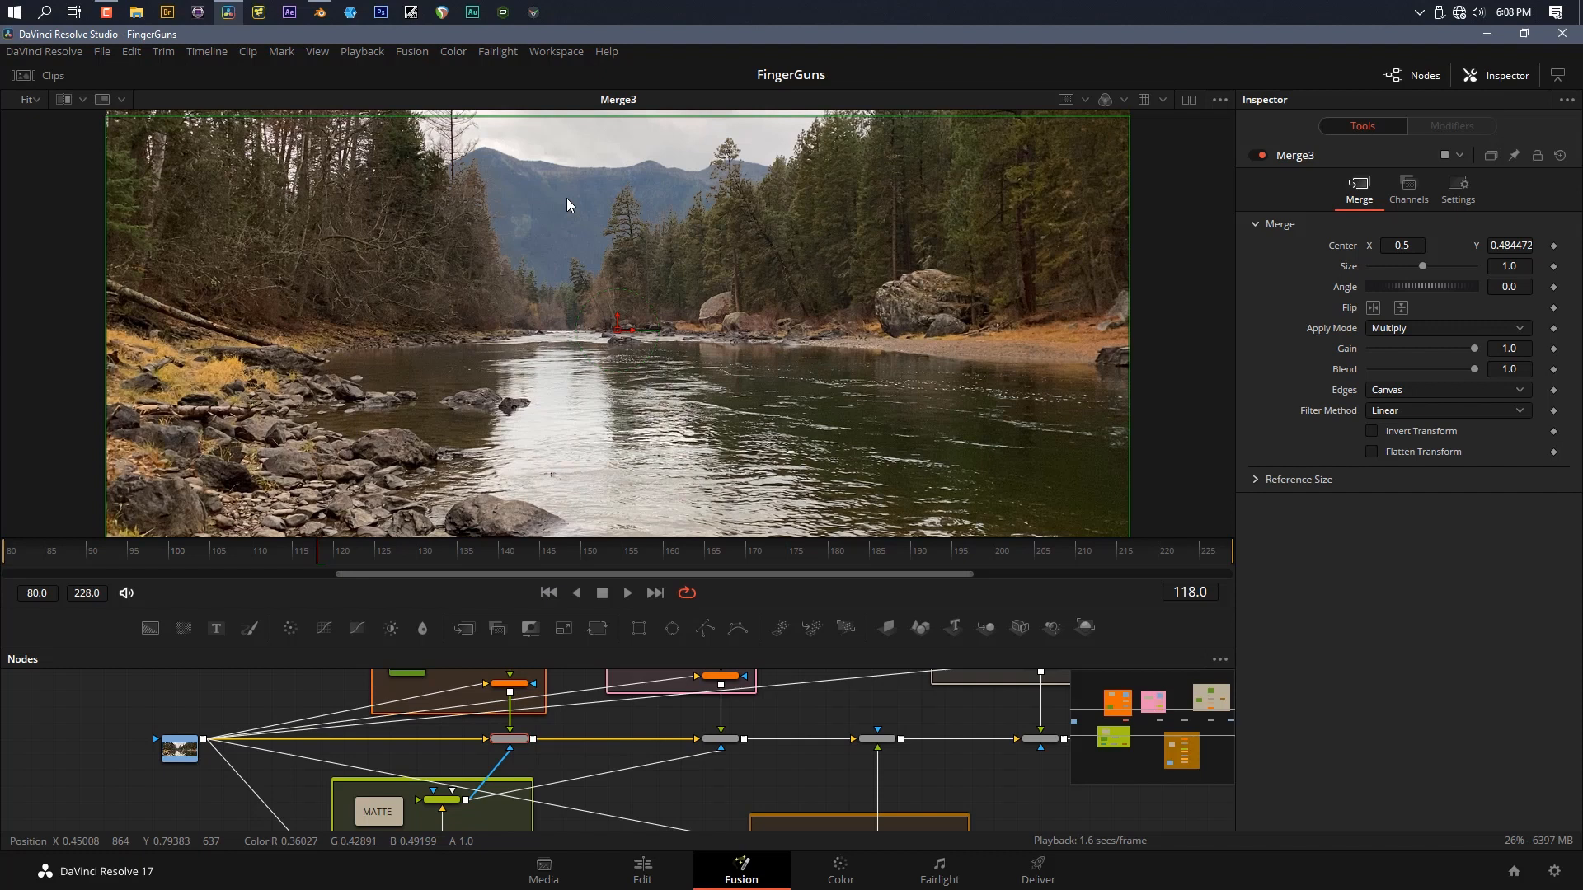
{"action": "mouse_move", "coordinate": [576, 749]}
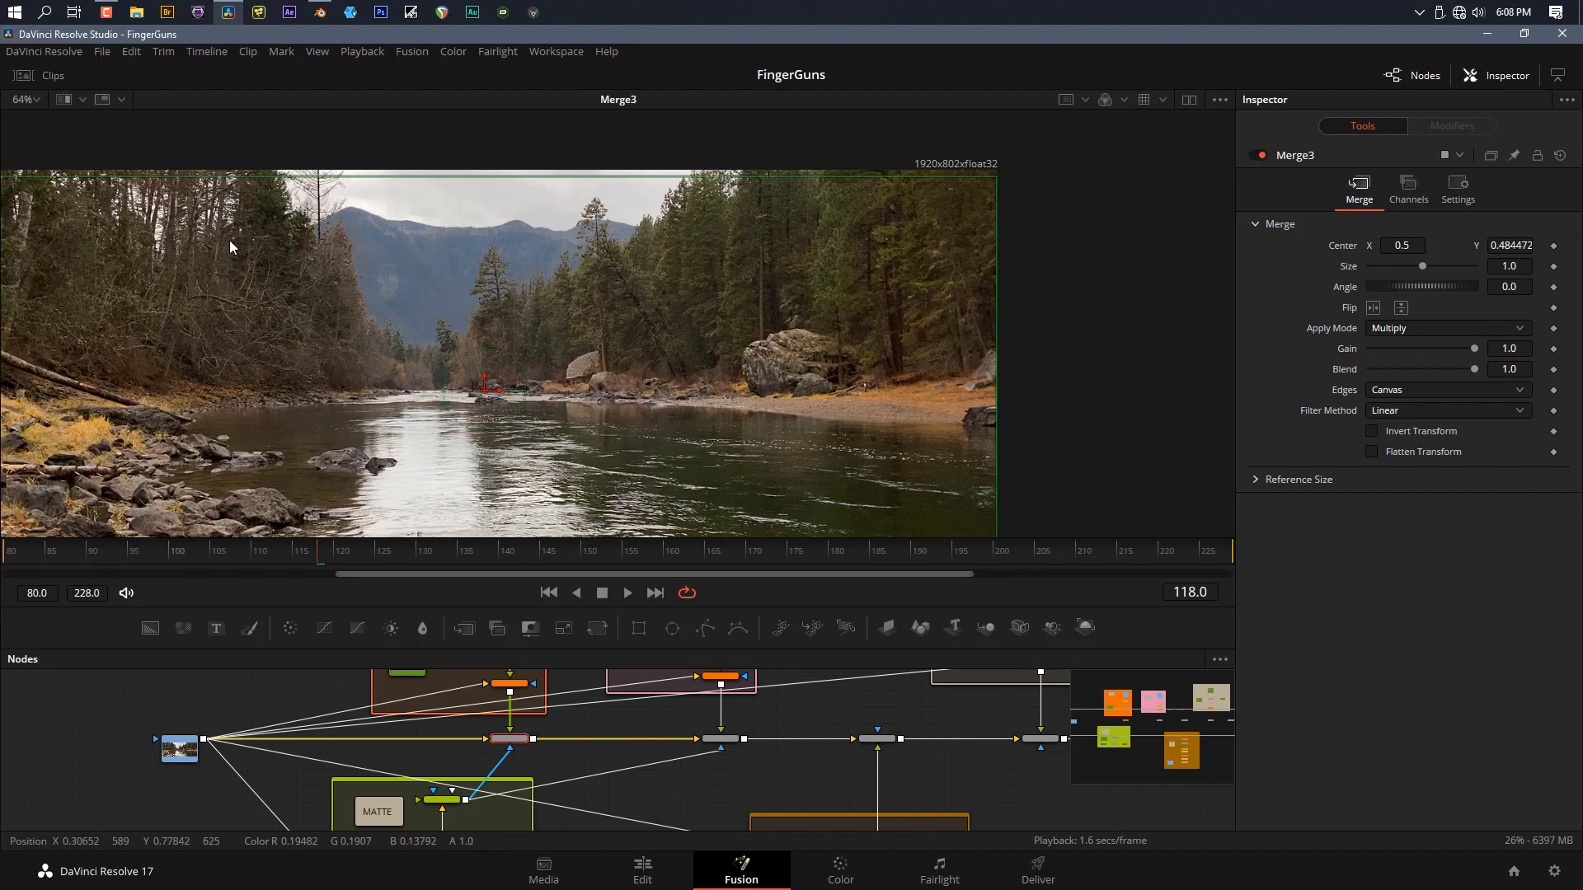
{"action": "right_click", "coordinate": [520, 368]}
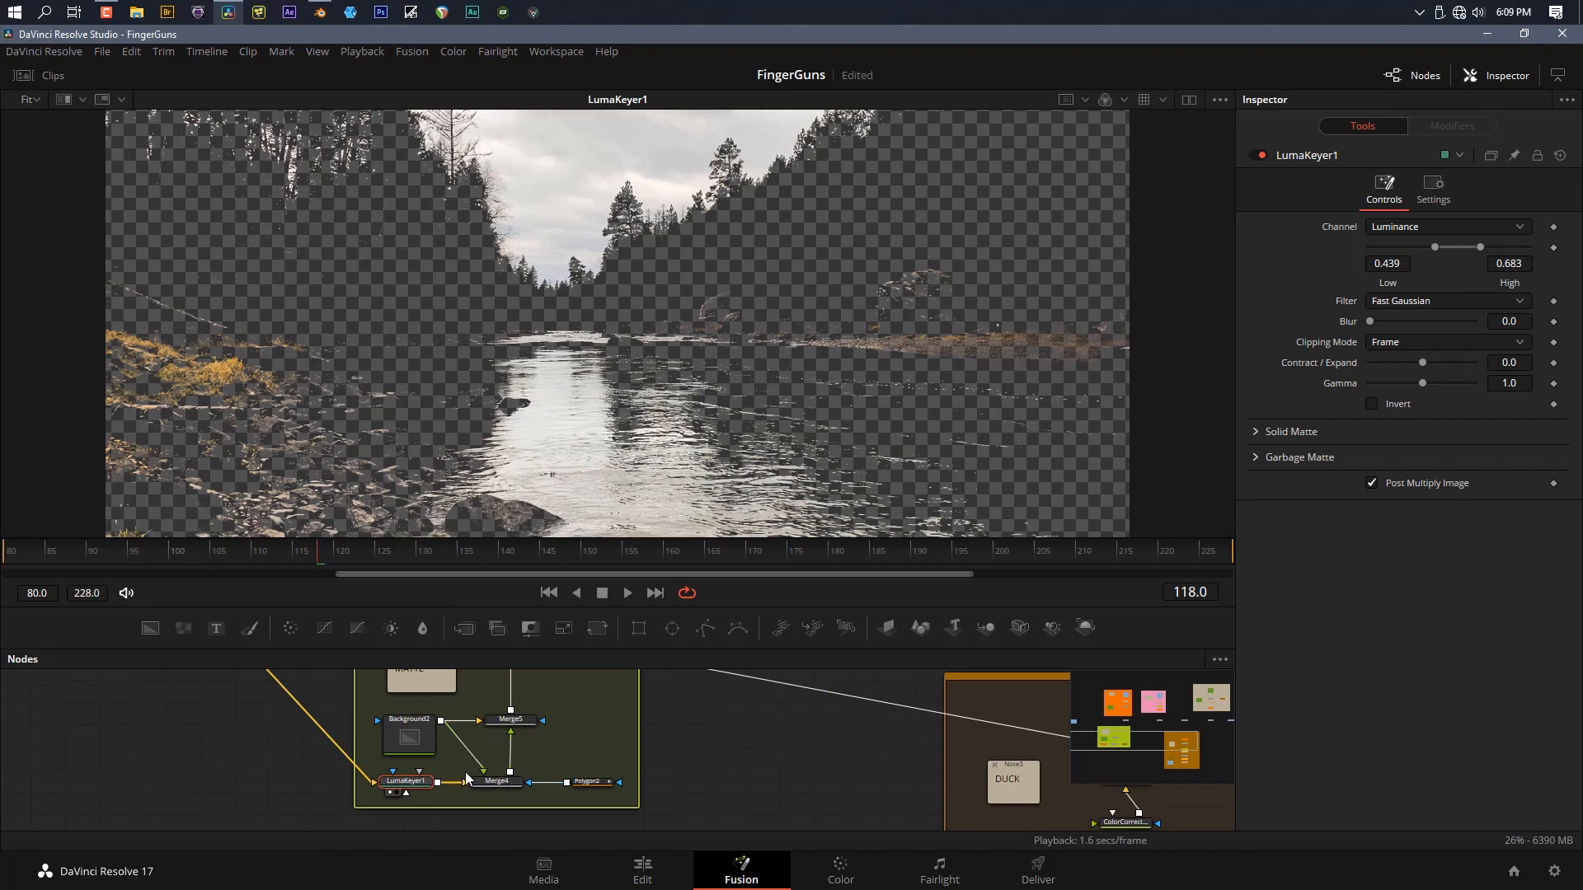
Compare the LumaKeyer1 sky key against the Merge4 matte result
{"action": "left_click", "coordinate": [408, 737]}
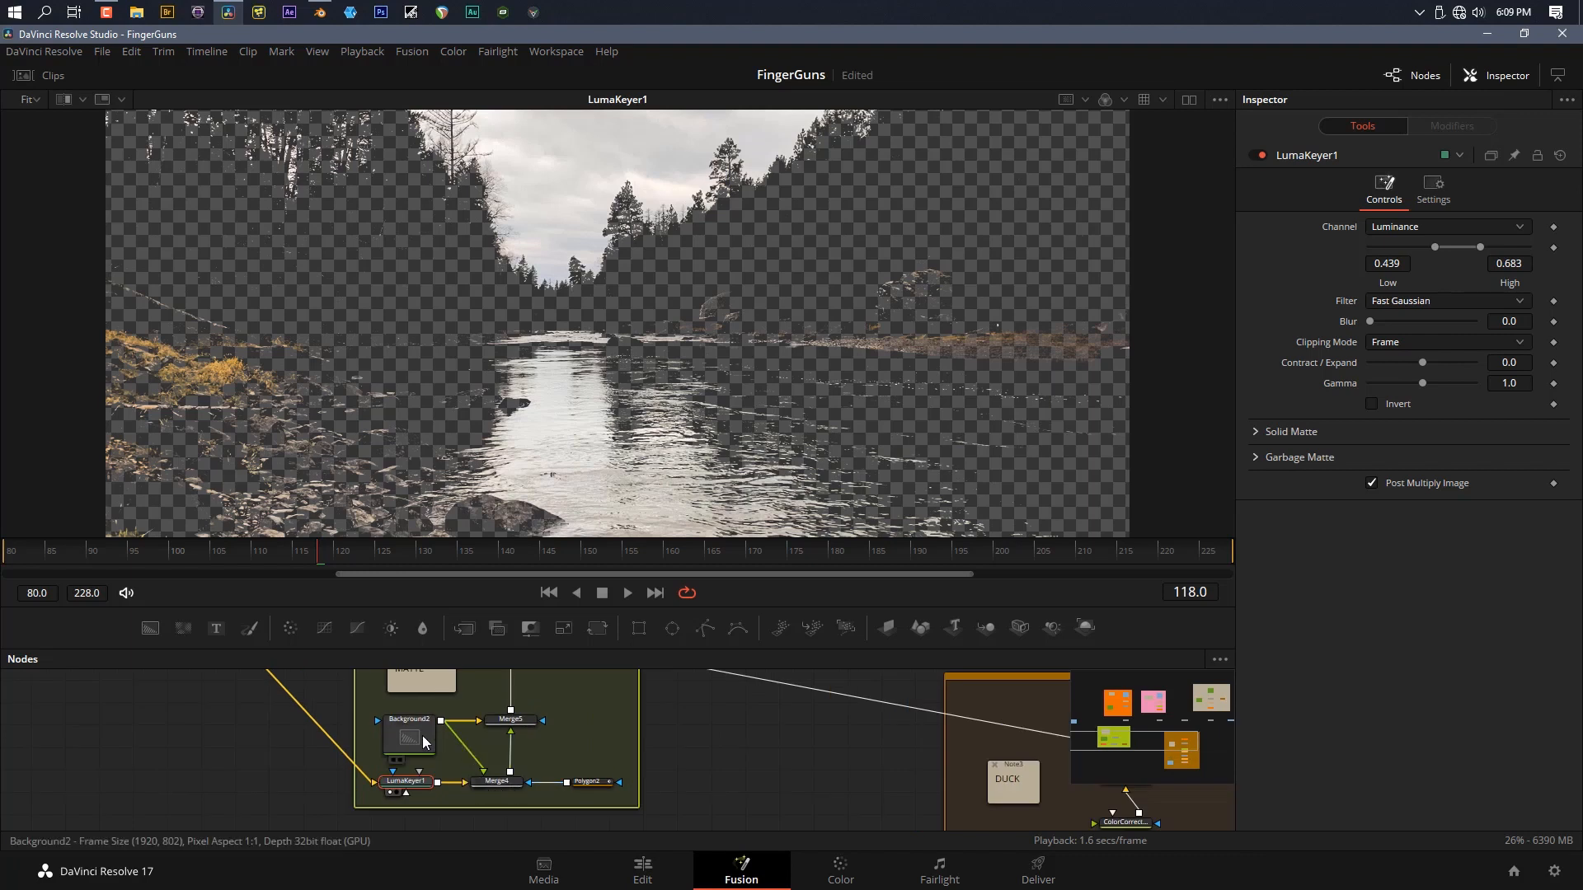
{"action": "left_click", "coordinate": [495, 781]}
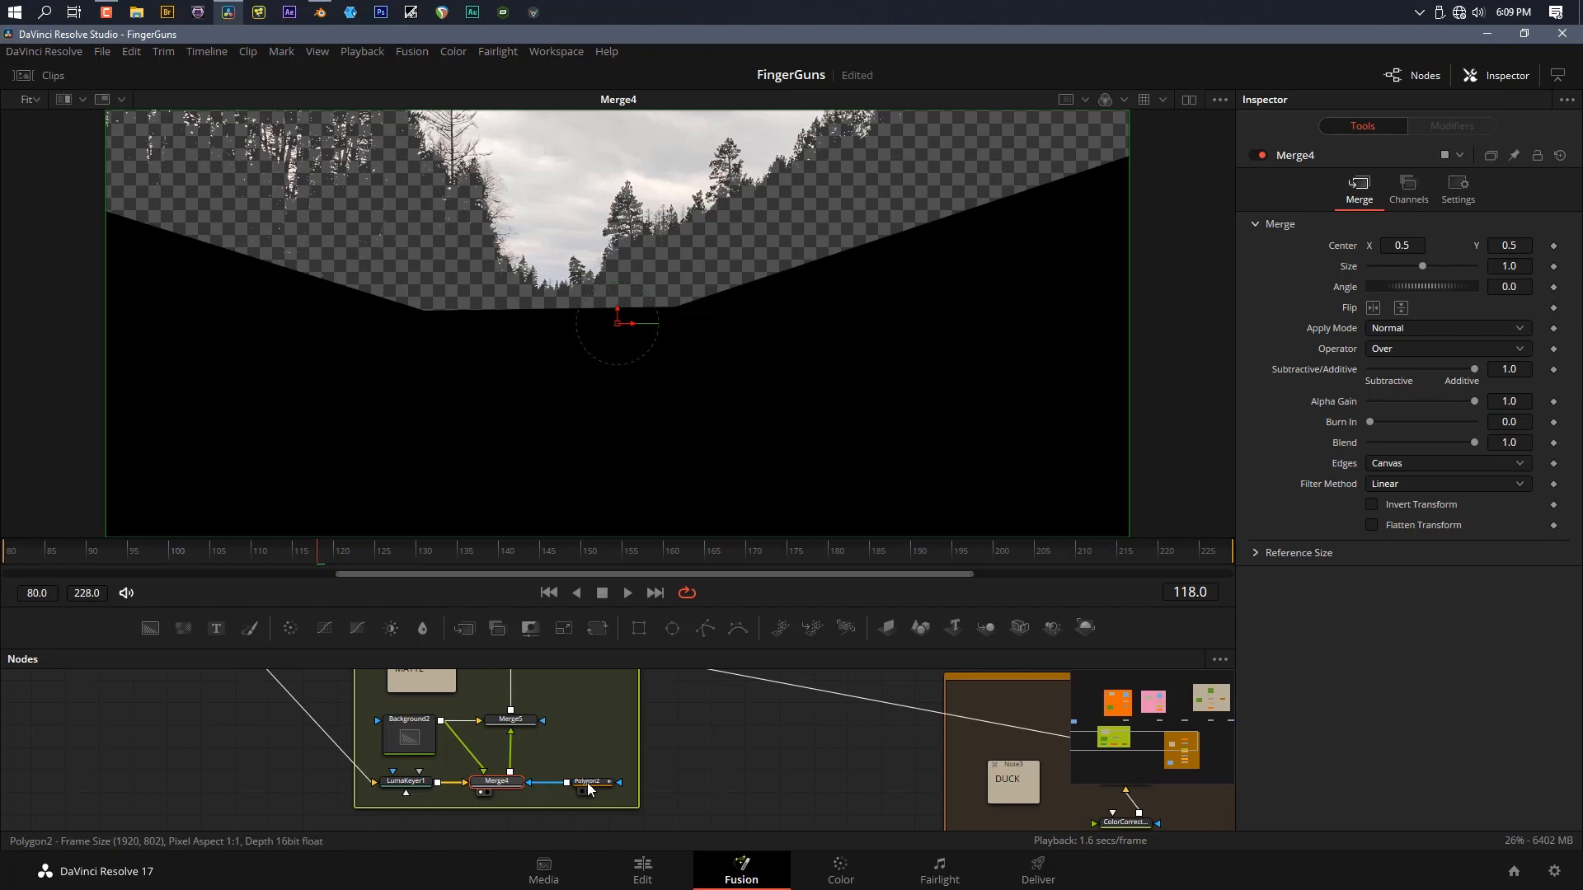
{"action": "left_click", "coordinate": [406, 782]}
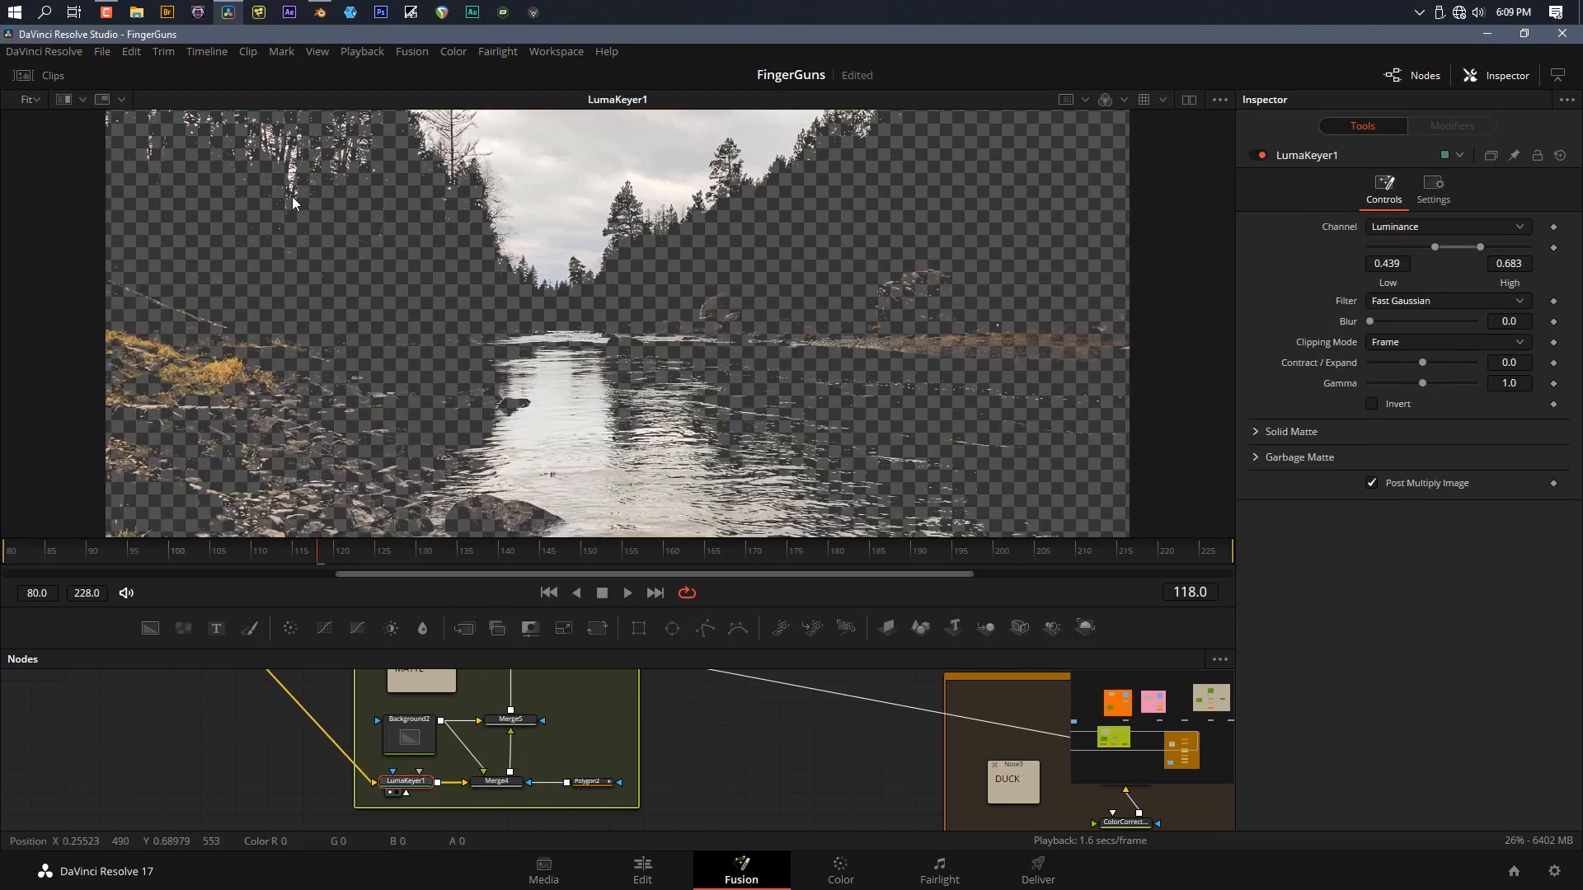
{"action": "mouse_move", "coordinate": [742, 209]}
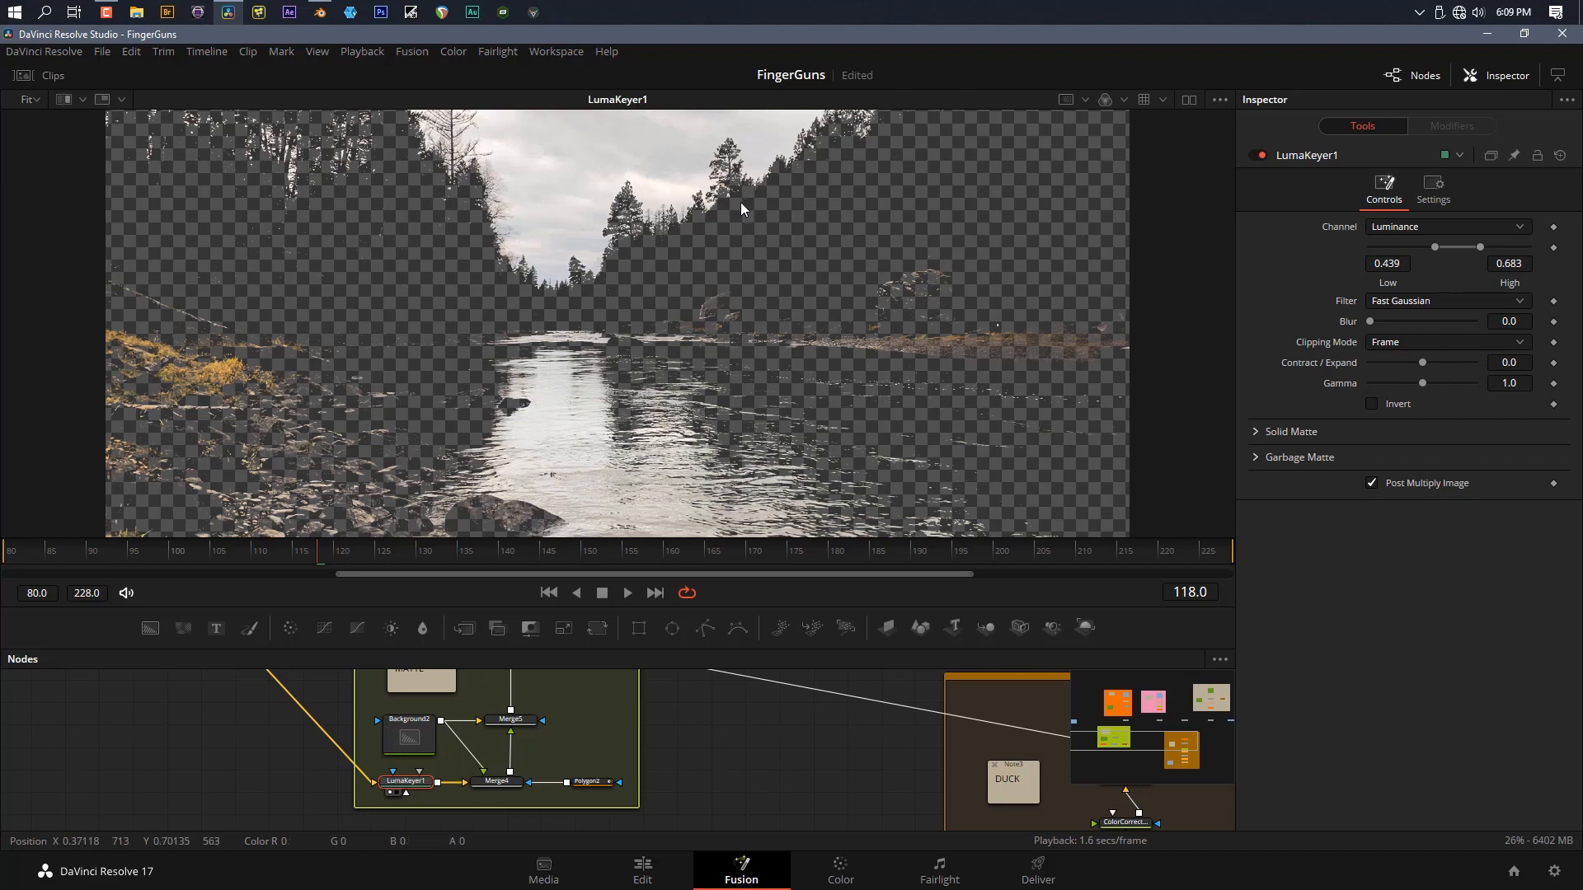
{"action": "mouse_move", "coordinate": [701, 445]}
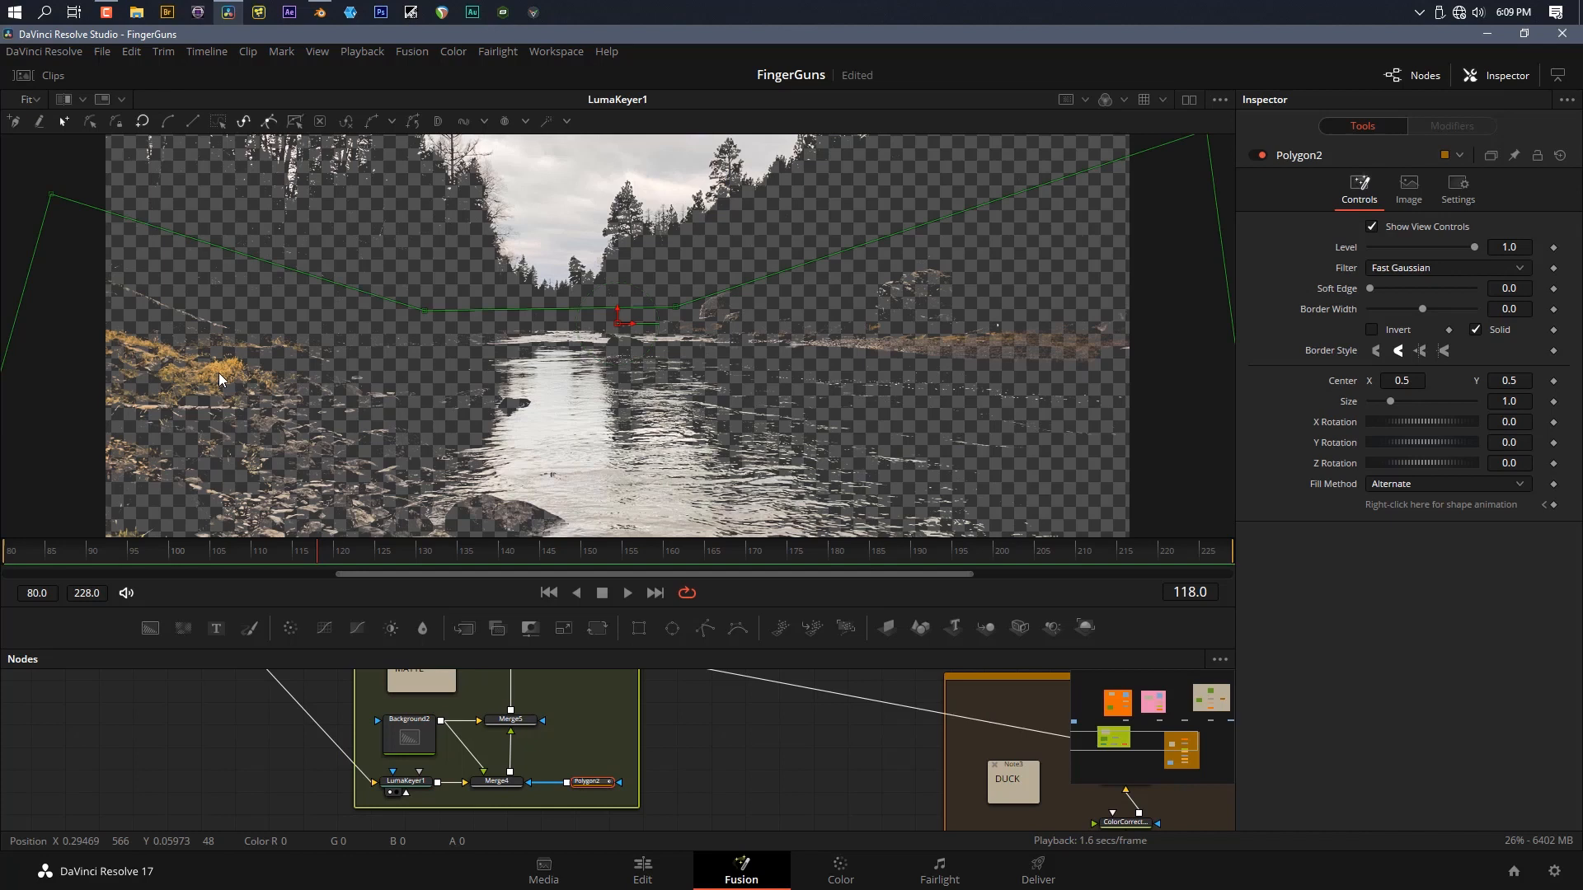
{"action": "left_click", "coordinate": [496, 781]}
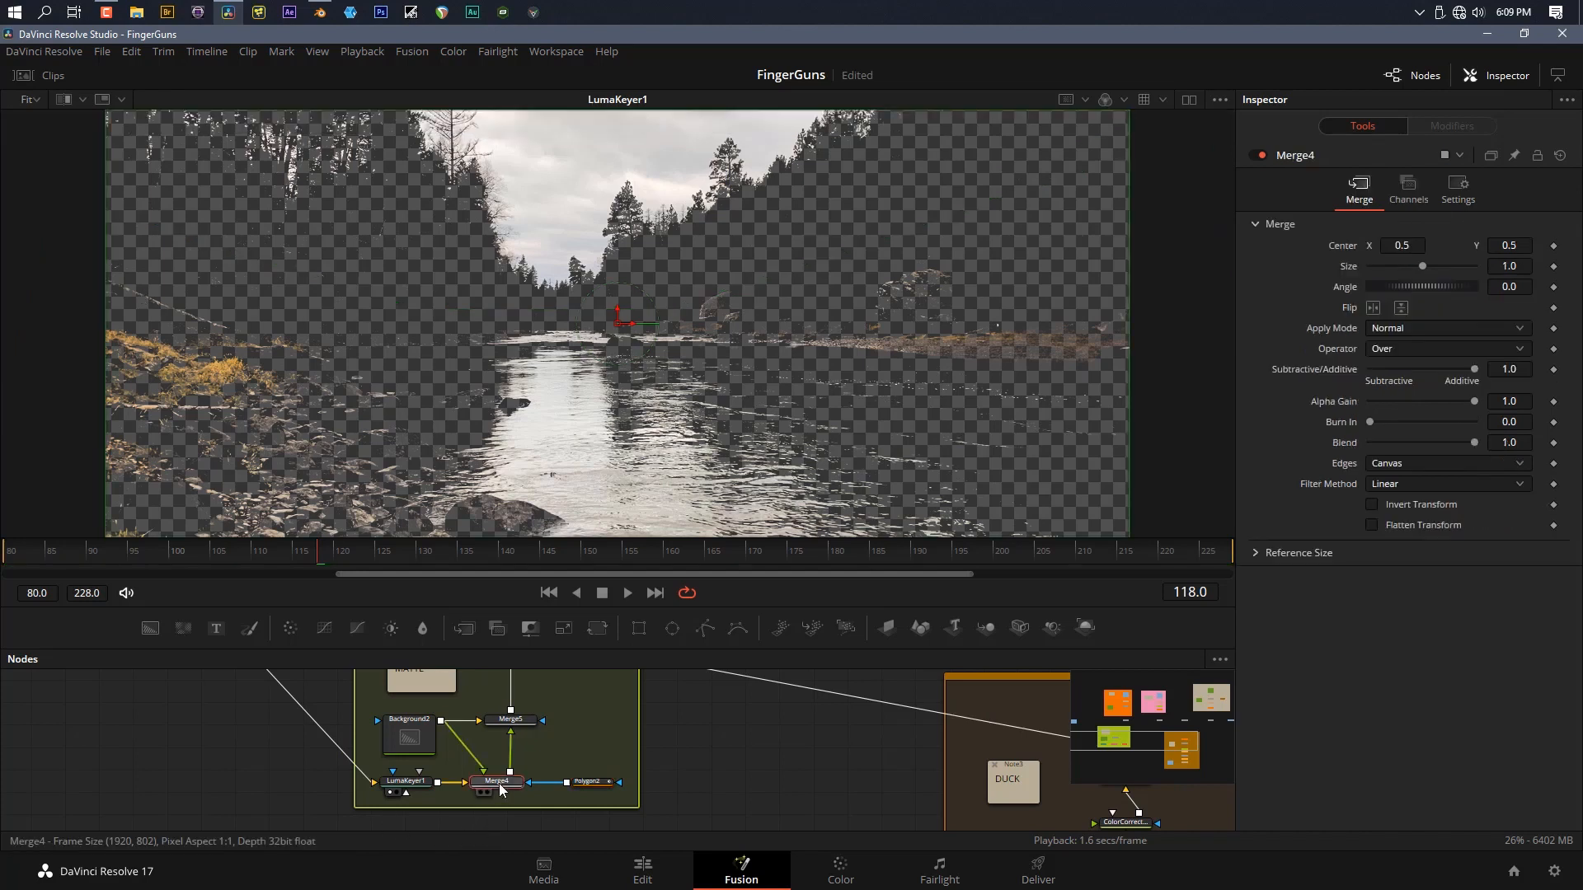
{"action": "left_click", "coordinate": [495, 781]}
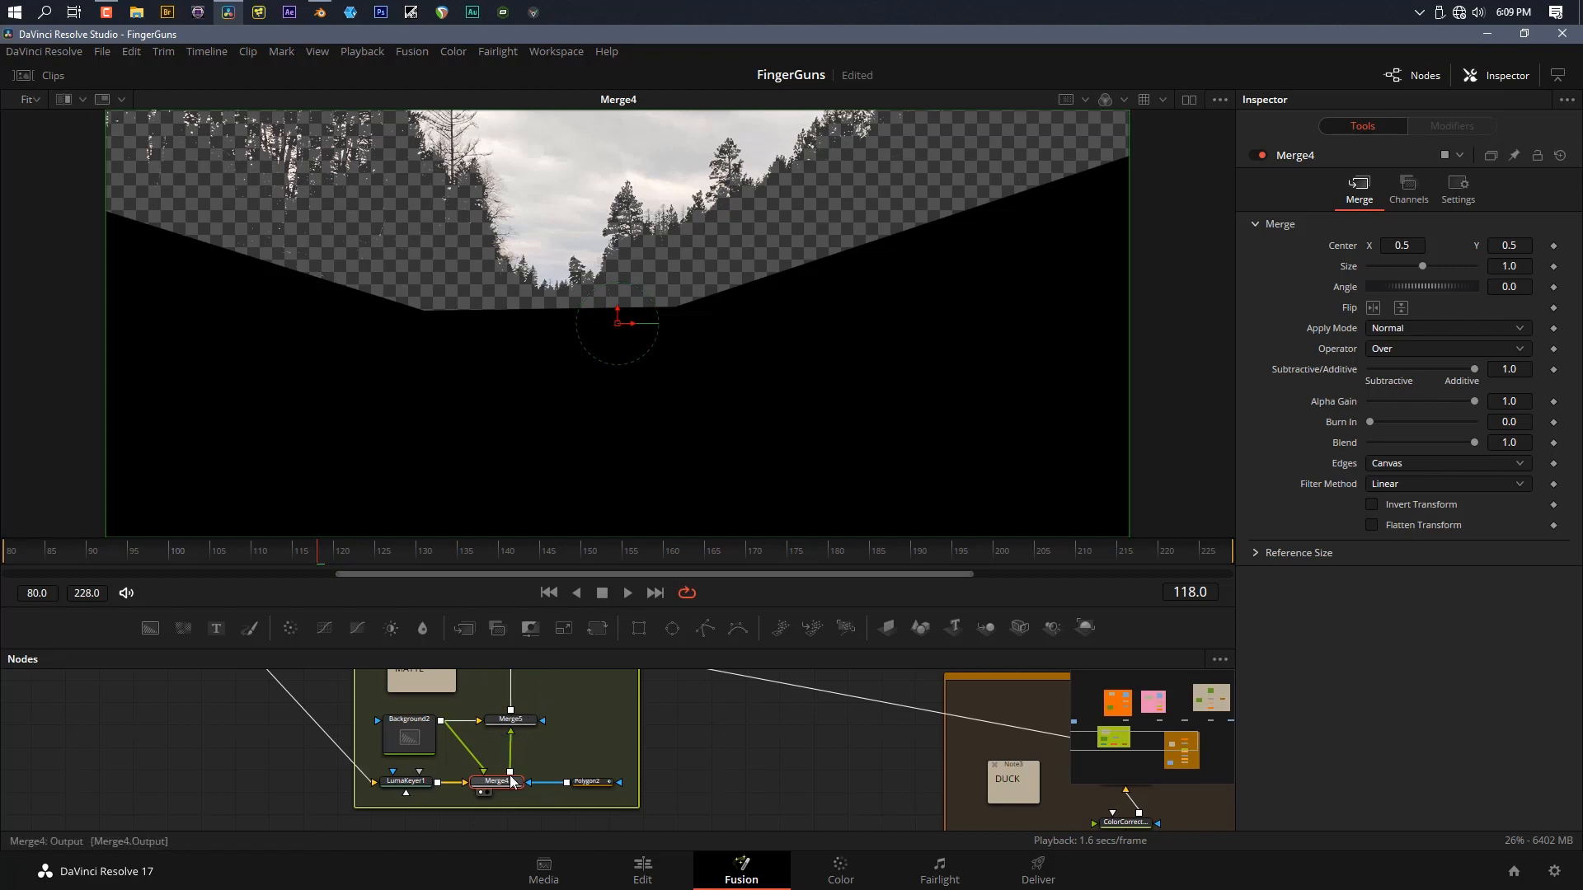
{"action": "mouse_move", "coordinate": [463, 289]}
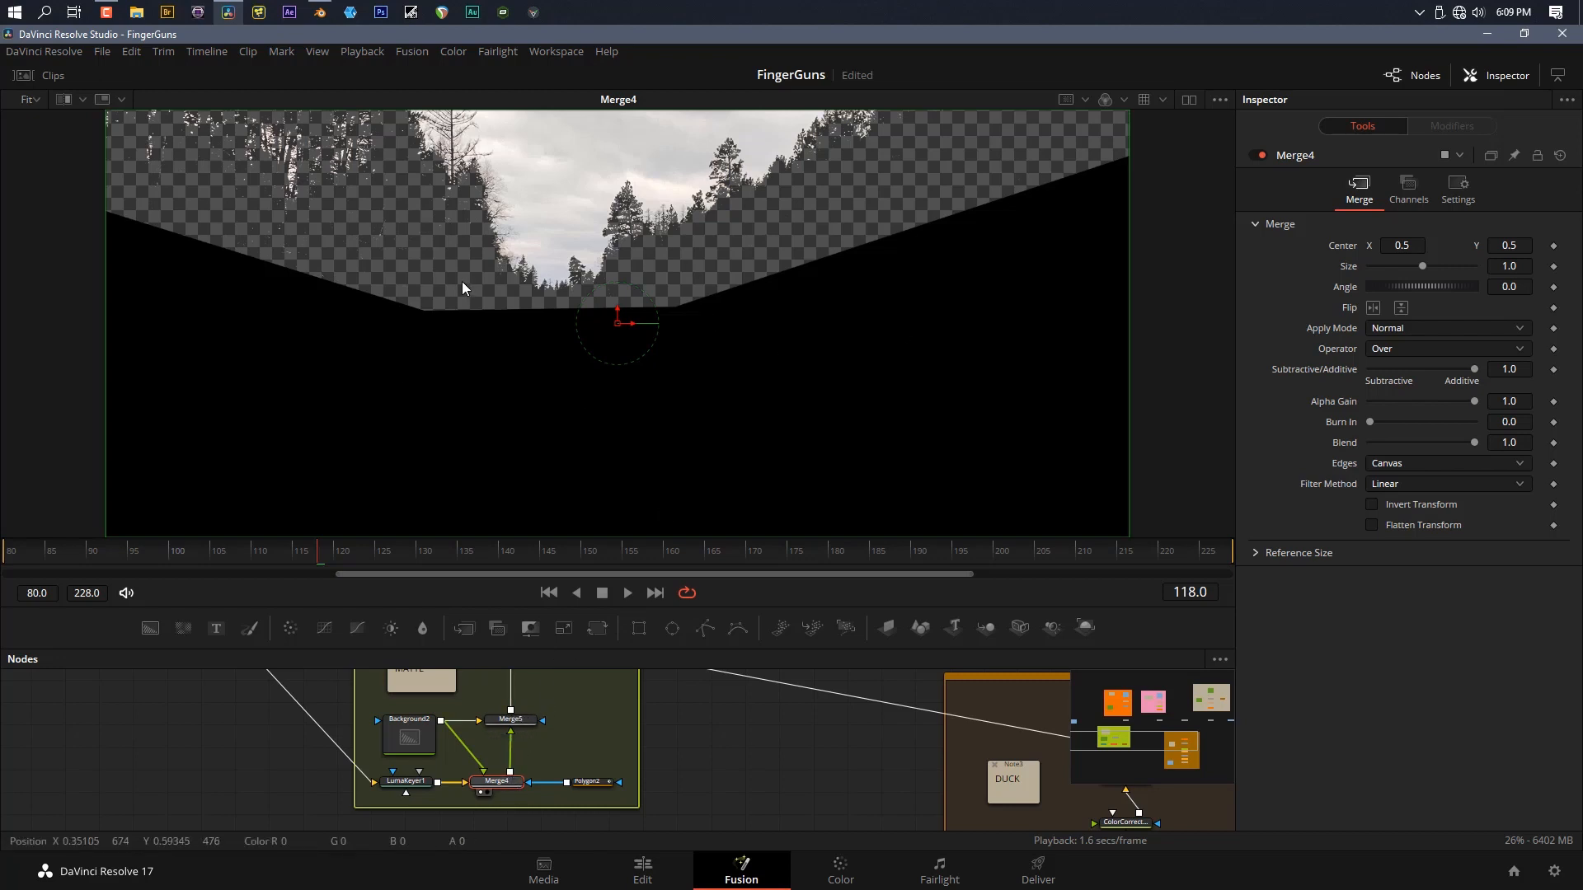
{"action": "mouse_move", "coordinate": [444, 262]}
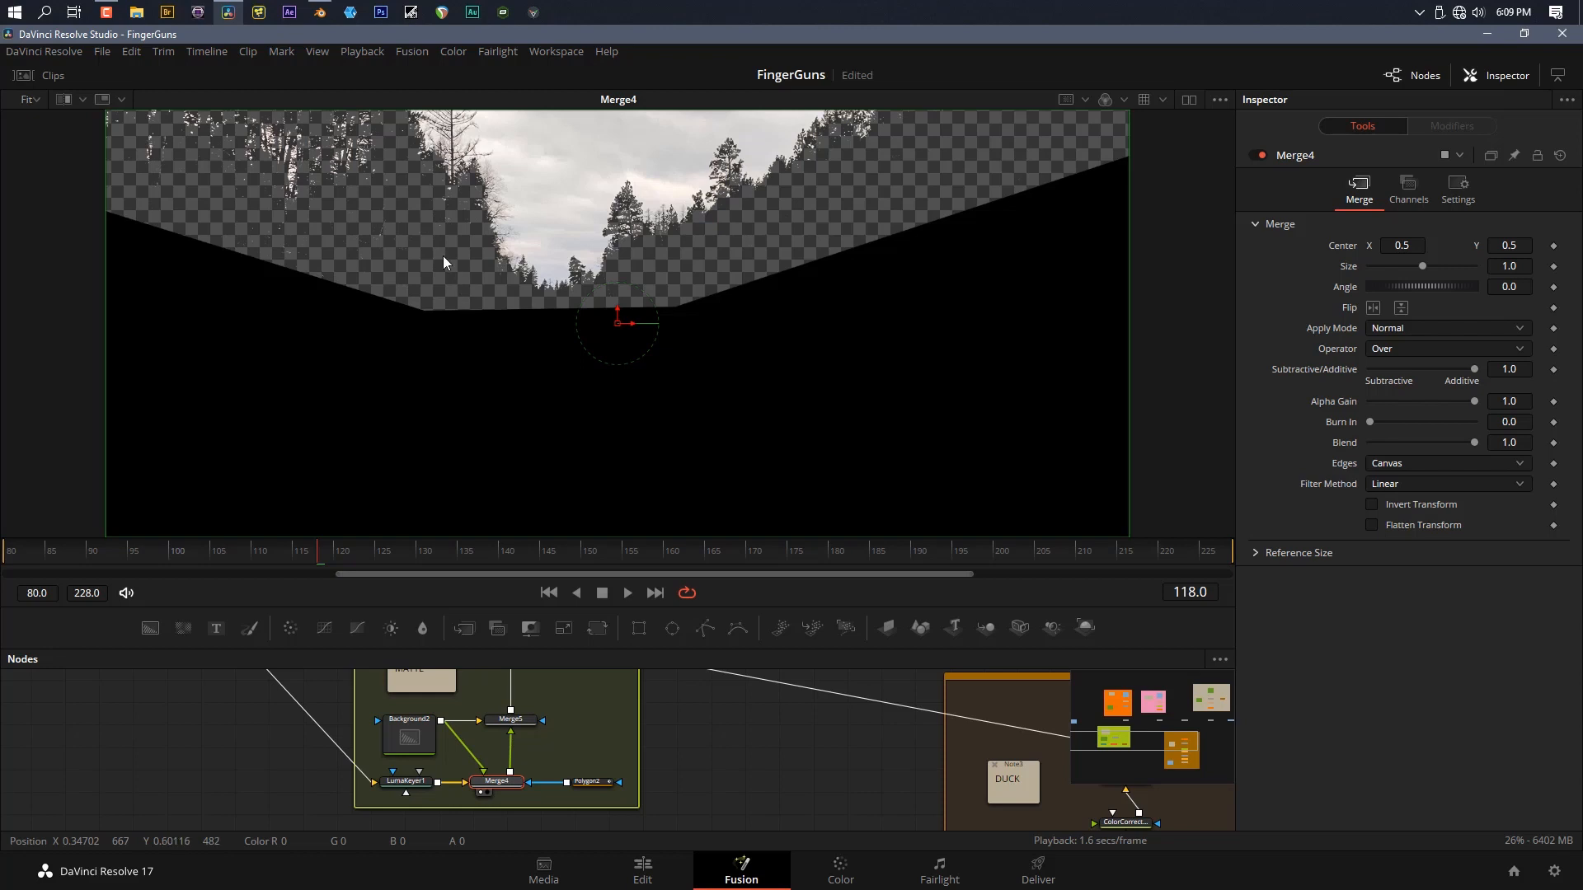
Recheck the luma key and Merge4 mask, then view ChannelBooleans1's isolated sky
{"action": "left_click", "coordinate": [407, 780]}
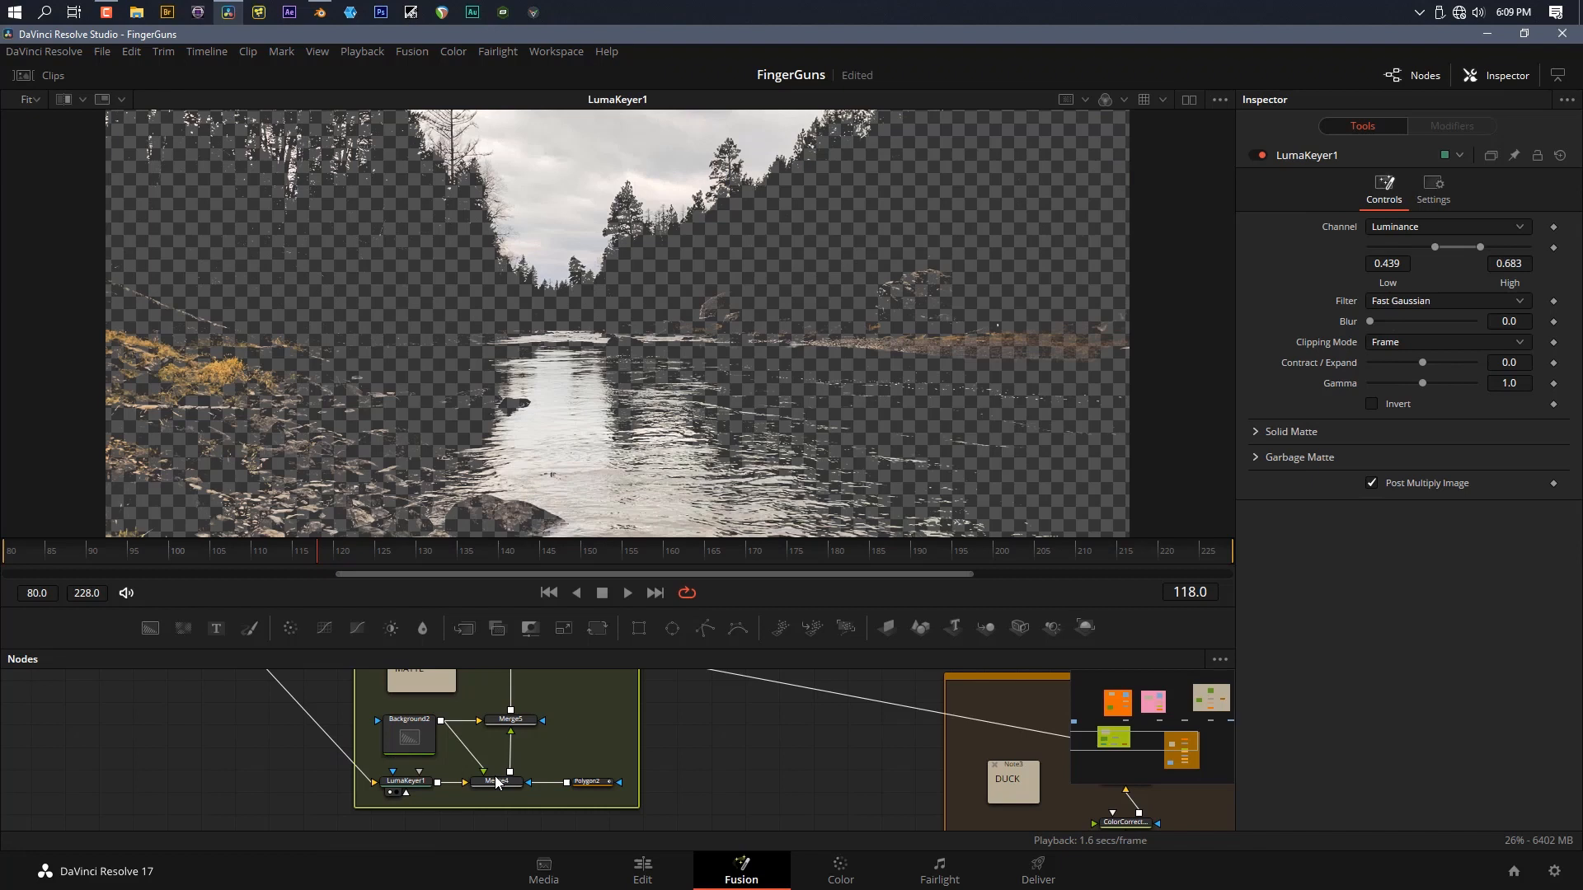
{"action": "left_click", "coordinate": [495, 781]}
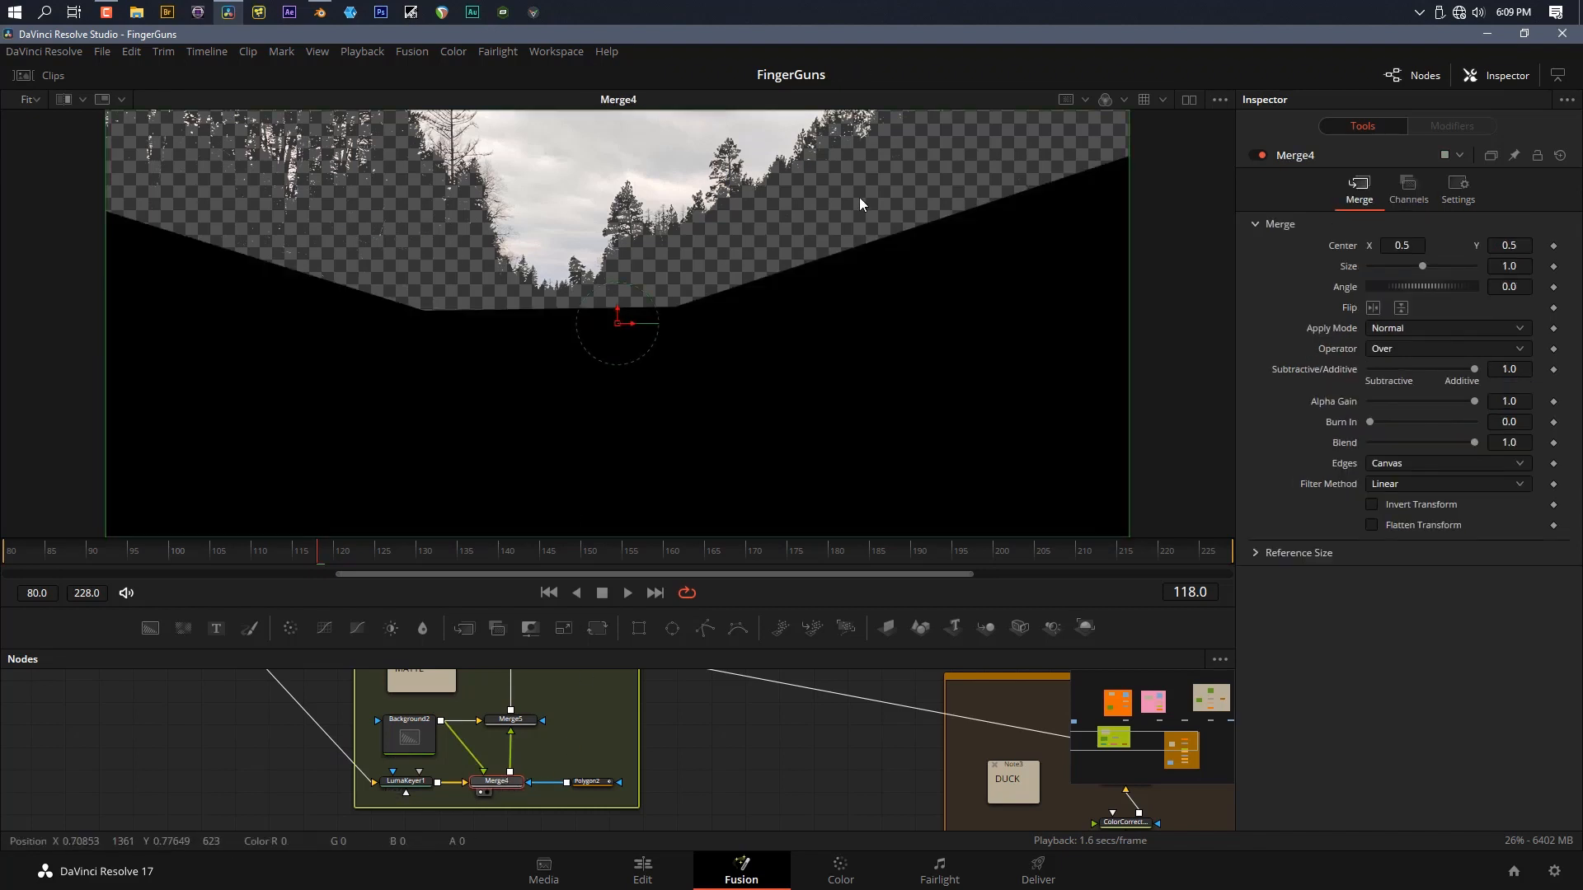
{"action": "left_click", "coordinate": [510, 719]}
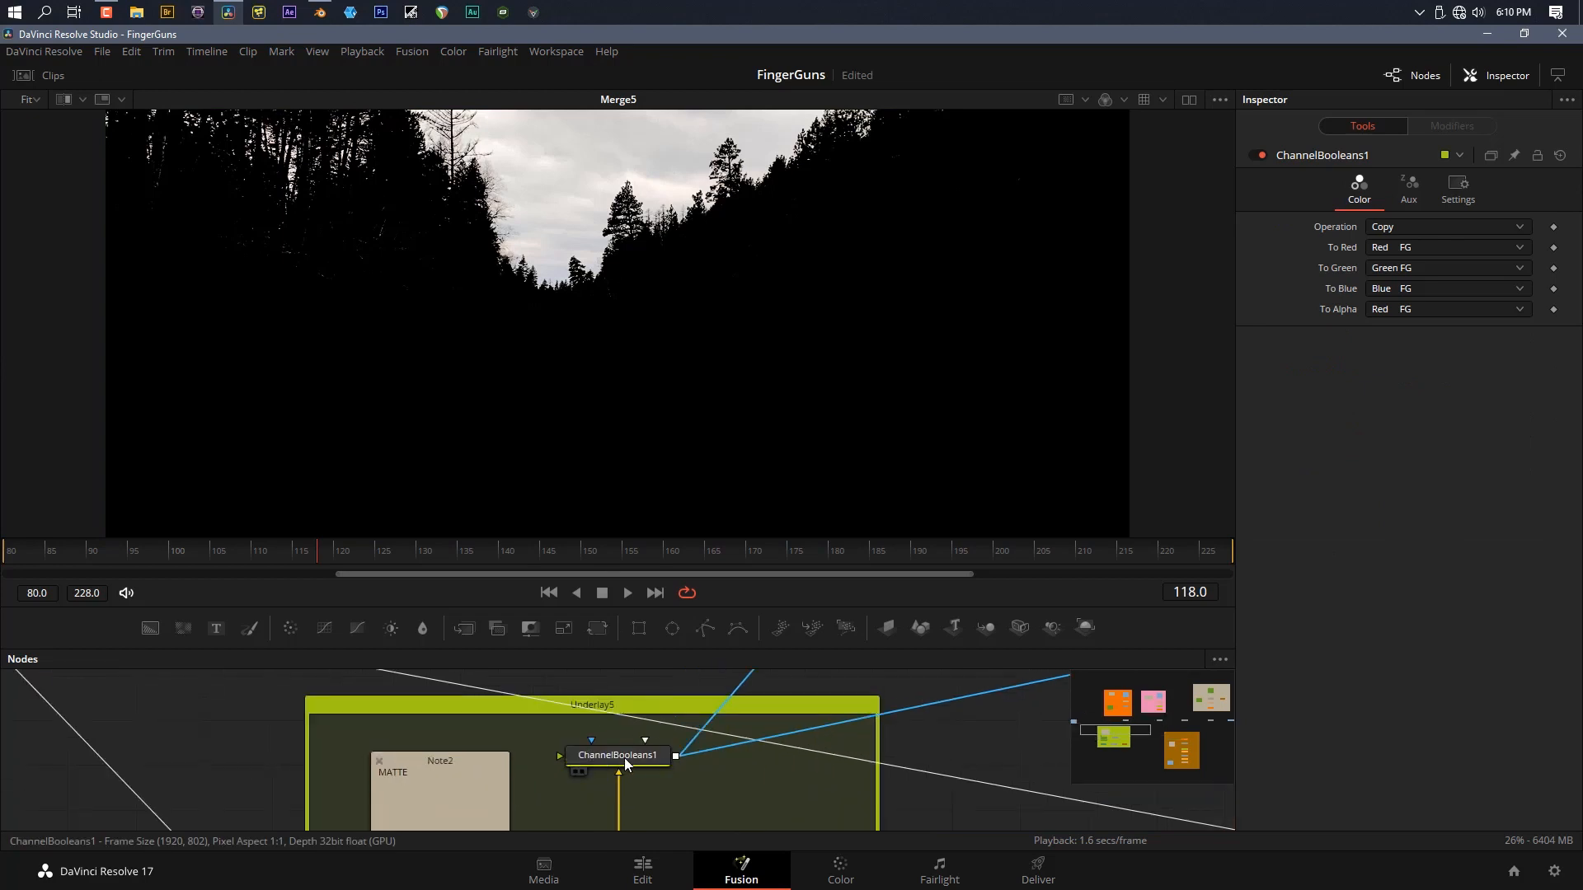
{"action": "mouse_move", "coordinate": [616, 755]}
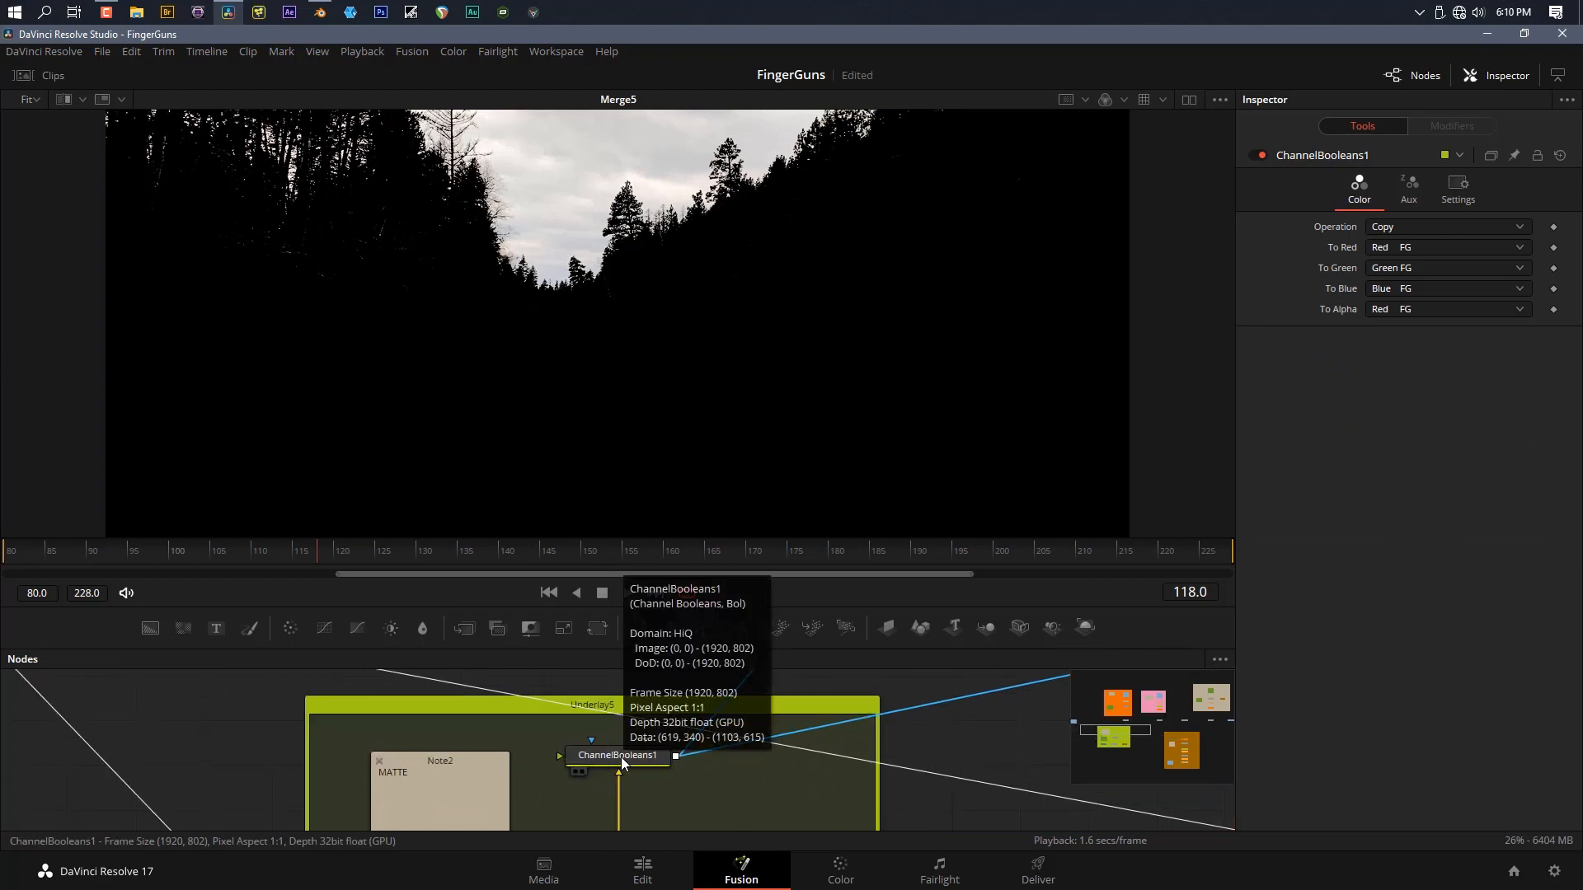
{"action": "left_click", "coordinate": [616, 755]}
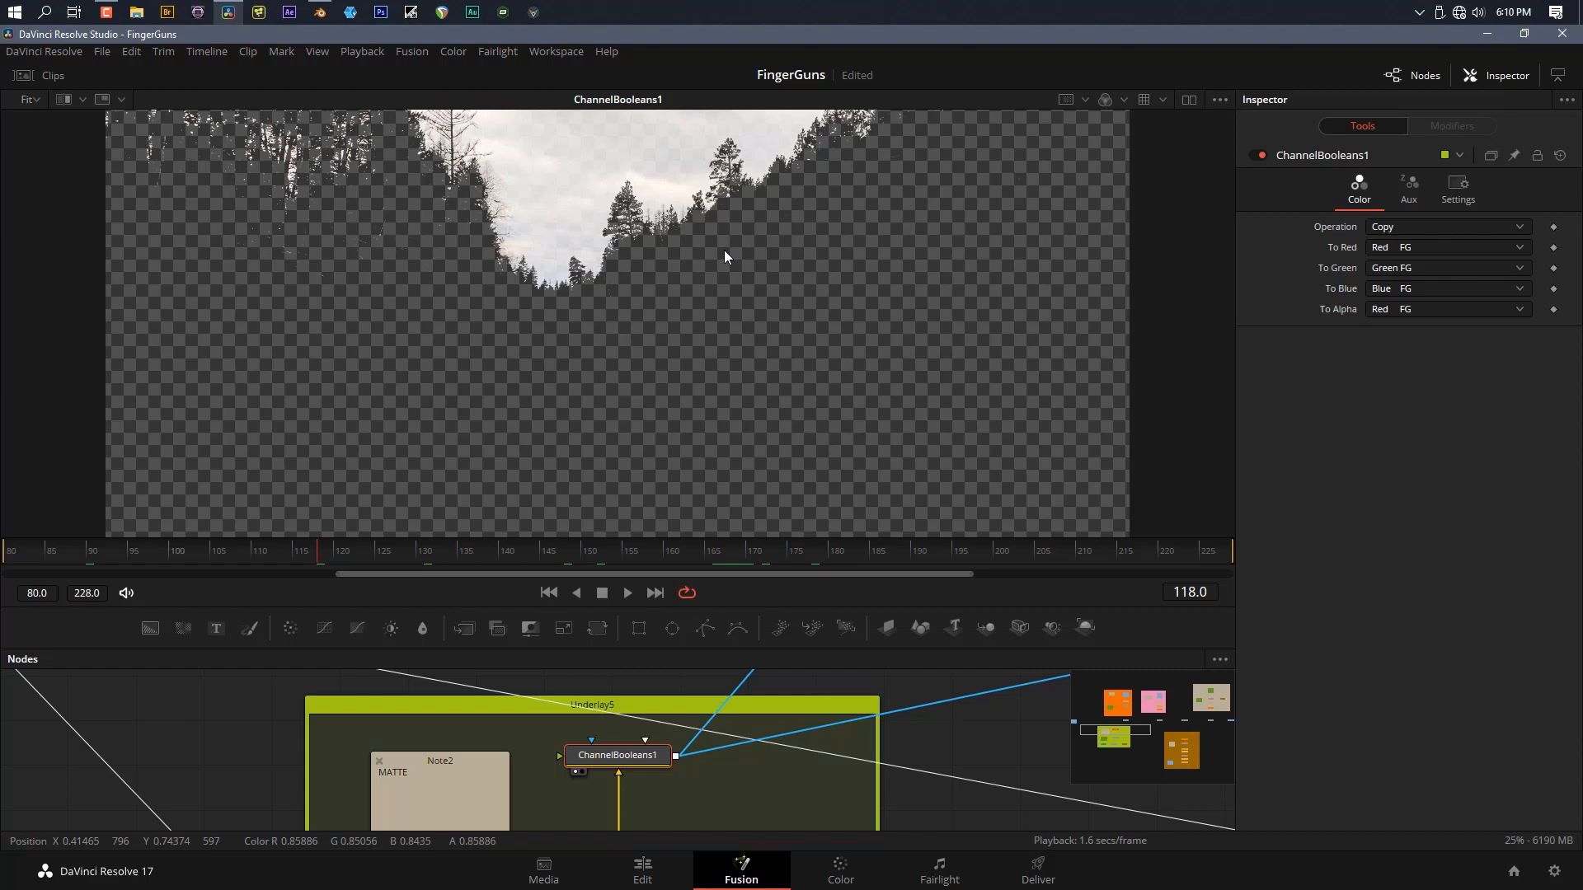
{"action": "mouse_move", "coordinate": [826, 444]}
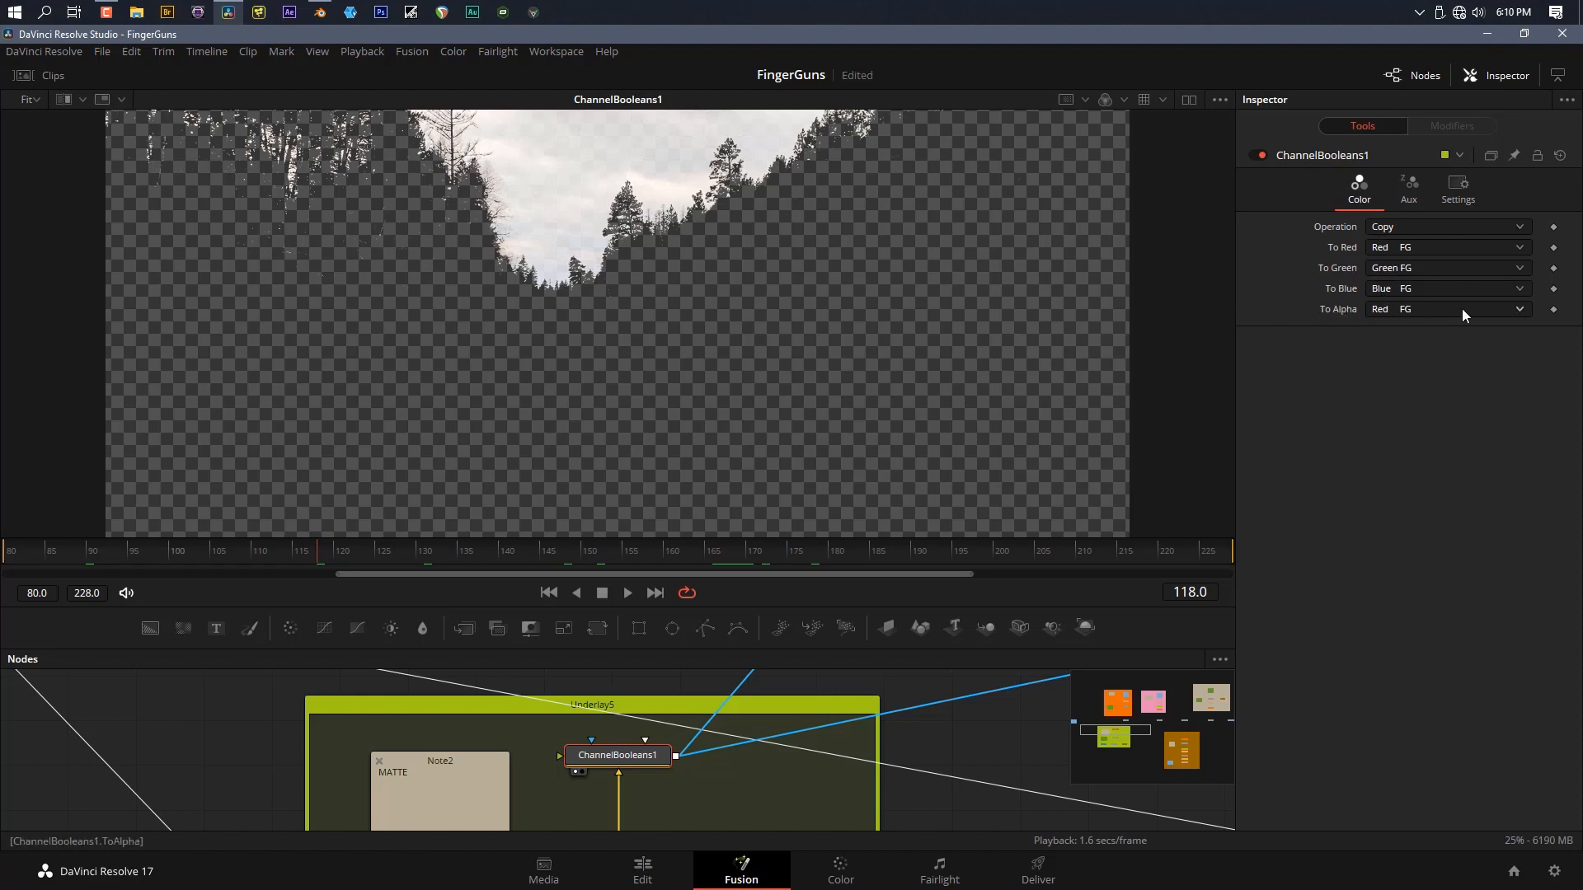
{"action": "mouse_move", "coordinate": [908, 813]}
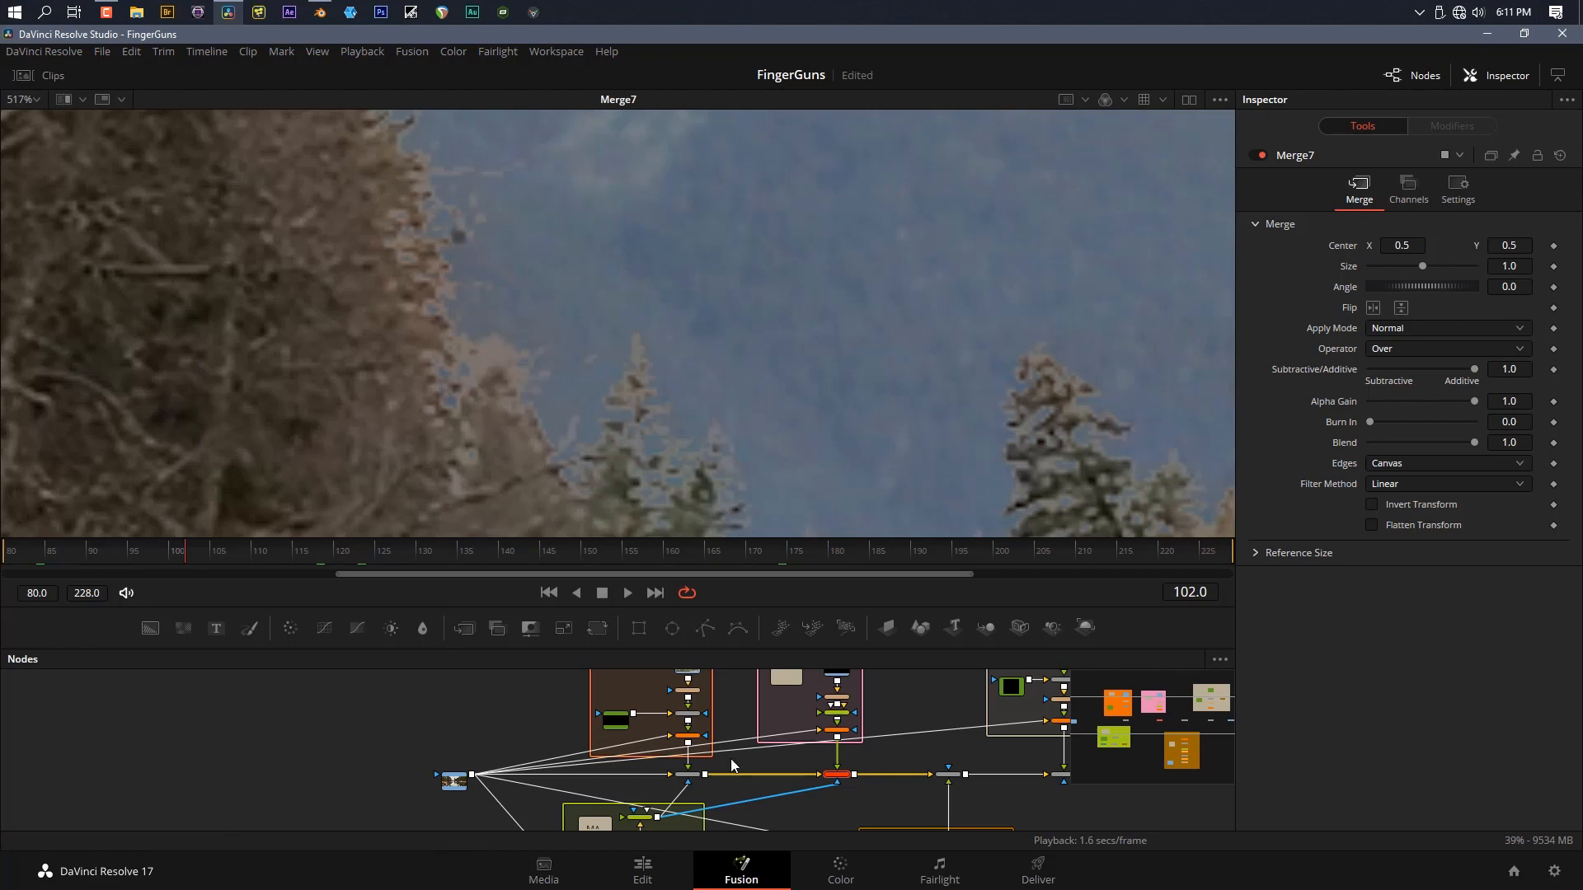
{"action": "mouse_move", "coordinate": [752, 717]}
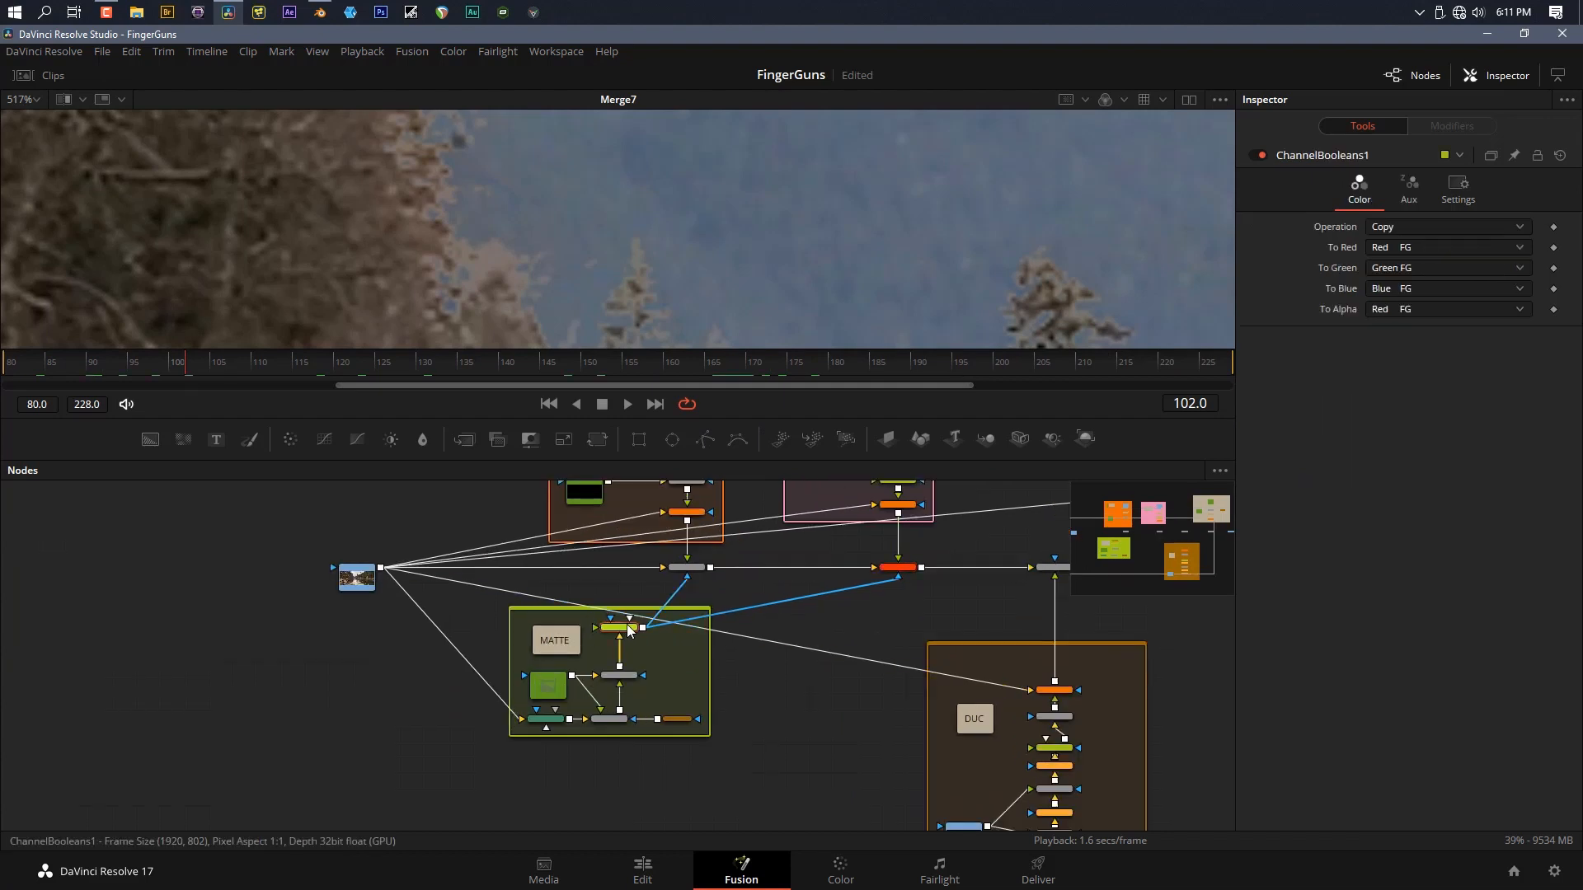
Select Merge7 to view the final composite along the treeline
{"action": "left_click", "coordinate": [896, 567]}
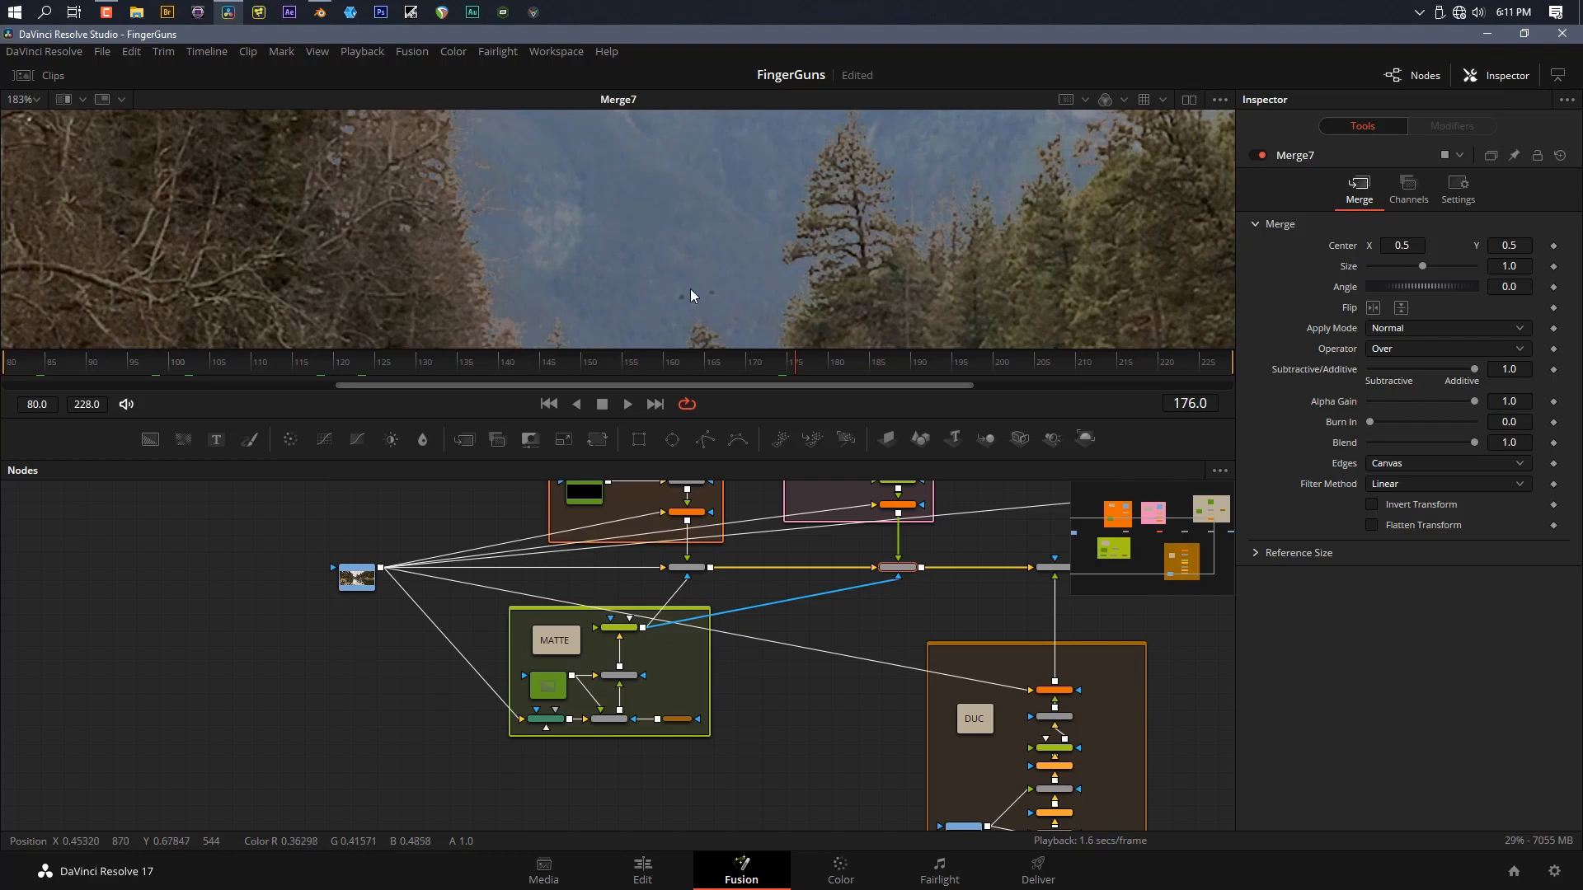
{"action": "mouse_move", "coordinate": [836, 723]}
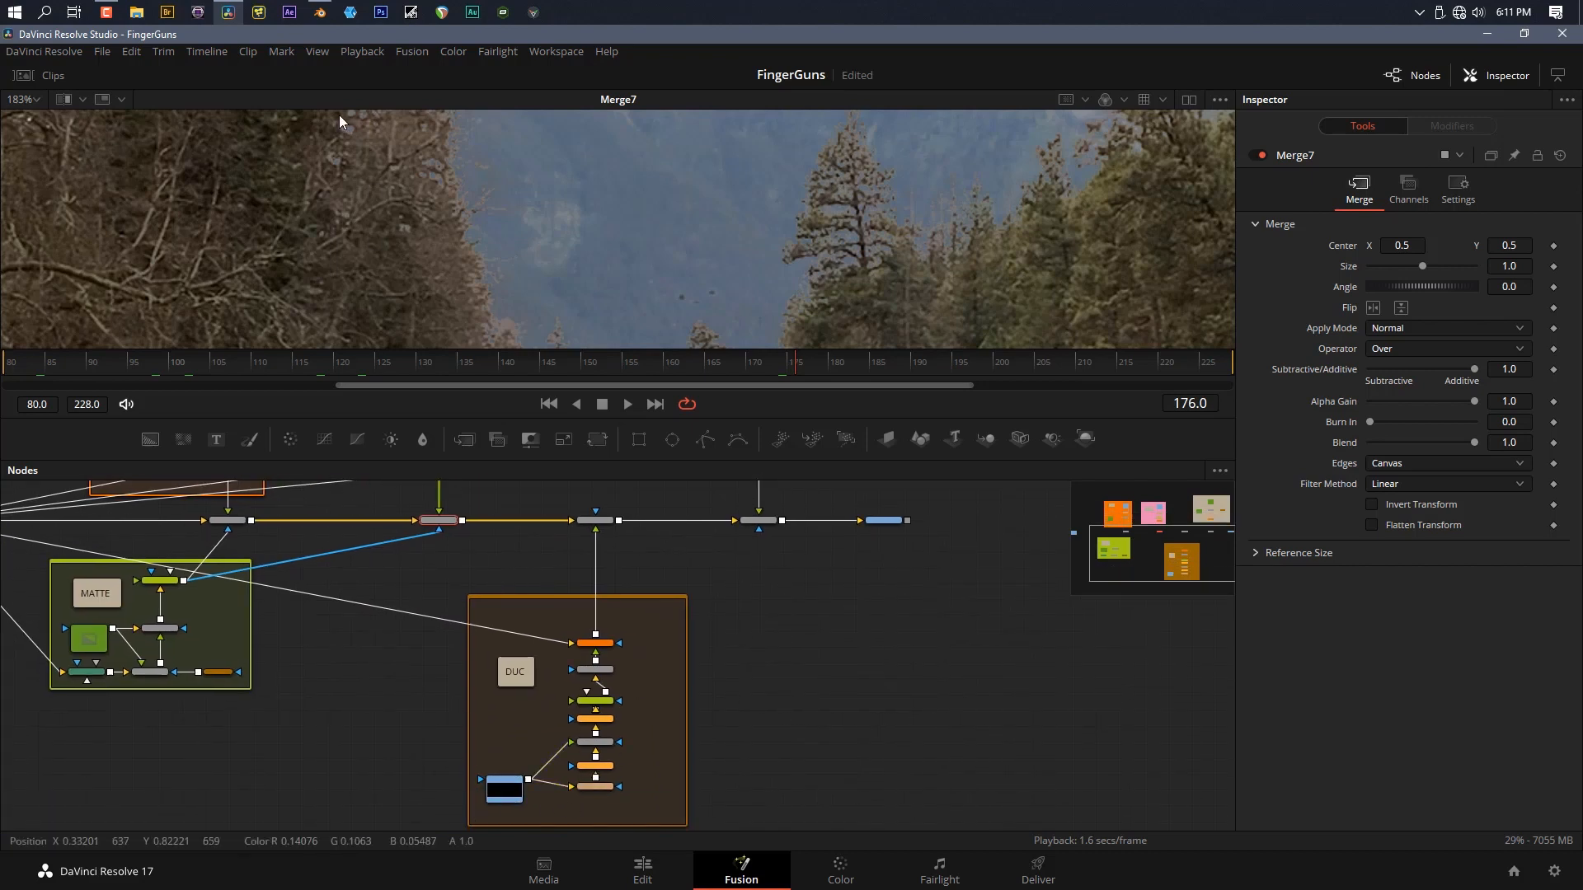
Play and stop the duck animation in Blender, then look through the scene camera
{"action": "left_click", "coordinate": [317, 12]}
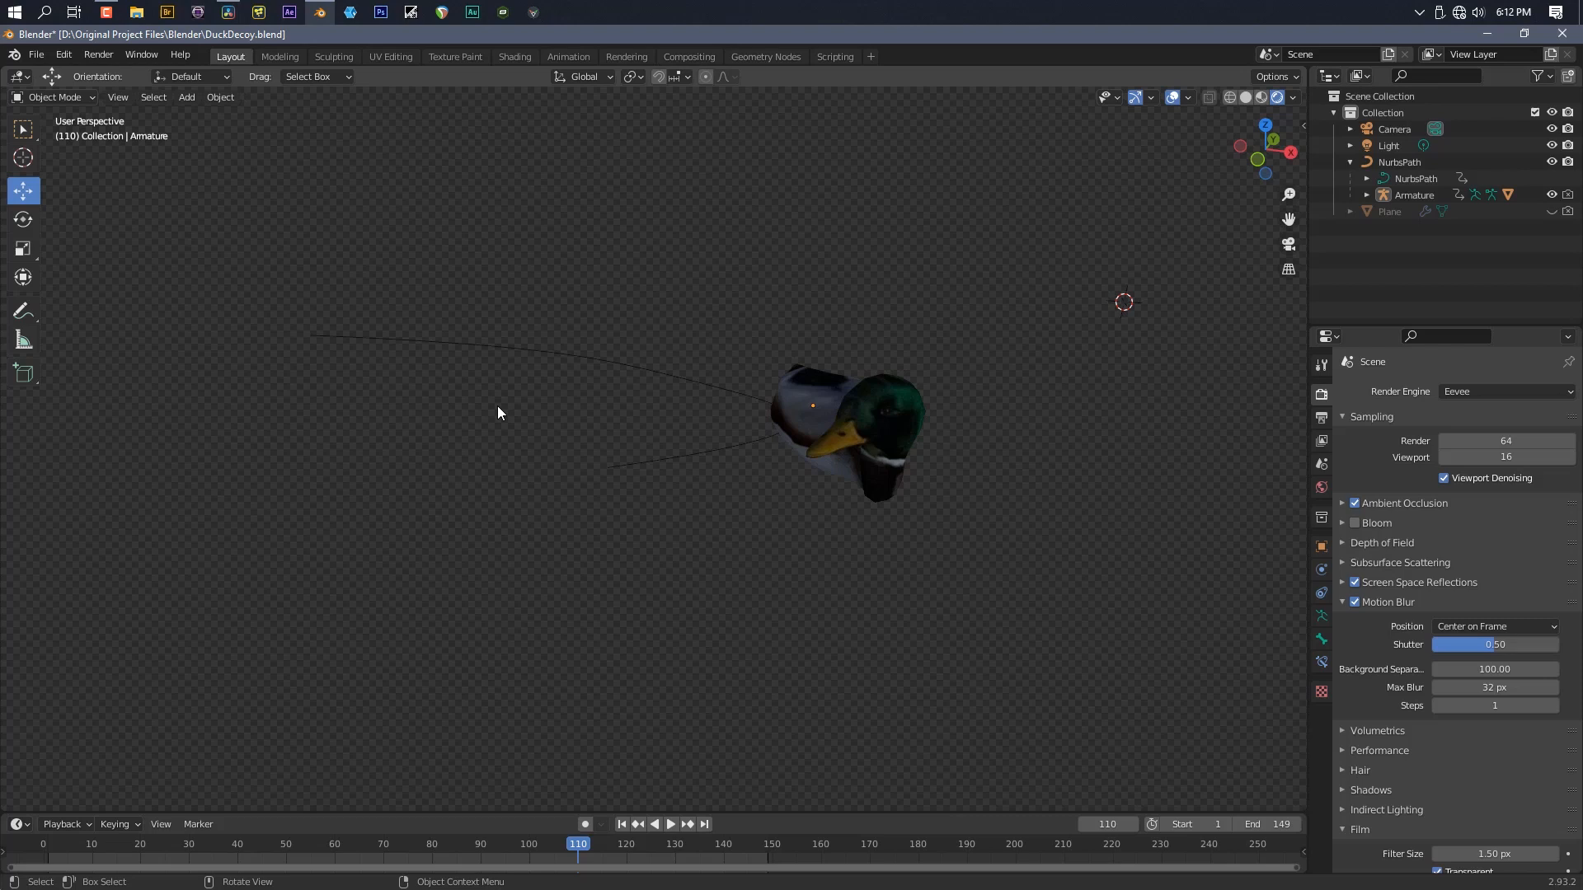
{"action": "left_click", "coordinate": [670, 824]}
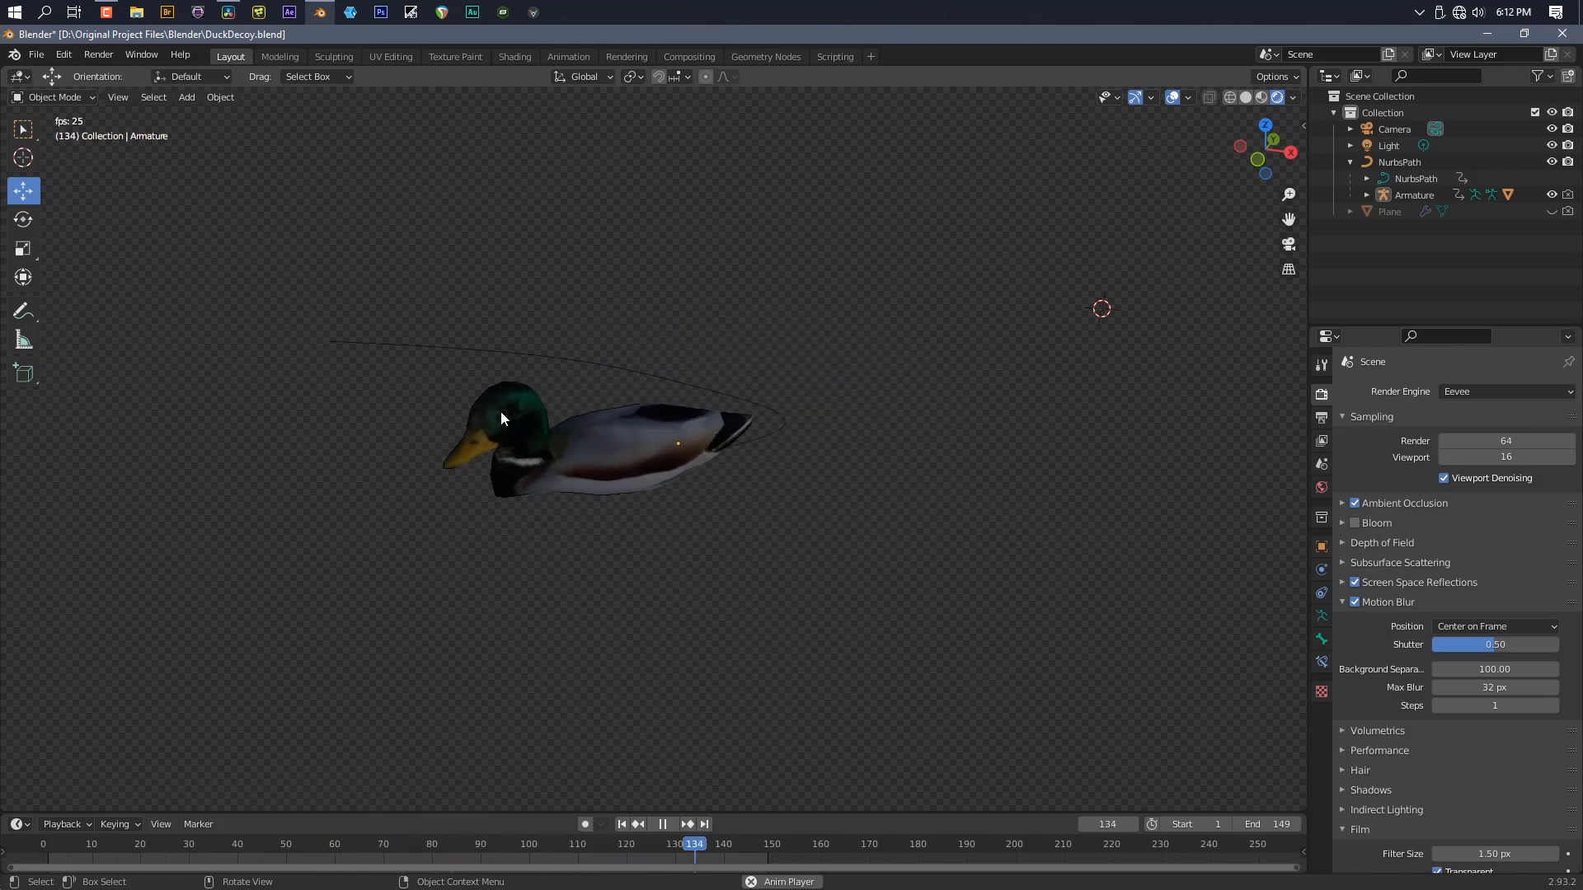
{"action": "left_click", "coordinate": [202, 844]}
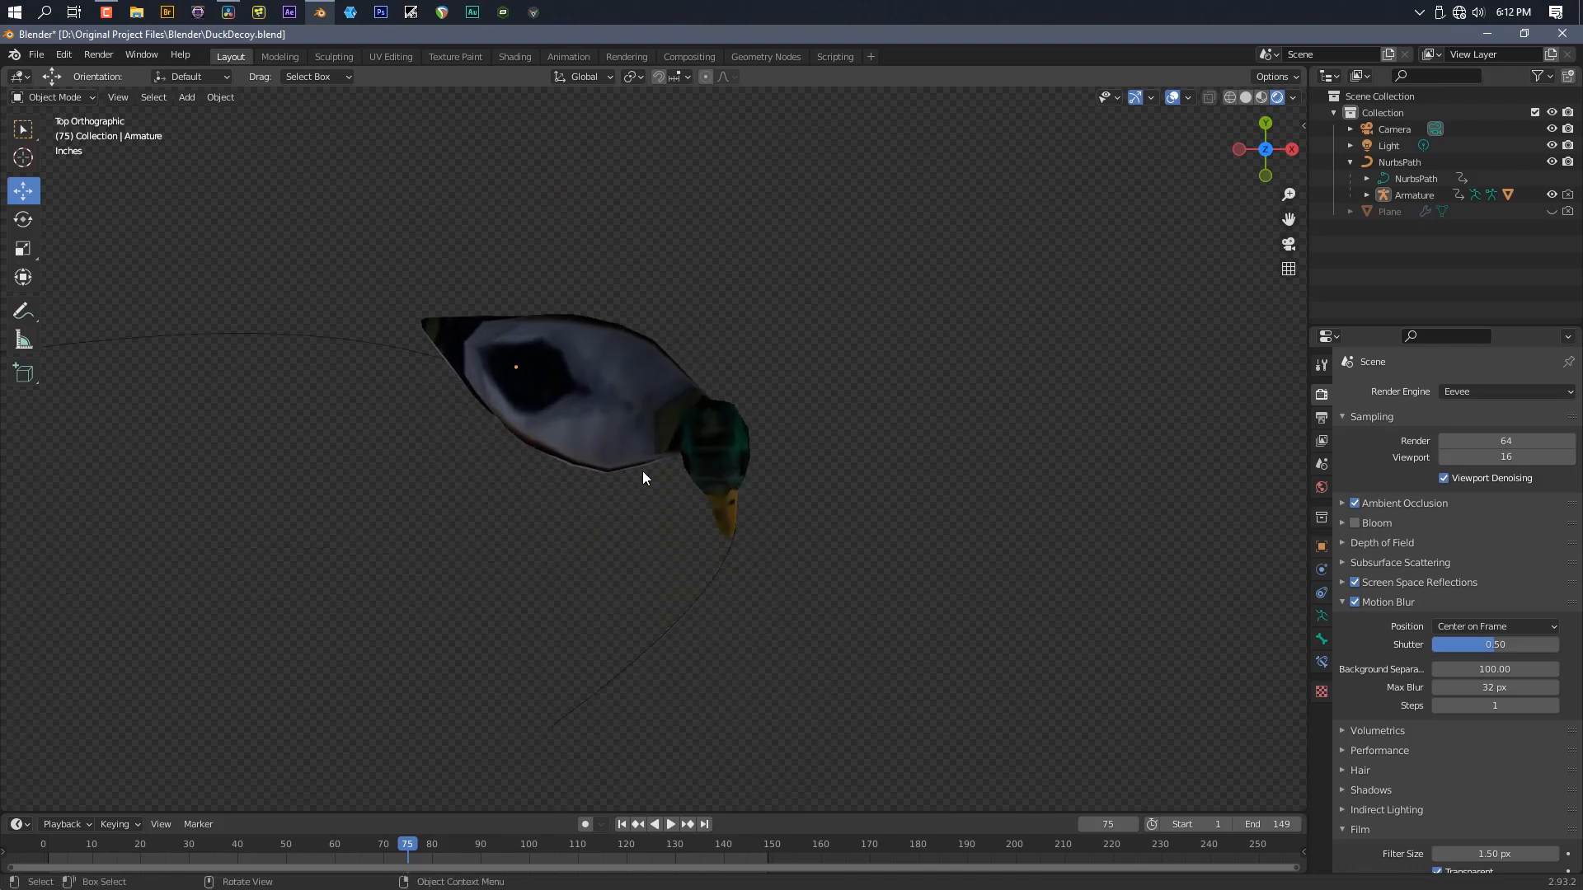
{"action": "scroll", "scroll_direction": "up", "scroll_amount": 3}
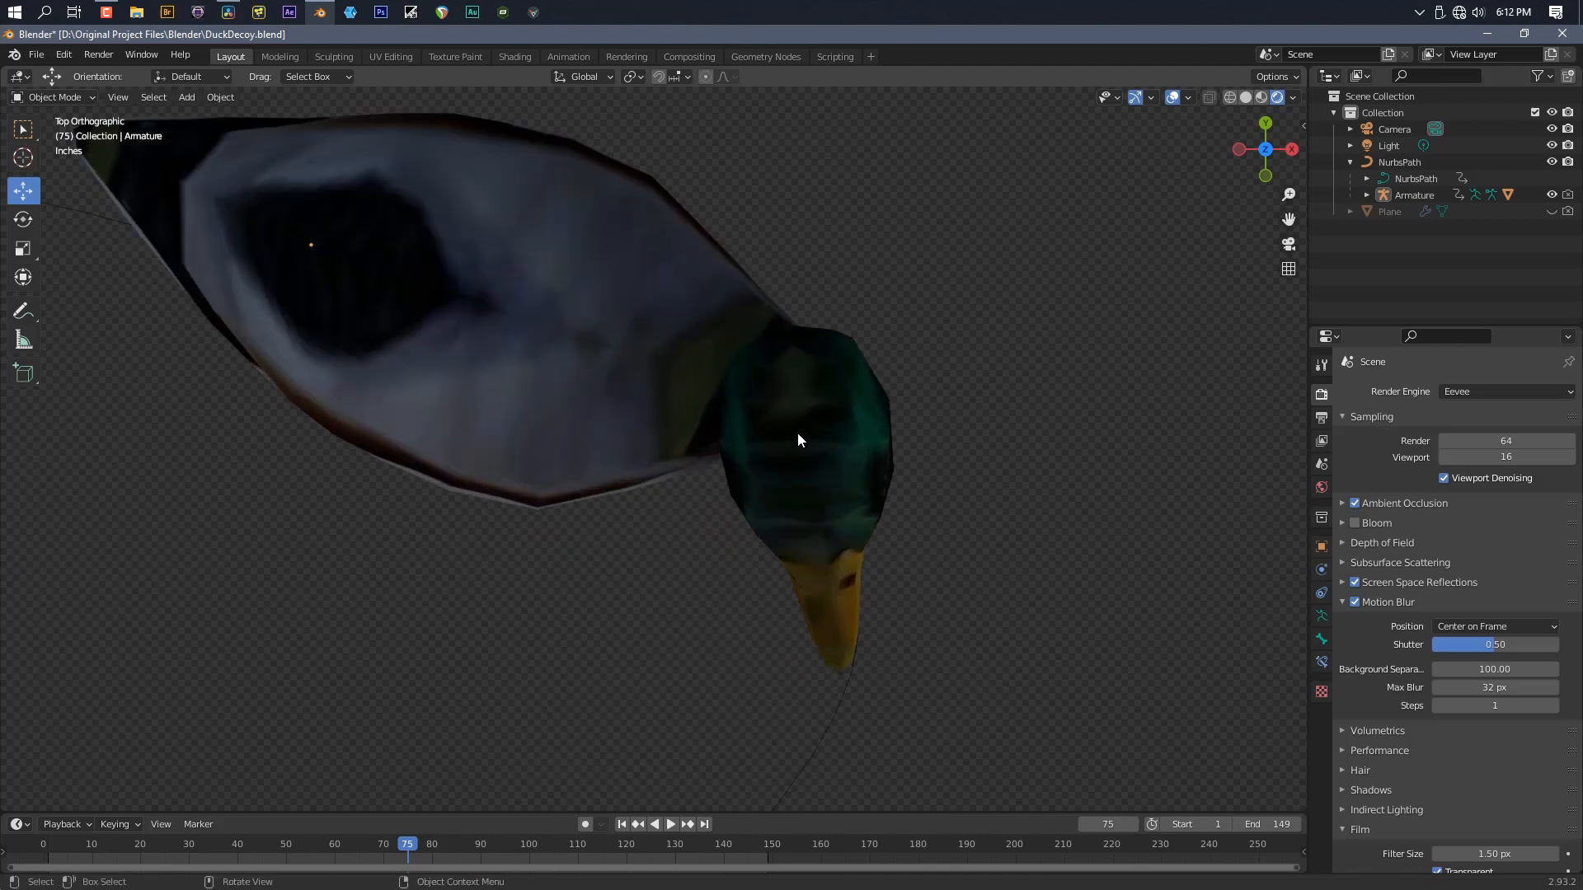
{"action": "scroll", "scroll_direction": "down", "scroll_amount": 3}
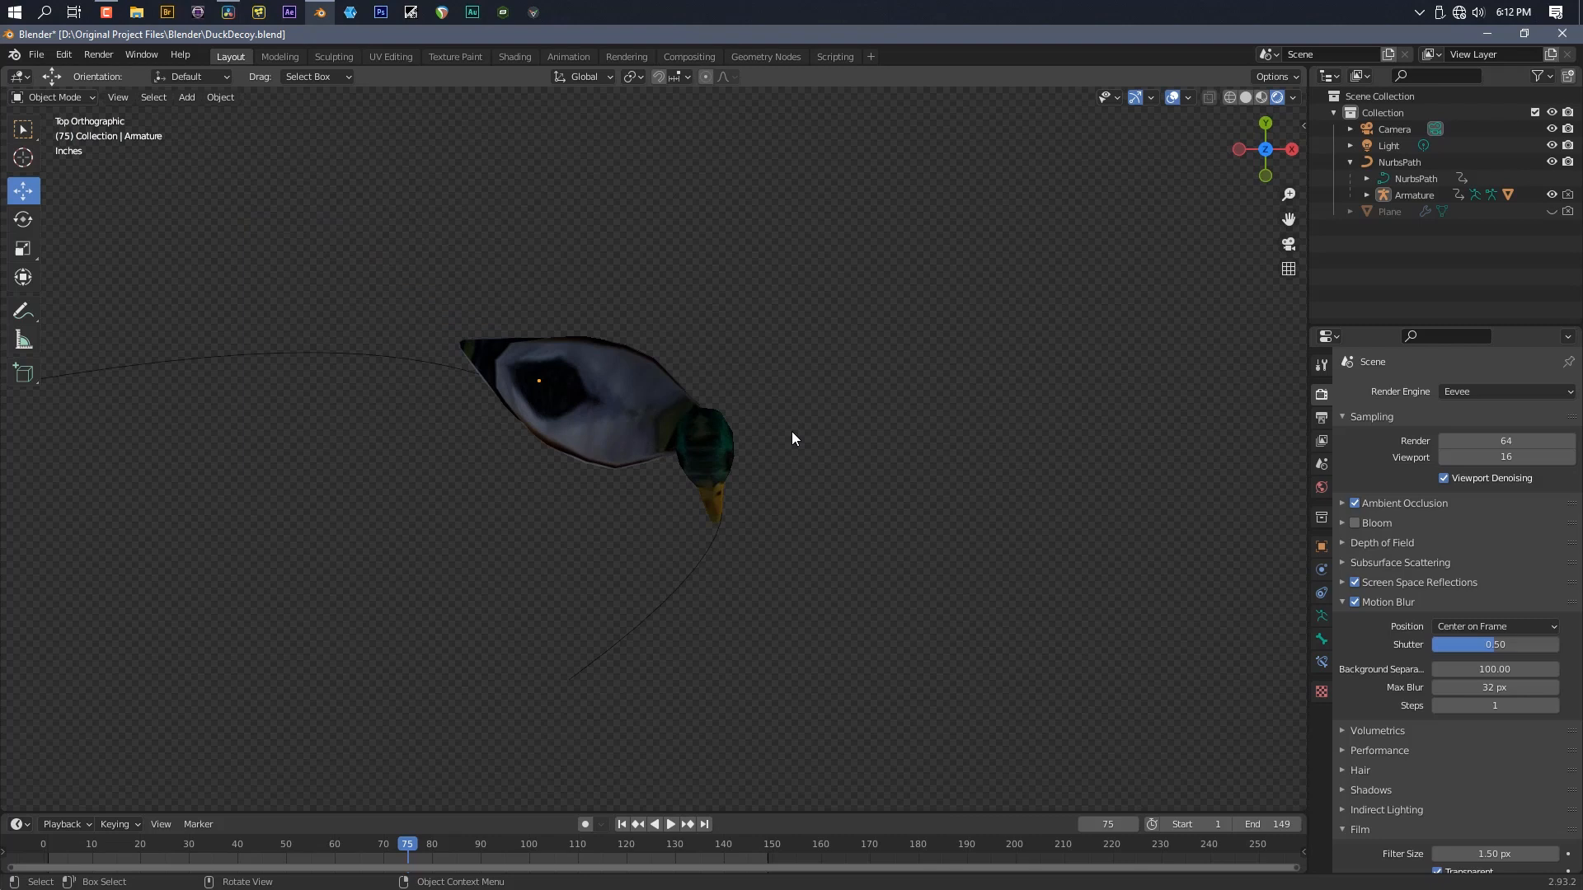
{"action": "key", "text": "KP_0"}
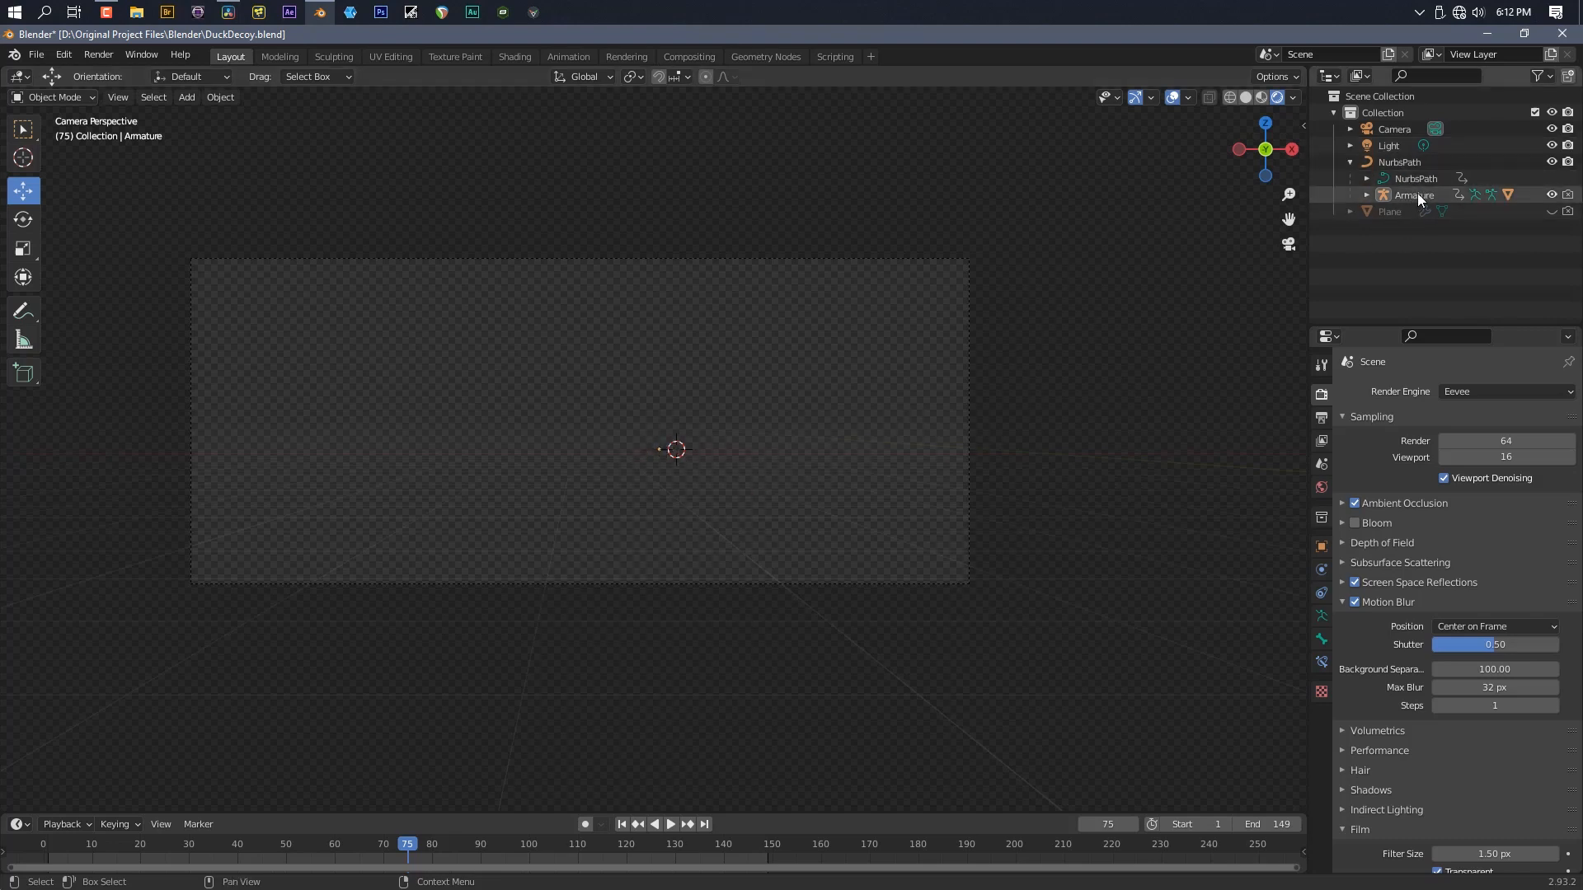
Select the duck's Armature, view it in wireframe, and return to DaVinci Resolve
{"action": "left_click", "coordinate": [1415, 194]}
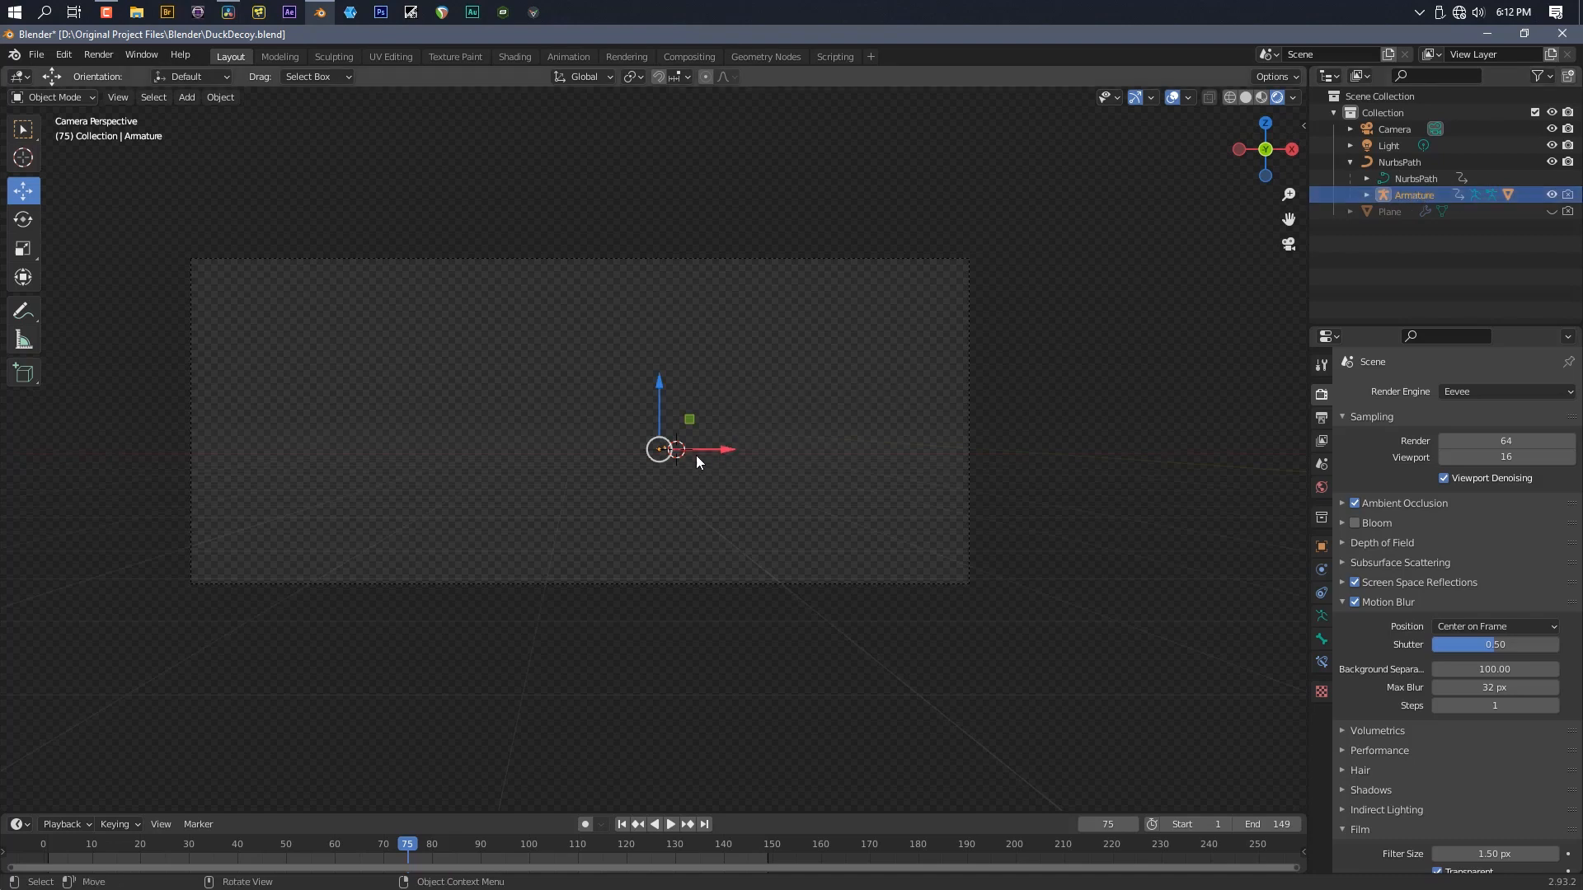
{"action": "left_click", "coordinate": [669, 824]}
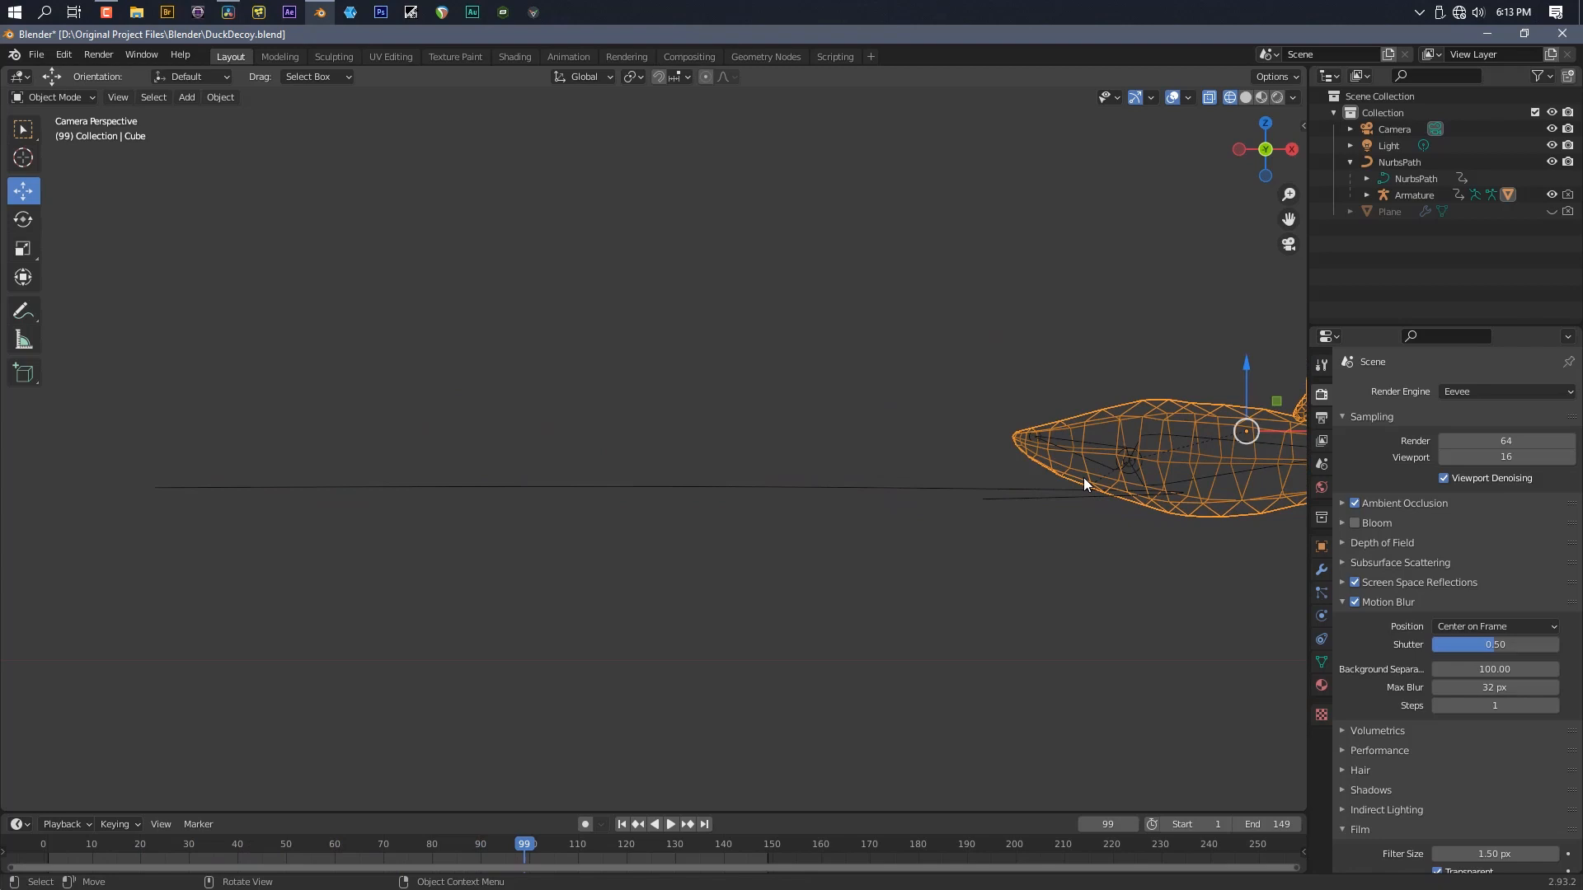
{"action": "left_click", "coordinate": [669, 824]}
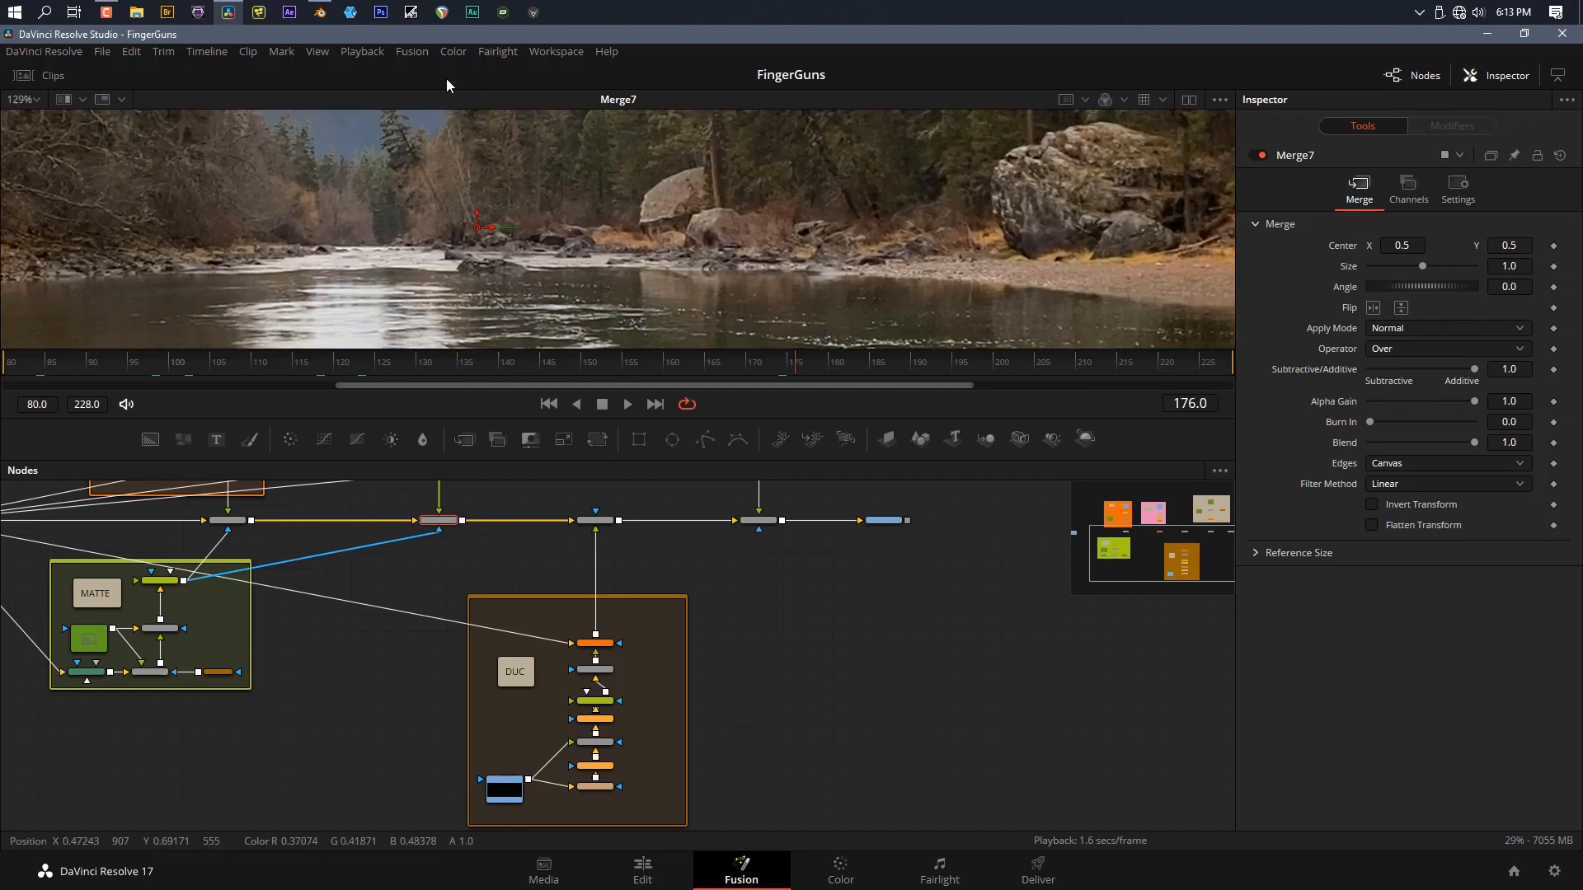
Inspect Blur1, then show Transform4's parameters in the duck group's Inspector
{"action": "left_click", "coordinate": [594, 520]}
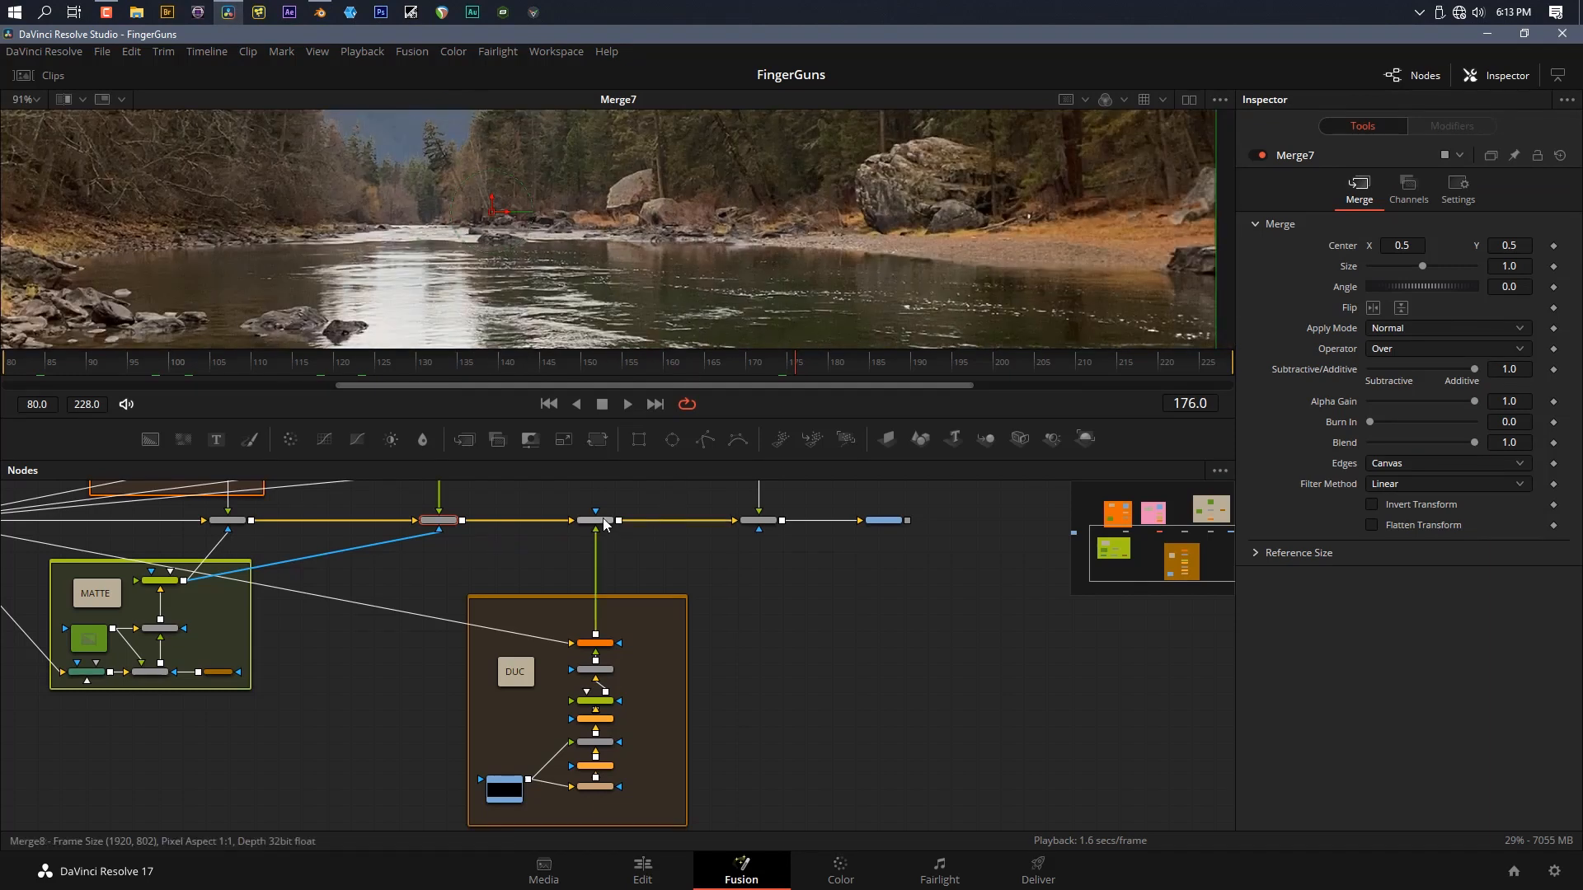
{"action": "left_click", "coordinate": [593, 520]}
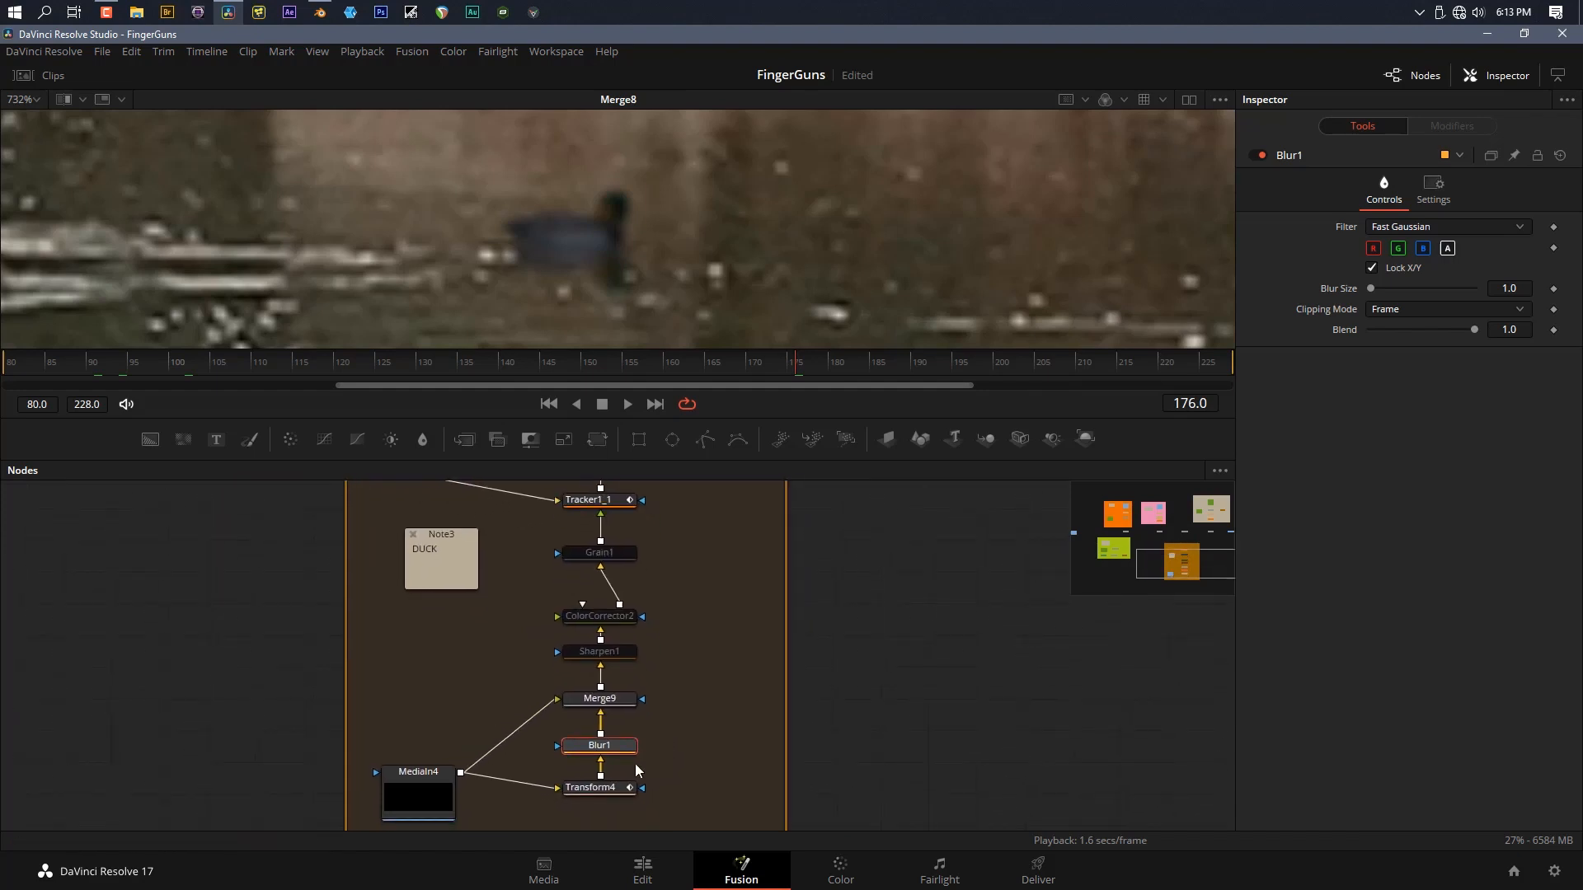
{"action": "left_click", "coordinate": [593, 787]}
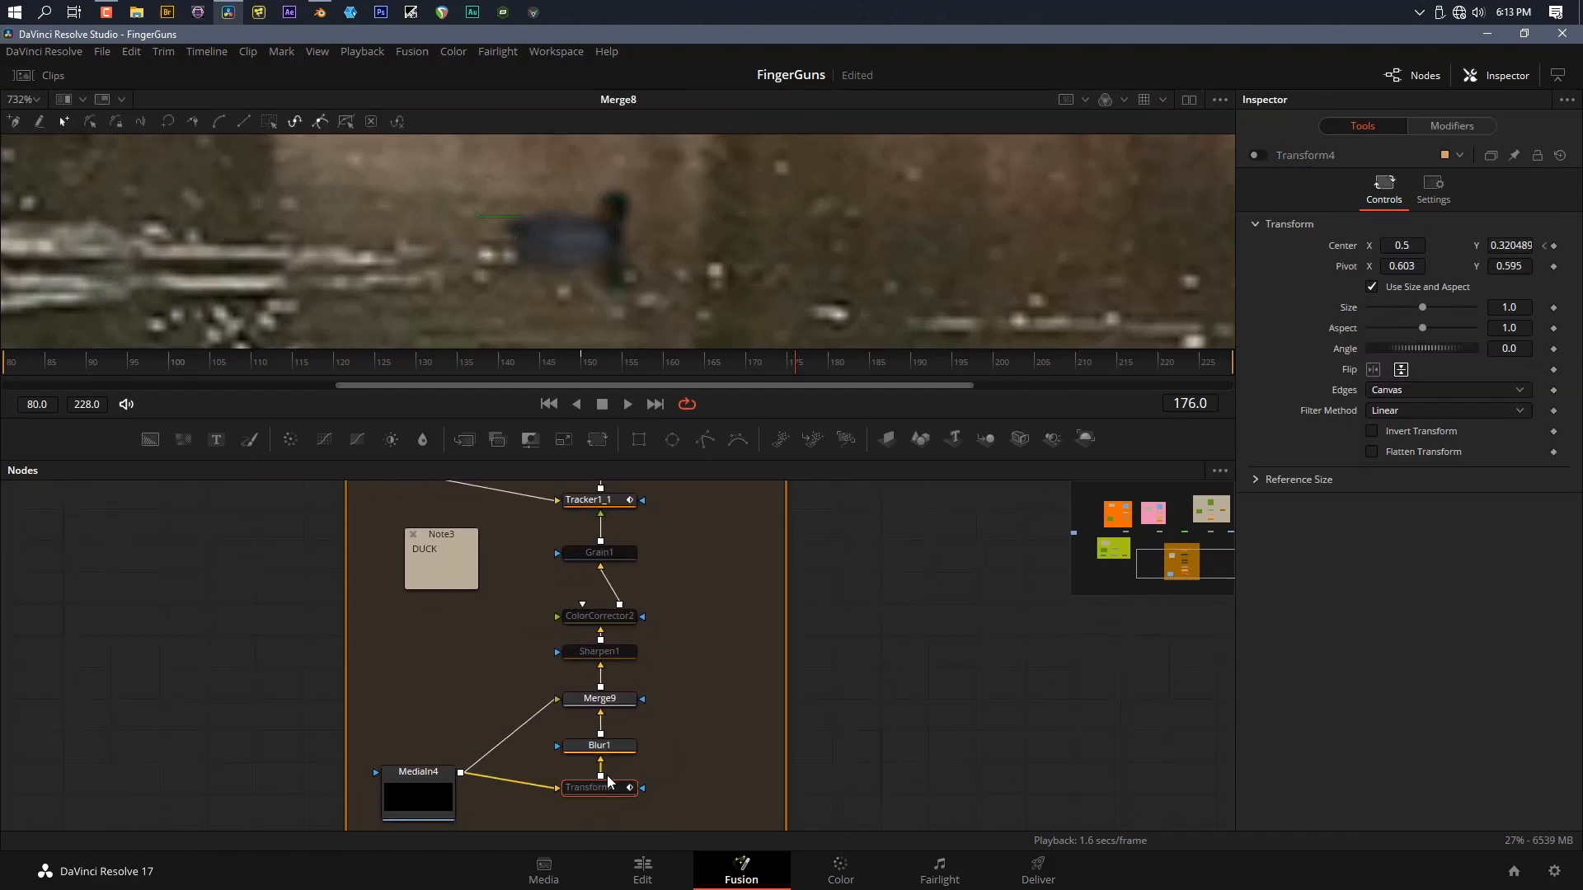
{"action": "left_click", "coordinate": [599, 745]}
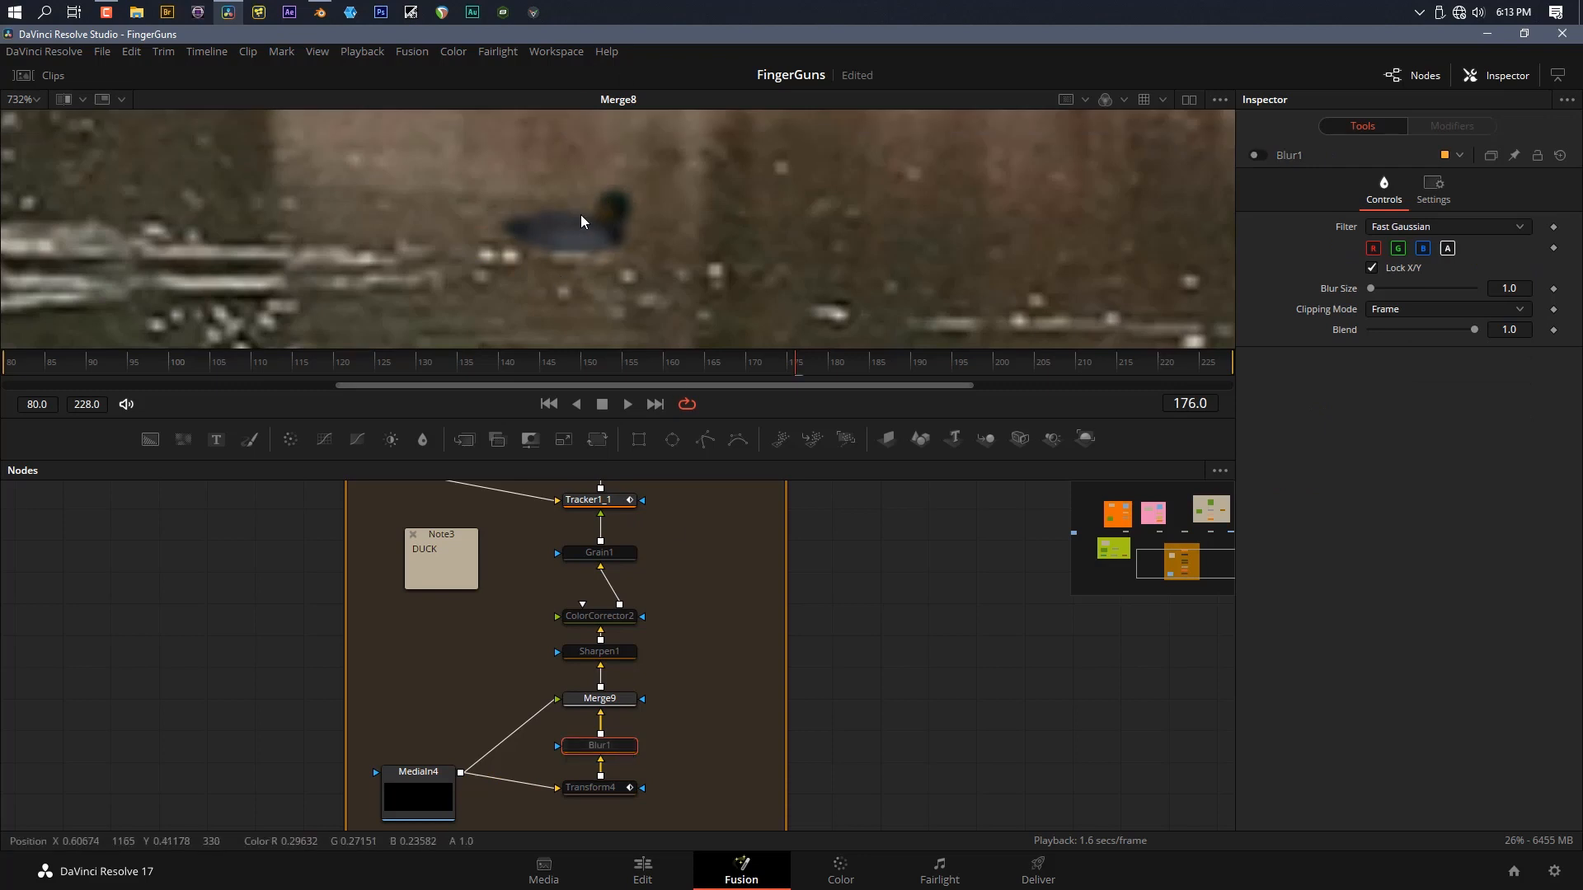
{"action": "mouse_move", "coordinate": [562, 235]}
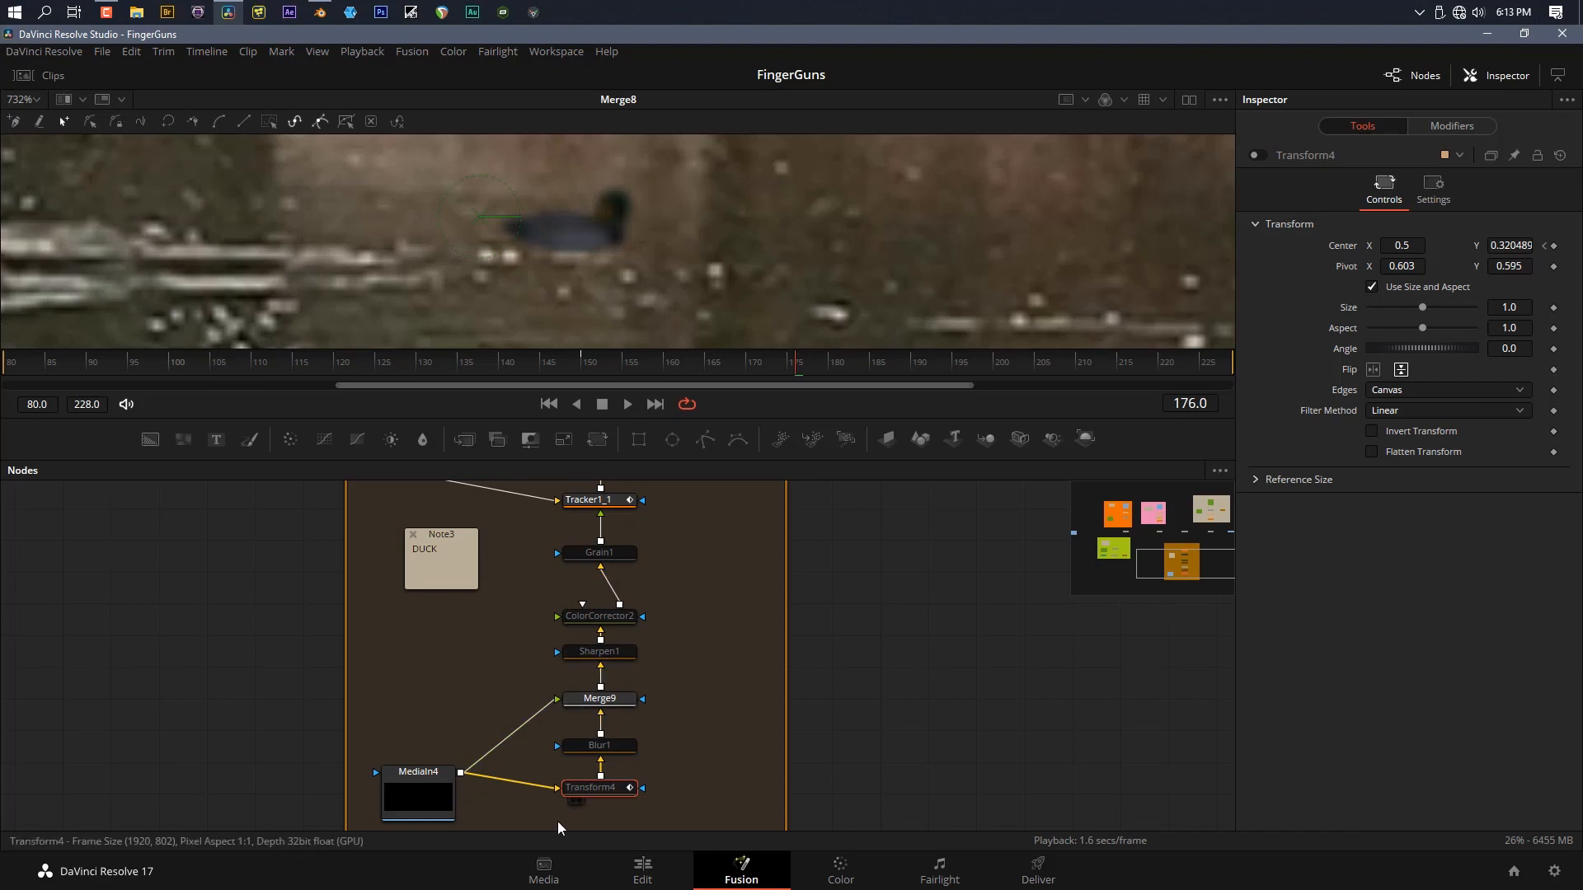
{"action": "mouse_move", "coordinate": [1418, 376]}
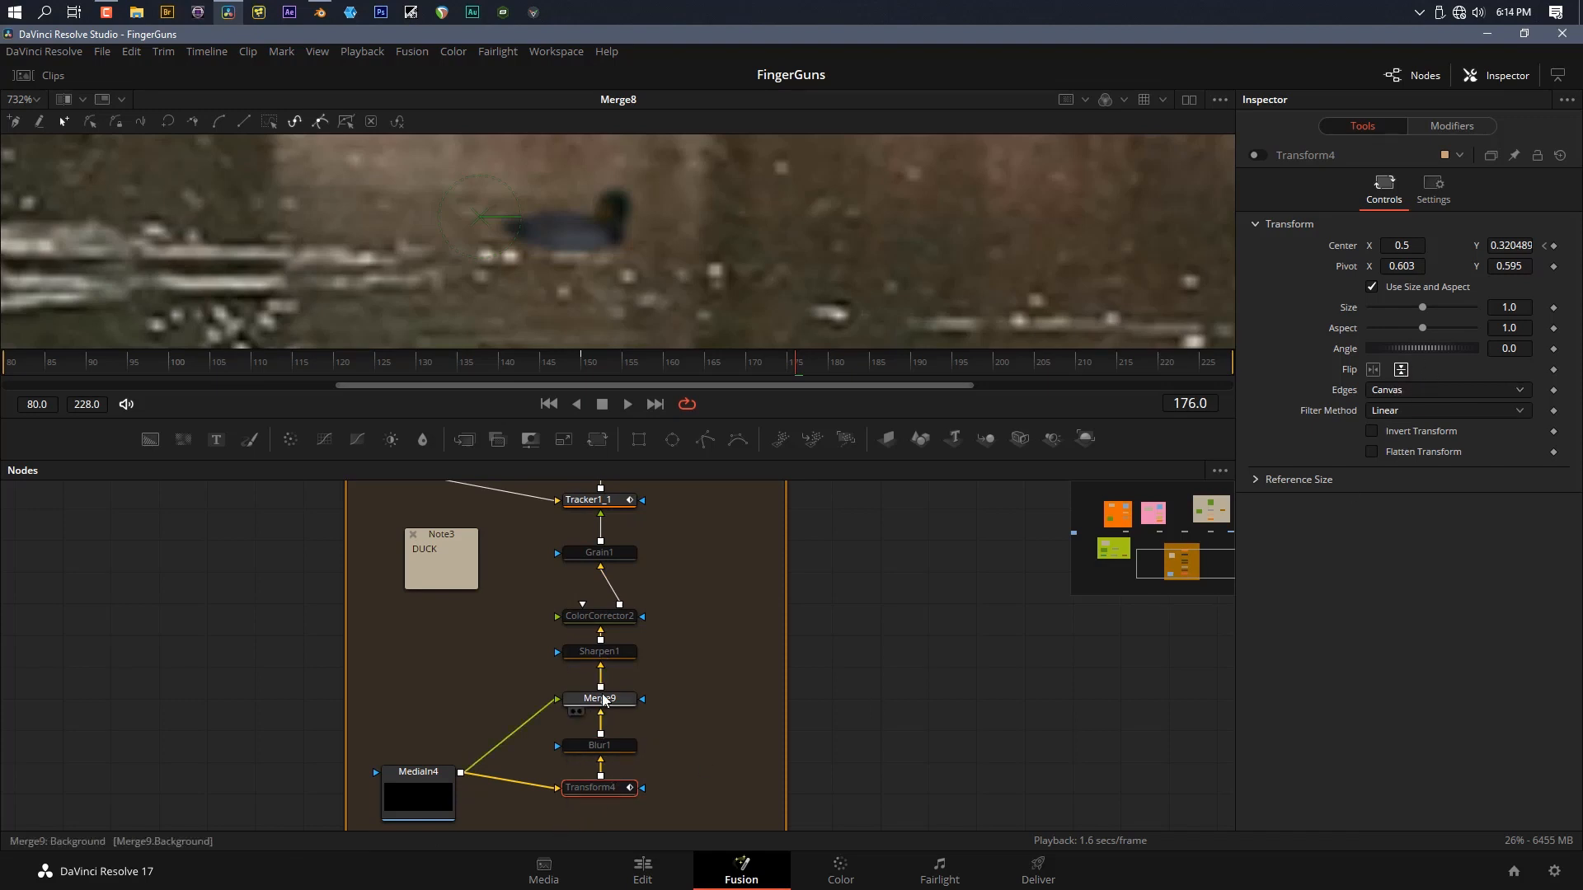
{"action": "mouse_move", "coordinate": [600, 698]}
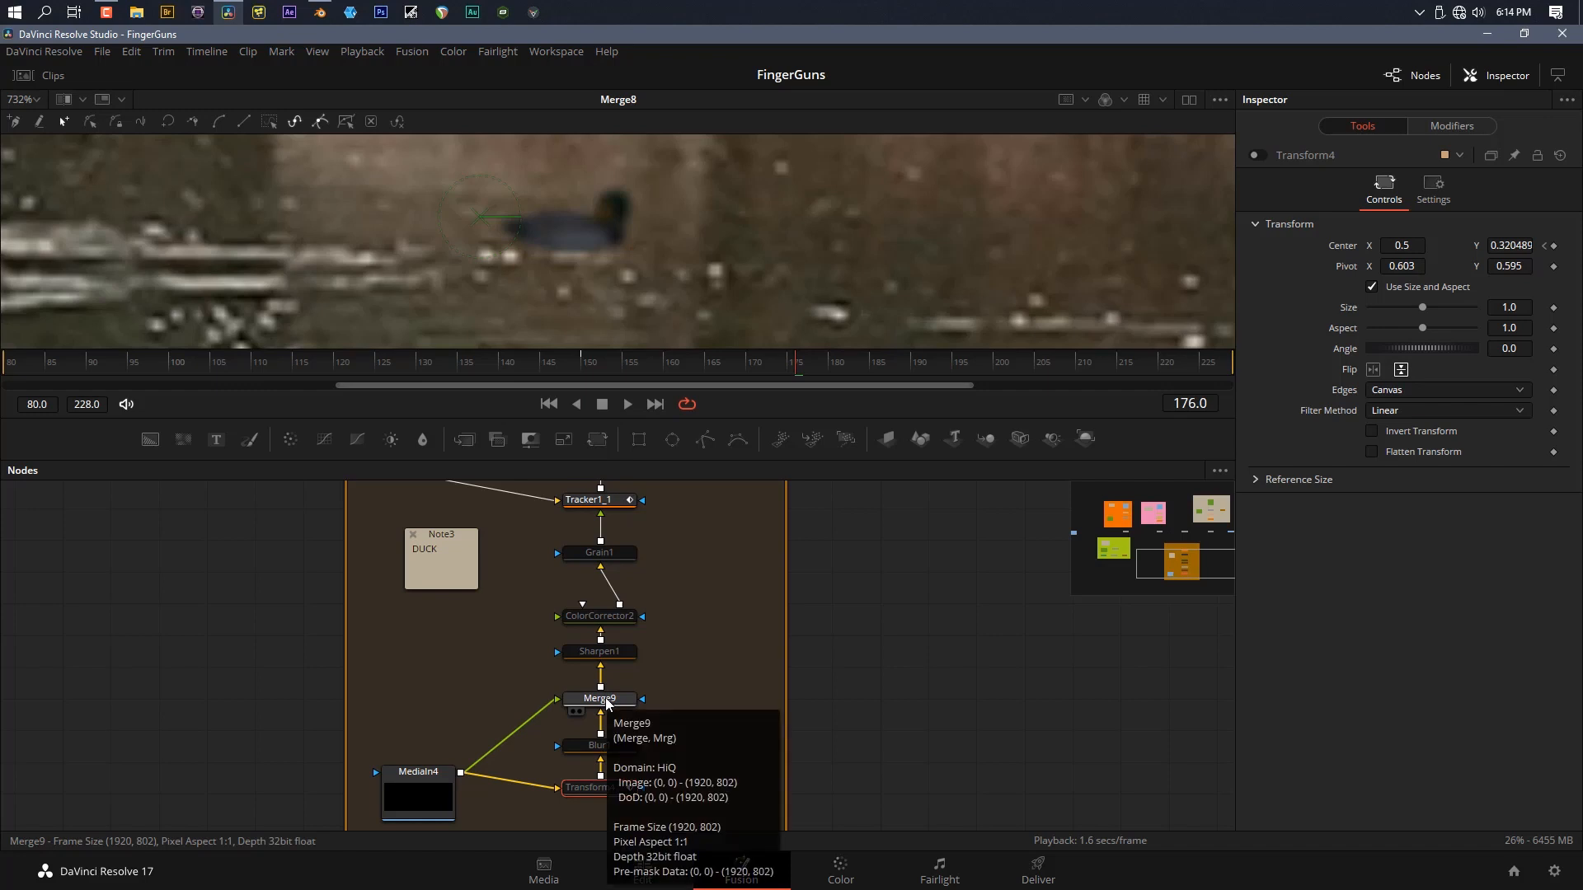
{"action": "left_click", "coordinate": [599, 698]}
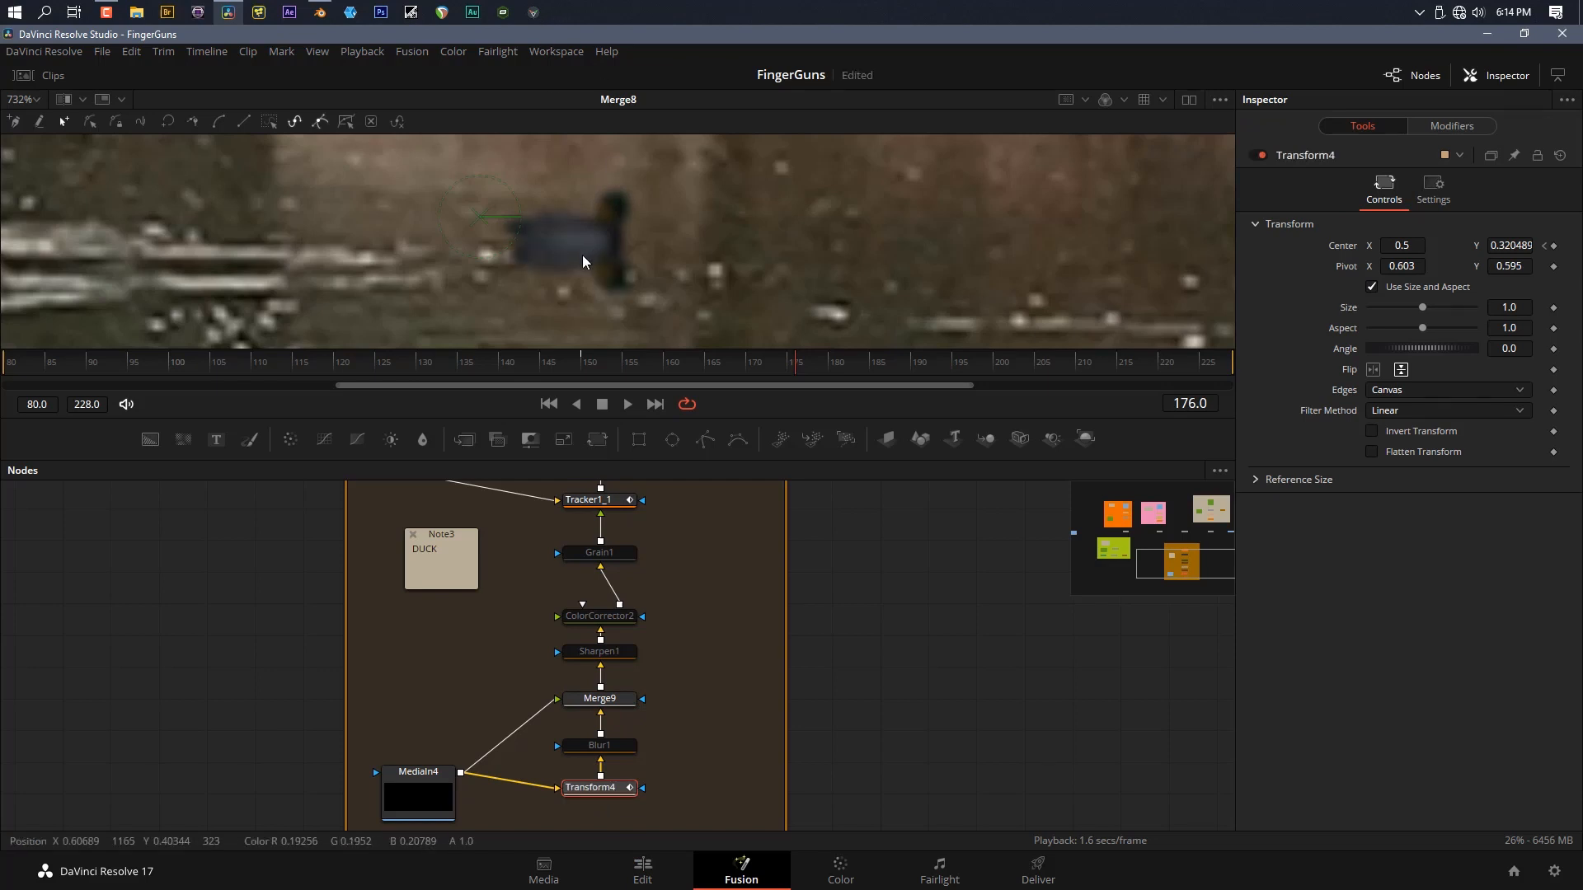
{"action": "mouse_move", "coordinate": [563, 279]}
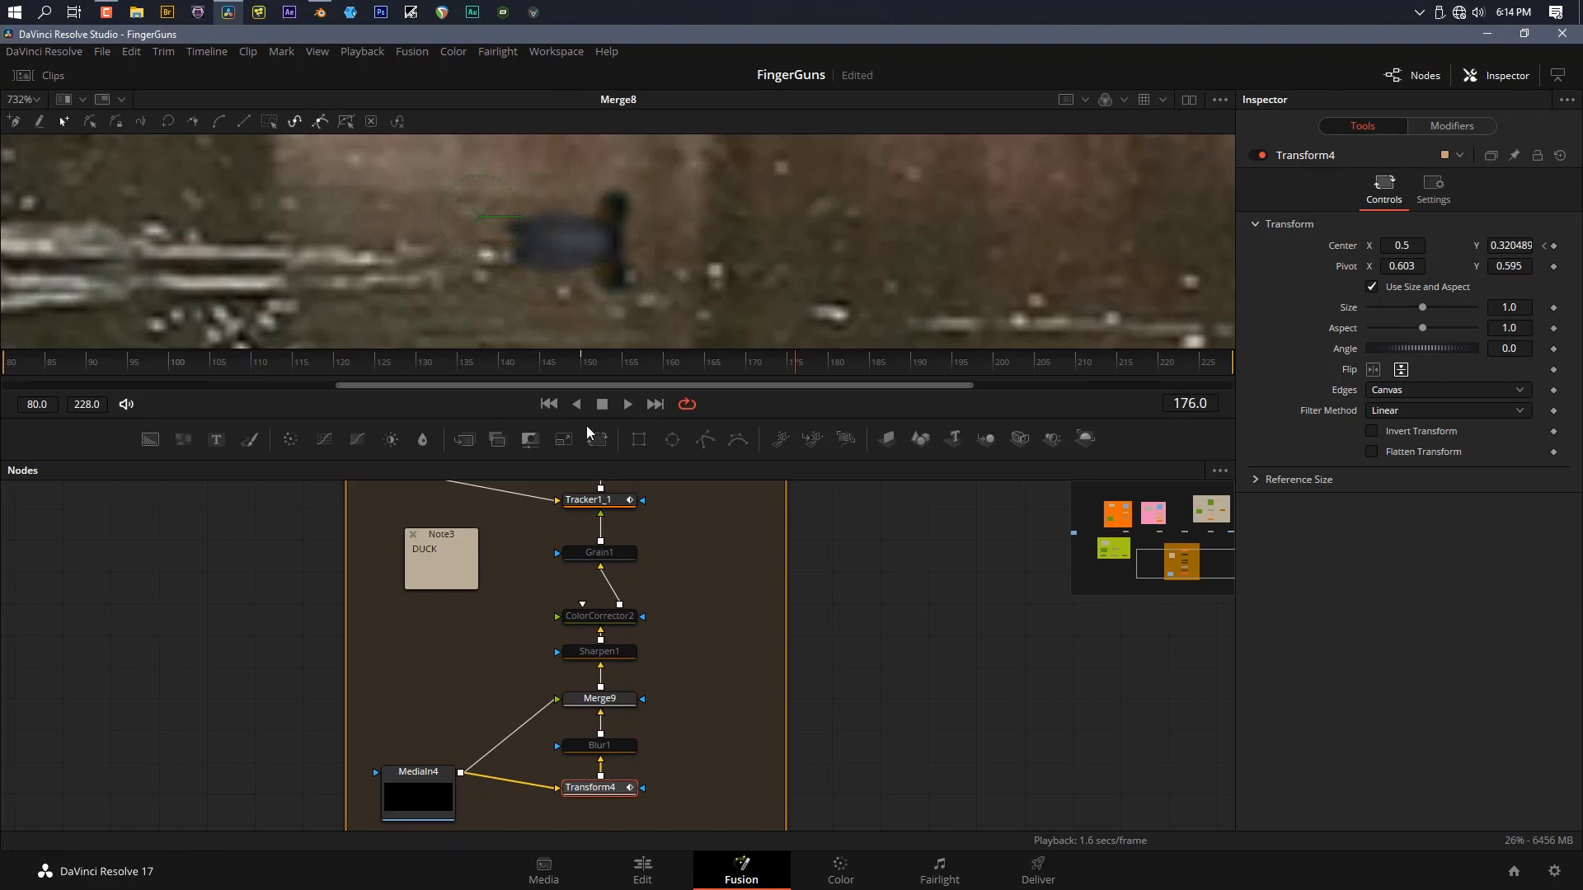
{"action": "left_click", "coordinate": [598, 745]}
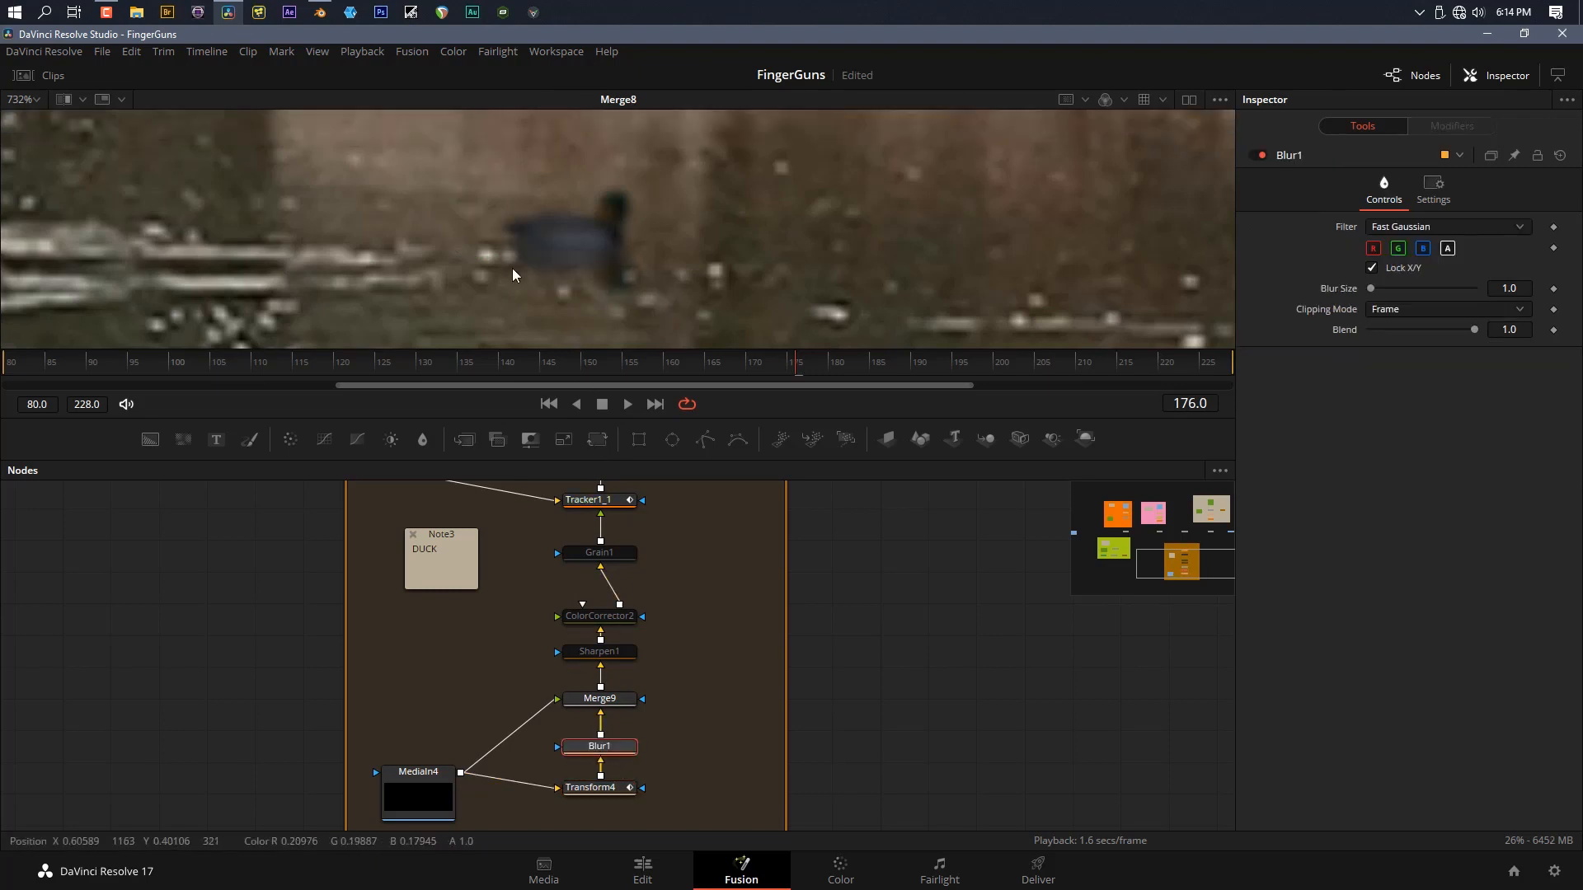
{"action": "mouse_move", "coordinate": [615, 674]}
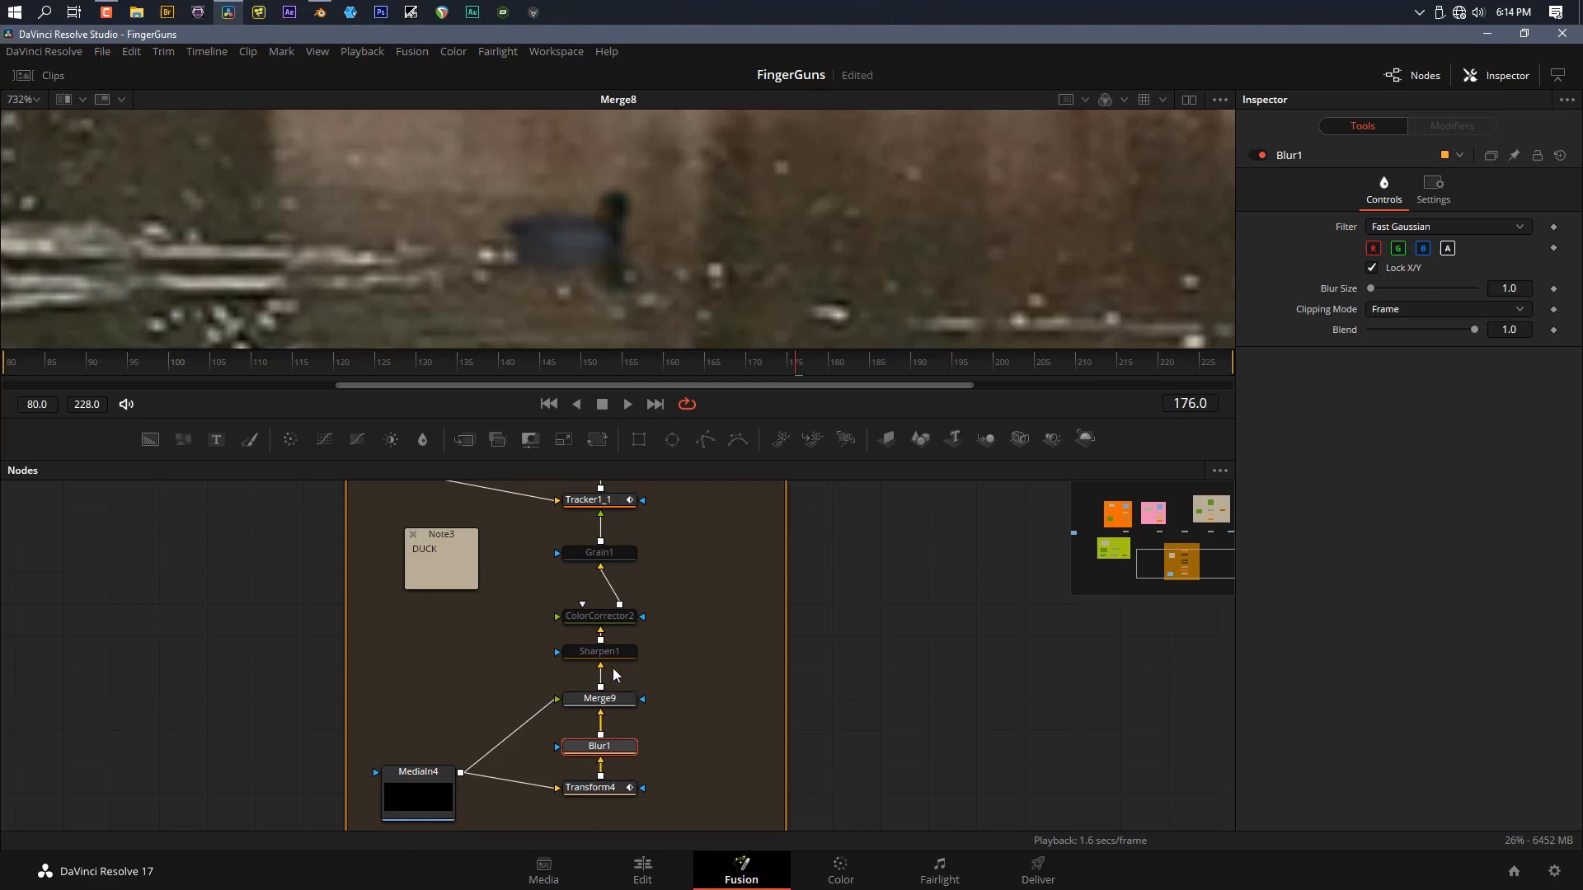
Show Sharpen1, then ColorCorrector2 settings (saturation 0.55, gamma 1.41) for the duck
{"action": "left_click", "coordinate": [599, 651]}
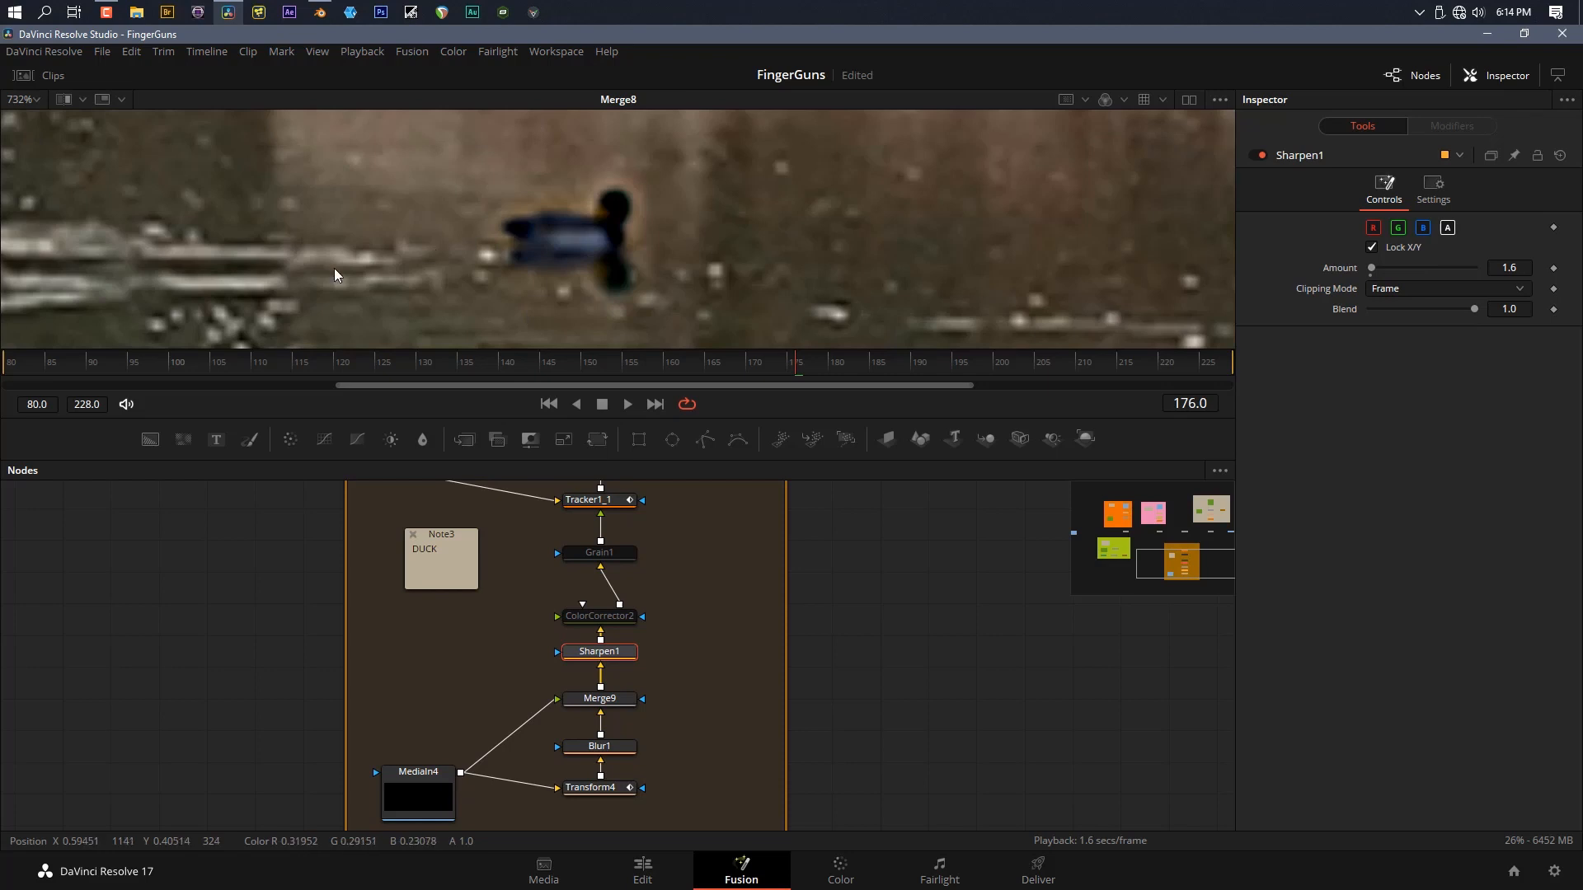
{"action": "mouse_move", "coordinate": [248, 303]}
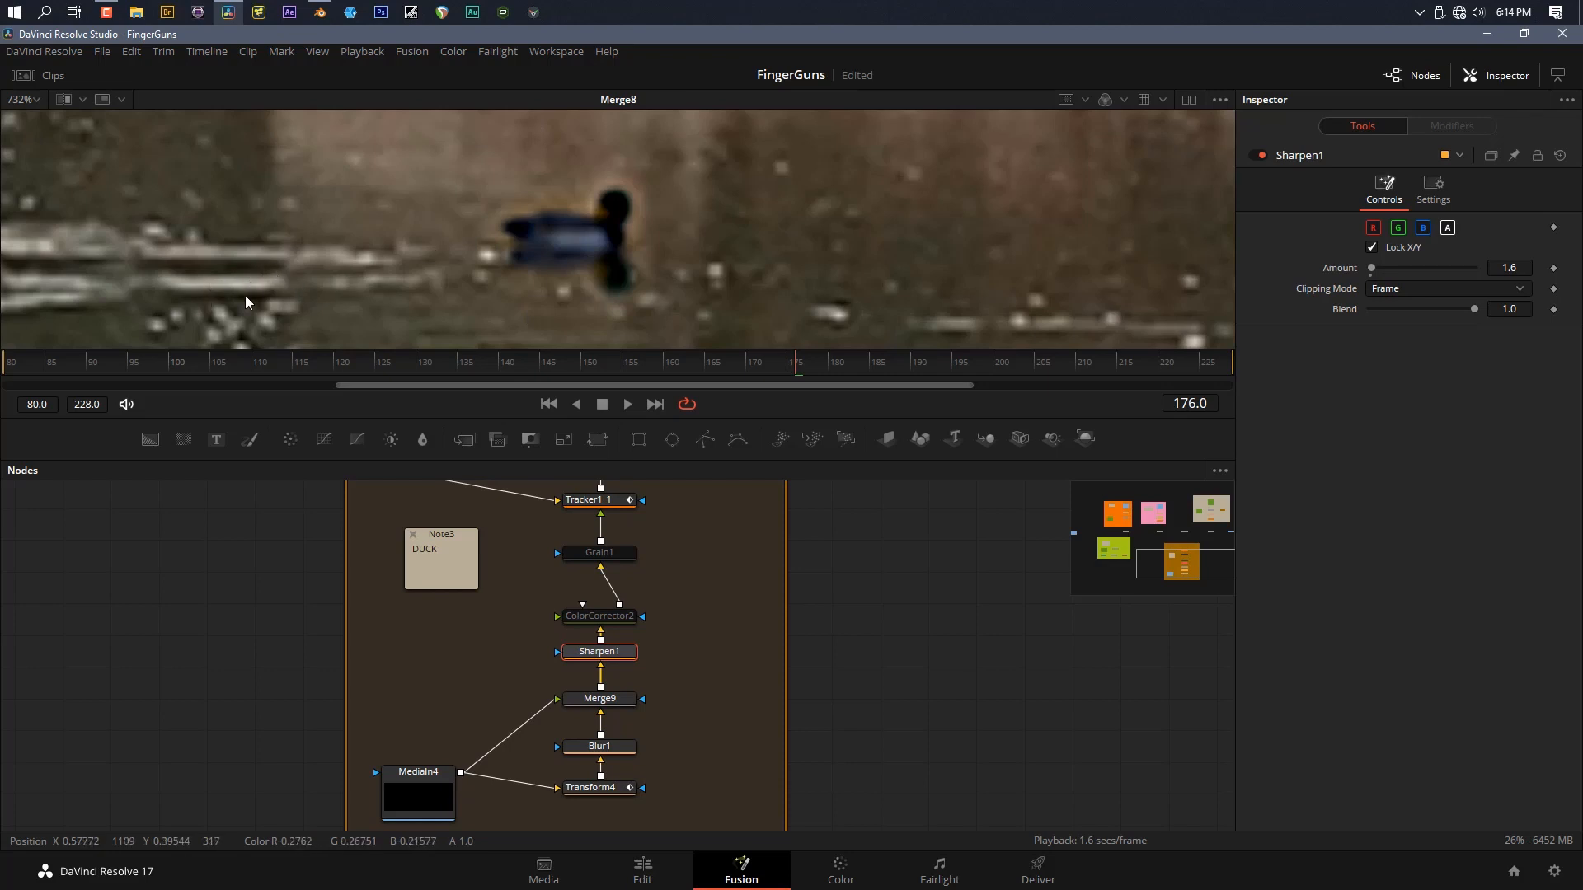
{"action": "mouse_move", "coordinate": [256, 315]}
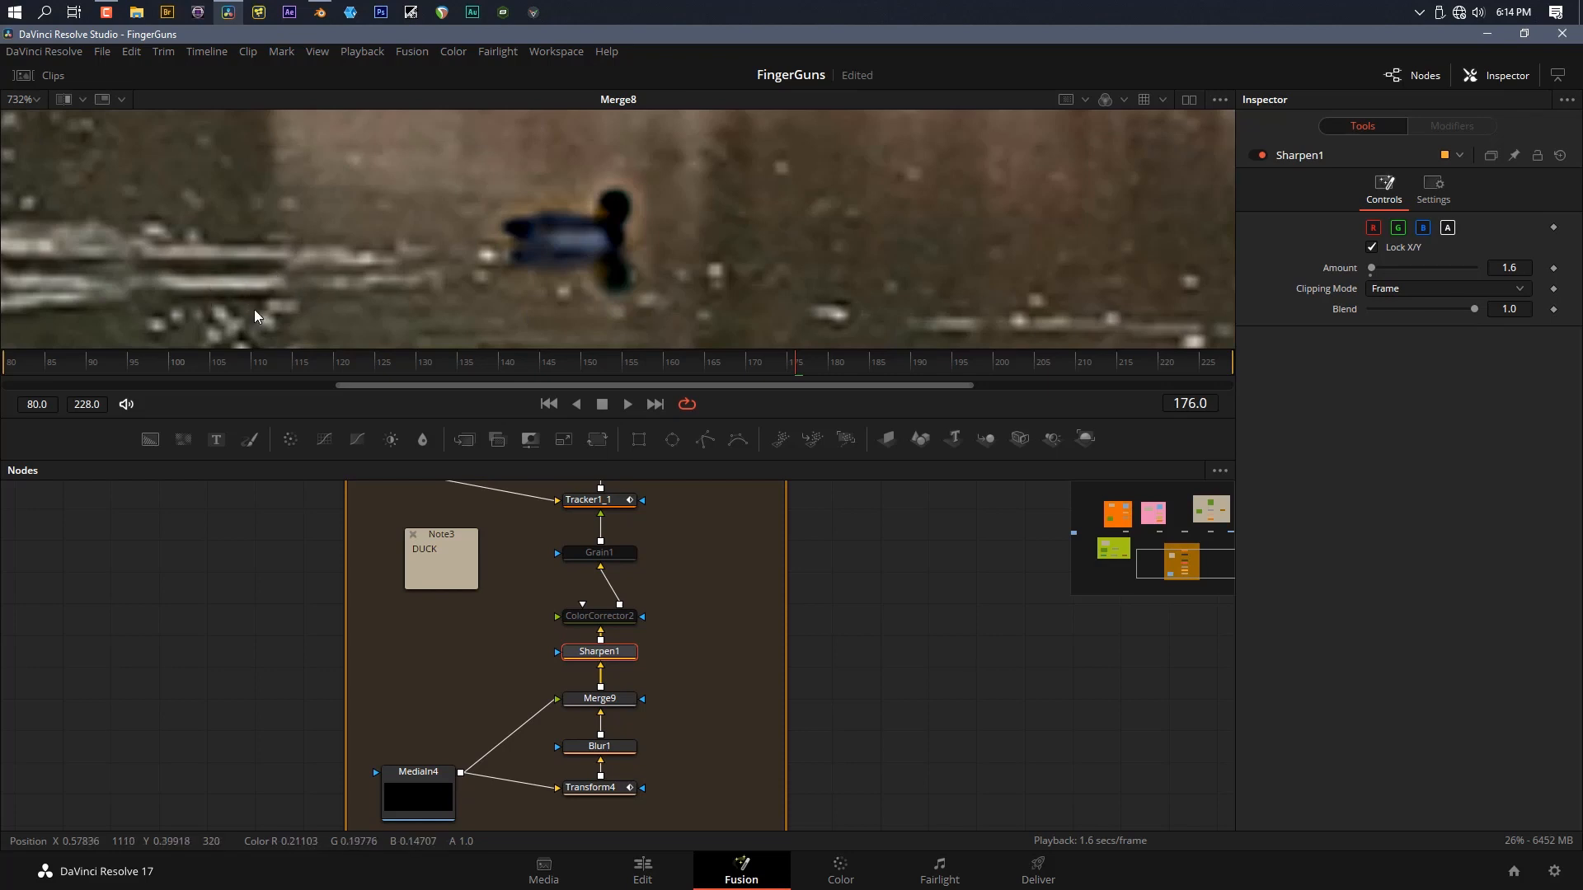
{"action": "mouse_move", "coordinate": [250, 264]}
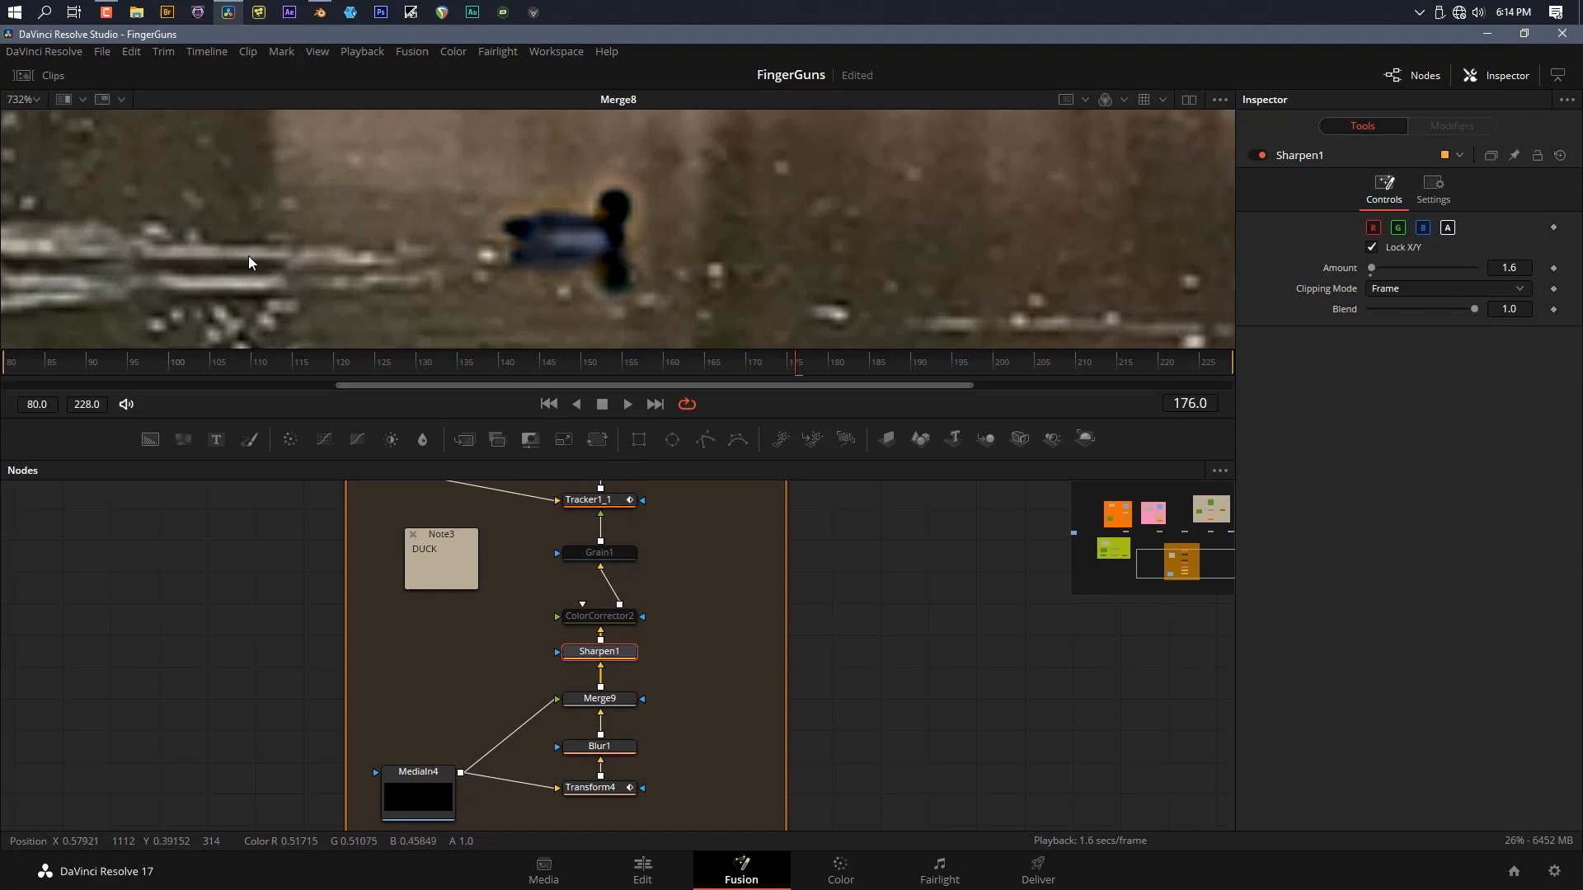
{"action": "left_click", "coordinate": [599, 616]}
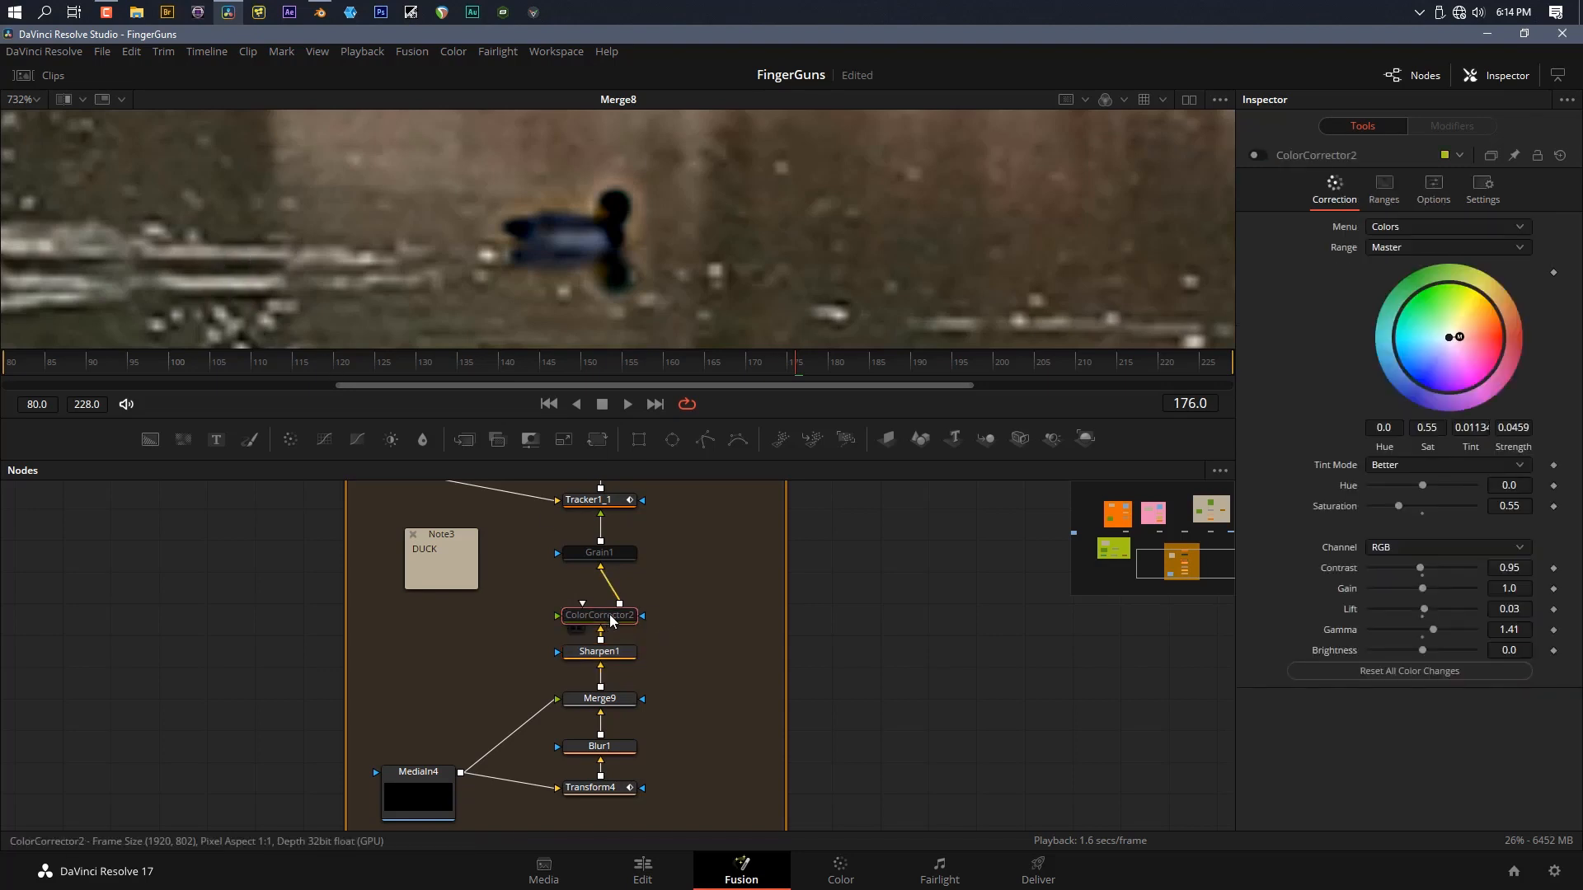
{"action": "left_click", "coordinate": [598, 615]}
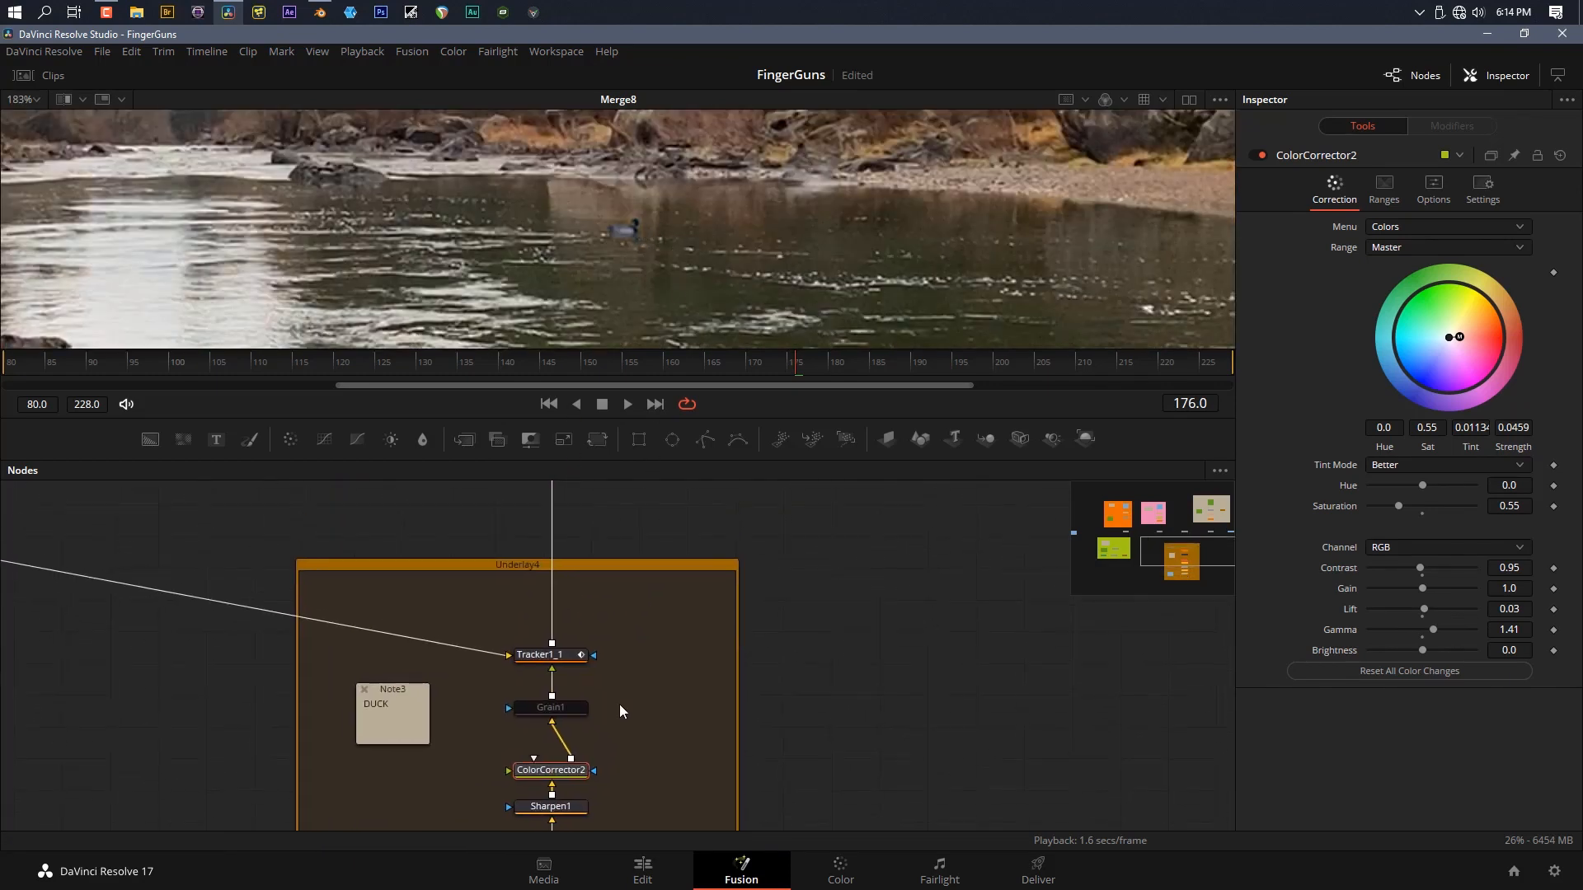
Review the duck's Grain1 settings, then its Tracker1_1 tracker settings
{"action": "left_click", "coordinate": [550, 707]}
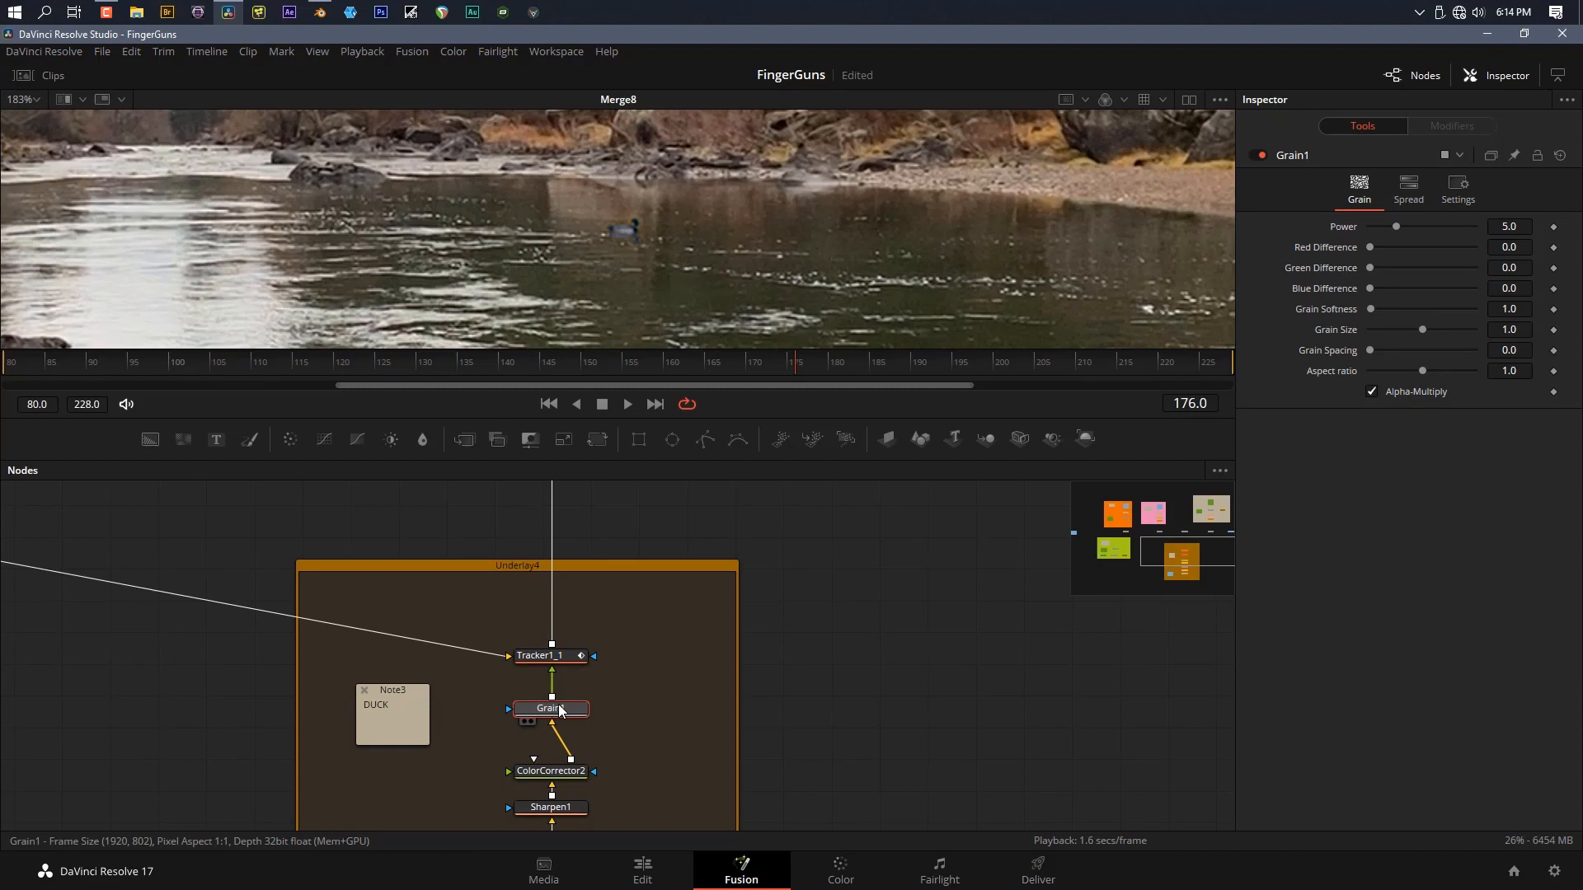
{"action": "mouse_move", "coordinate": [648, 207]}
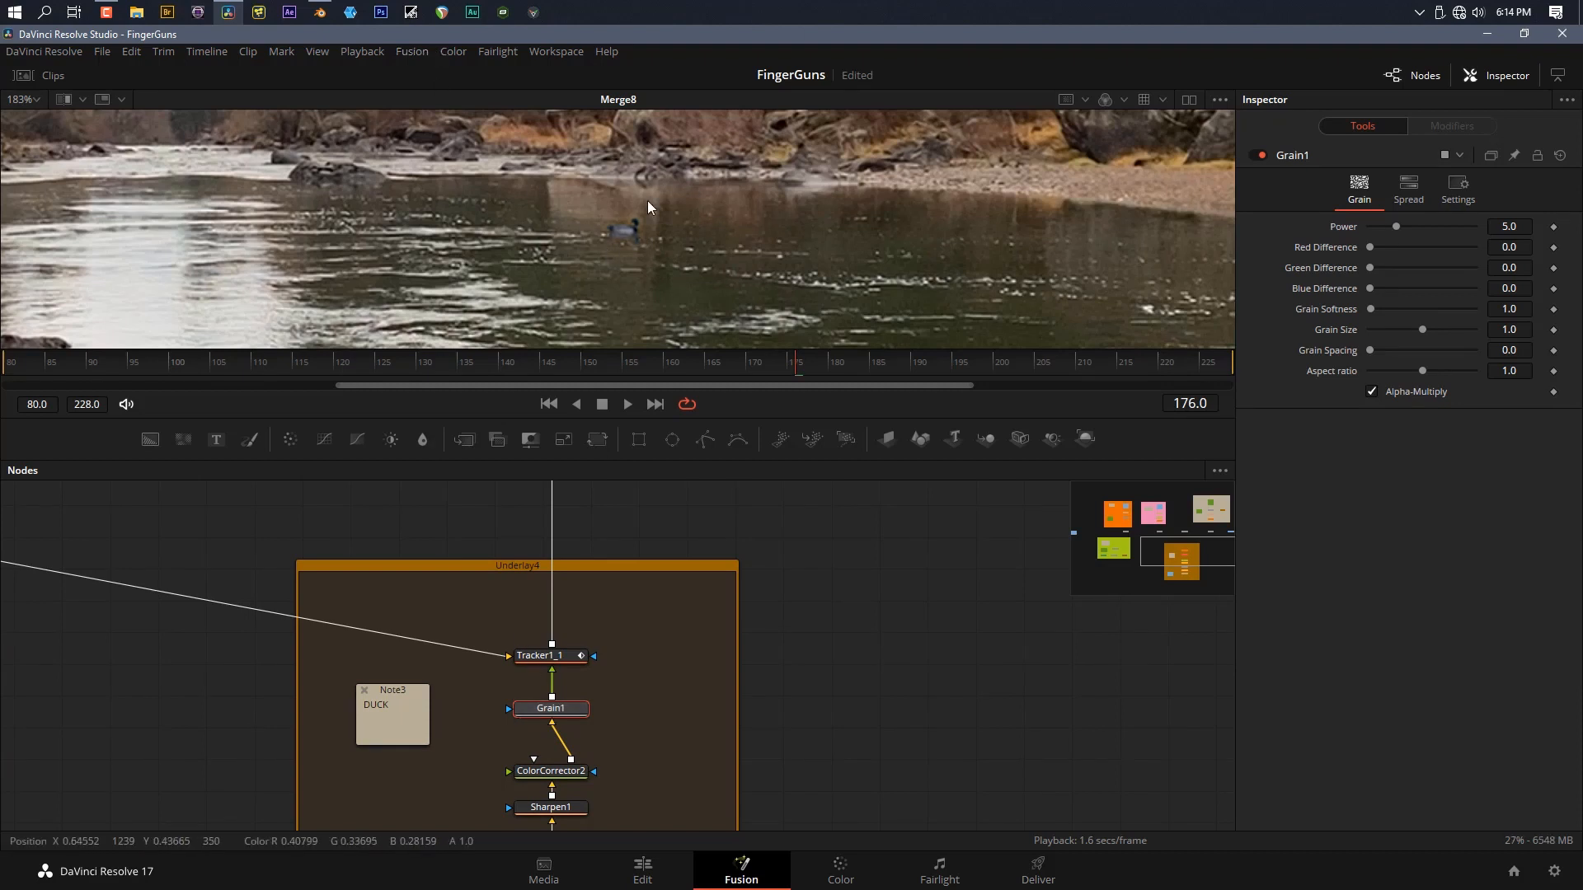
{"action": "mouse_move", "coordinate": [566, 671]}
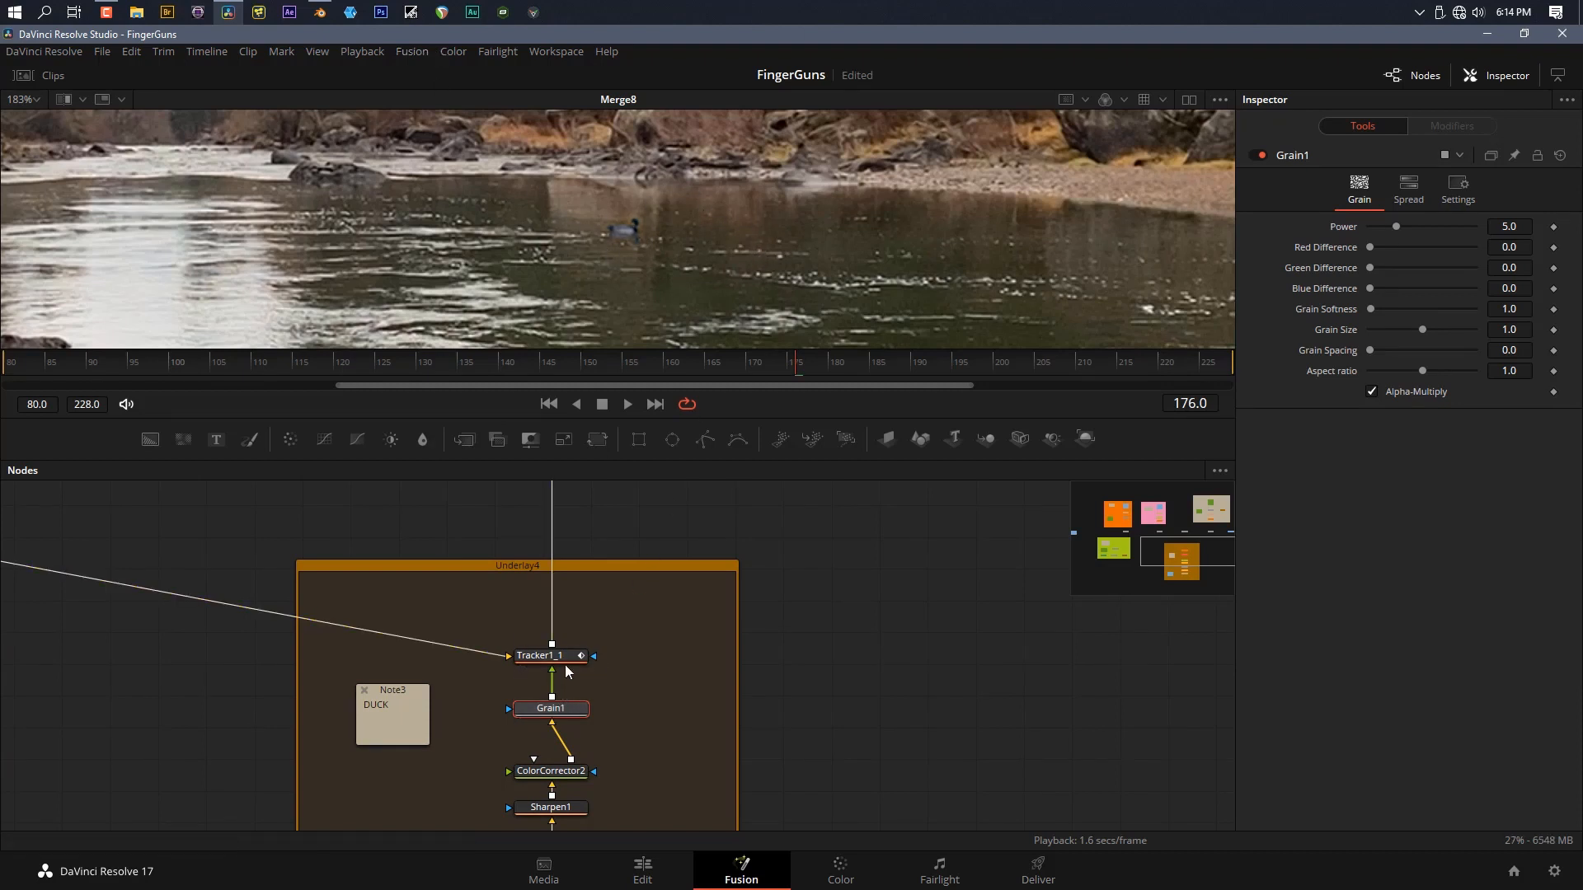
{"action": "left_click", "coordinate": [550, 656]}
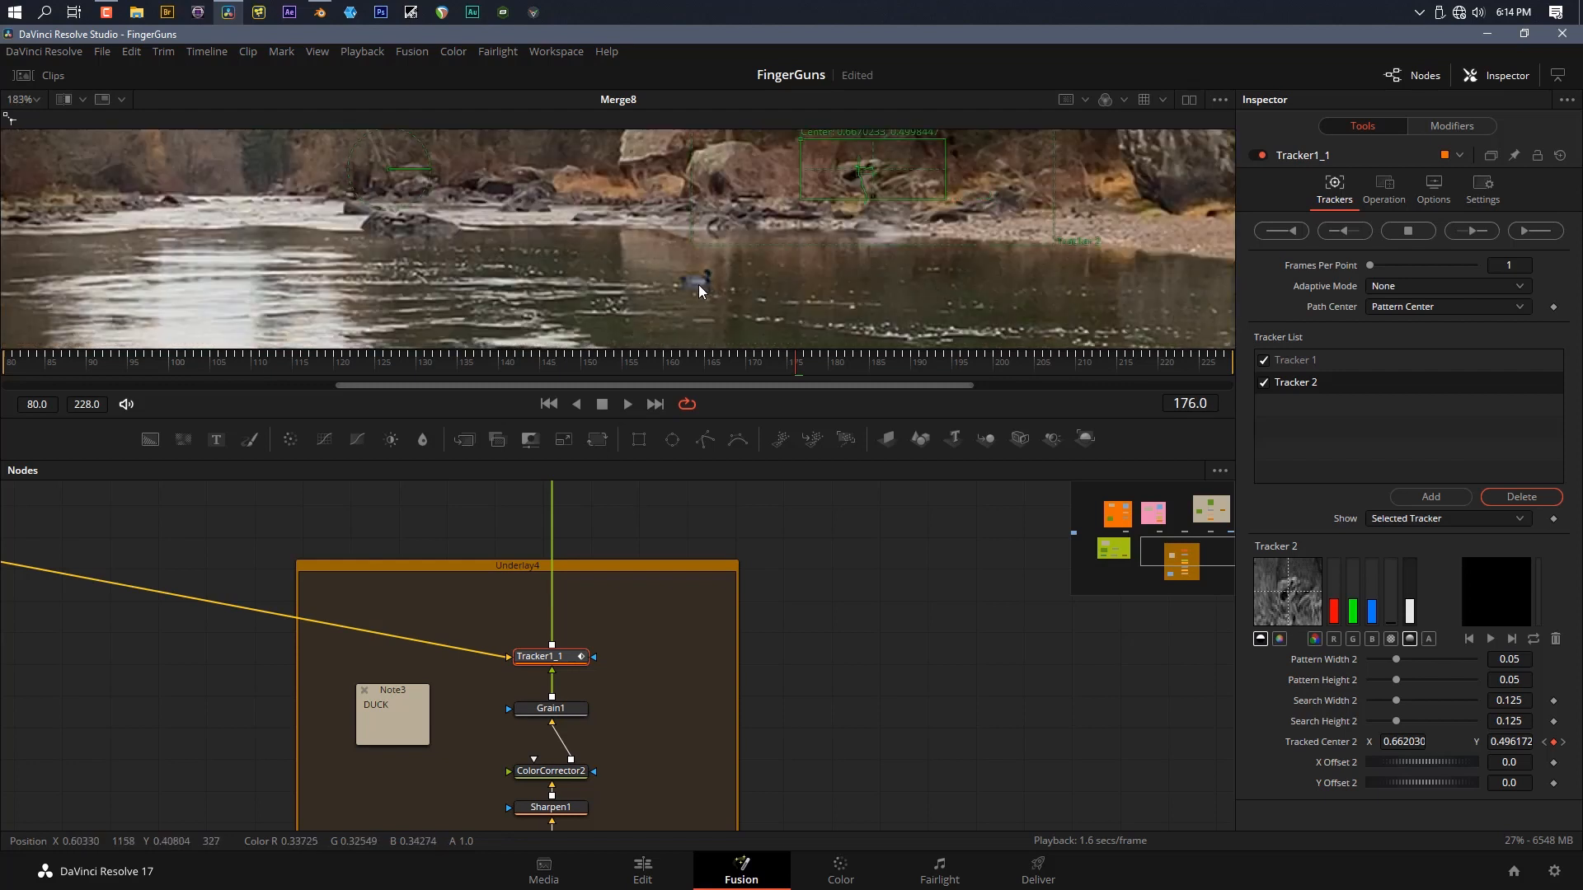
{"action": "mouse_move", "coordinate": [656, 535]}
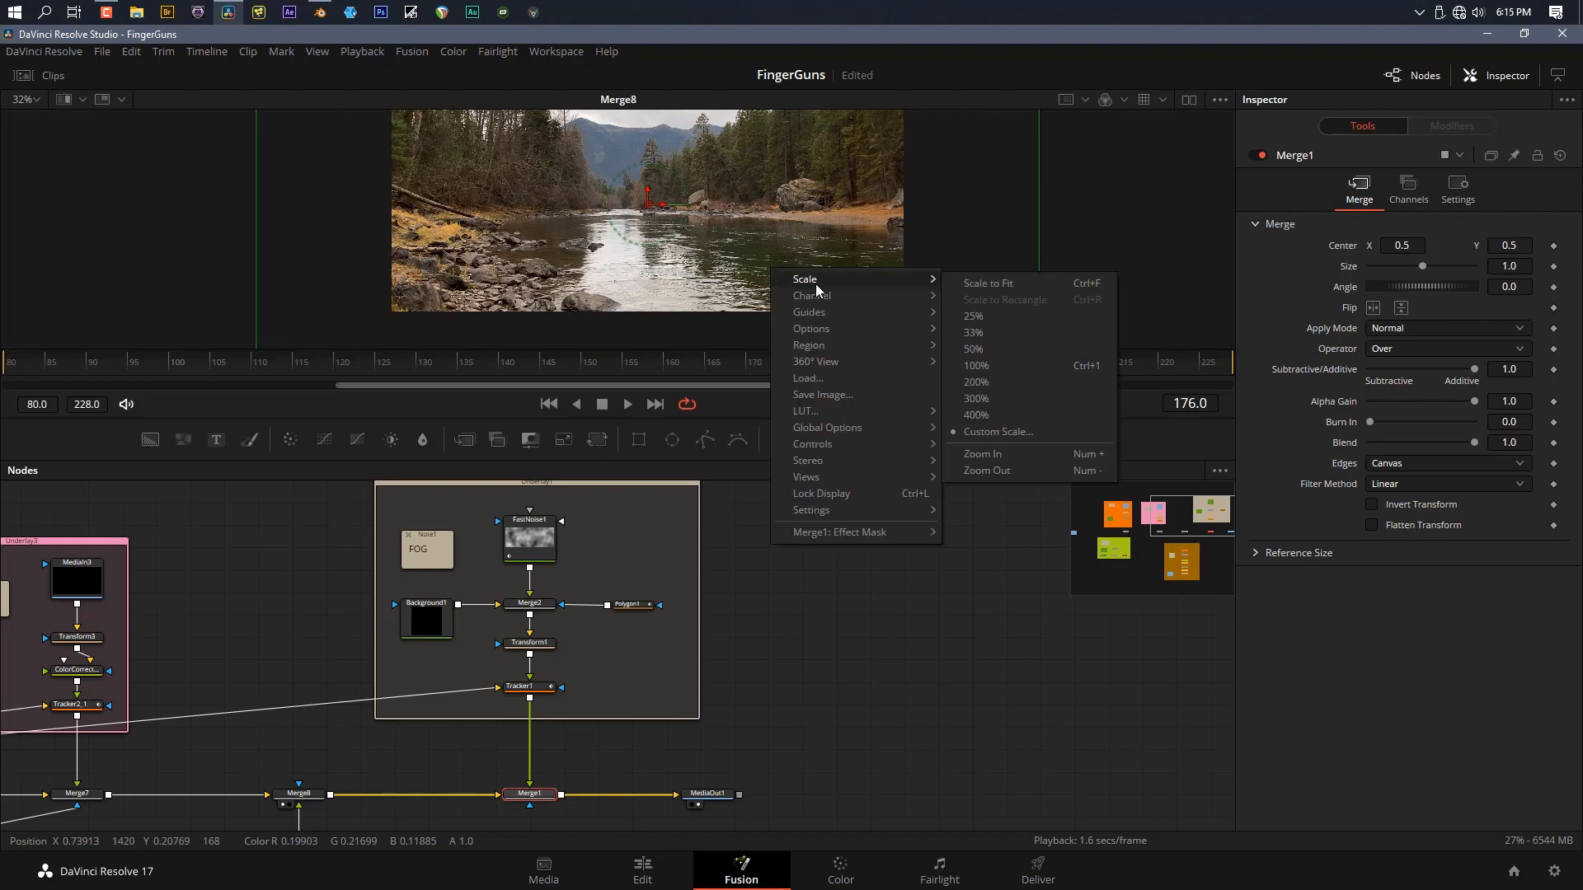
Scale the shot to fit, view Merge1, then load FastNoise1's fog pattern alone
{"action": "left_click", "coordinate": [988, 284]}
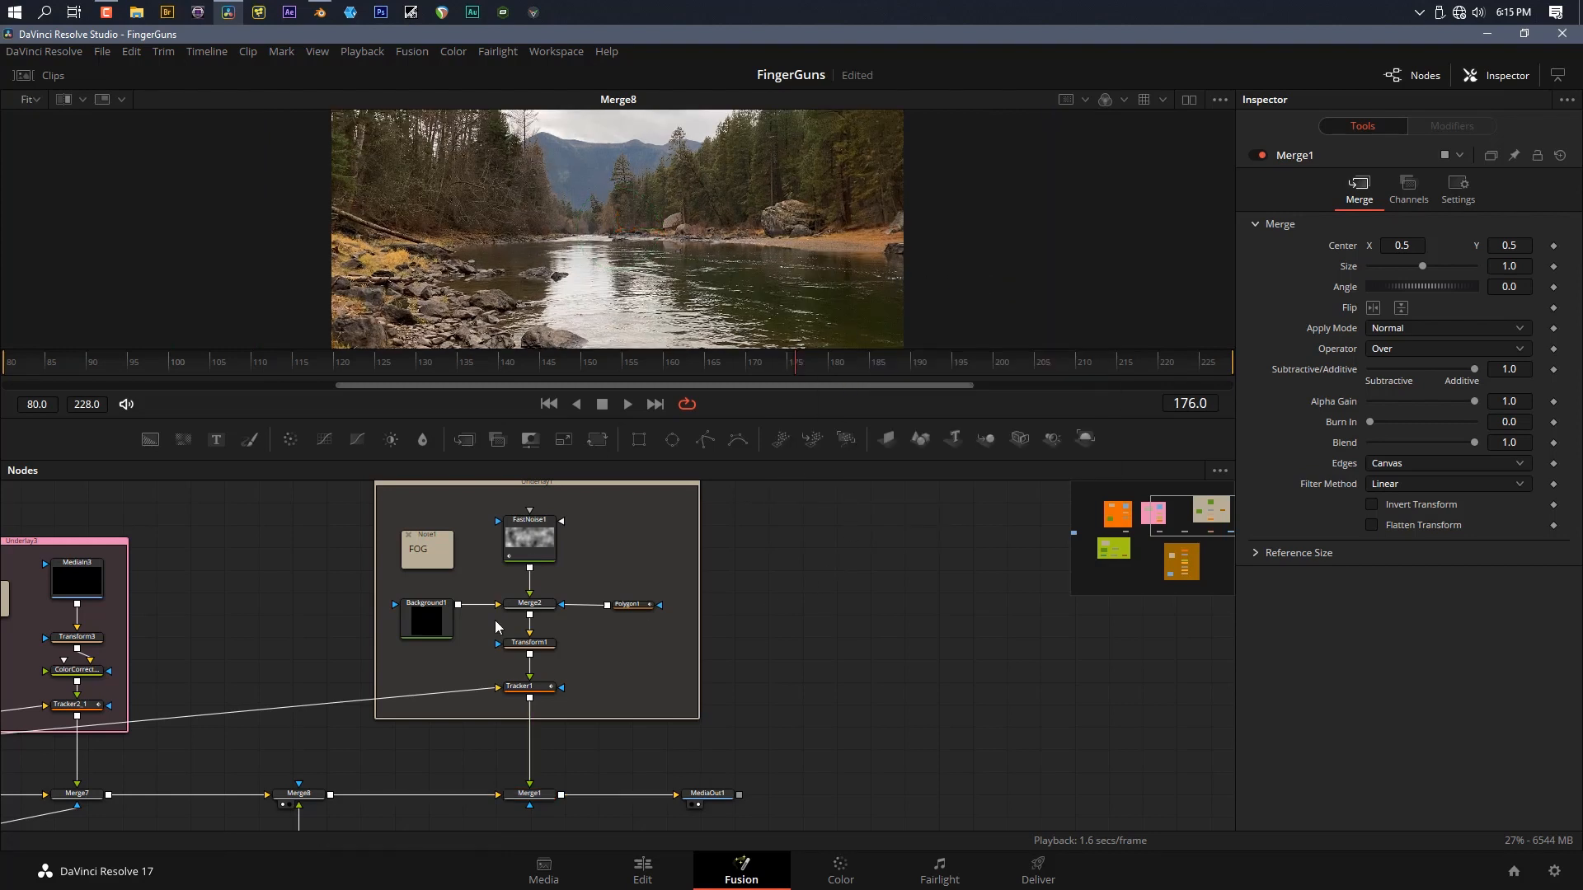
{"action": "left_click", "coordinate": [530, 793]}
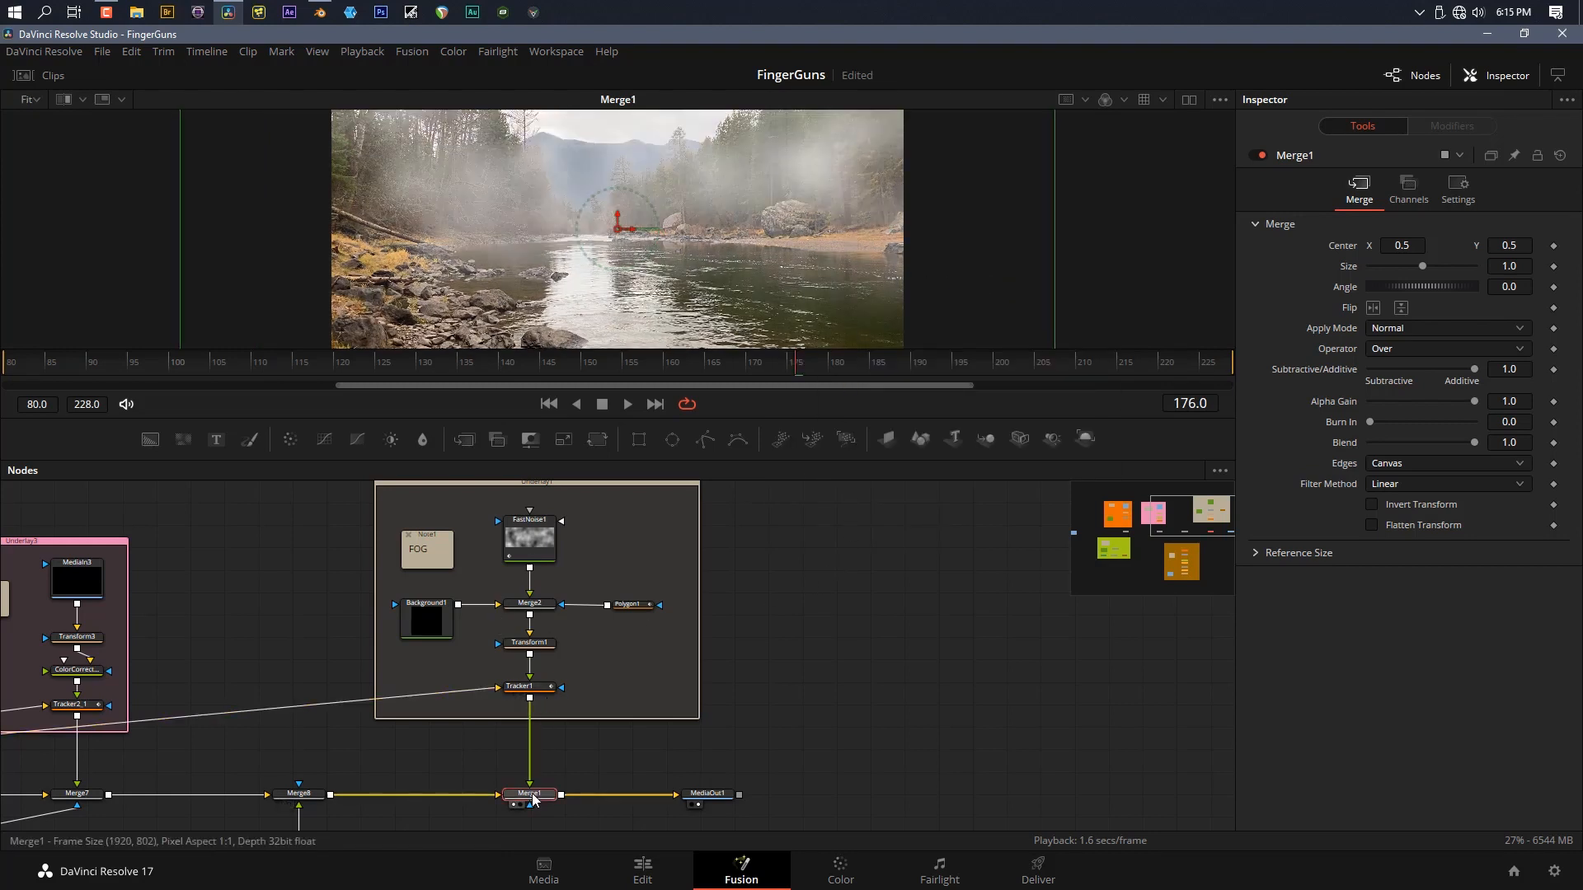
{"action": "mouse_move", "coordinate": [747, 240]}
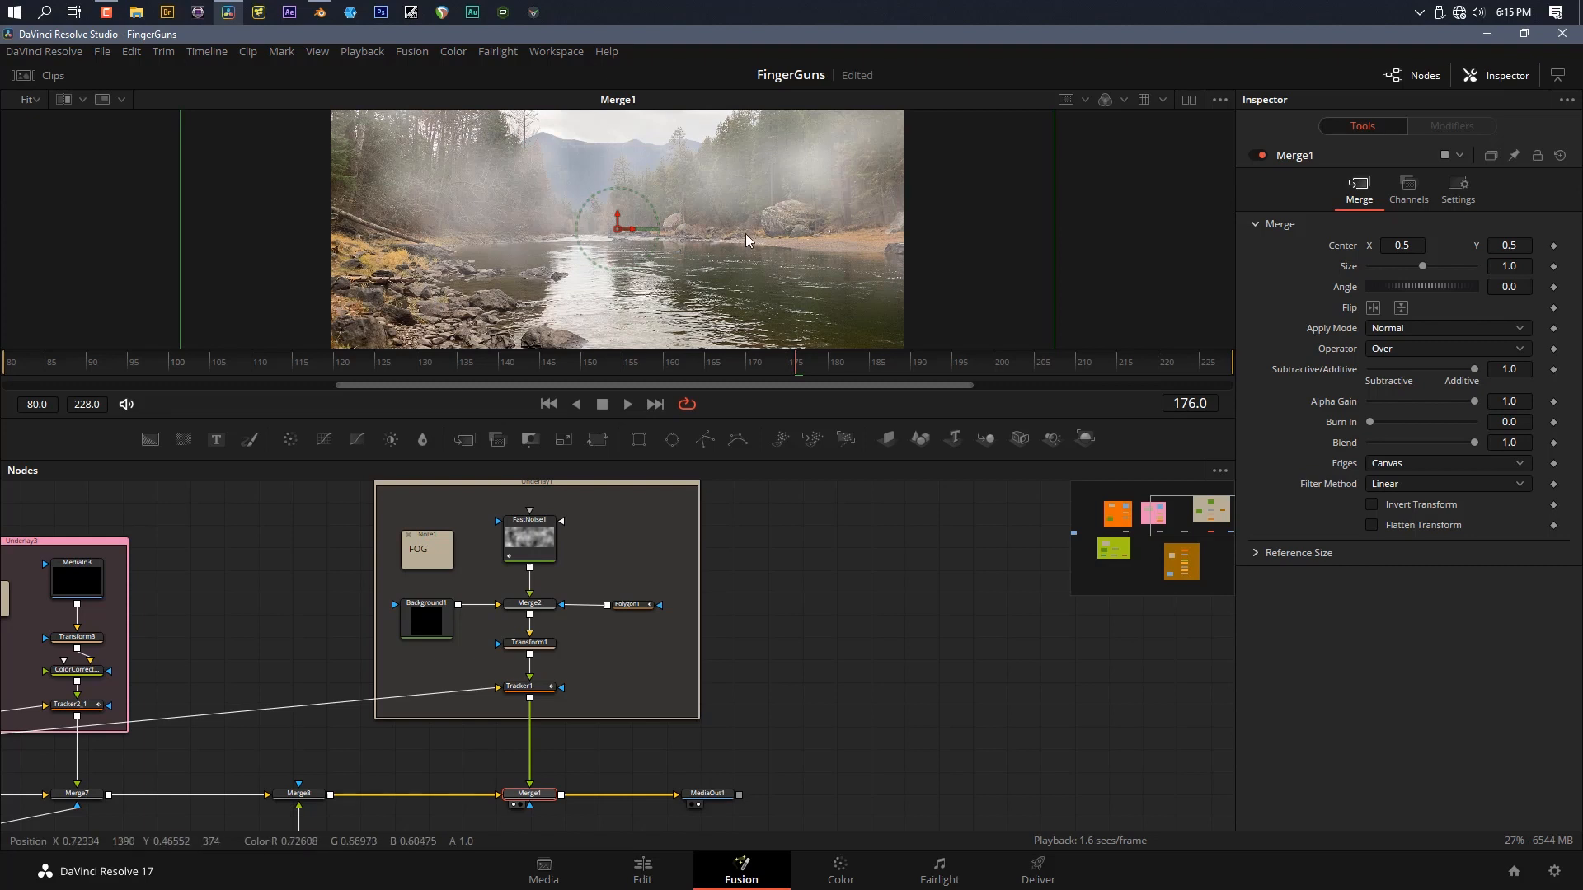
{"action": "left_click", "coordinate": [530, 540]}
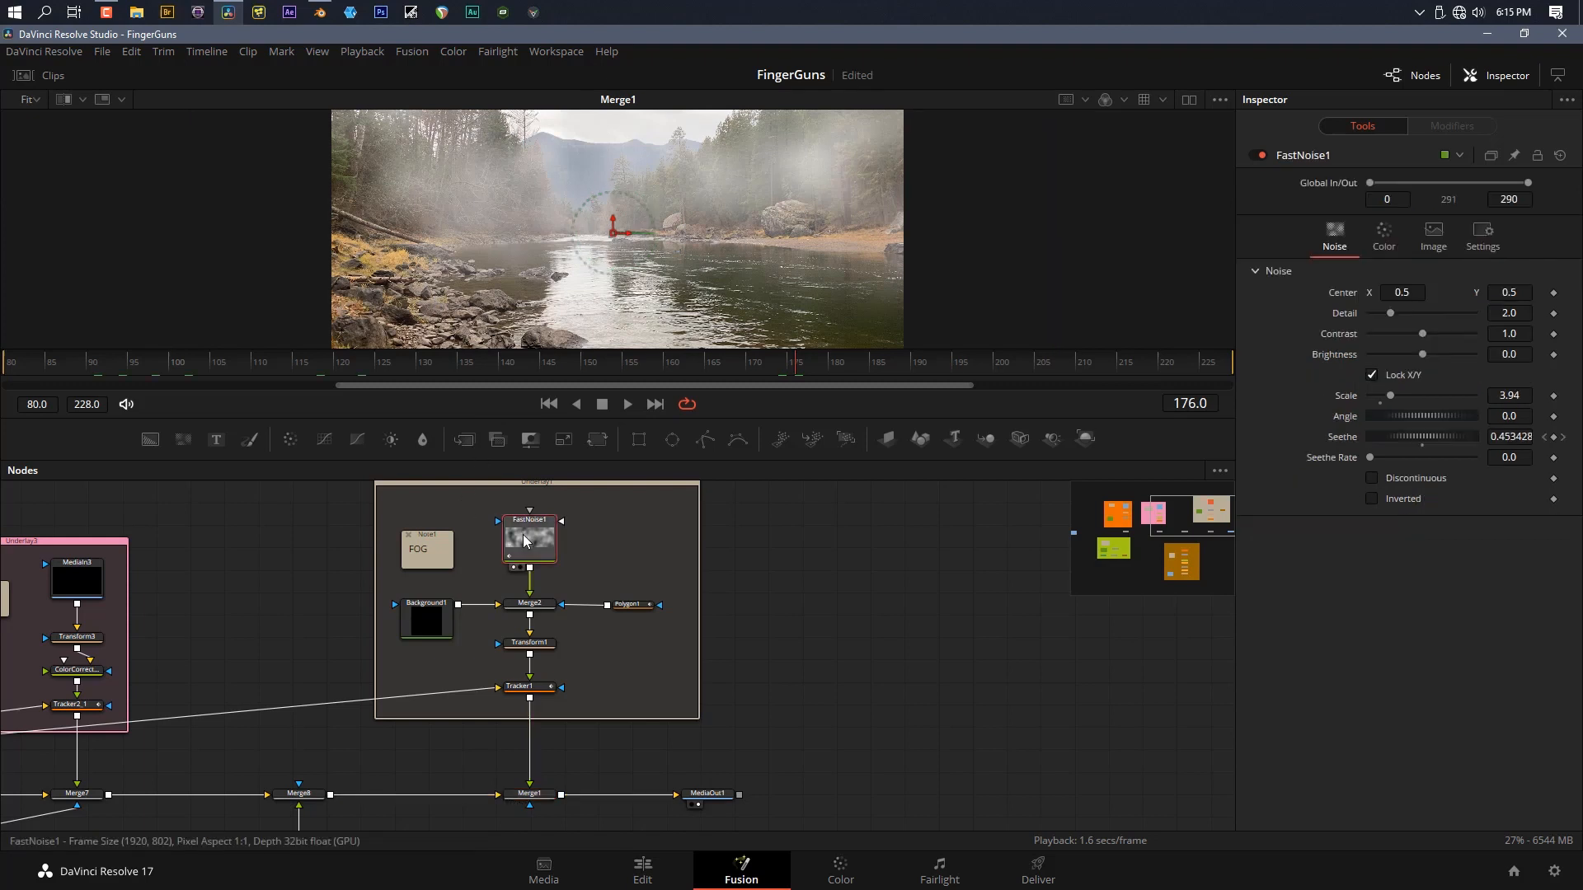
{"action": "left_click", "coordinate": [529, 540]}
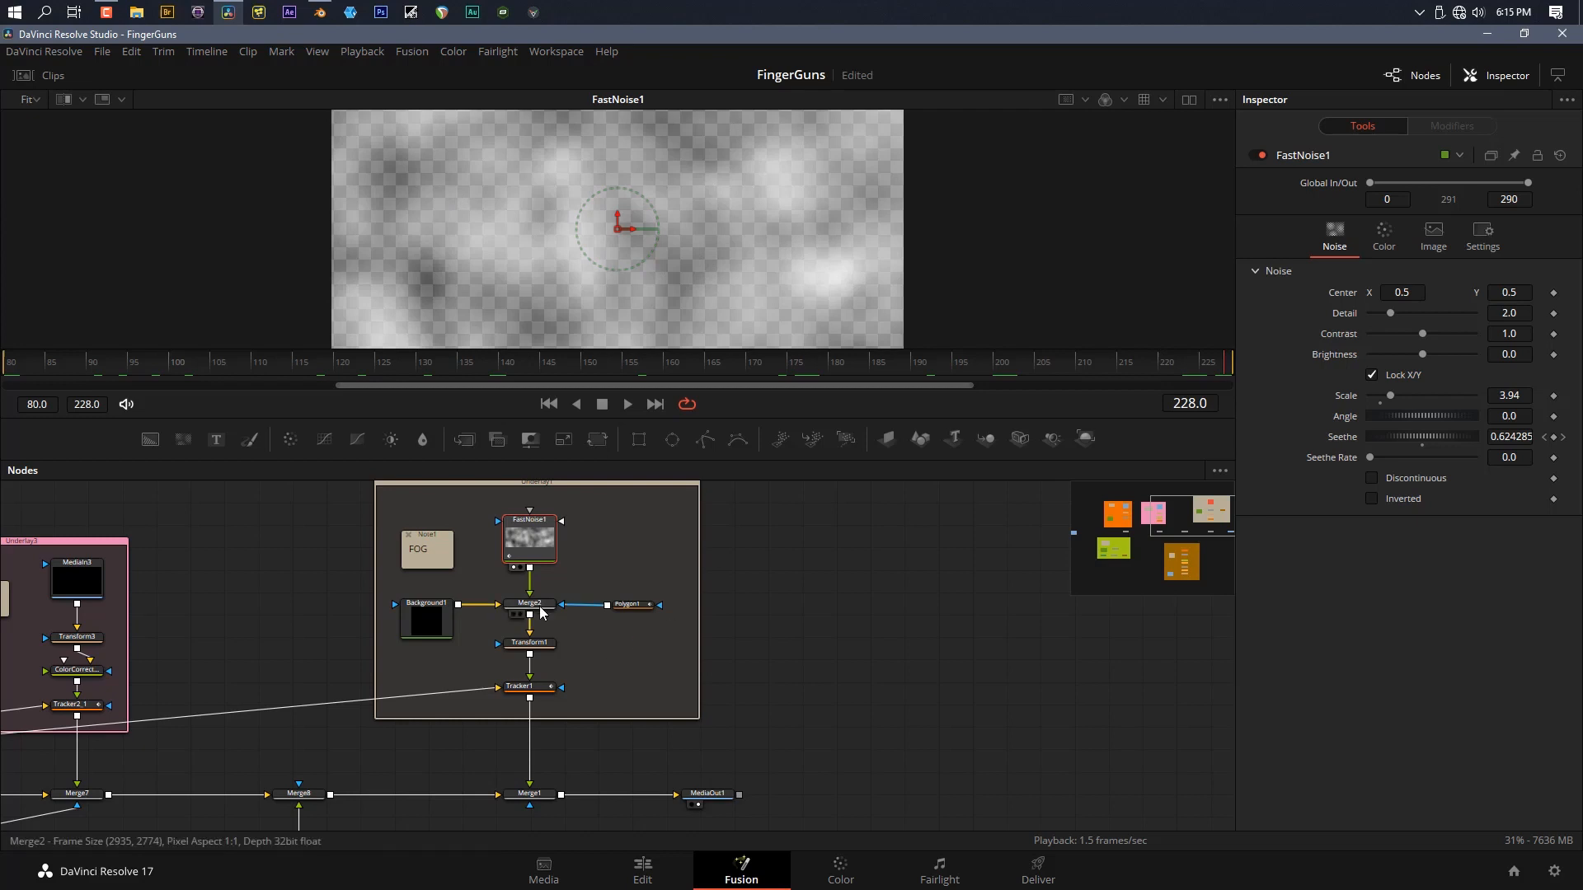
Inspect Merge2, Background1 and the polygon mask, then view fog over the river via Merge1
{"action": "left_click", "coordinate": [529, 604]}
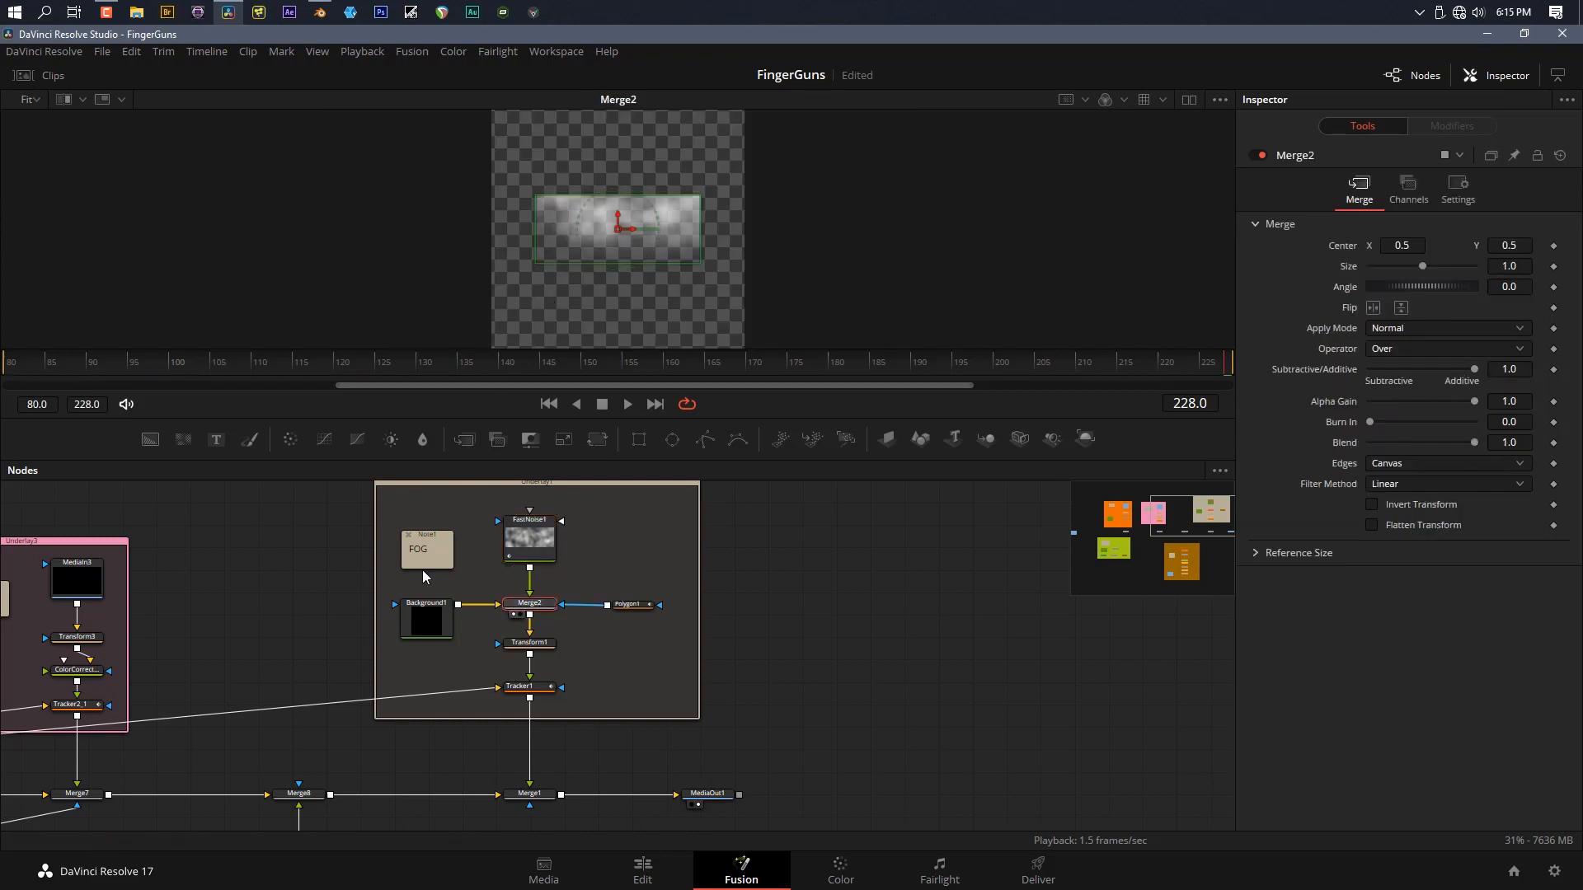
{"action": "left_click", "coordinate": [425, 619]}
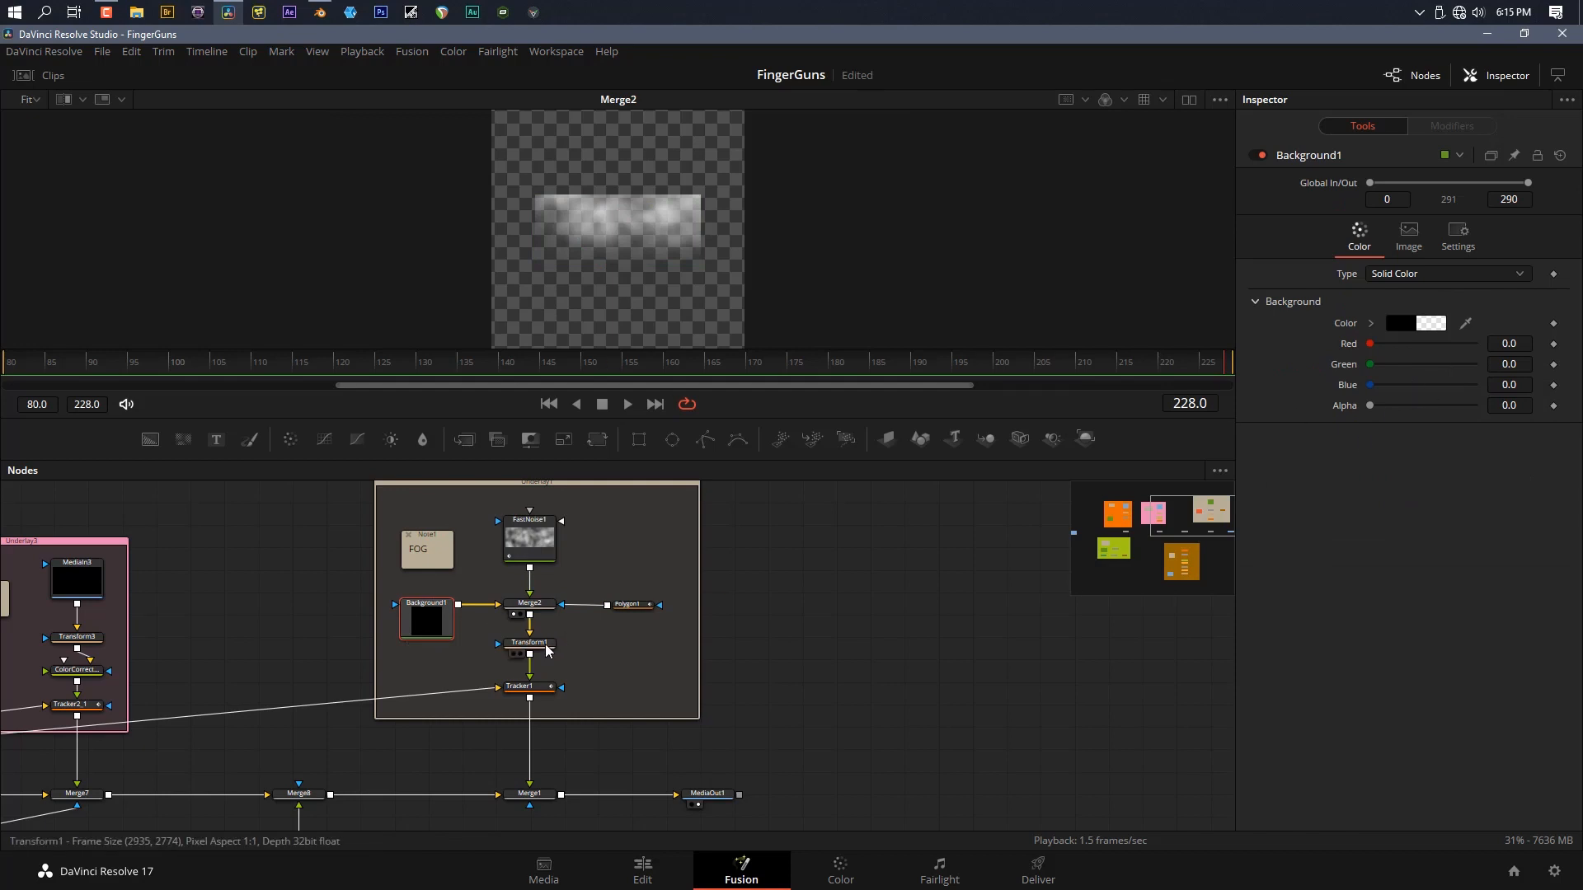
{"action": "left_click", "coordinate": [629, 603]}
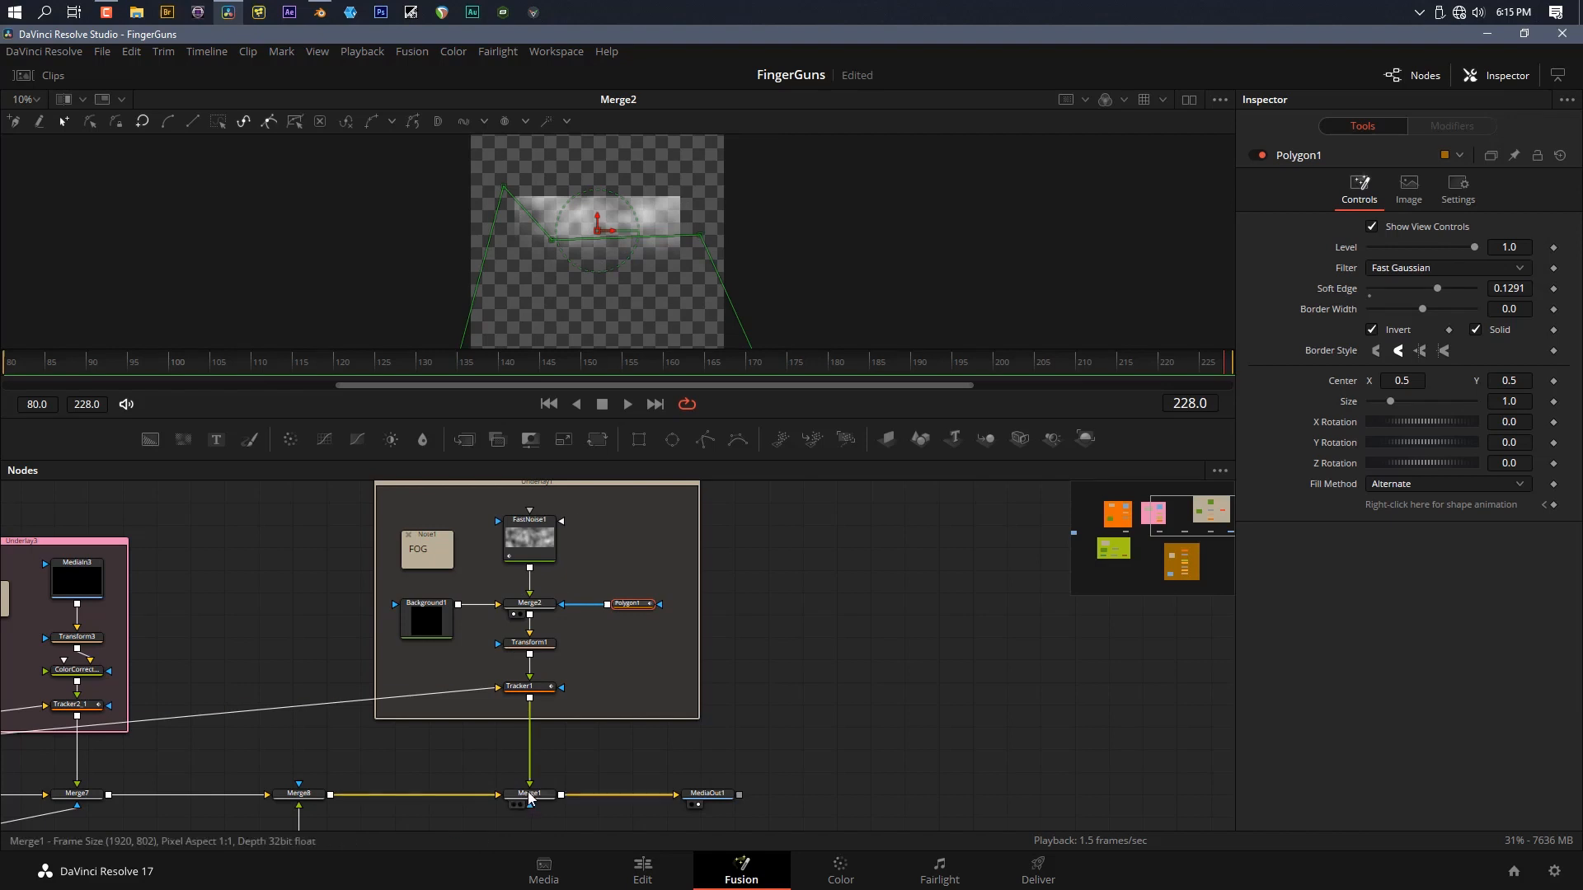
{"action": "left_click", "coordinate": [529, 795]}
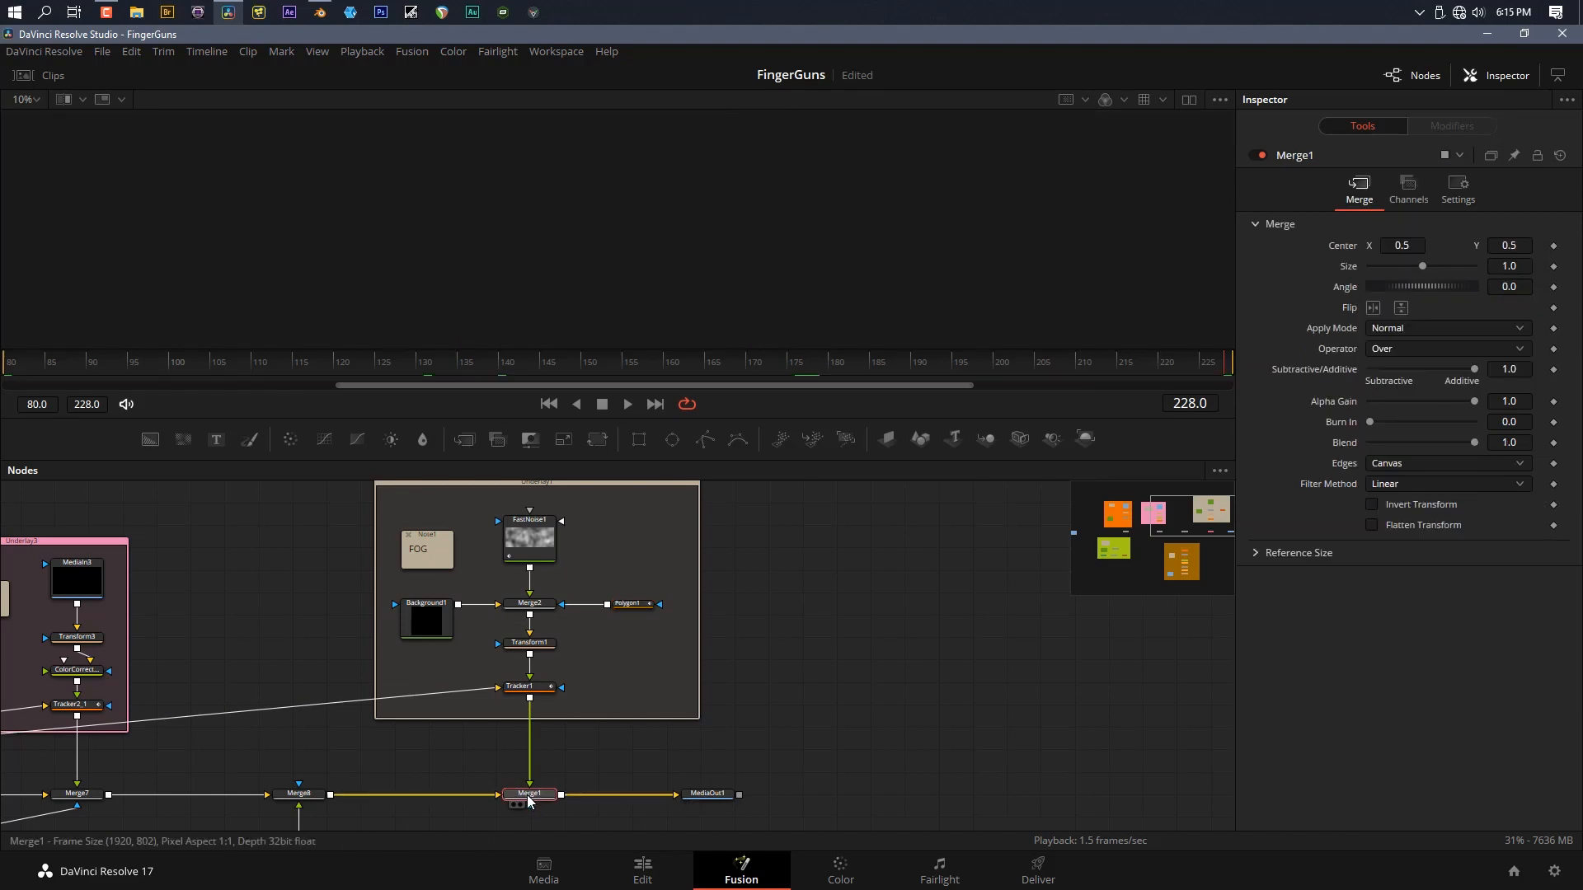
{"action": "left_click", "coordinate": [529, 795]}
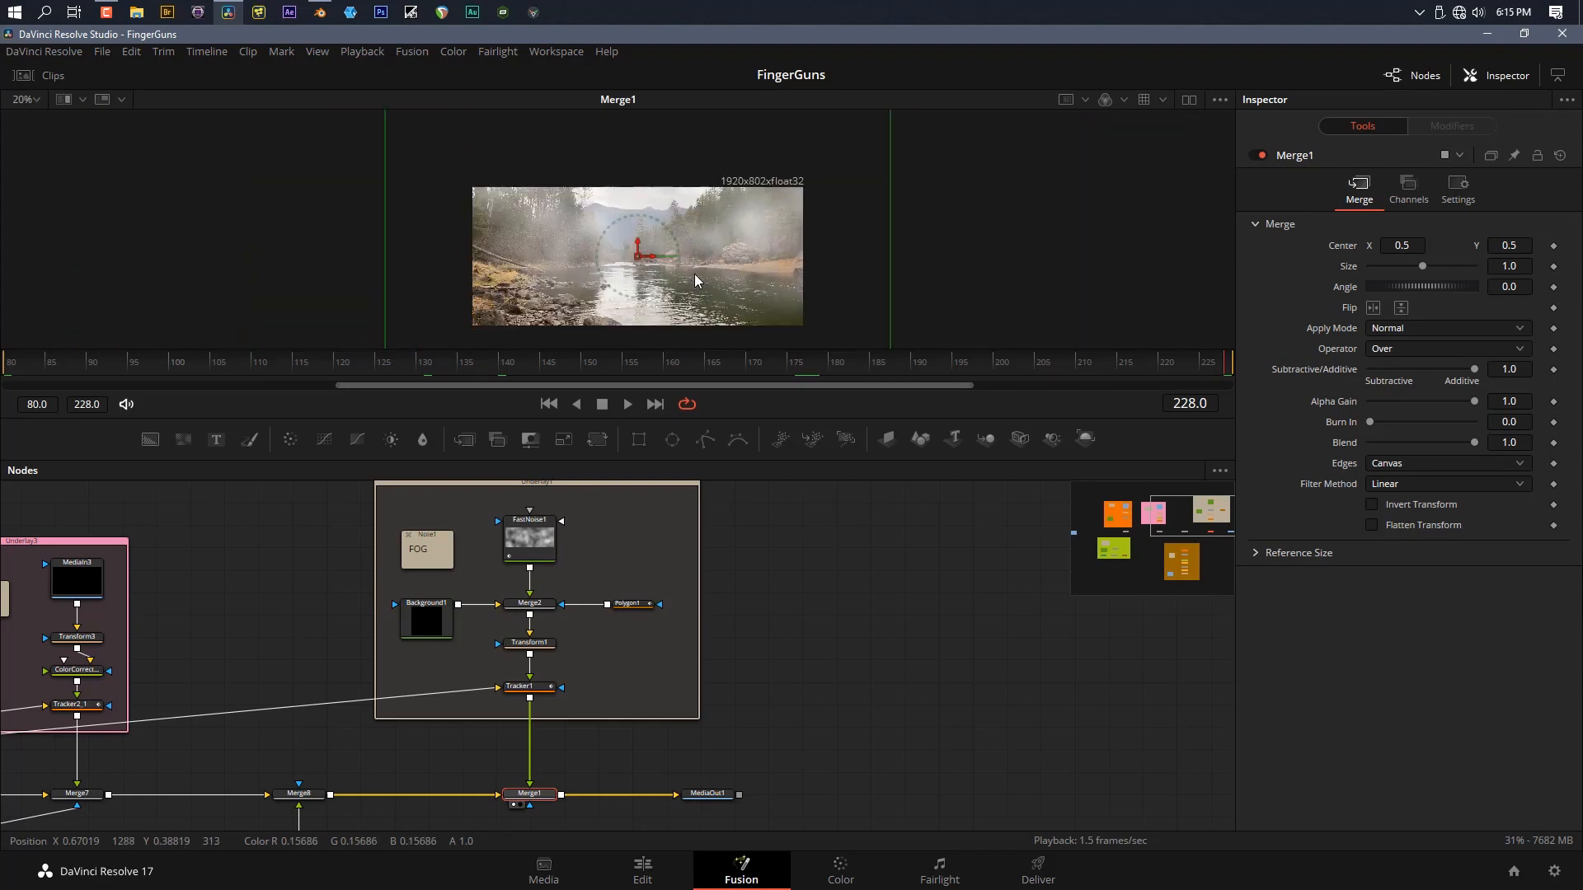
{"action": "mouse_move", "coordinate": [588, 226]}
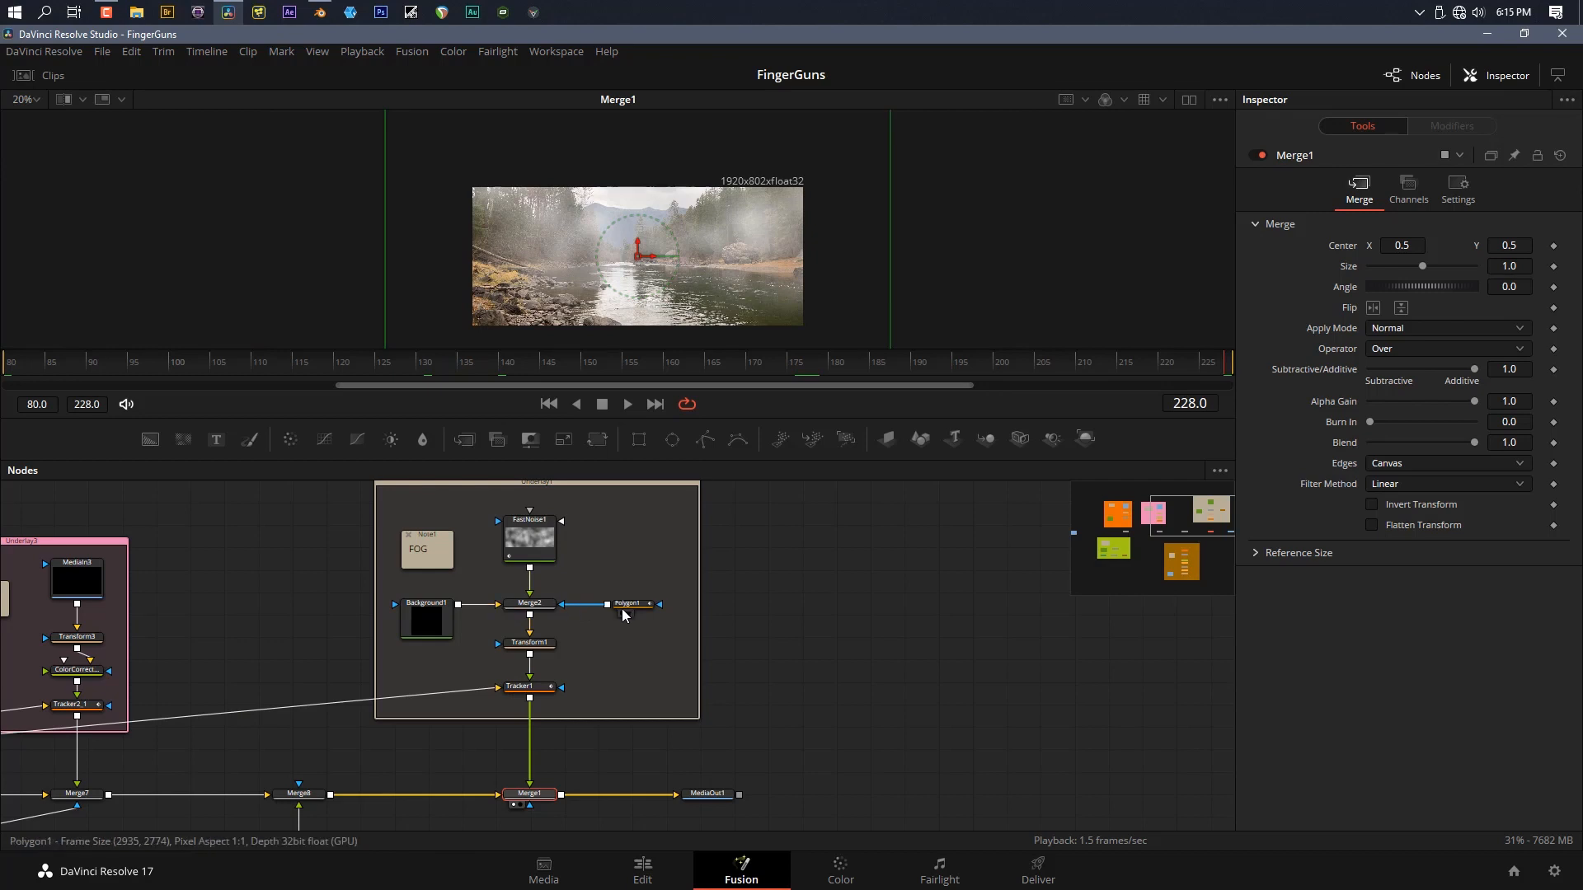
Check Polygon1's mask shape, Transform1 and Tracker1, ending on the Merge1 composite
{"action": "left_click", "coordinate": [630, 603]}
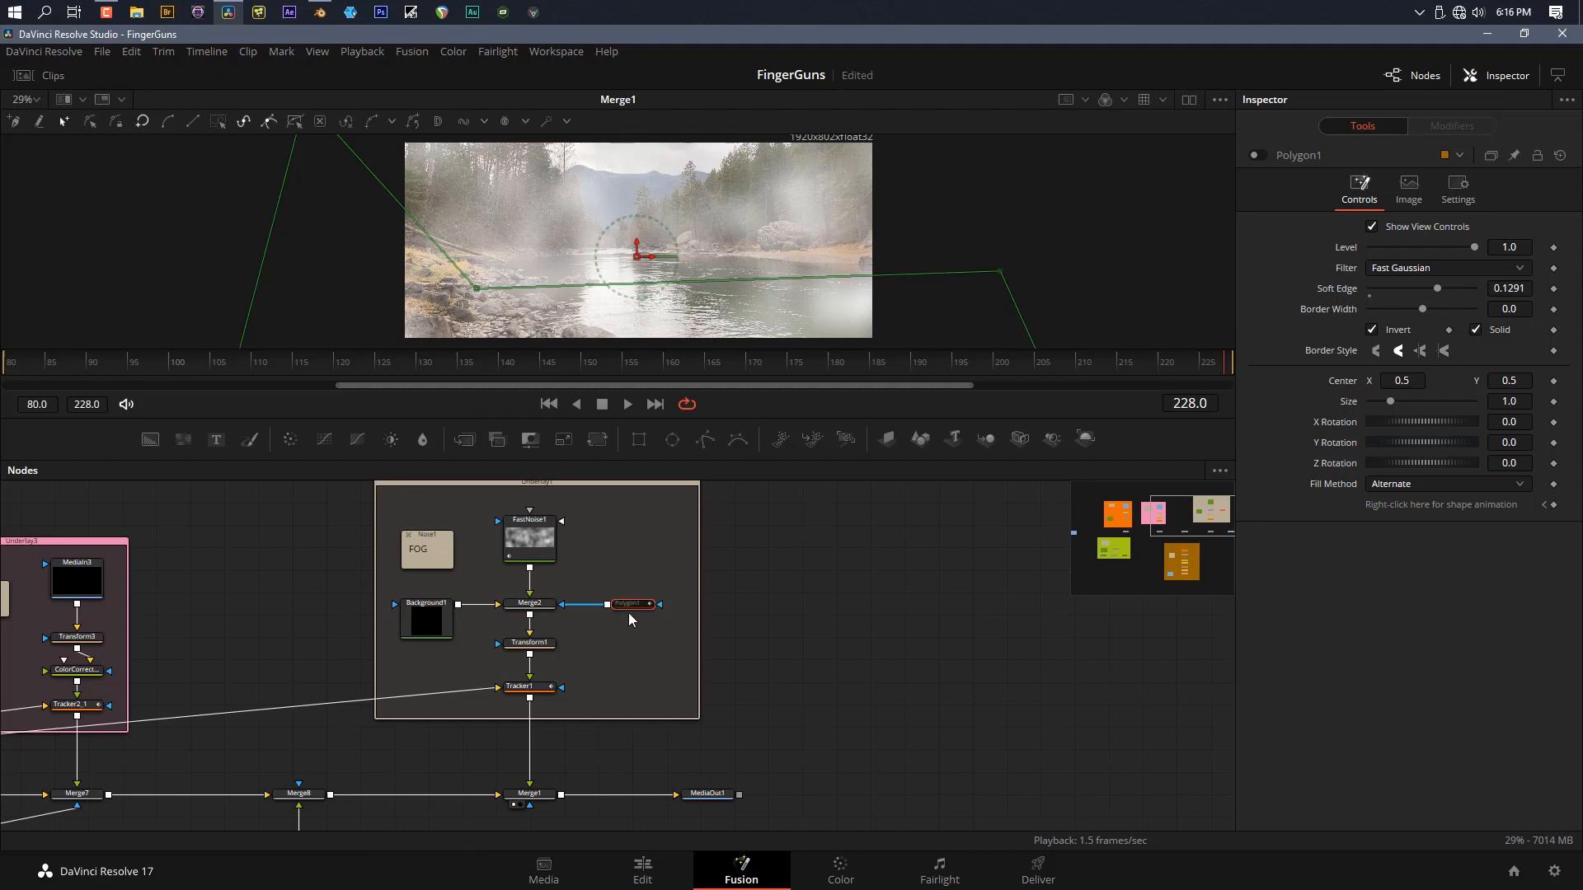
{"action": "mouse_move", "coordinate": [632, 604]}
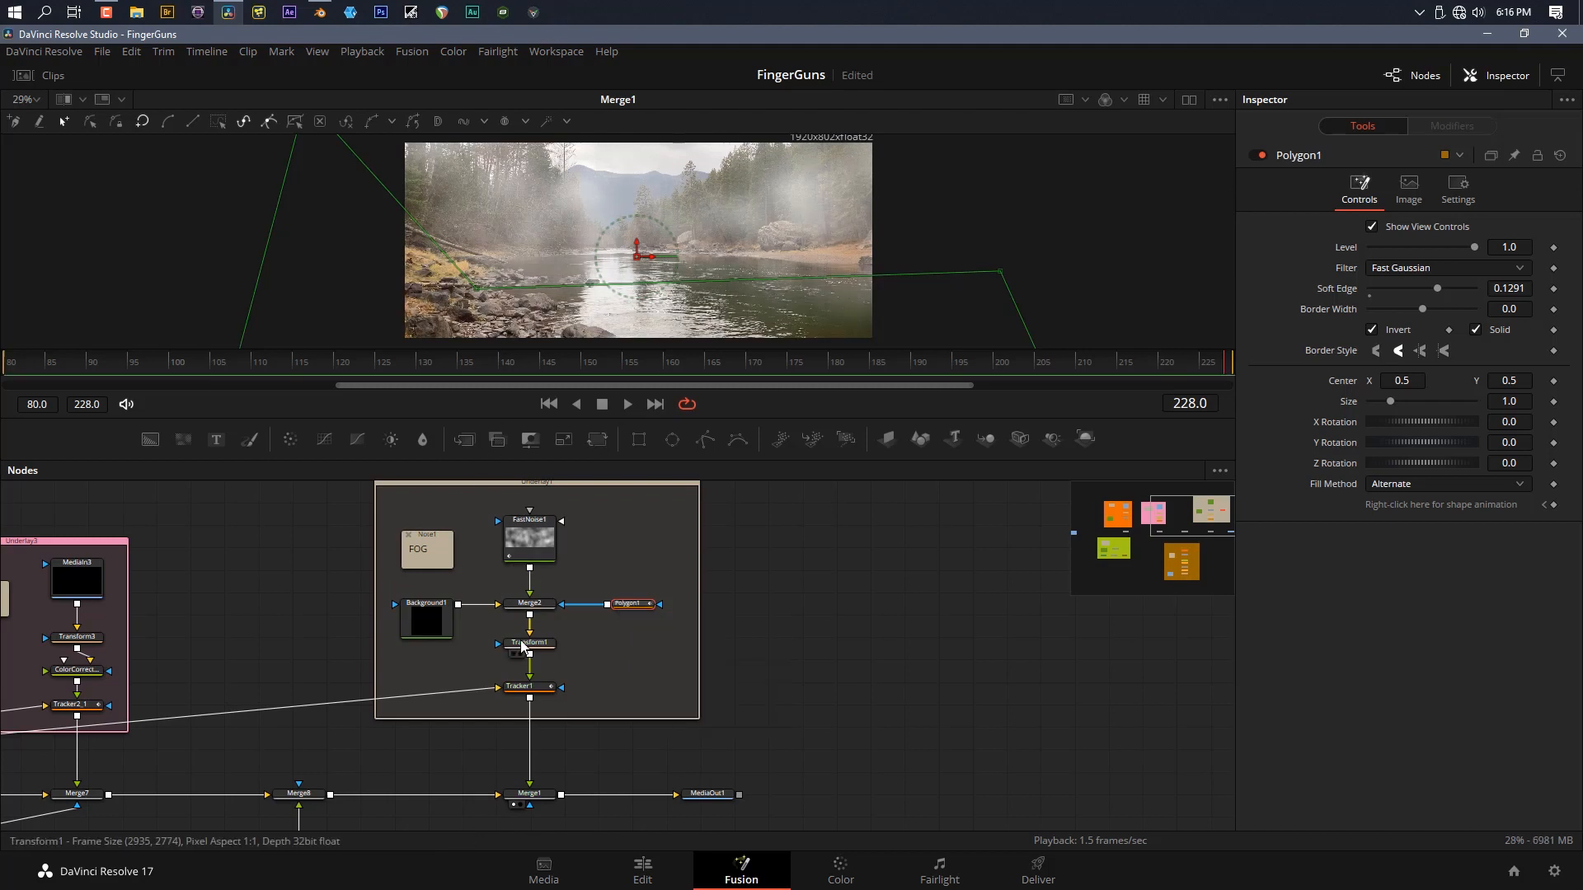
{"action": "left_click", "coordinate": [529, 643]}
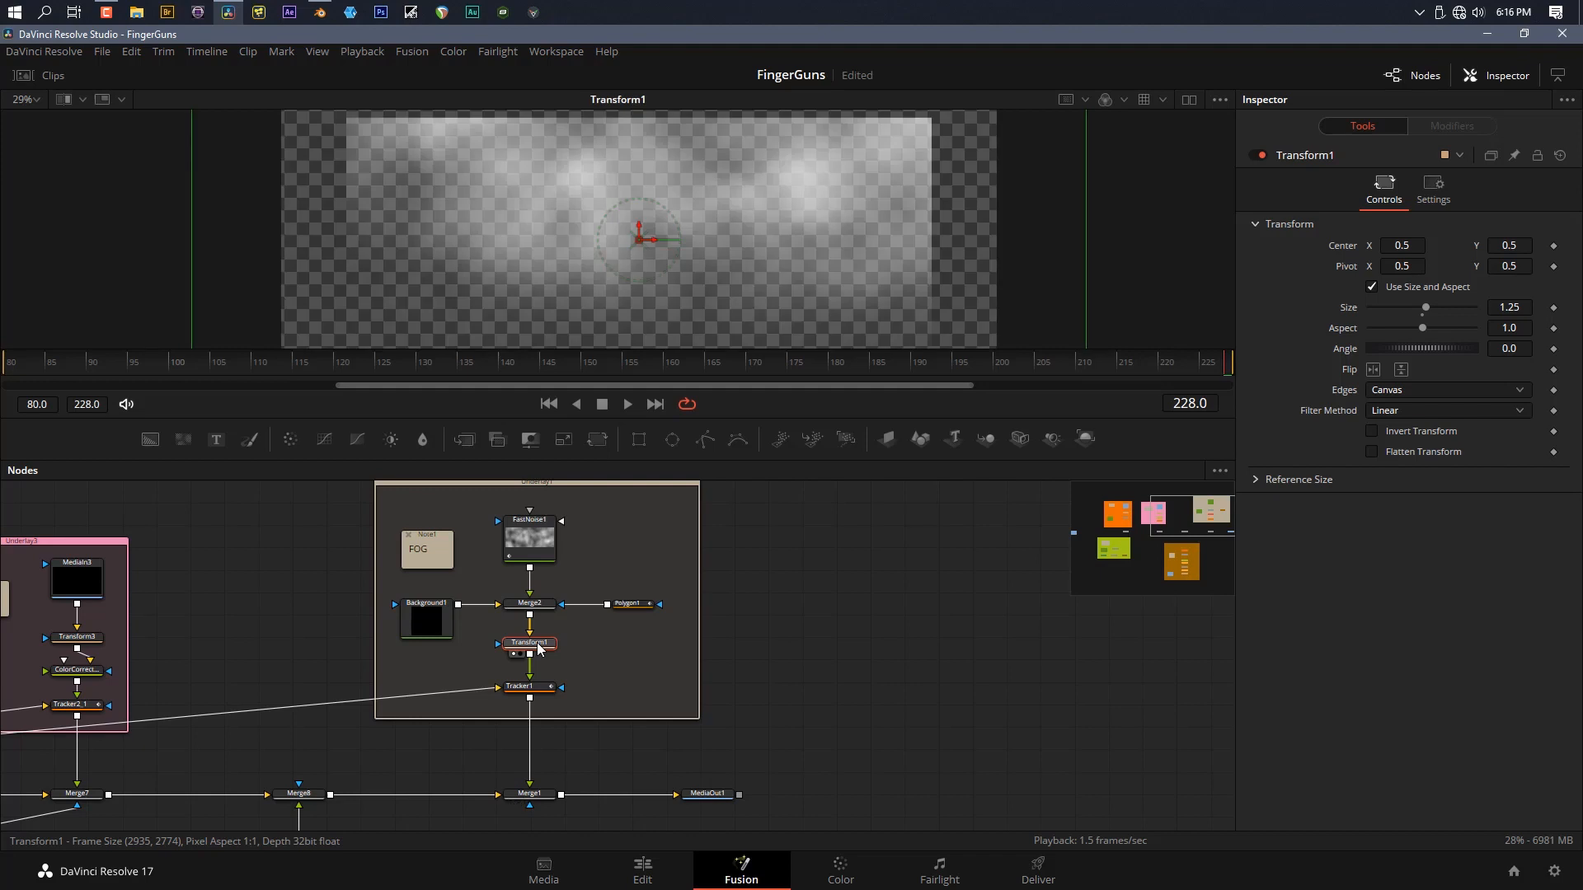
{"action": "left_click", "coordinate": [530, 685]}
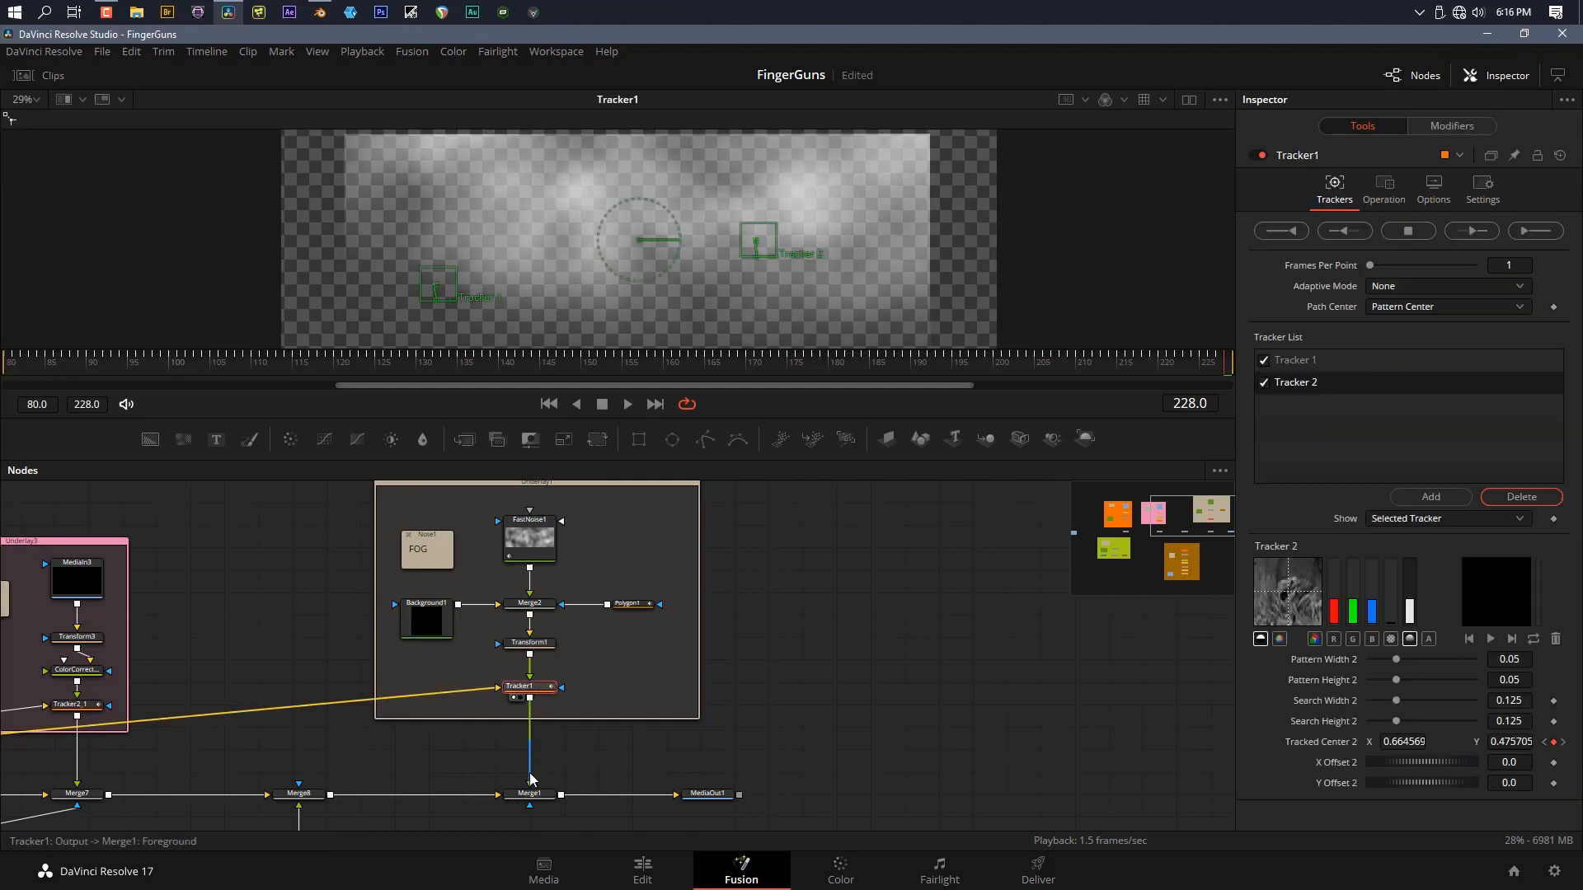
{"action": "left_click", "coordinate": [529, 793]}
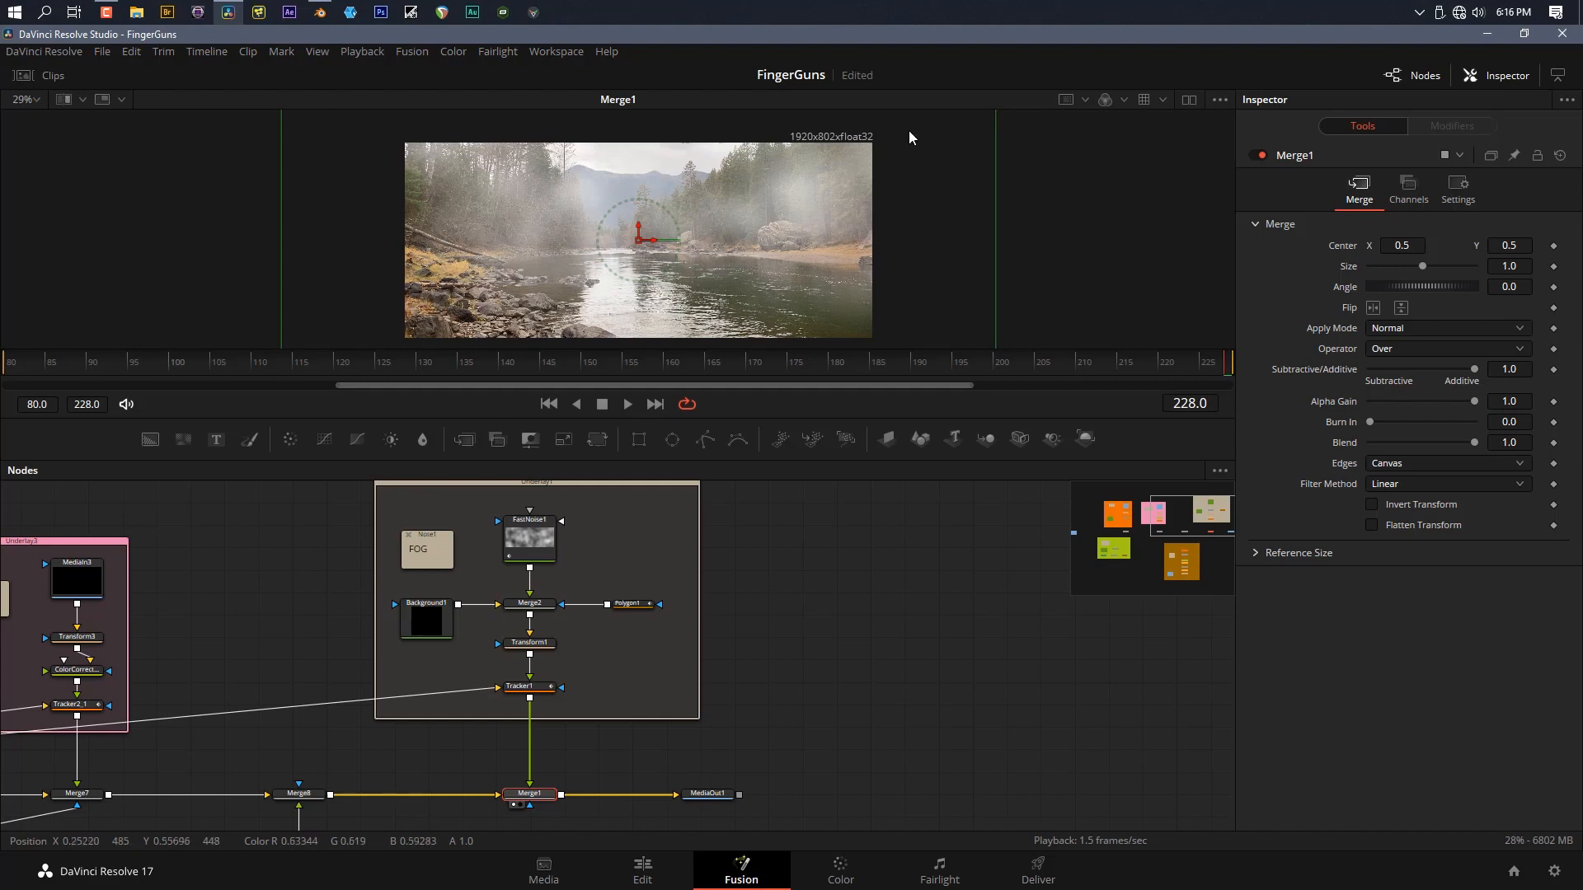
{"action": "mouse_move", "coordinate": [918, 857]}
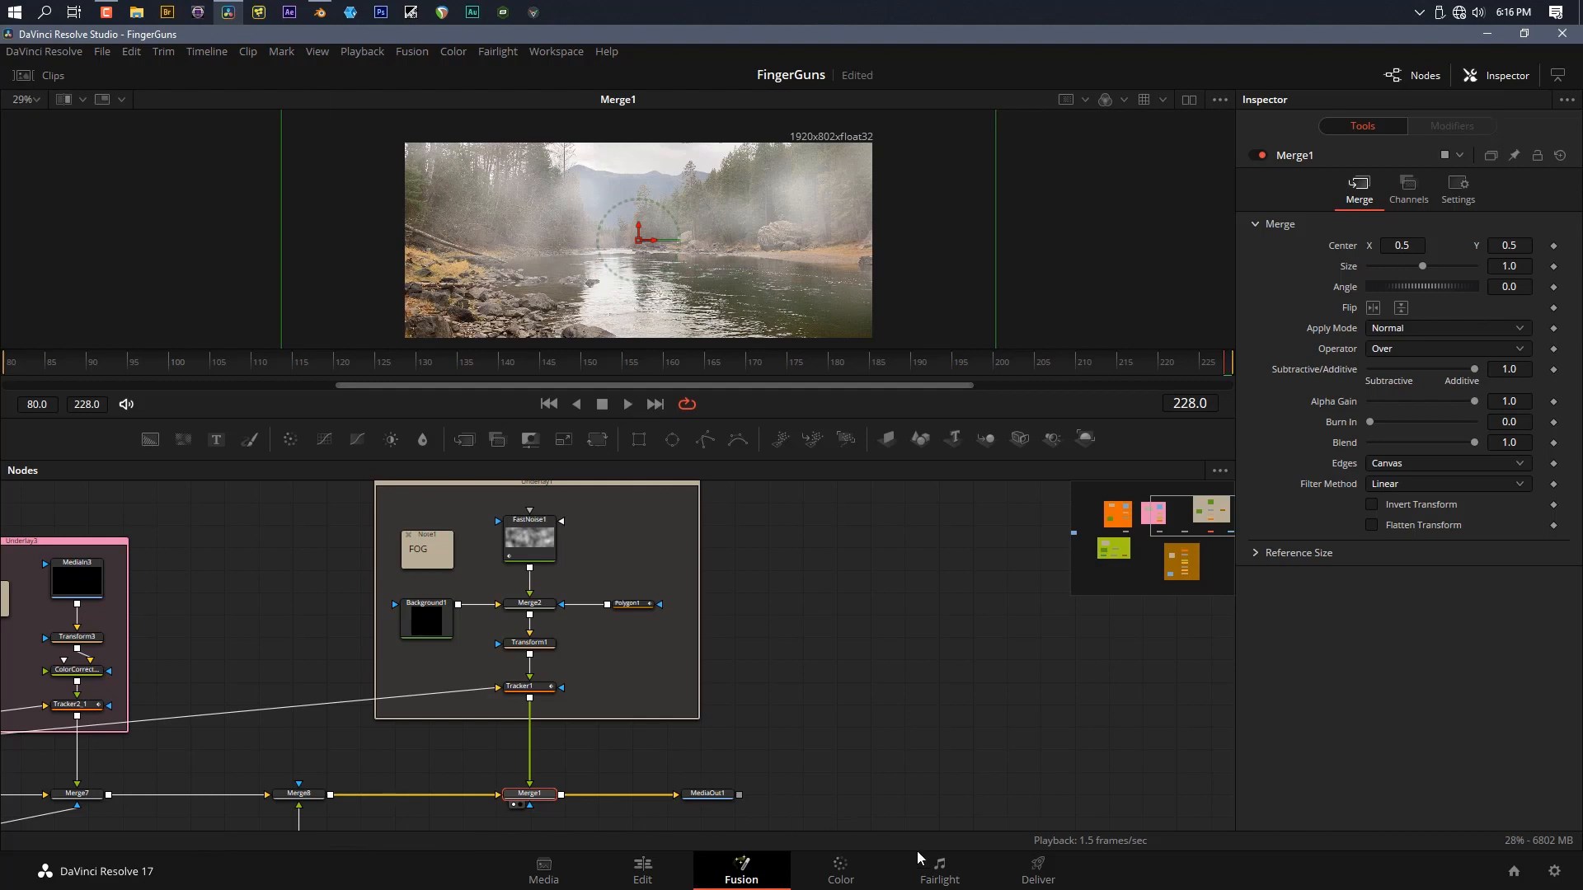
On the Color page, review node 01's Curves adjustment and the Dehancer node
{"action": "left_click", "coordinate": [839, 870]}
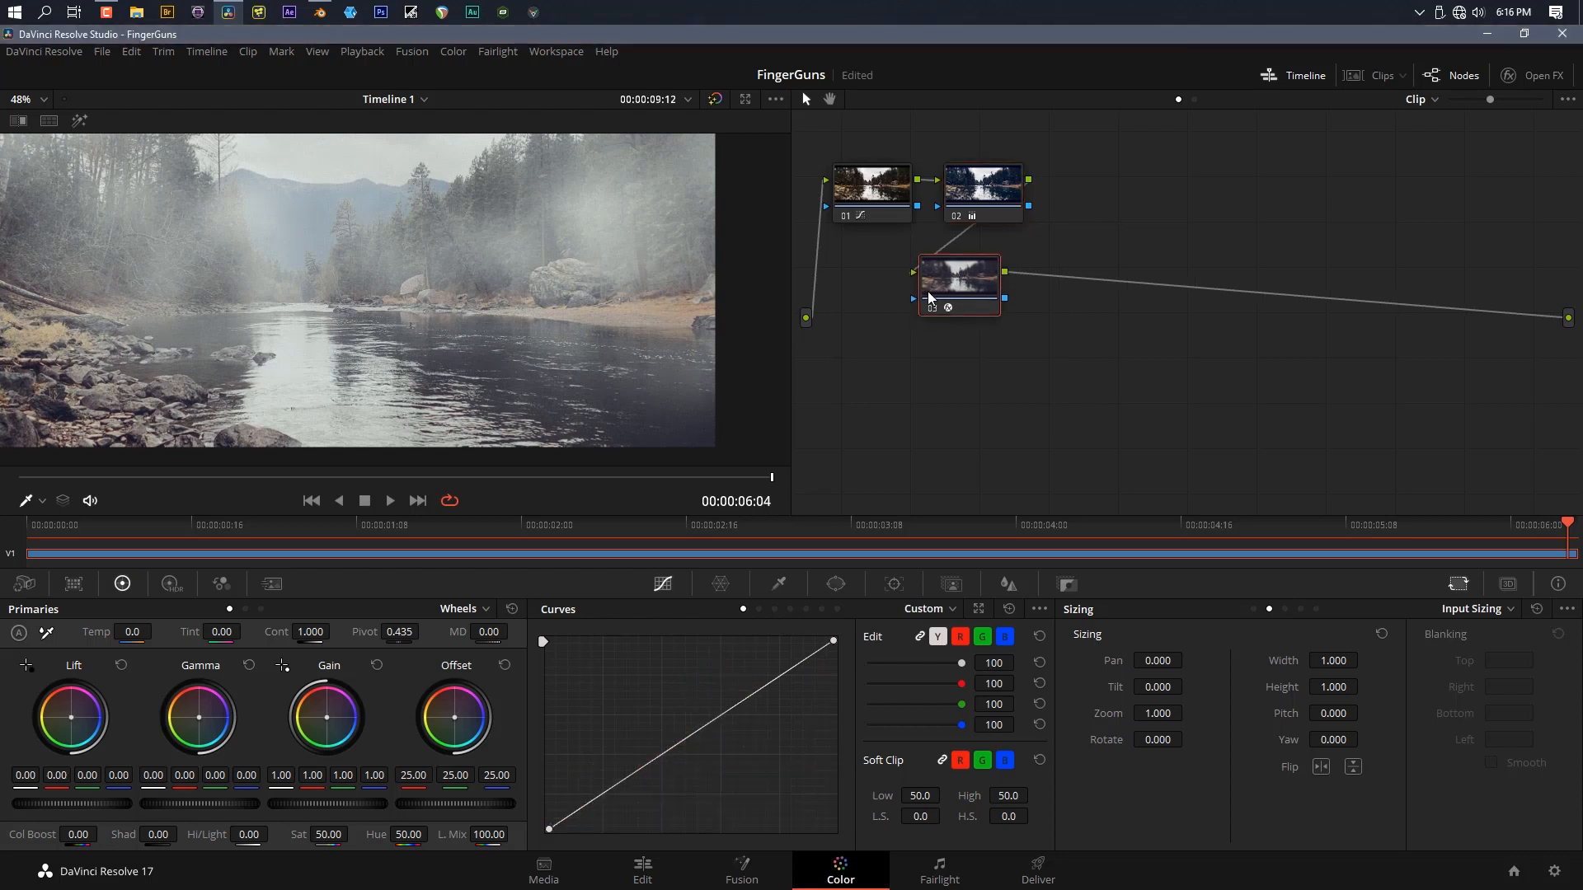
{"action": "left_click", "coordinate": [957, 286]}
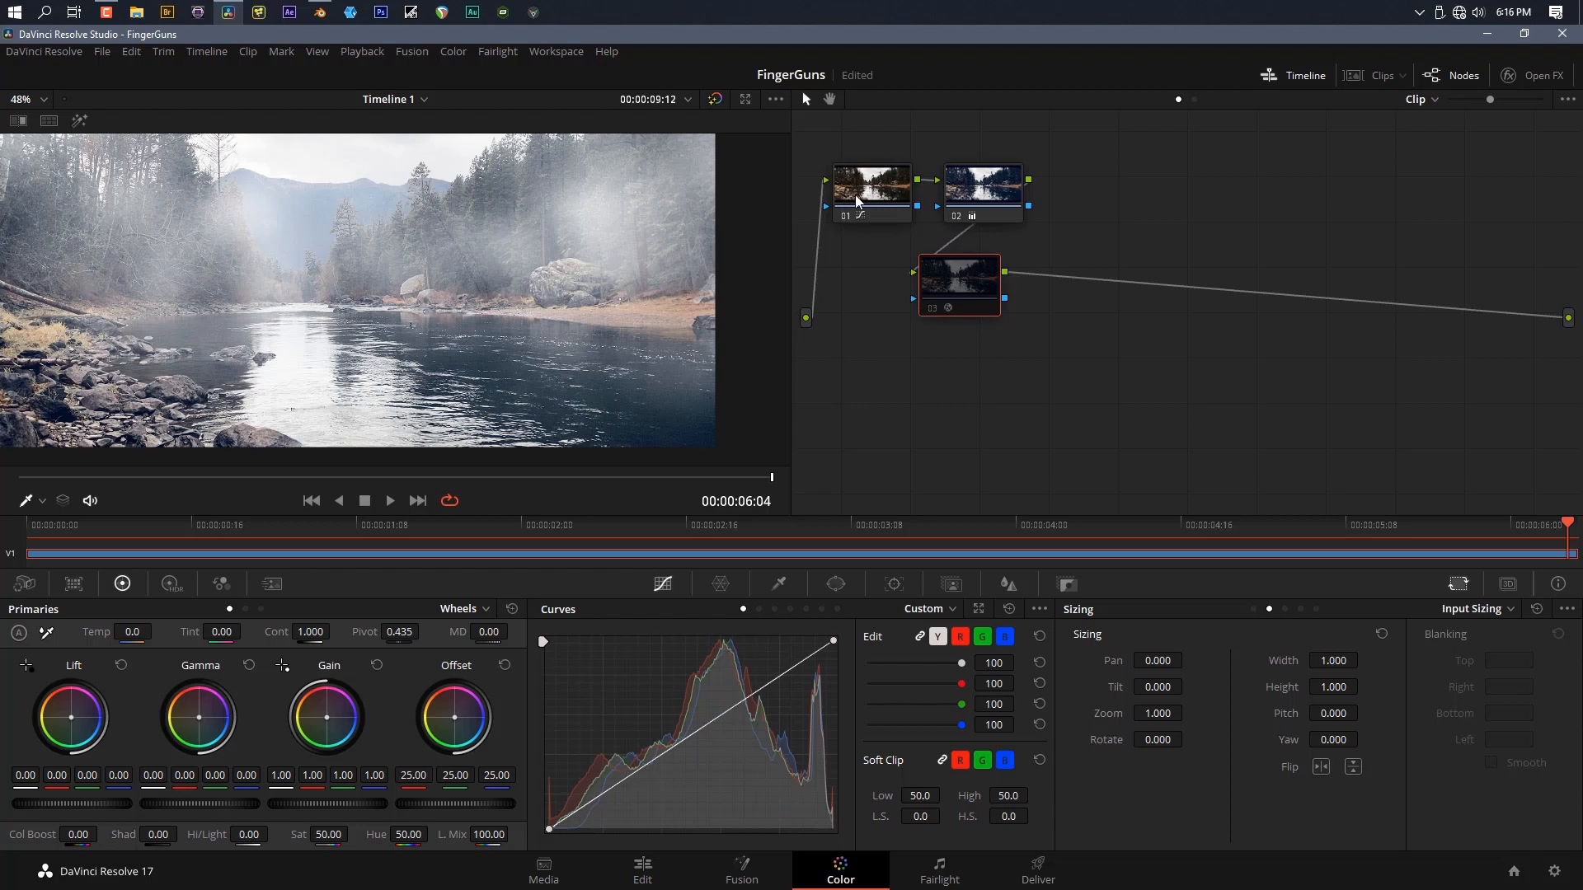
{"action": "left_click", "coordinate": [980, 192]}
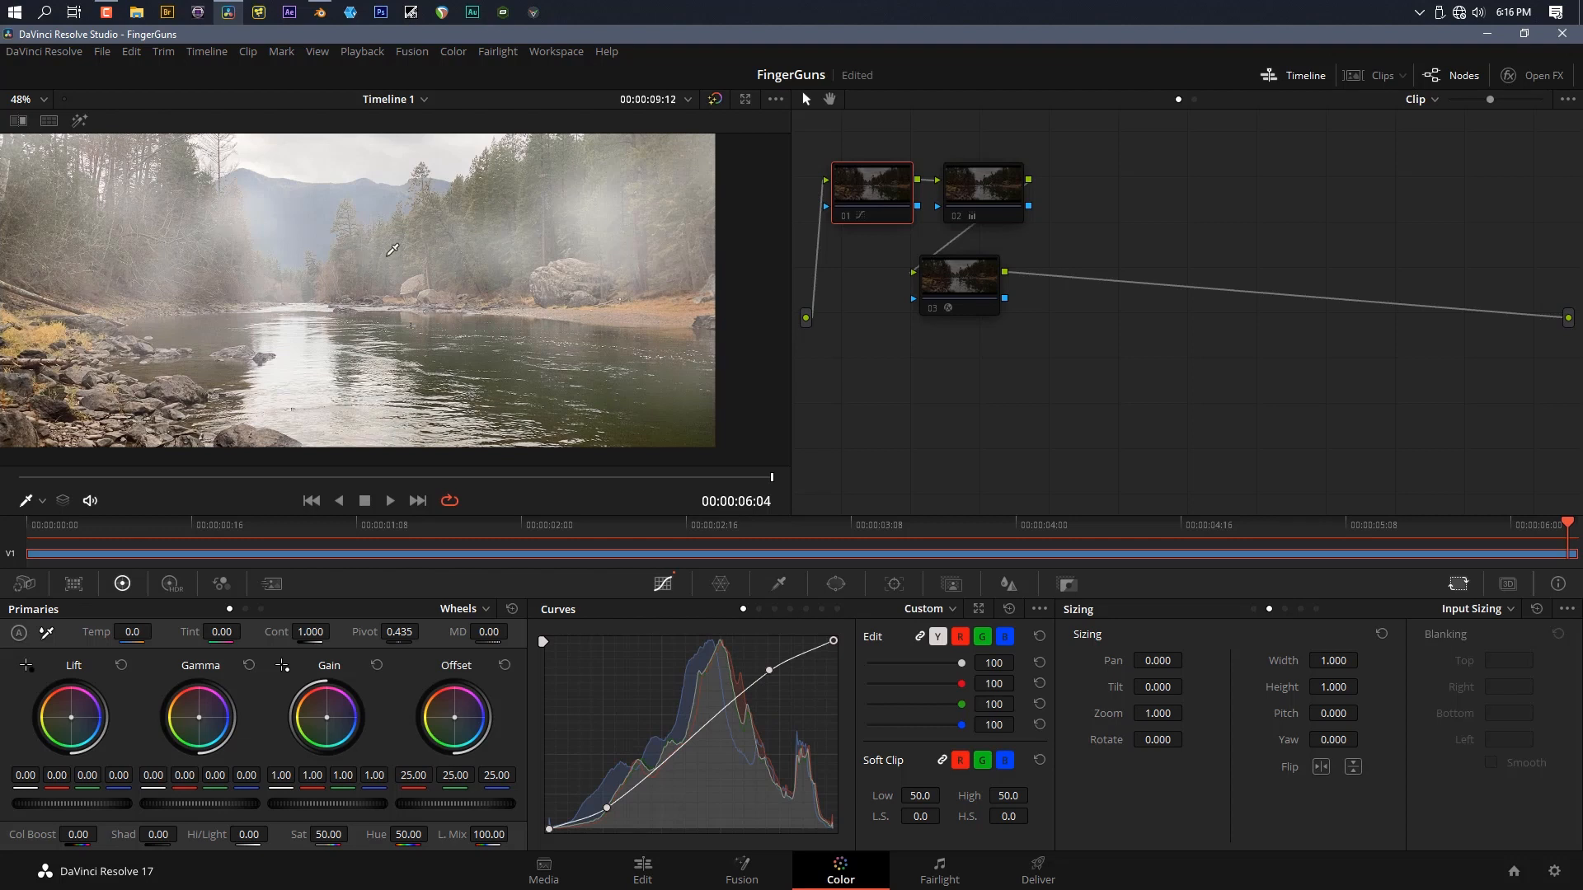
{"action": "mouse_move", "coordinate": [856, 211]}
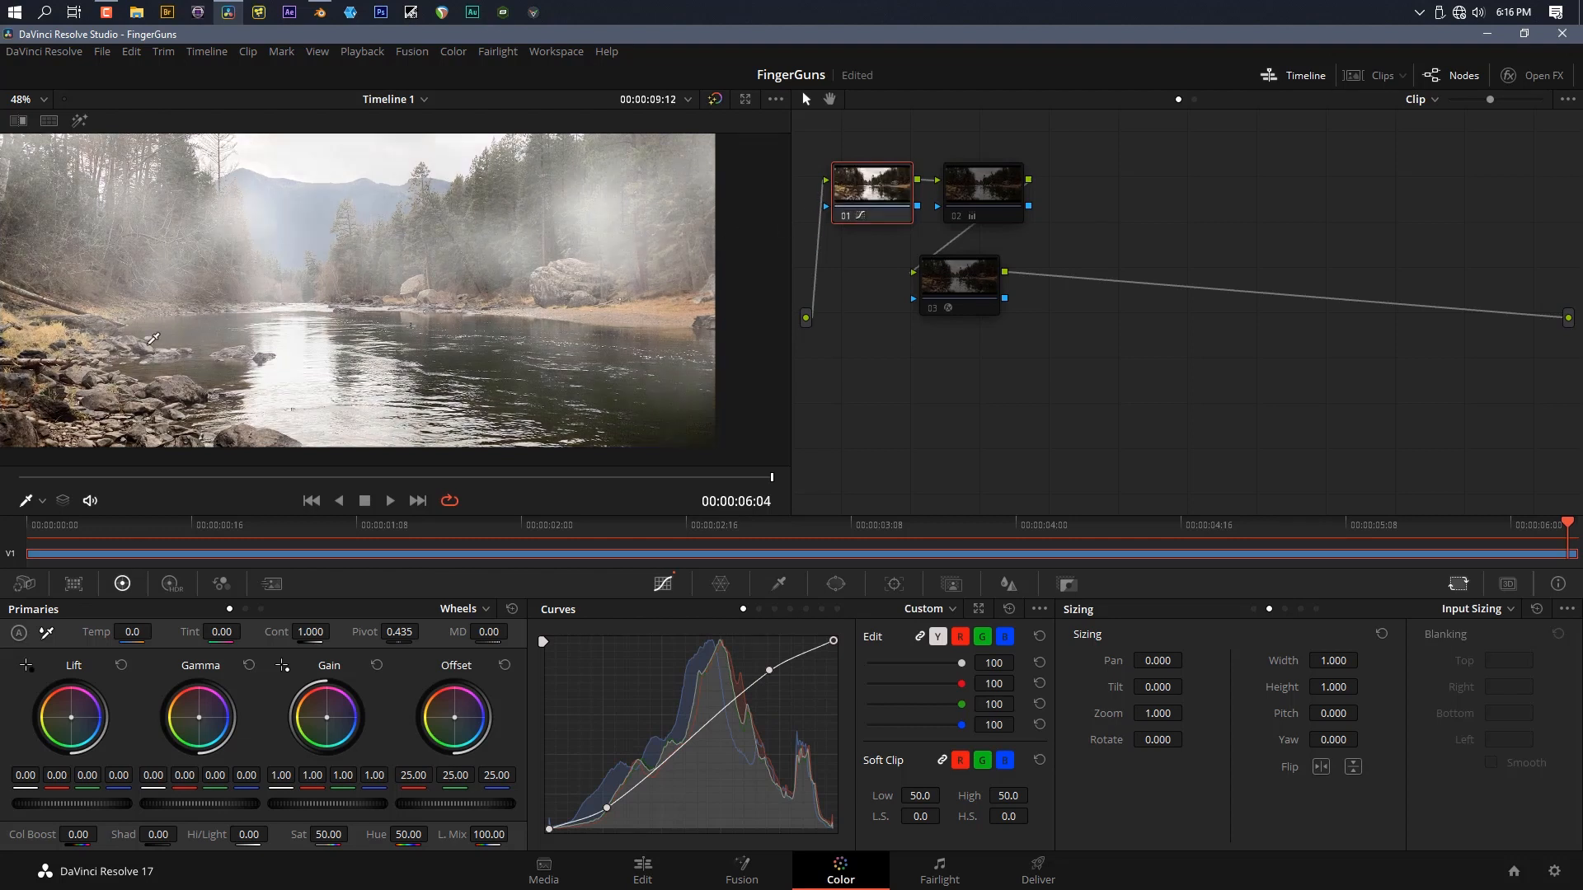
{"action": "left_click", "coordinate": [980, 192]}
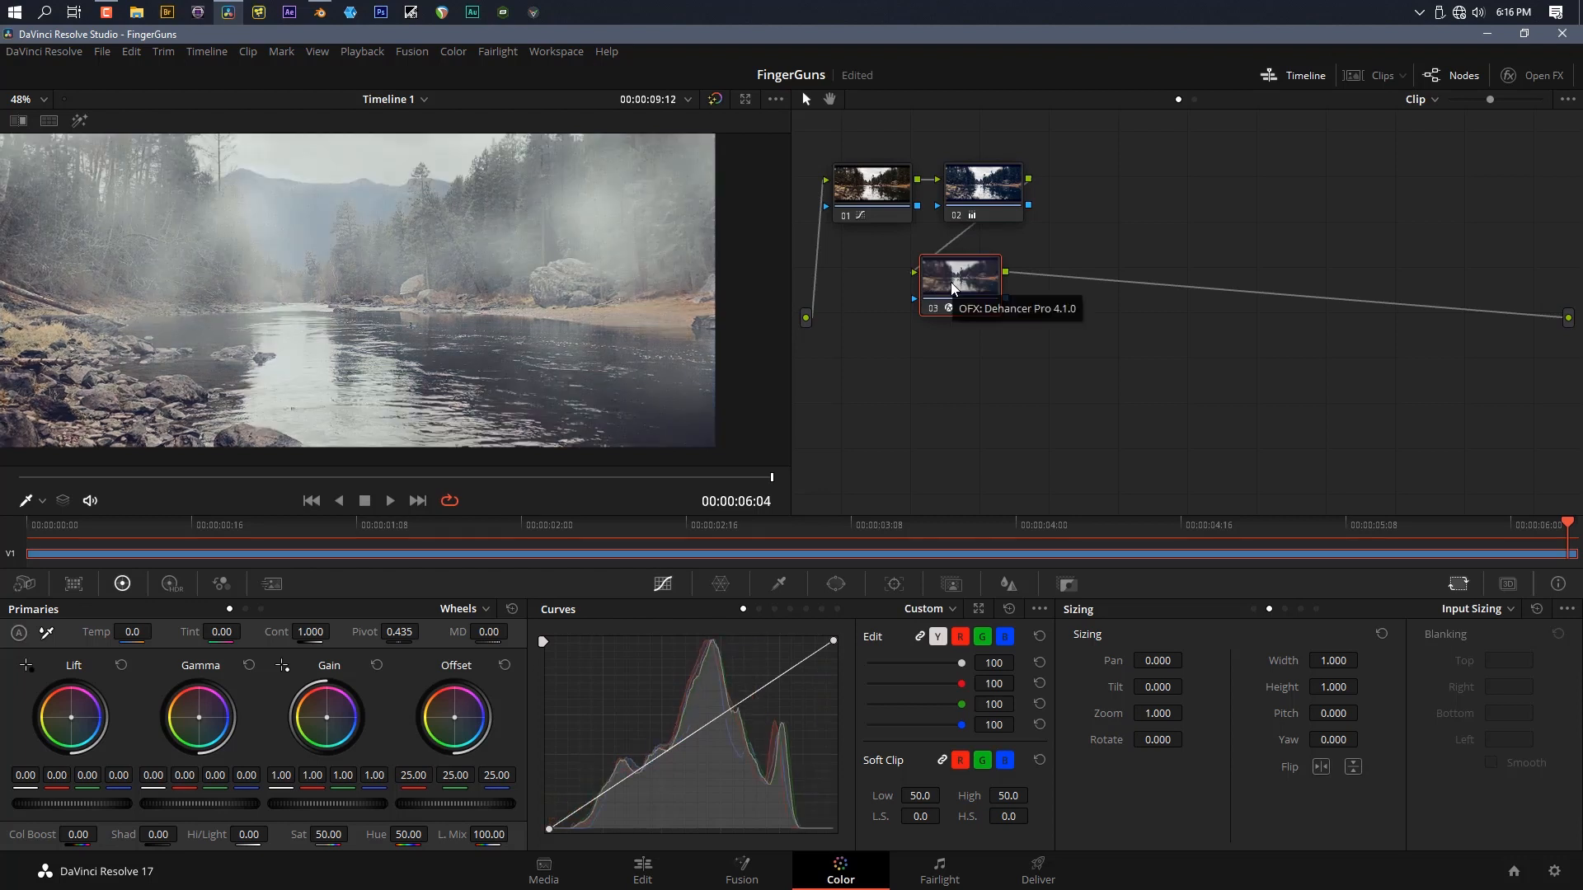
{"action": "mouse_move", "coordinate": [853, 306]}
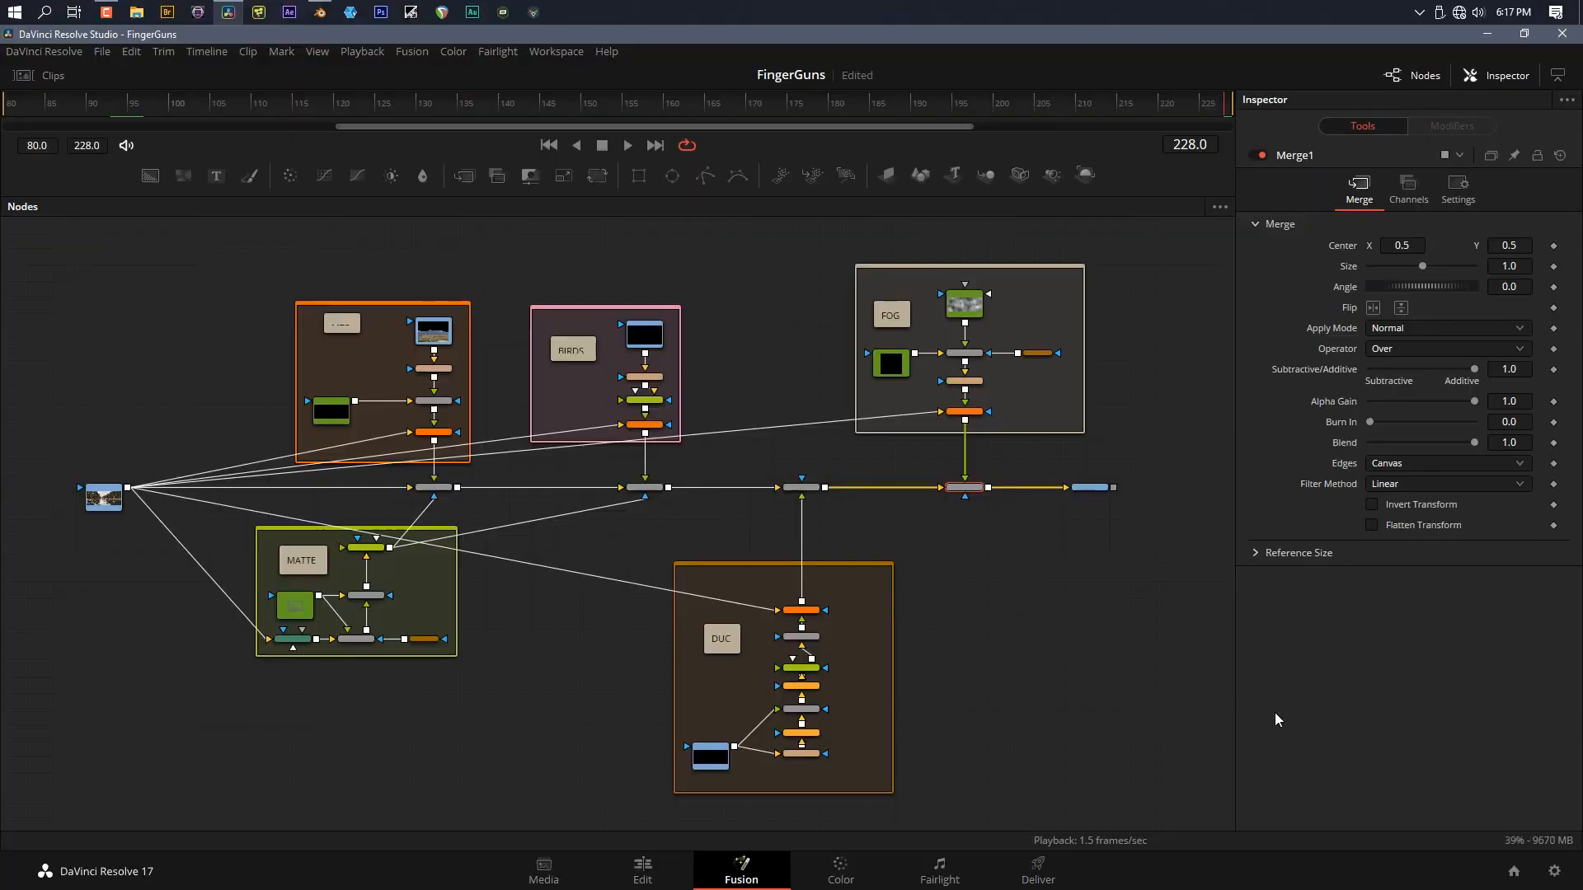
{"action": "left_click", "coordinate": [103, 498]}
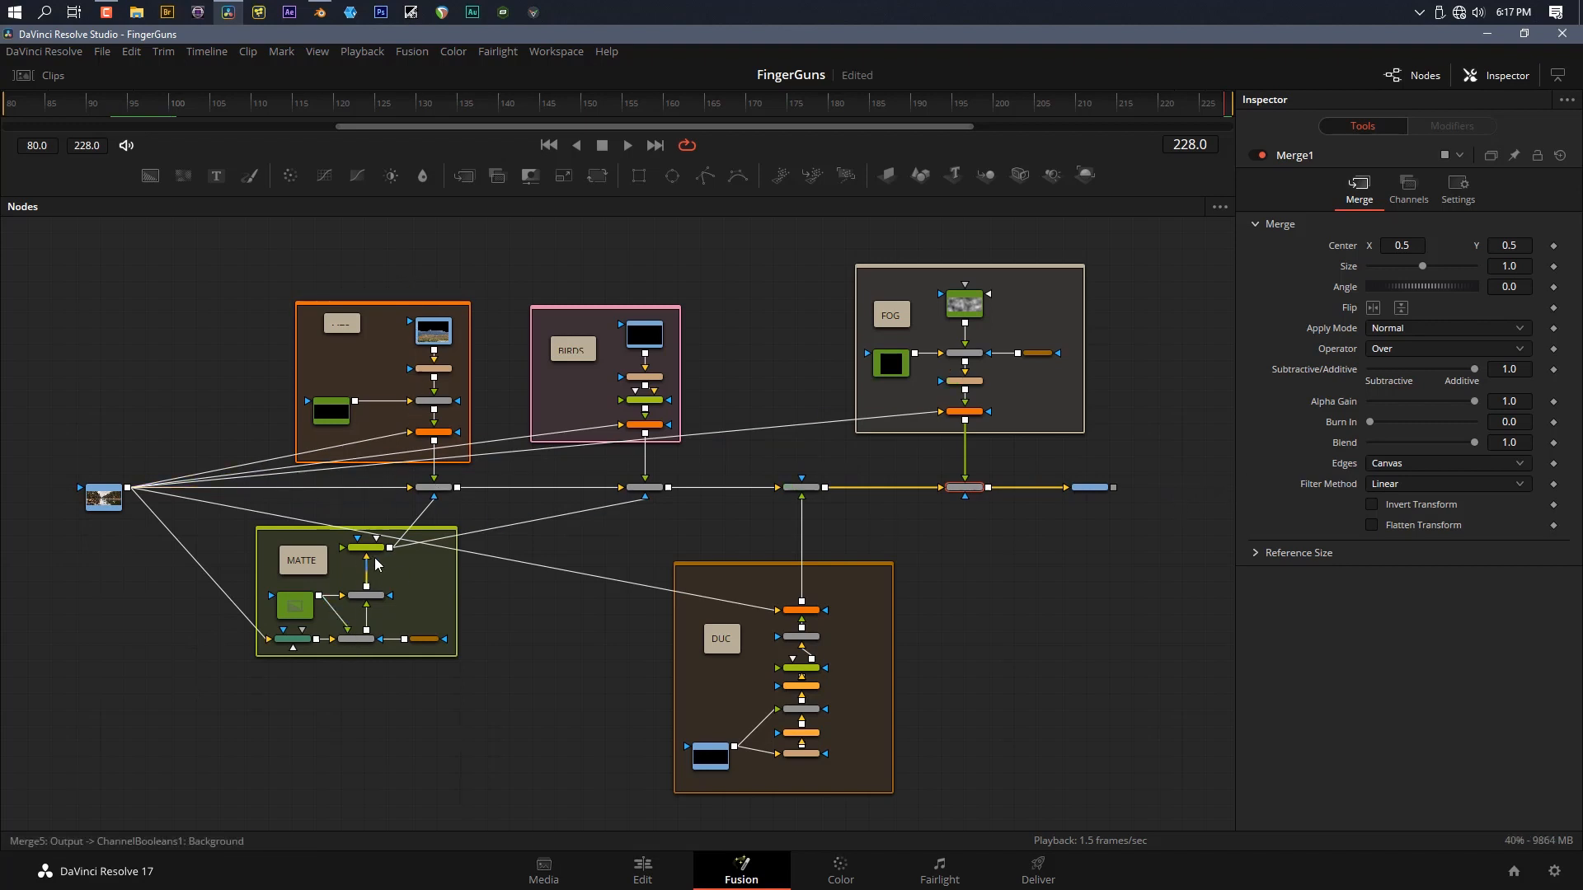
{"action": "mouse_move", "coordinate": [487, 482]}
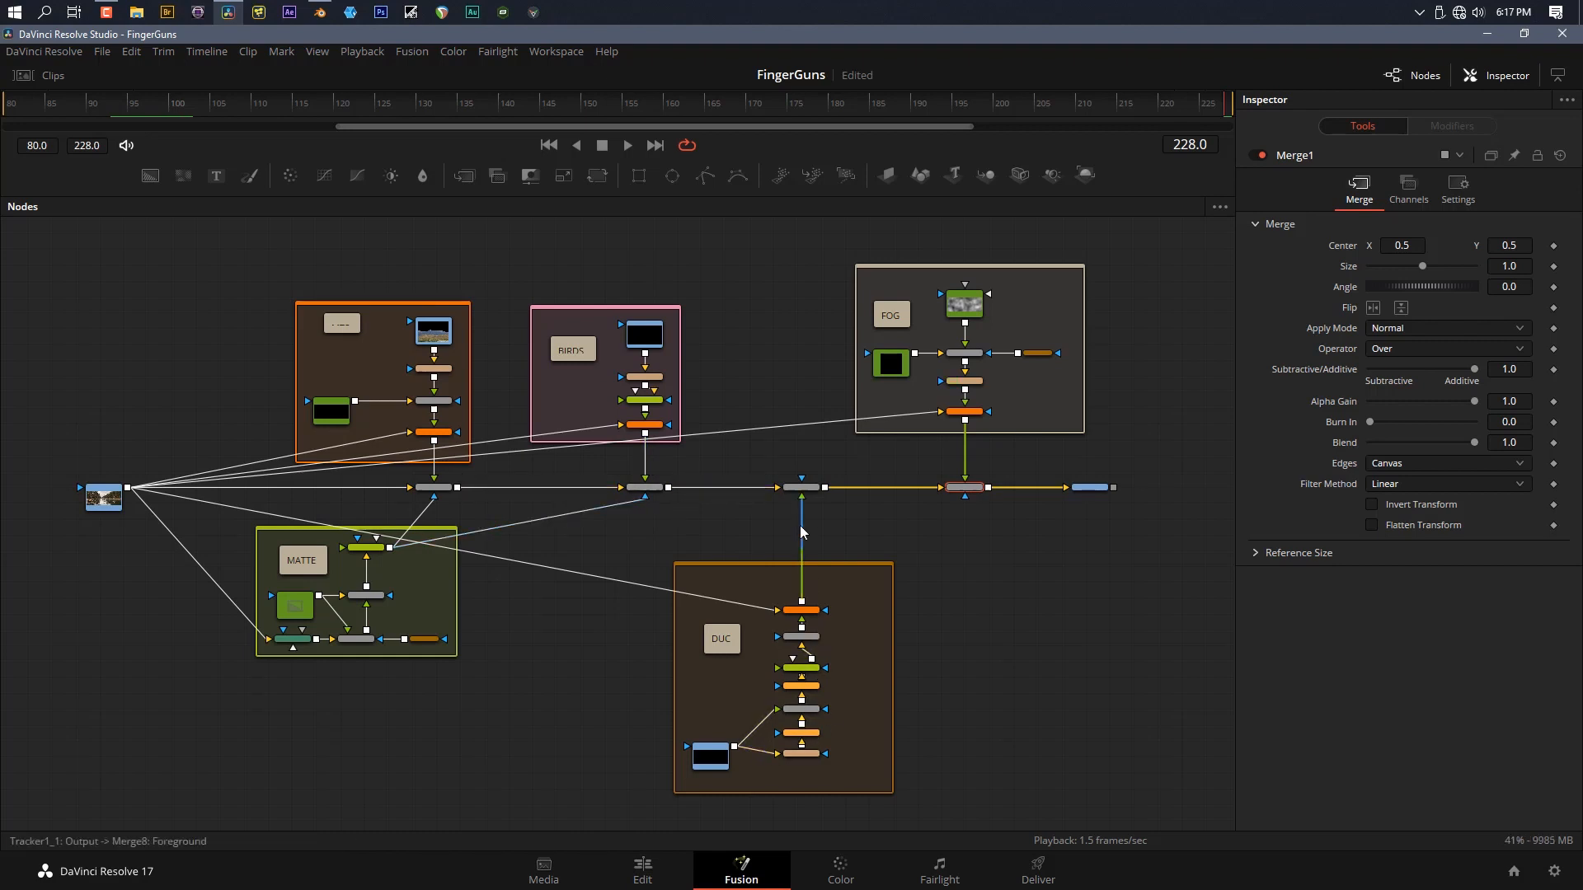
{"action": "mouse_move", "coordinate": [801, 531]}
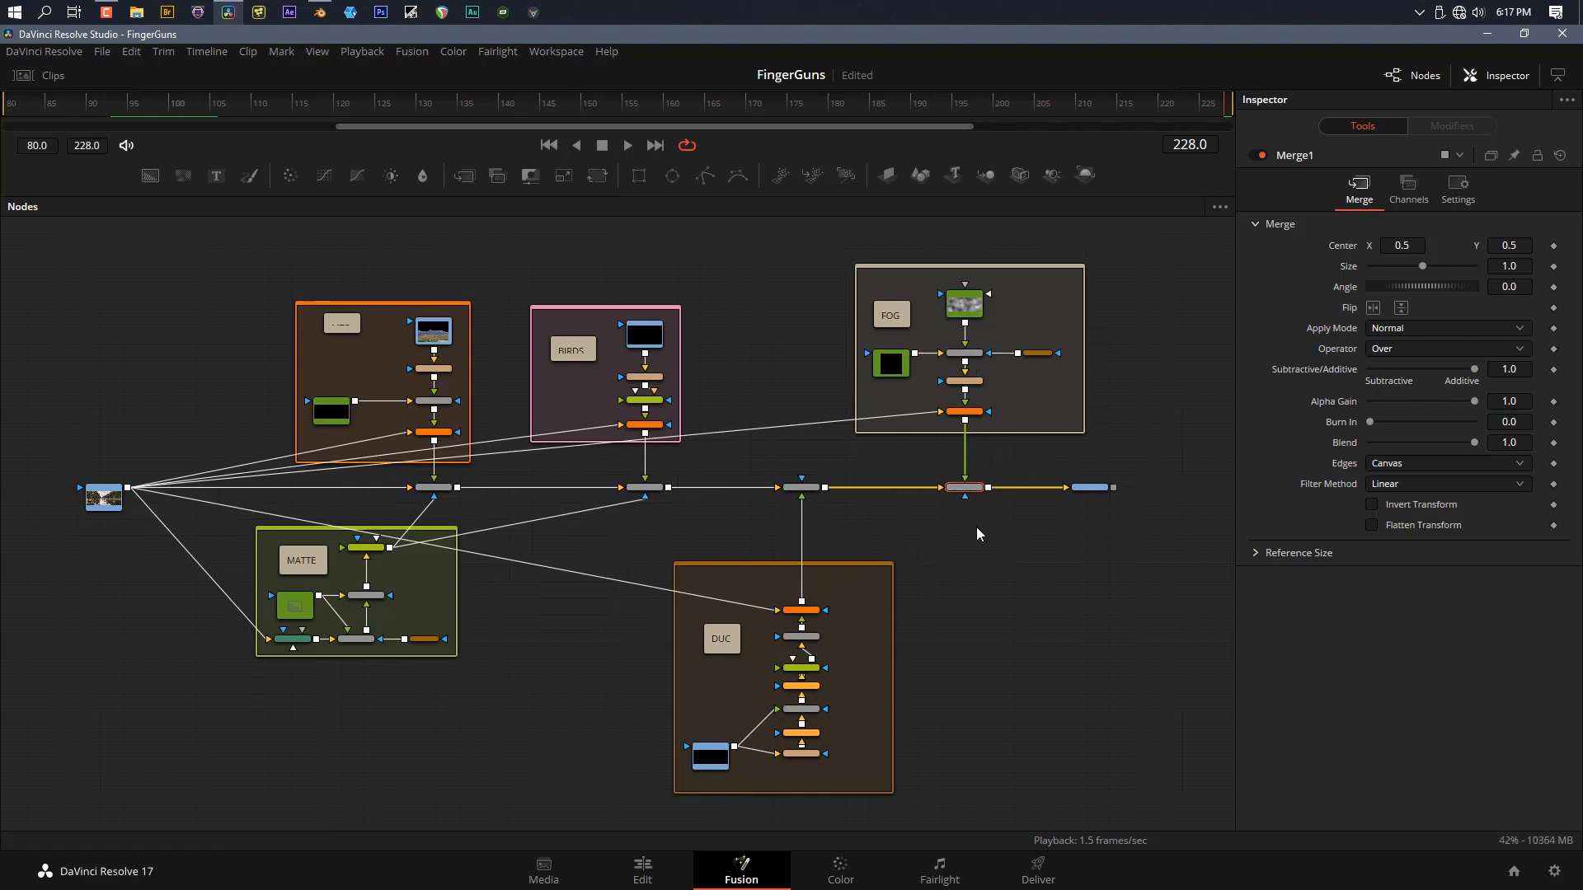
{"action": "mouse_move", "coordinate": [971, 540]}
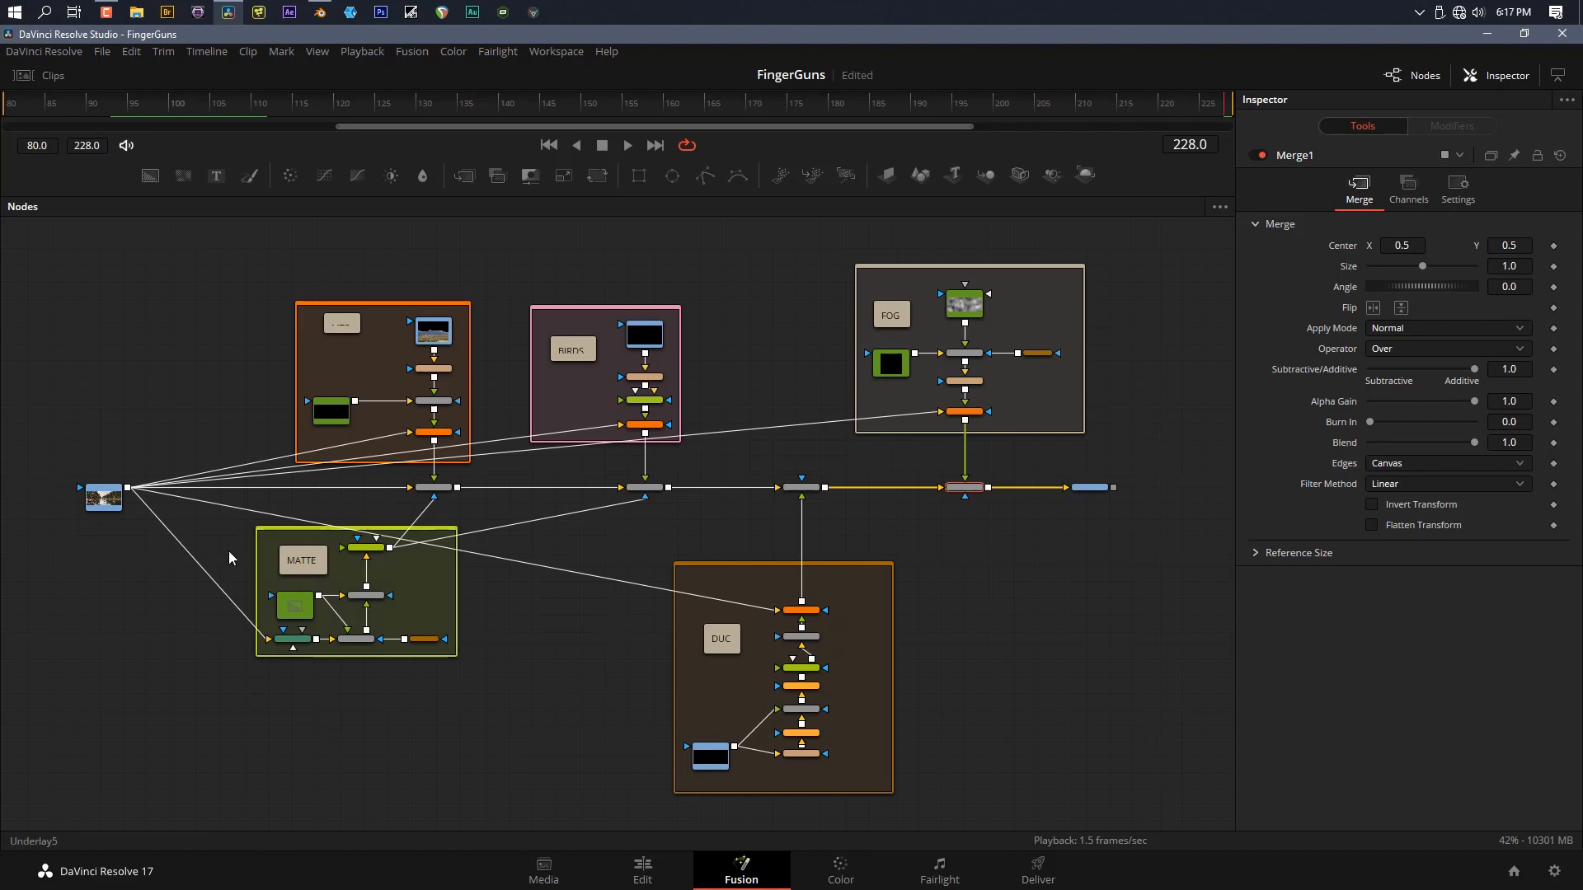
{"action": "mouse_move", "coordinate": [758, 743]}
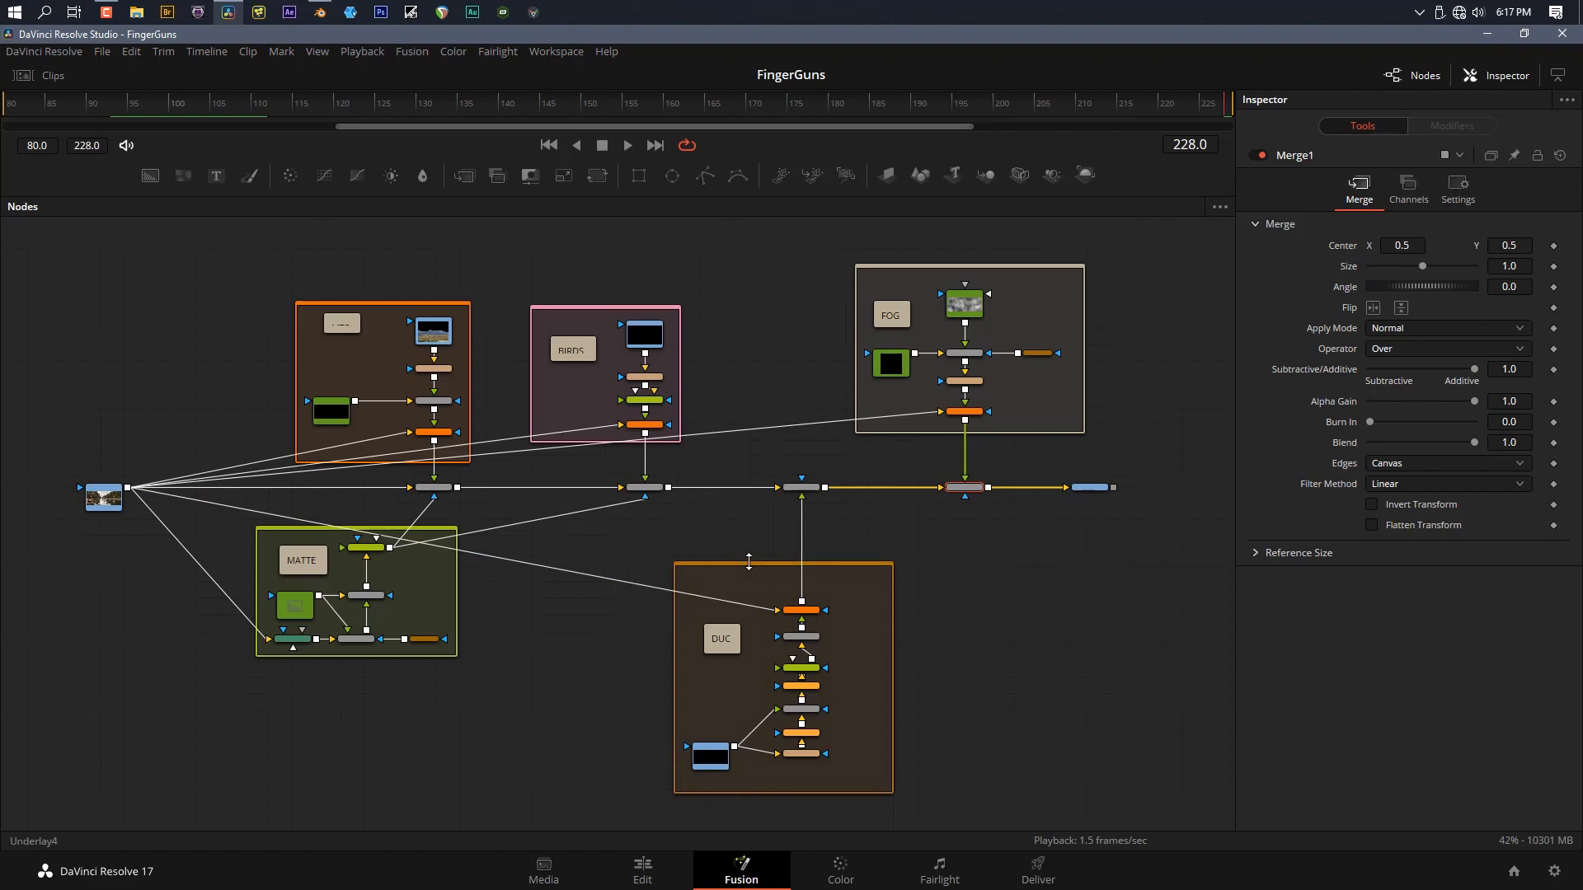
{"action": "mouse_move", "coordinate": [1034, 570]}
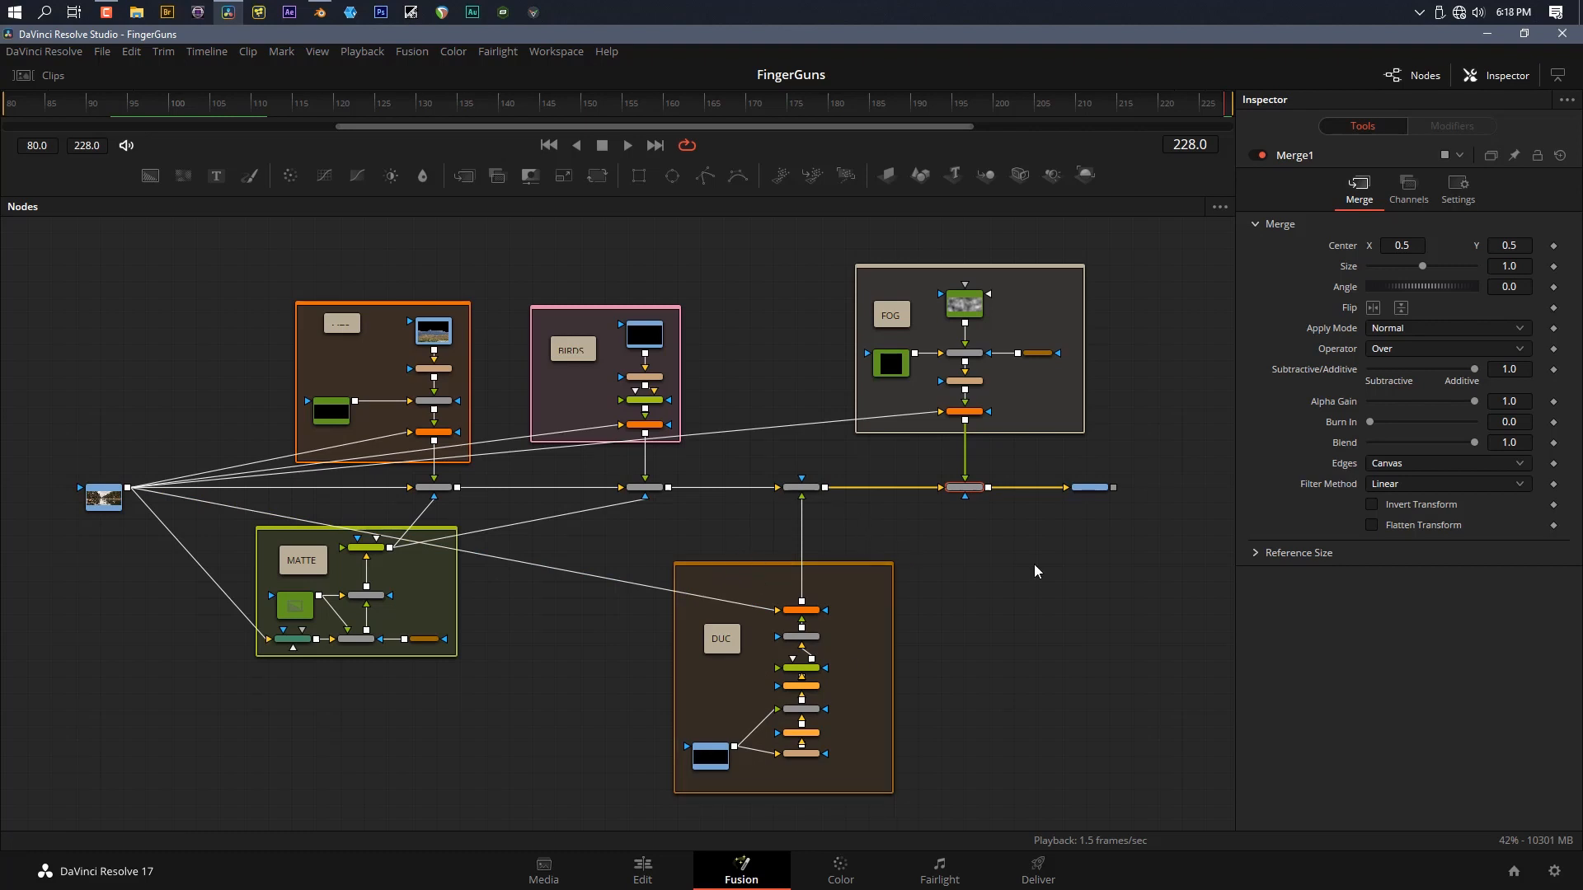